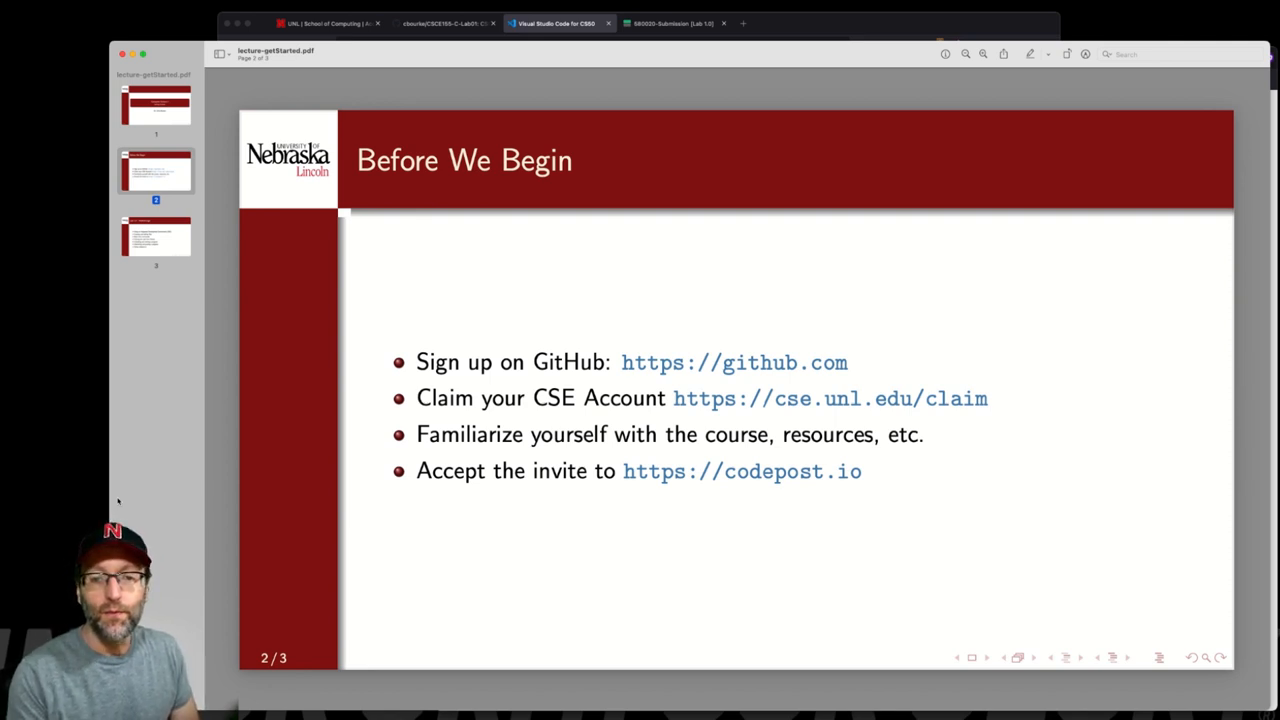
mouse_move(89, 220)
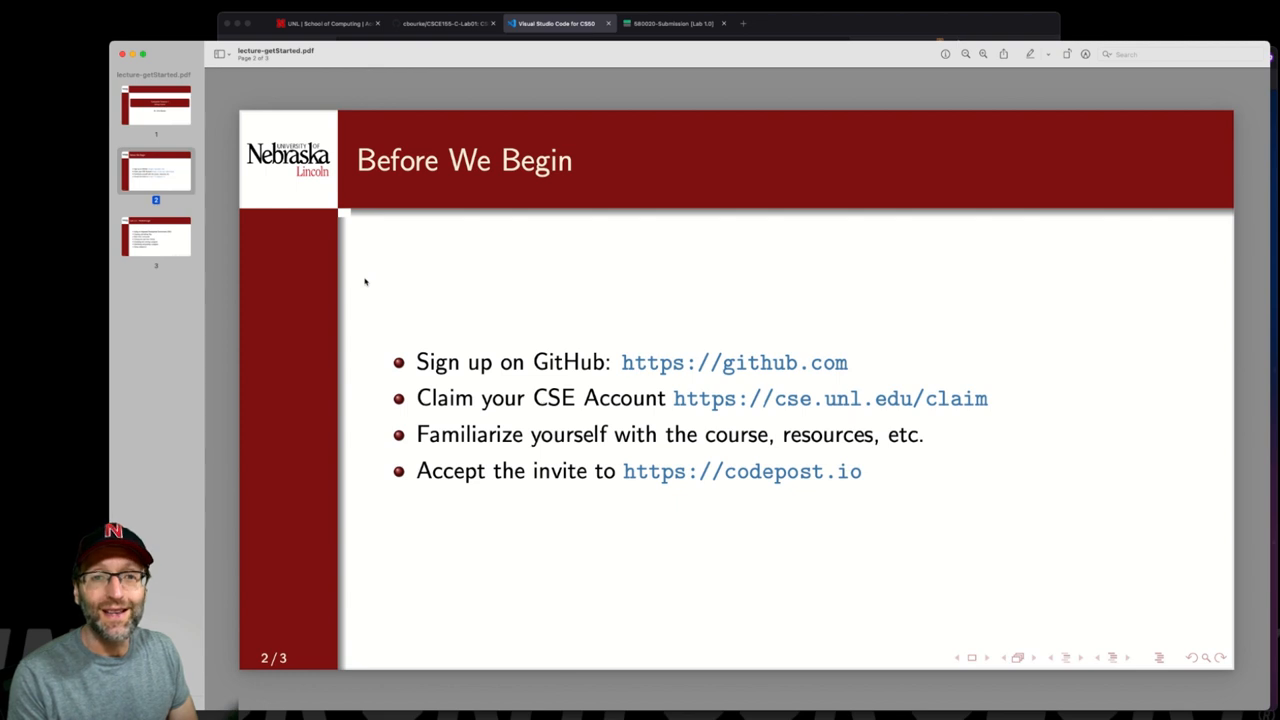
mouse_move(551, 328)
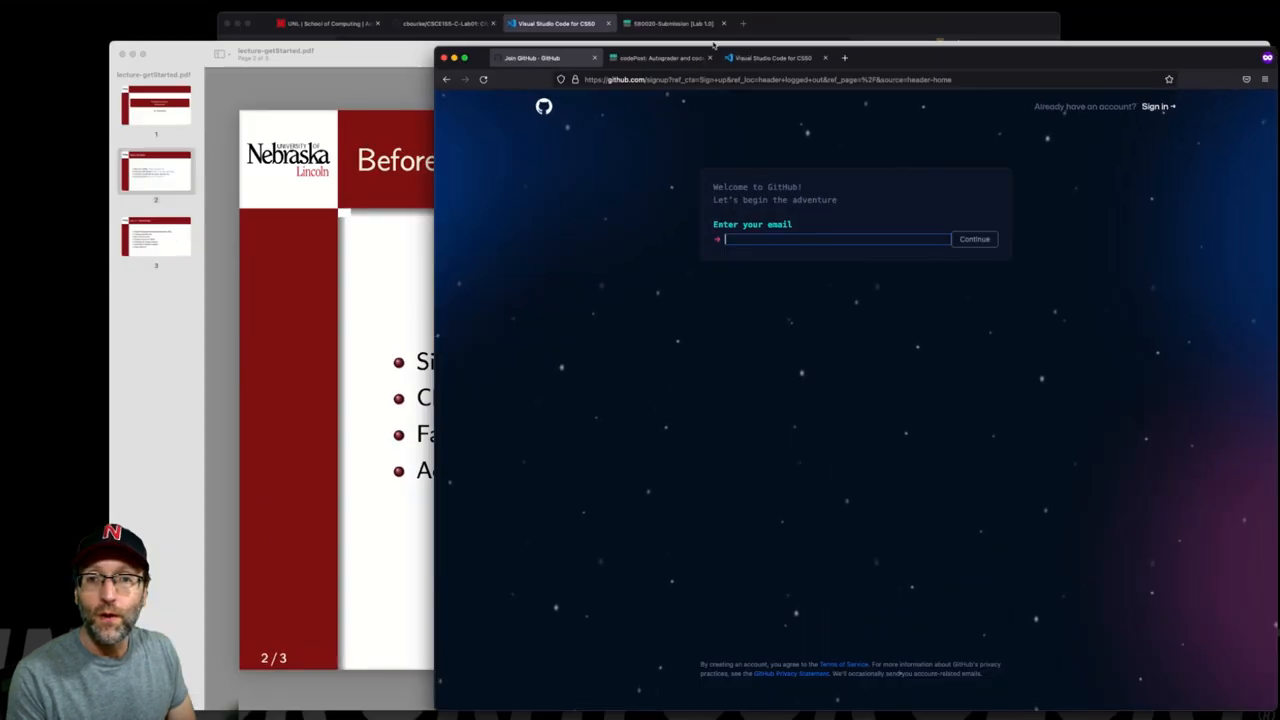
Step: Bring up UNL's Claim Your CSE Server Account page in a second browser window
click(325, 23)
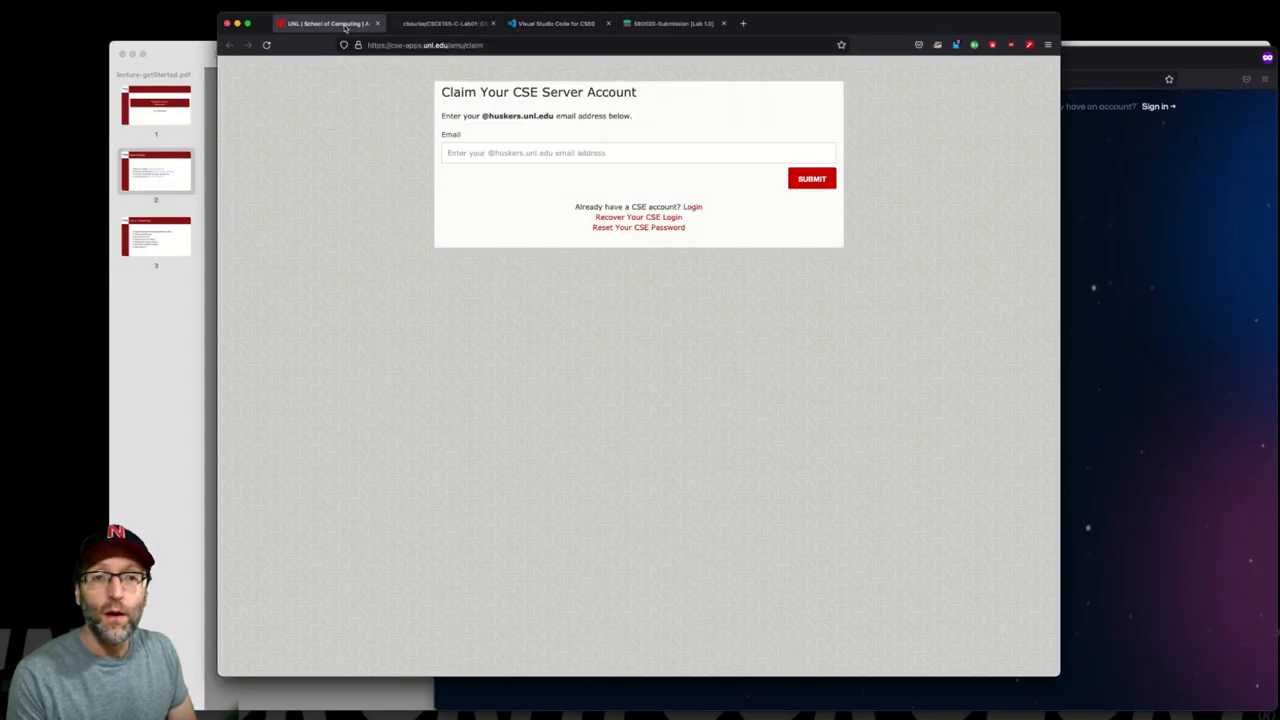
mouse_move(410, 250)
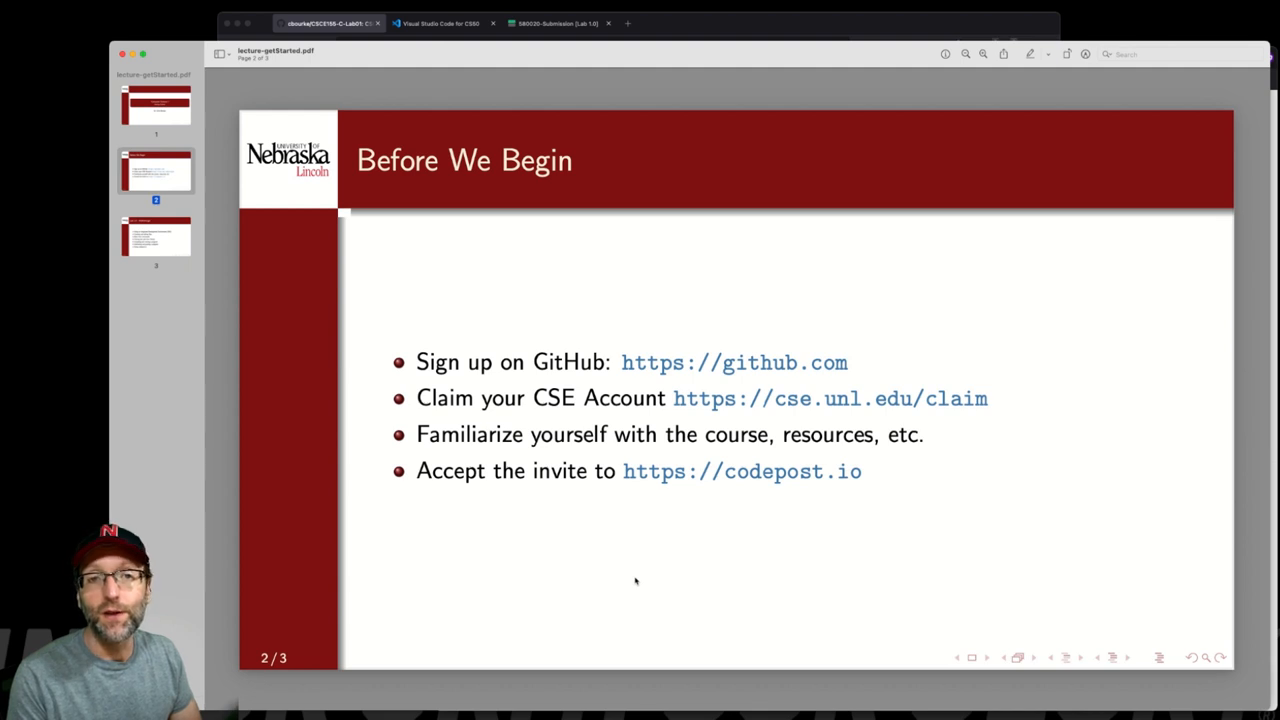
Step: Close the lab repository page, show the Lab 1.0 Walkthrough slide, and bring up code.cs50.io
click(330, 23)
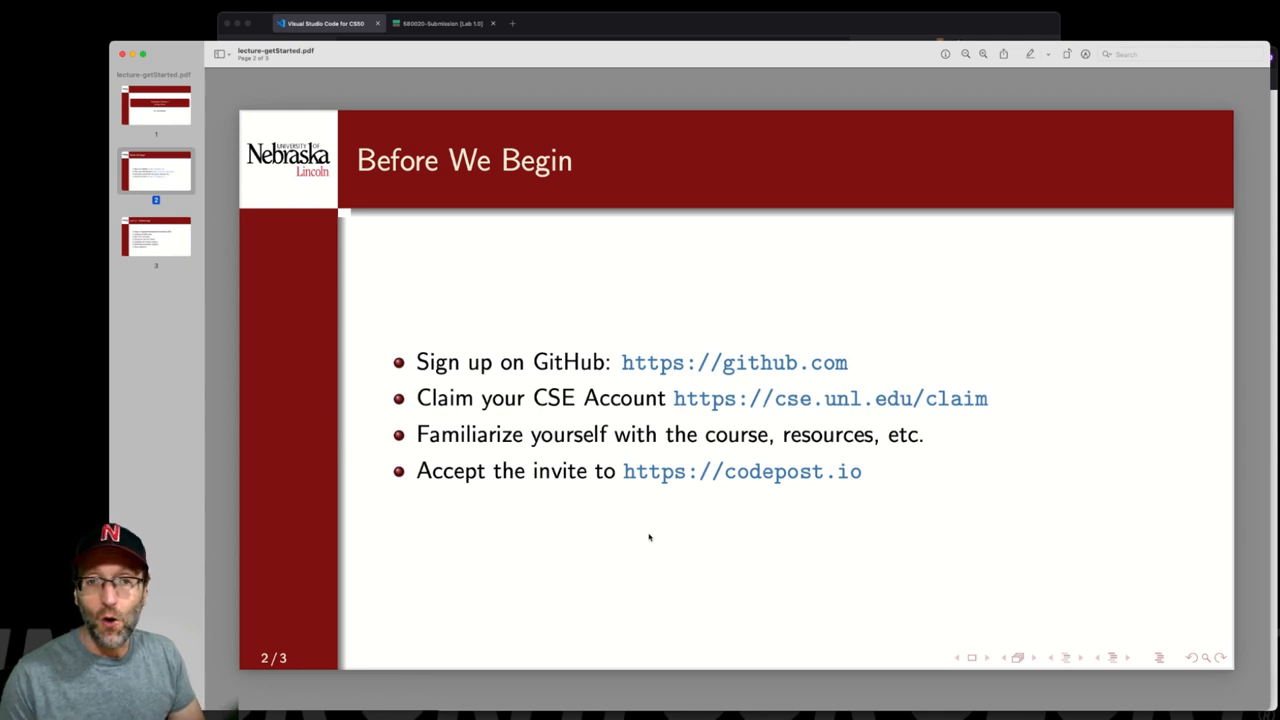
click(742, 471)
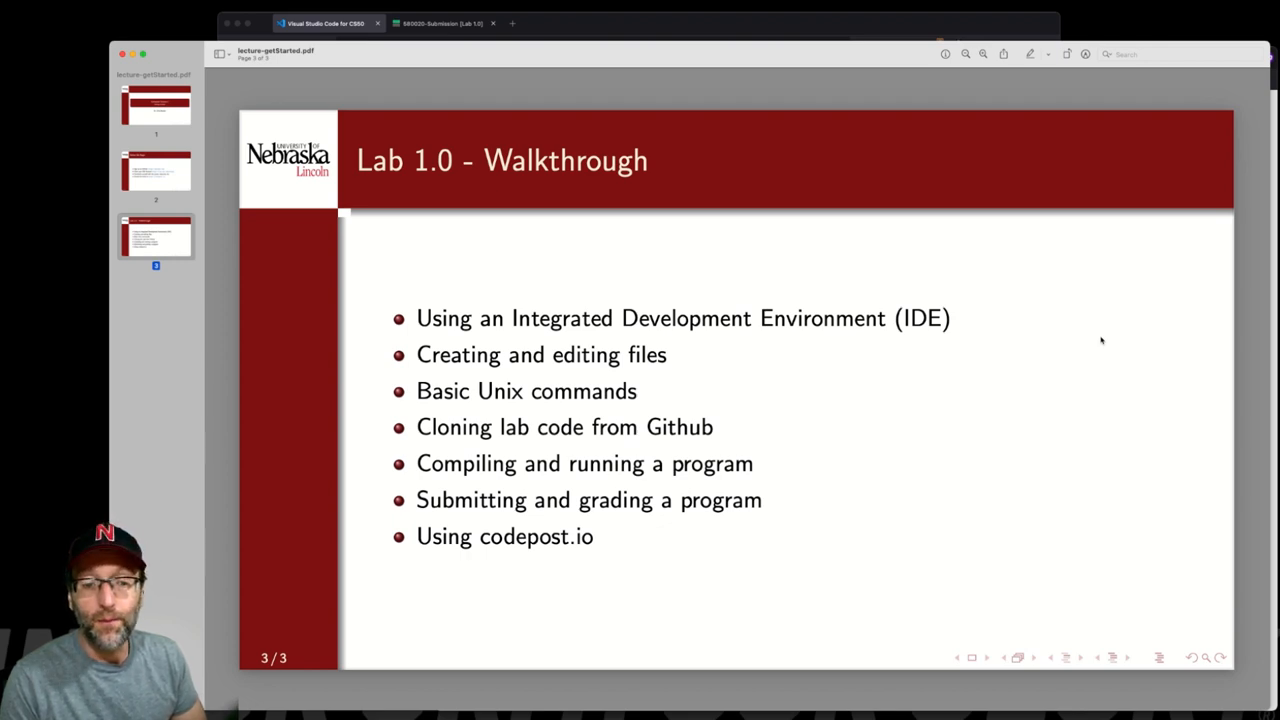
click(328, 22)
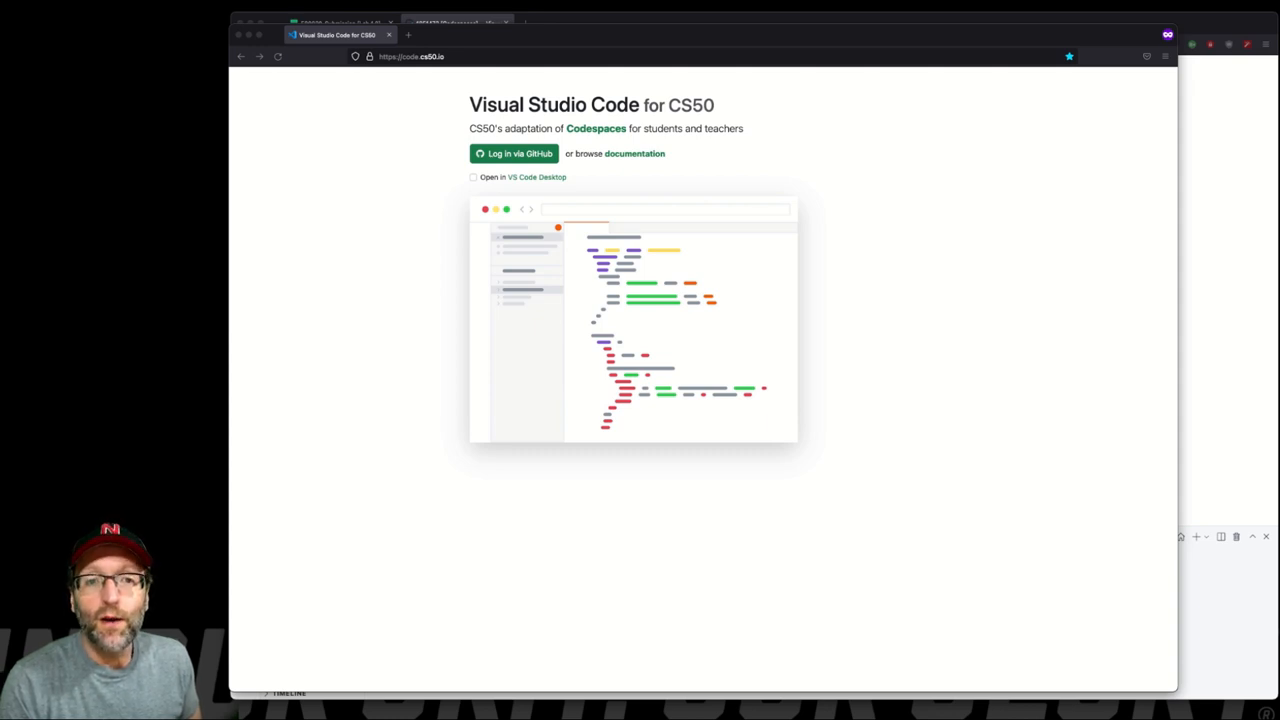
mouse_move(491, 172)
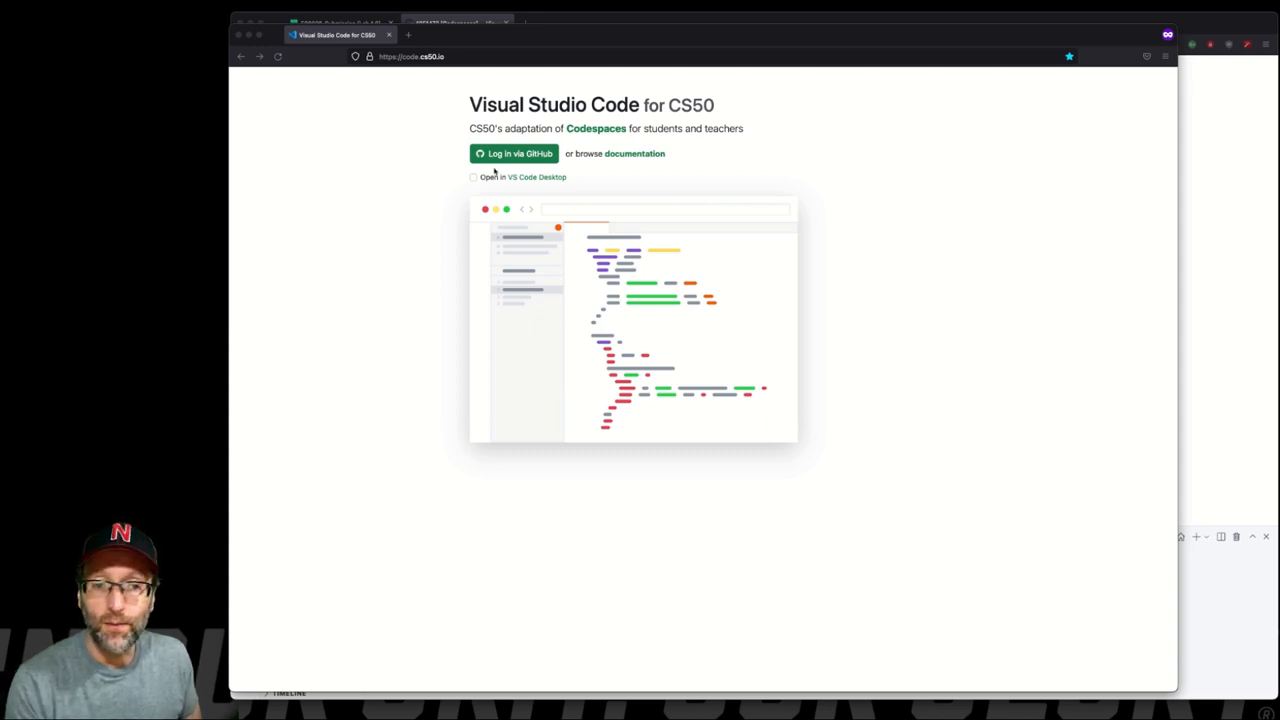
Step: Log in to code.cs50.io with the GitHub account to load the CS50 codespace
click(513, 153)
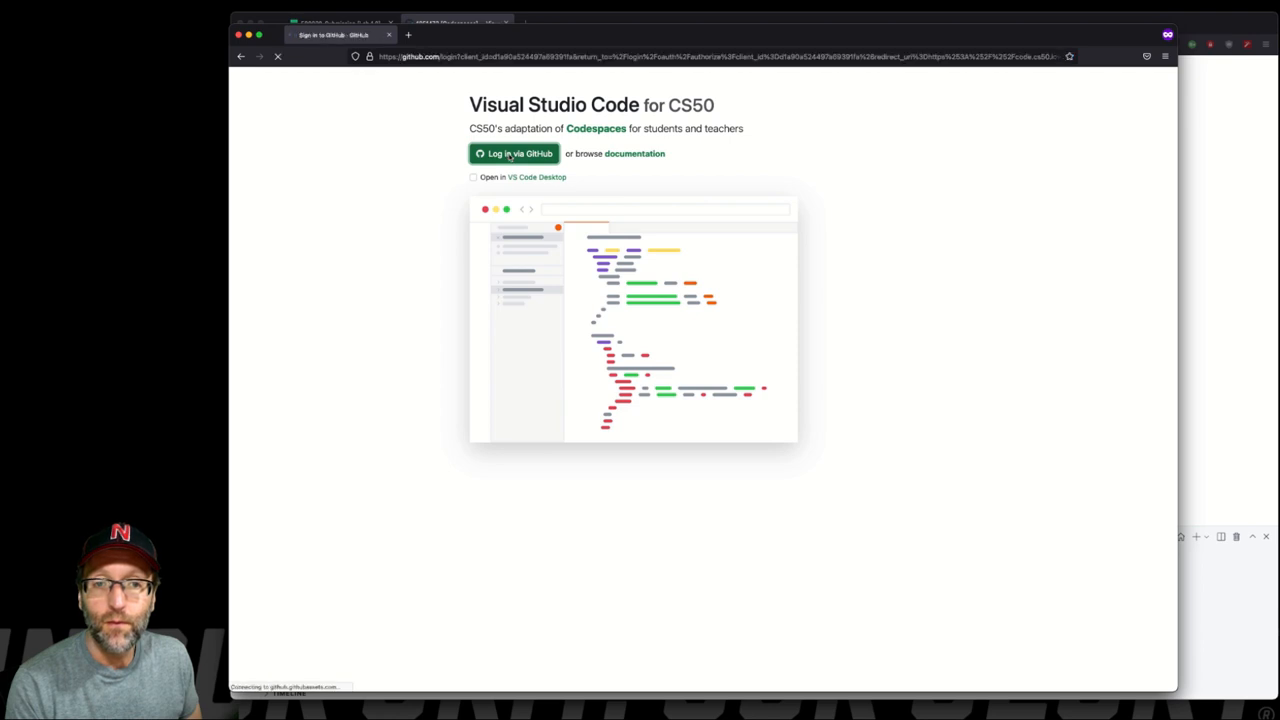
click(513, 153)
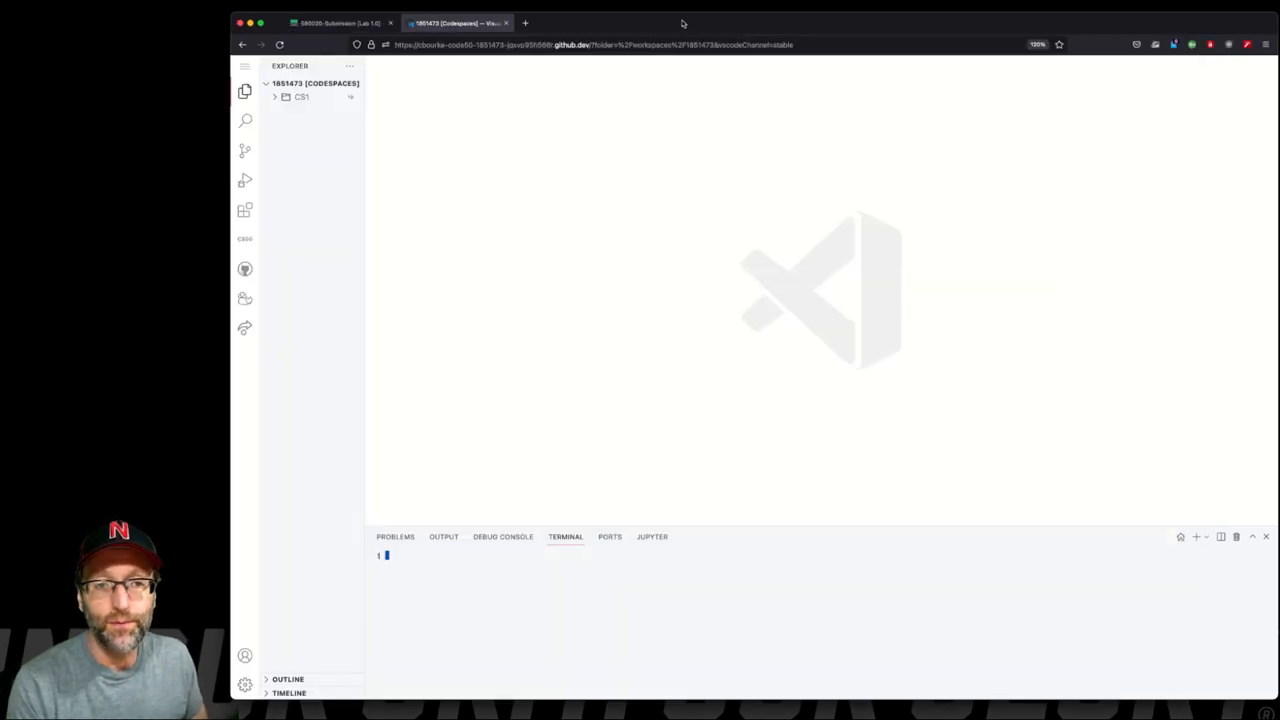
mouse_move(594, 74)
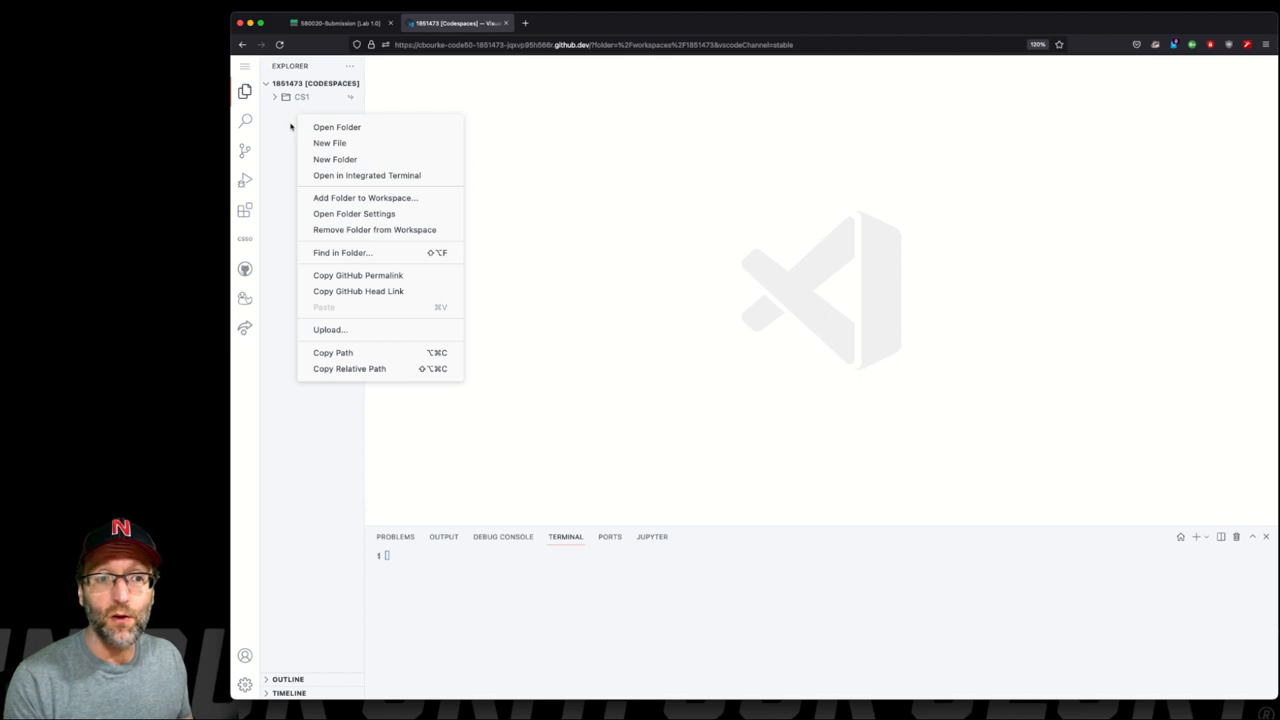
mouse_move(329, 142)
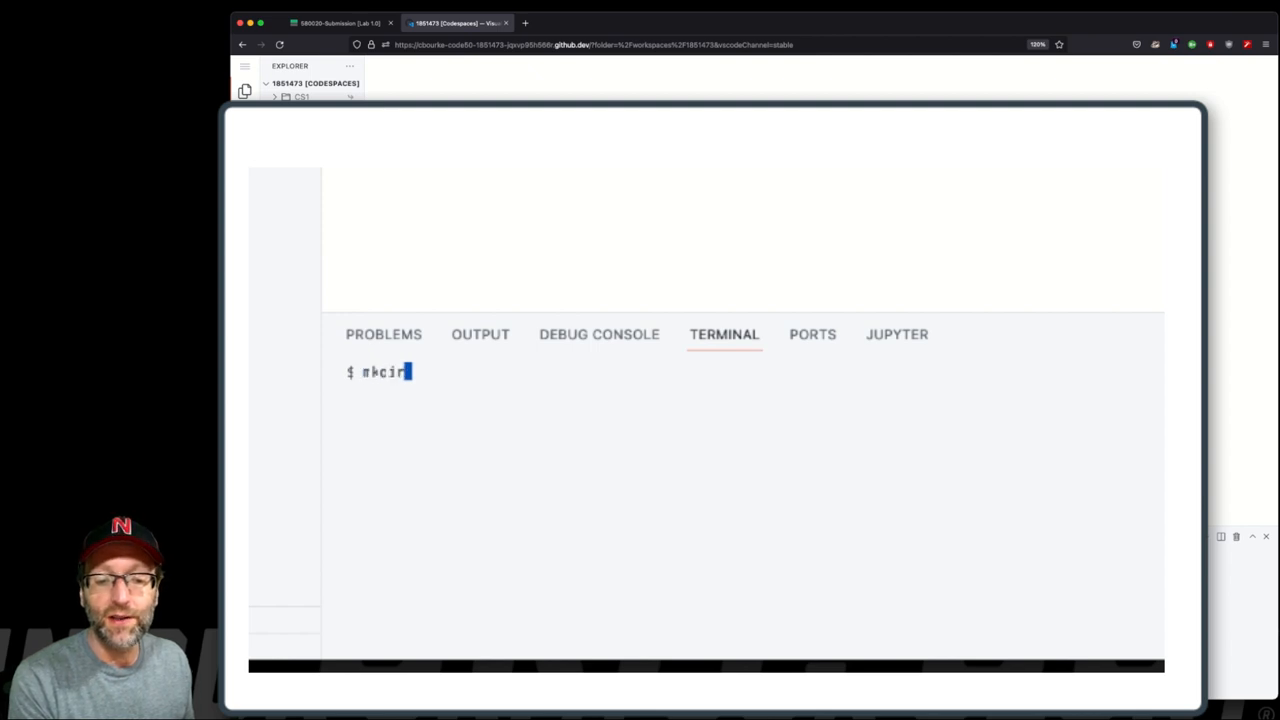
Step: Discard an incomplete command, then create /workspaces/CS1/labs with mkdir
text(/workspaces/C)
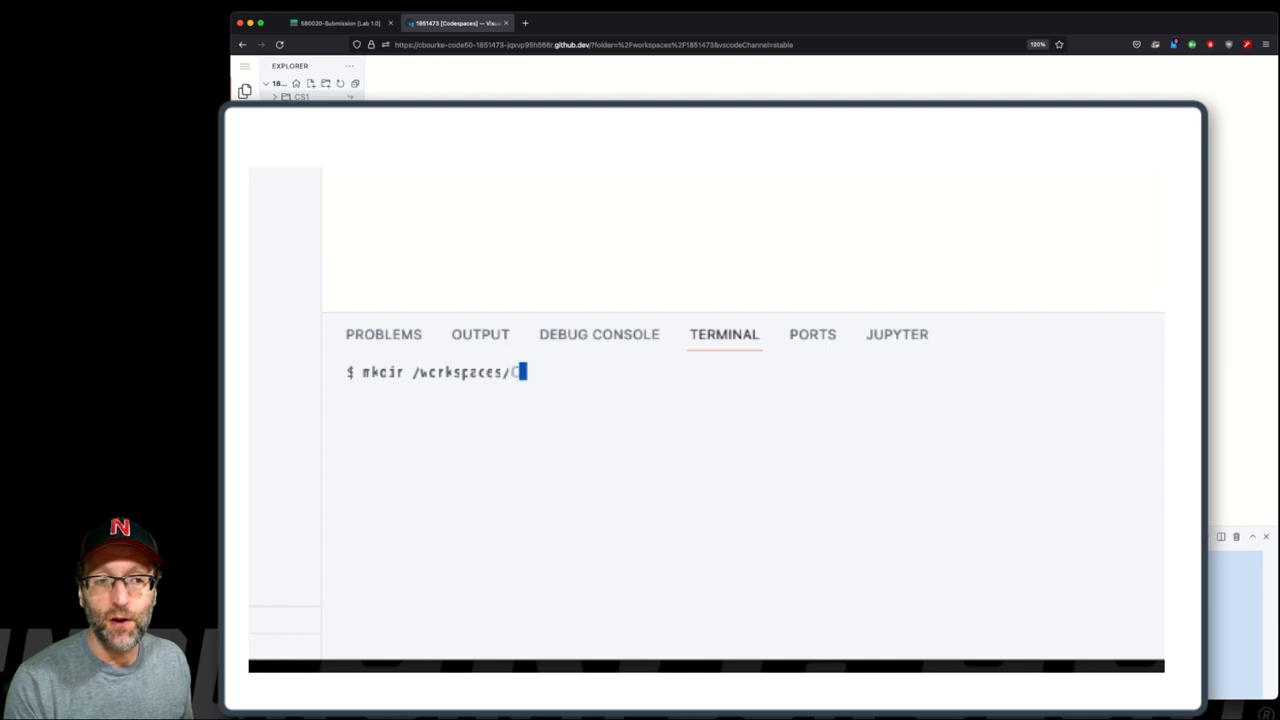
text(S1)
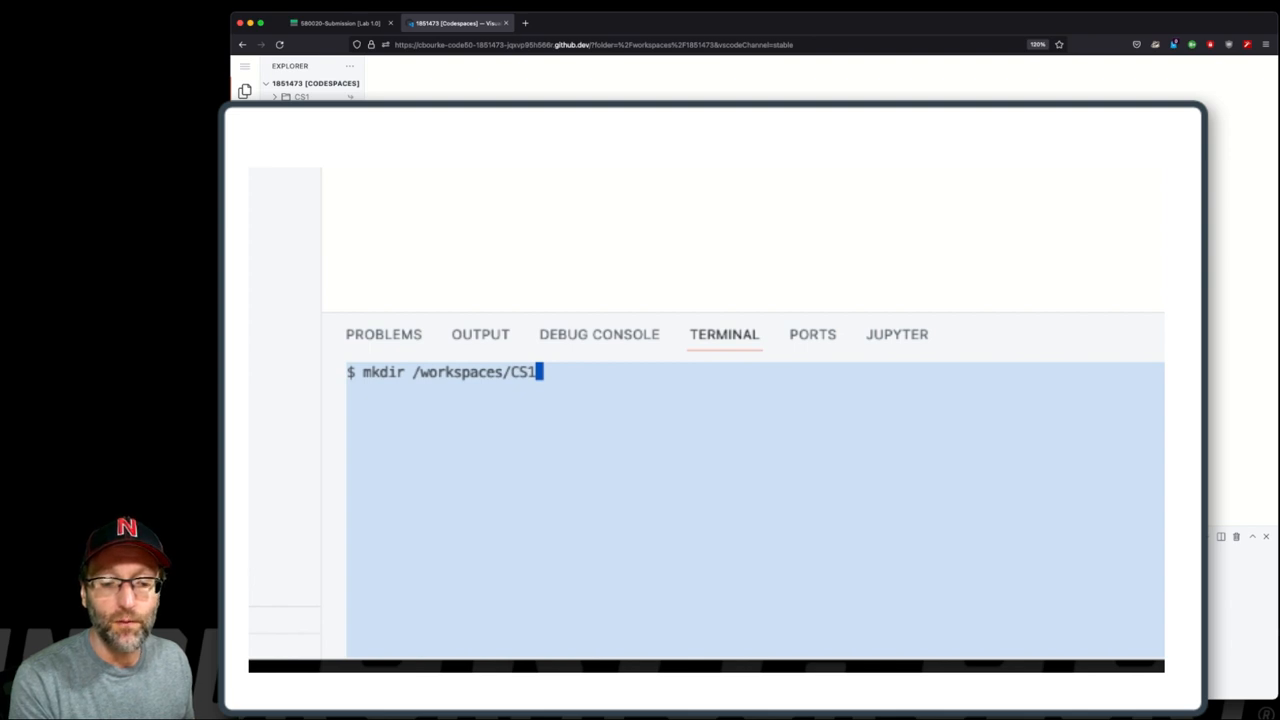
mouse_move(585, 485)
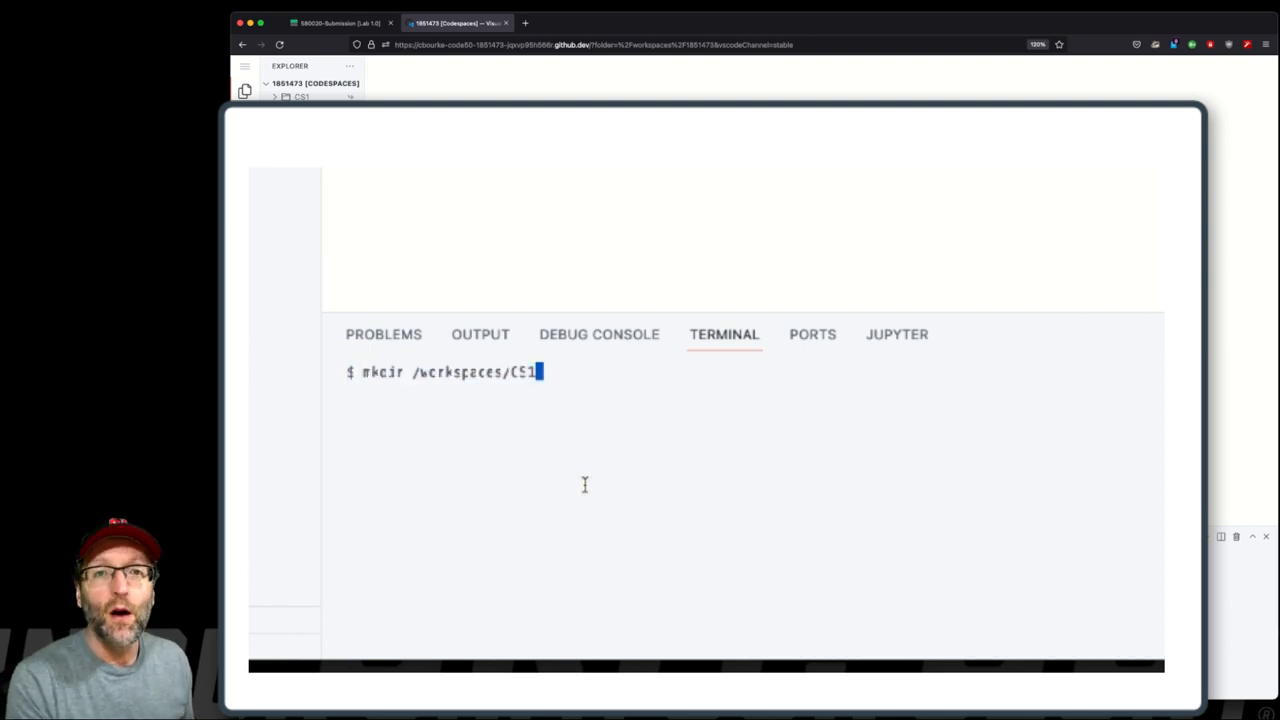
key(Return)
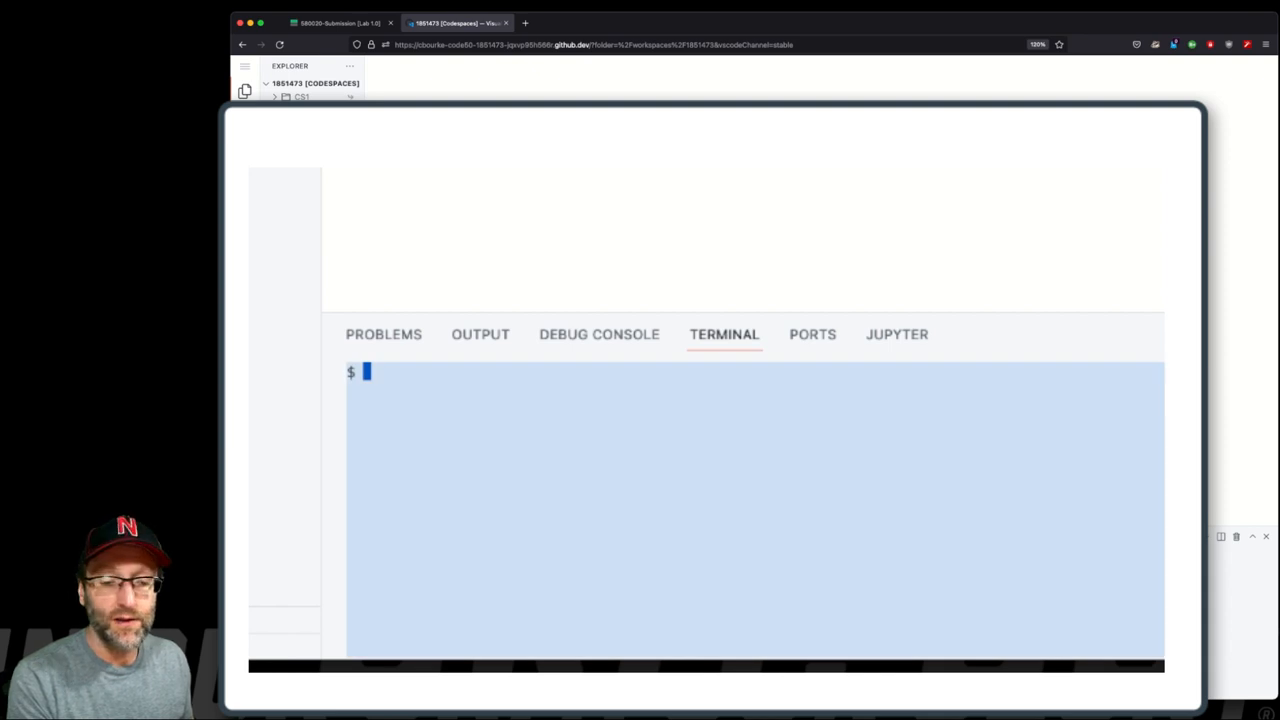
text(mkdir /w)
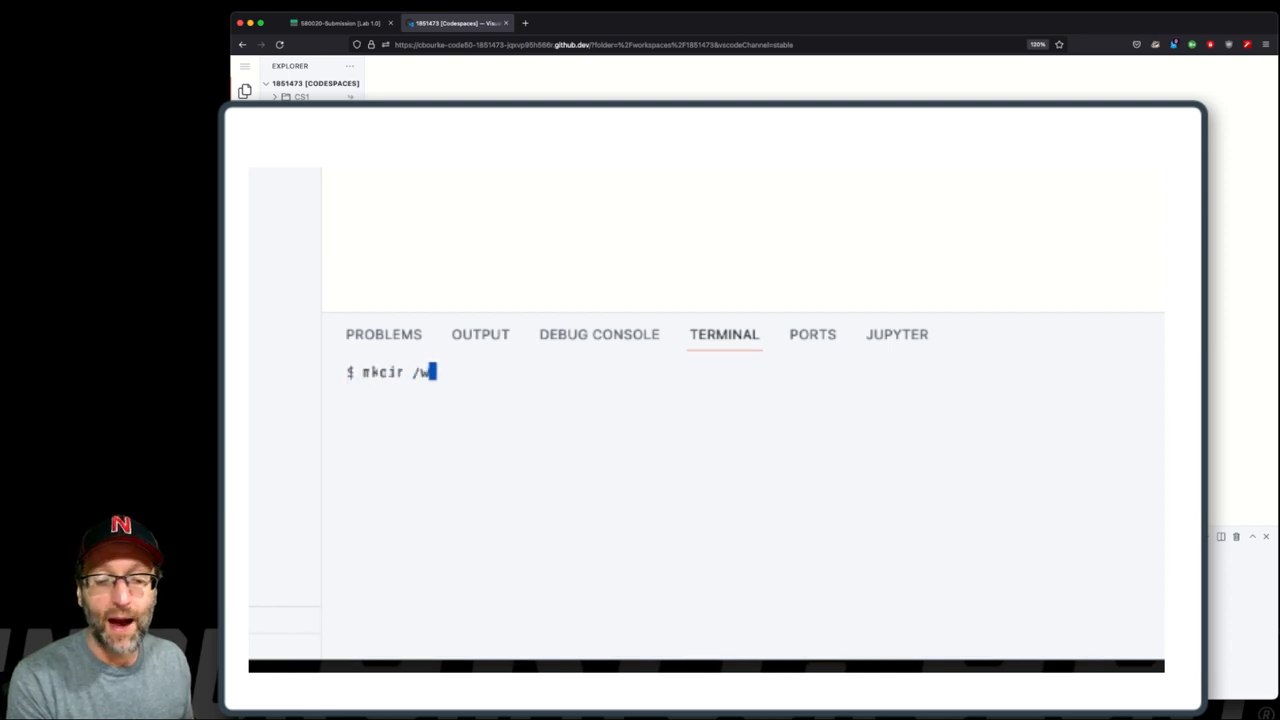
text(orkspaces)
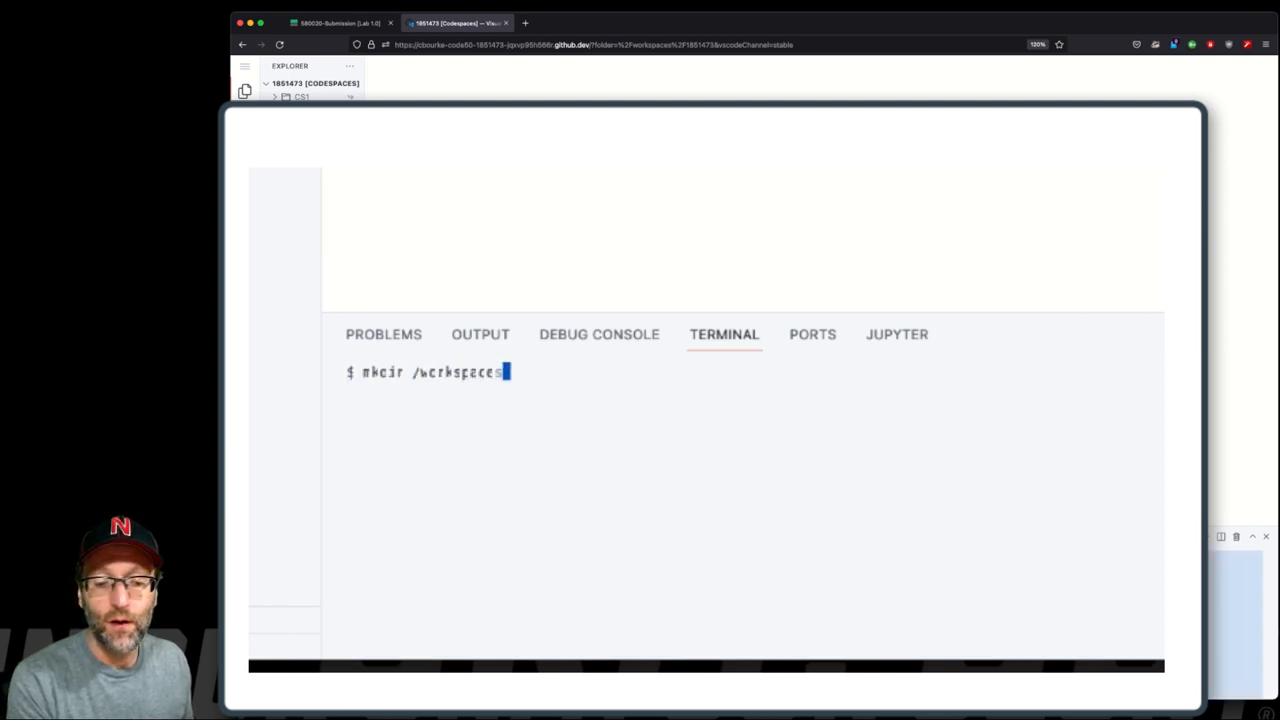
text(/CS)
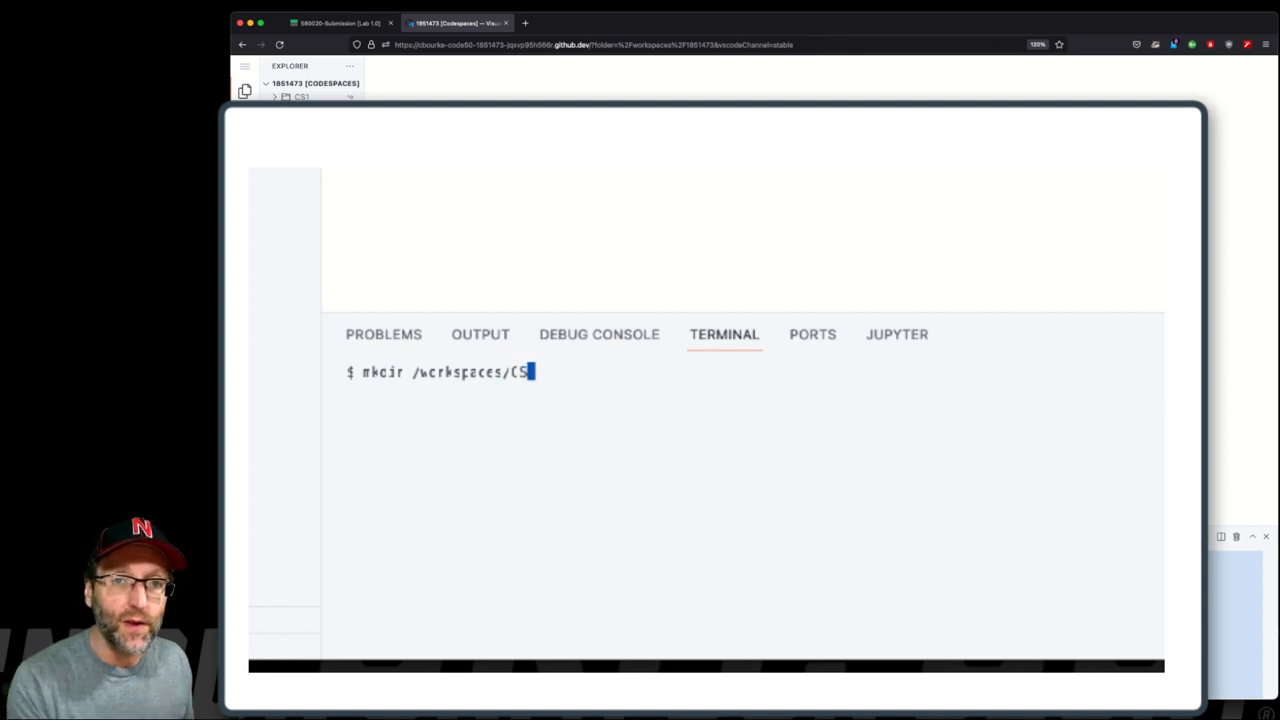
text(]/labs)
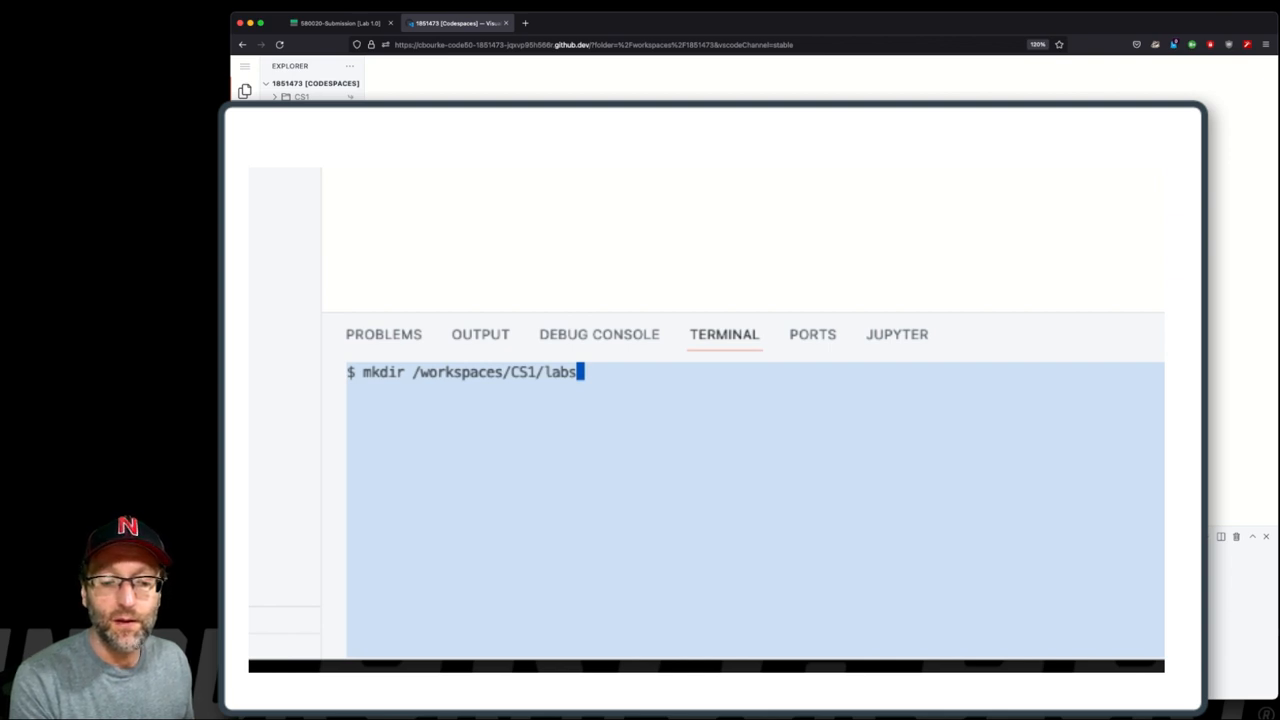
key(Return)
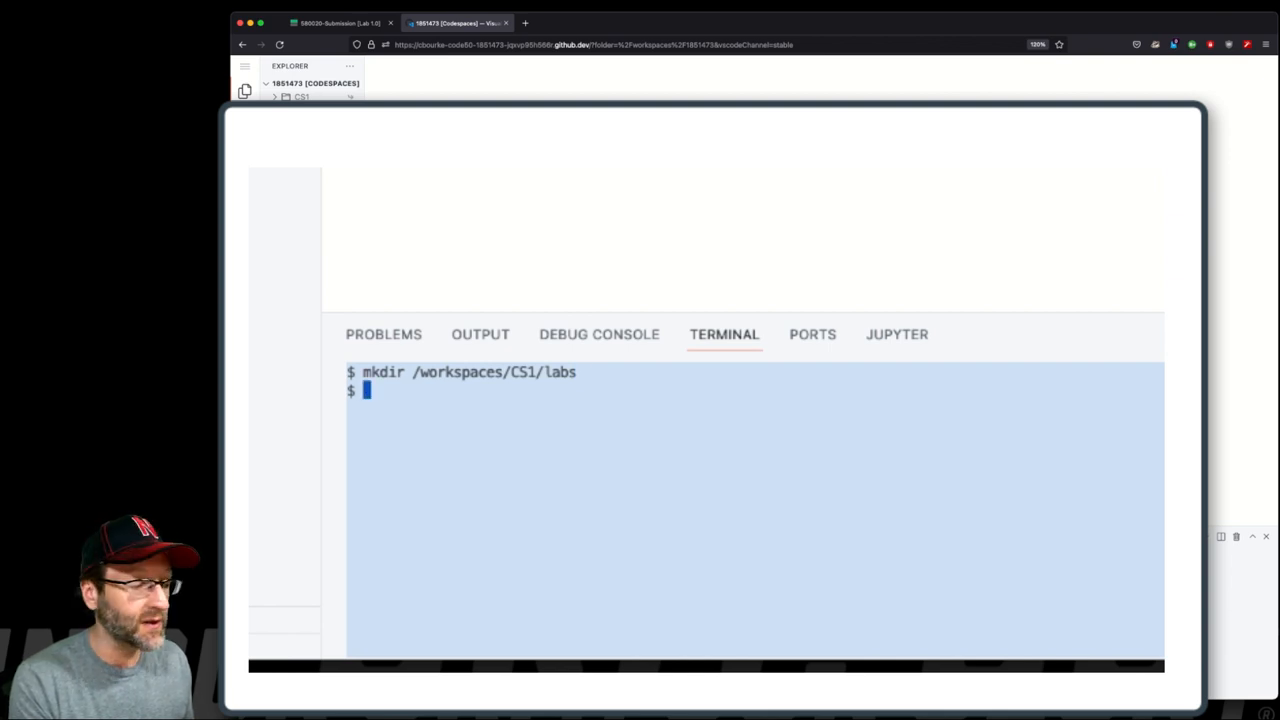
Step: Create the misc folder with mkdir /workspaces/CS1/misc
text(mkdir /w)
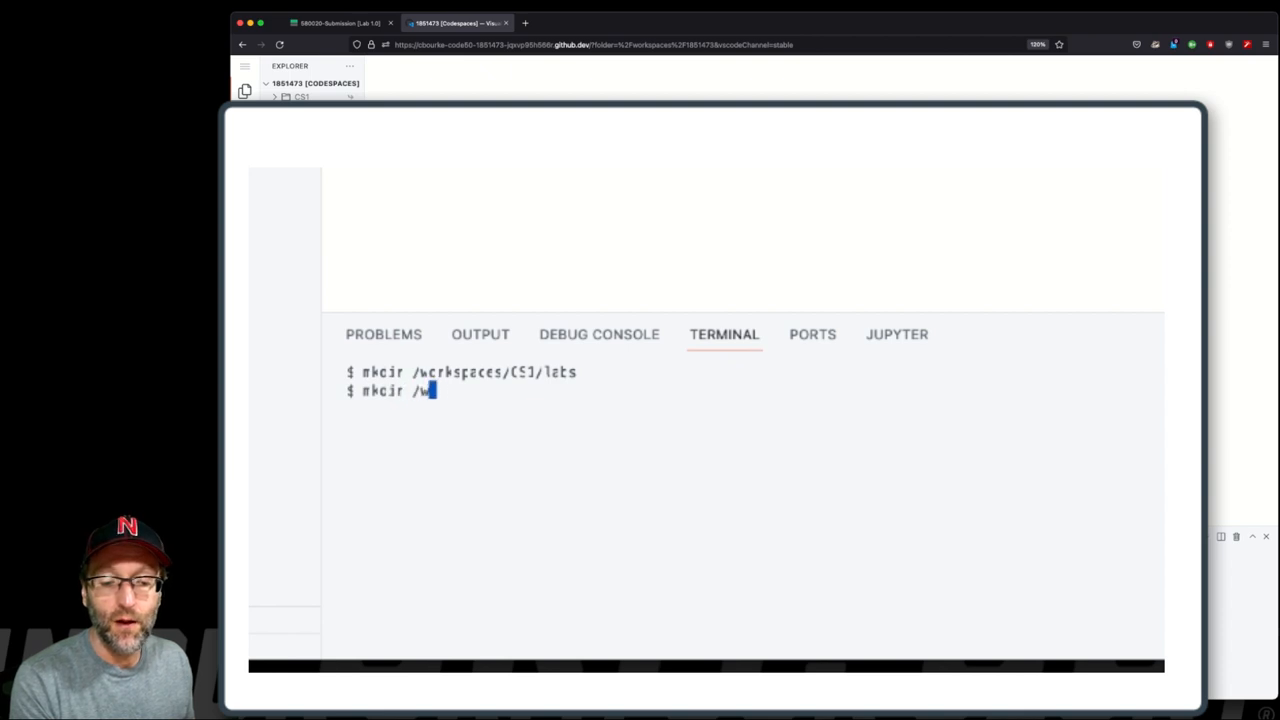
text(orkspaces/)
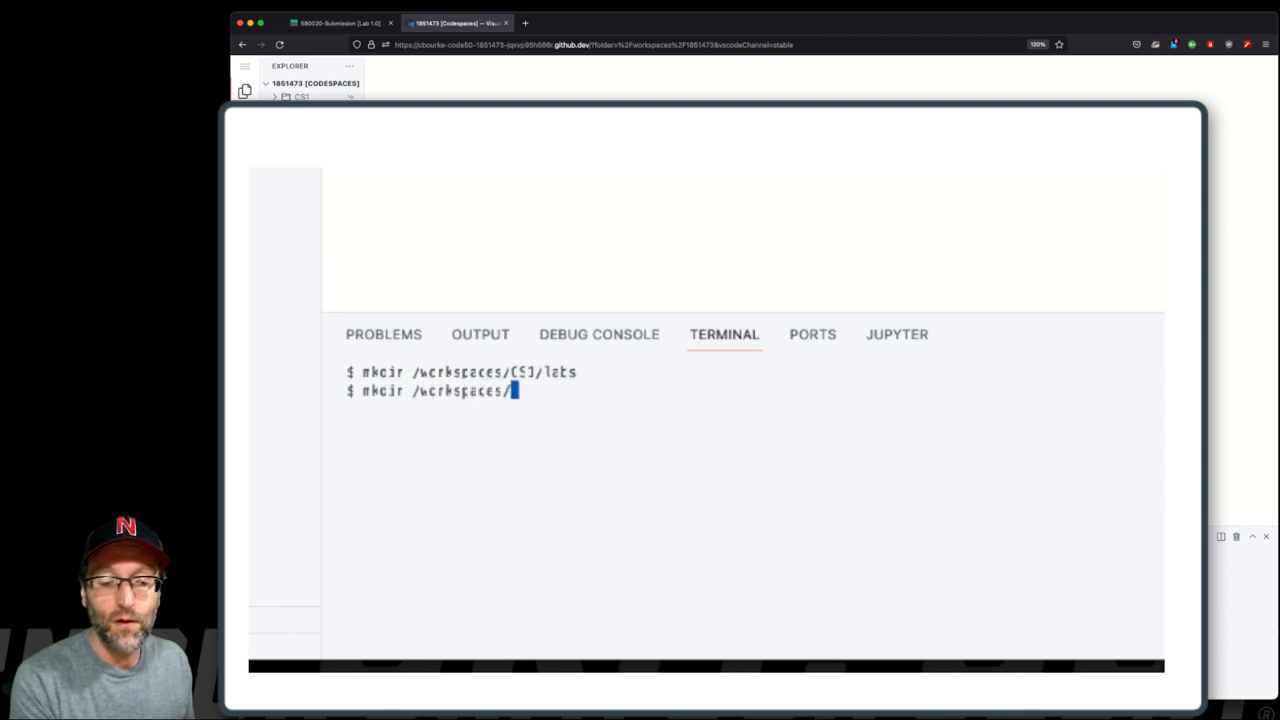
text(CS1/racks)
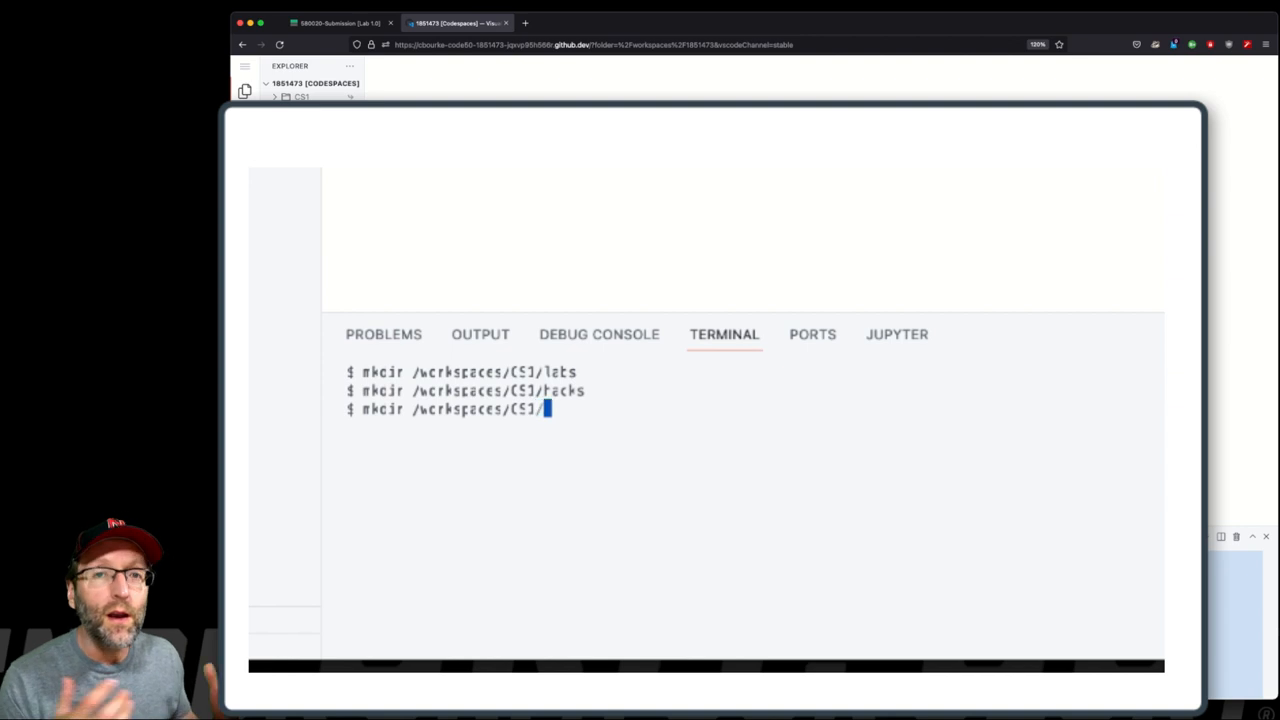
text(misc)
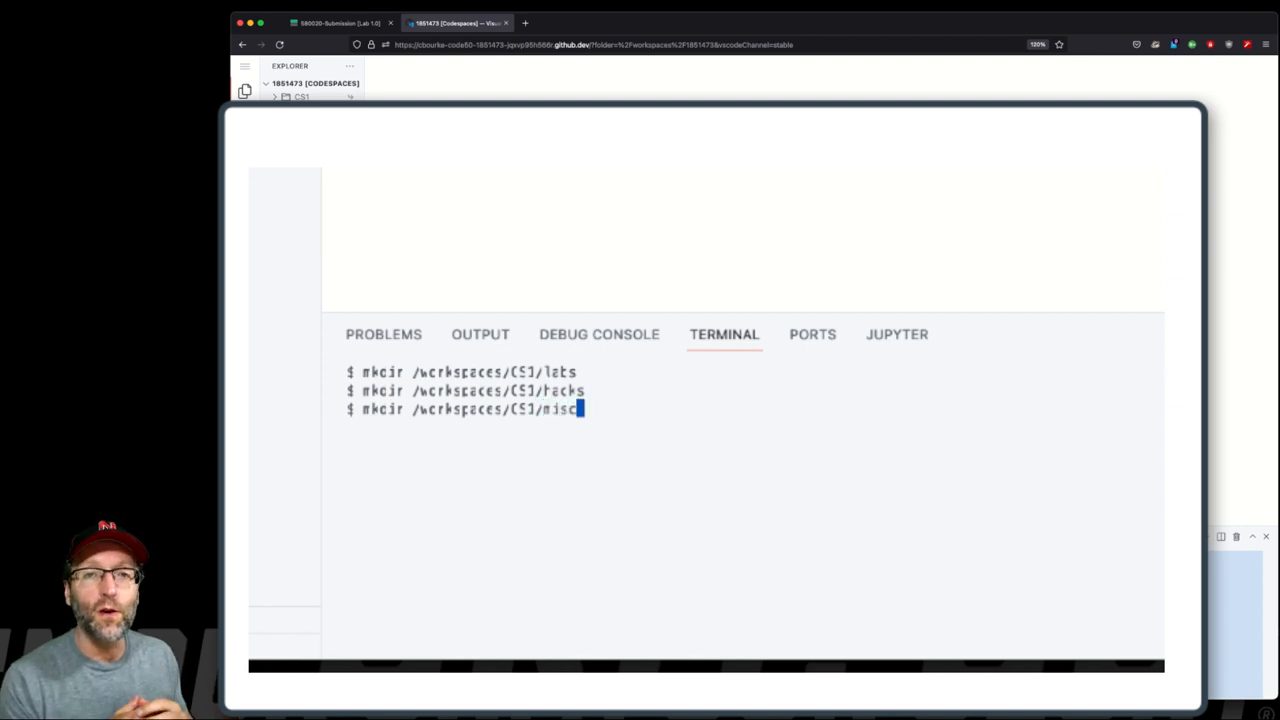
key(Return)
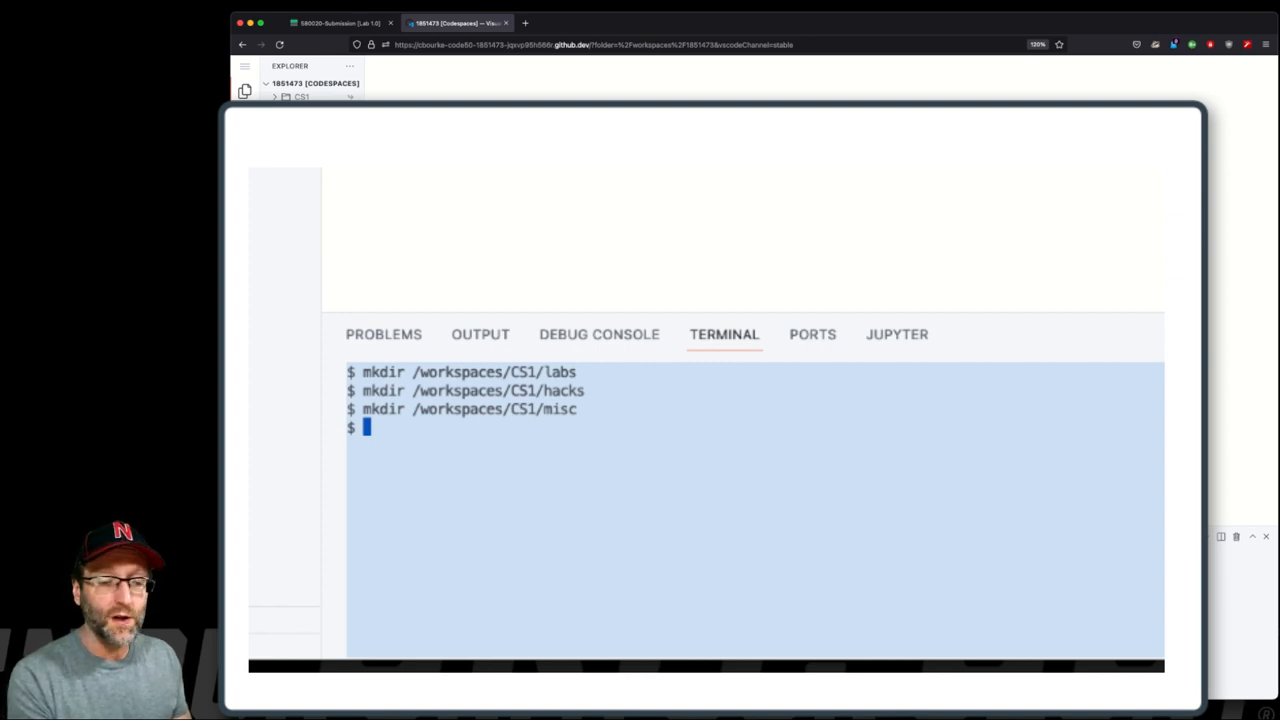
Step: Enter an ln -s command linking /workspaces/CS1 into the workspace
text(lr -s)
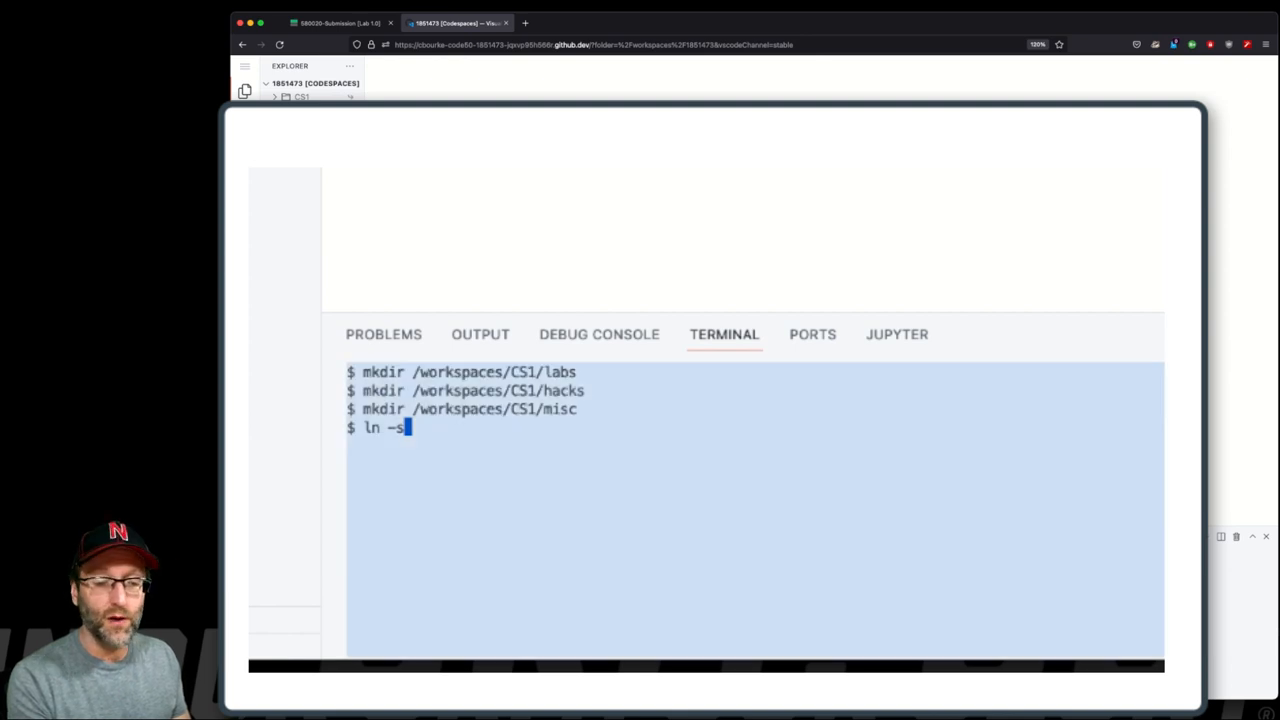
text(/w)
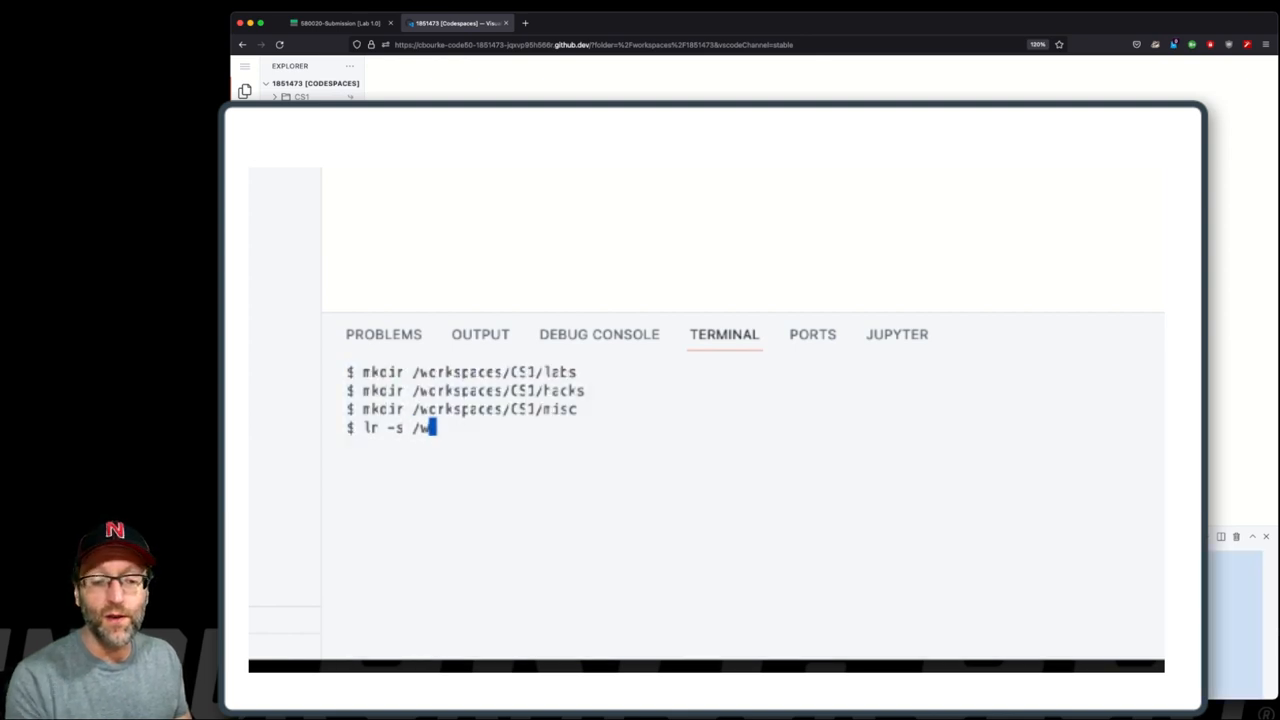
text(orkspaces/)
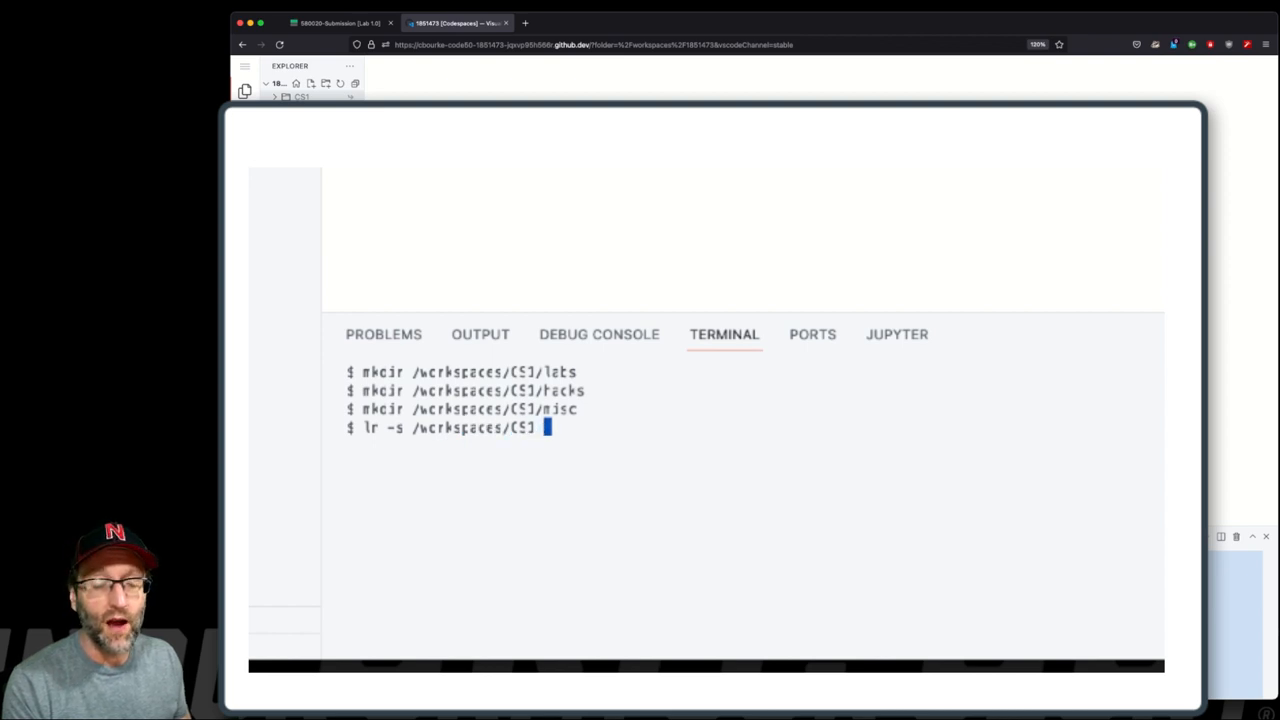
text(CS1)
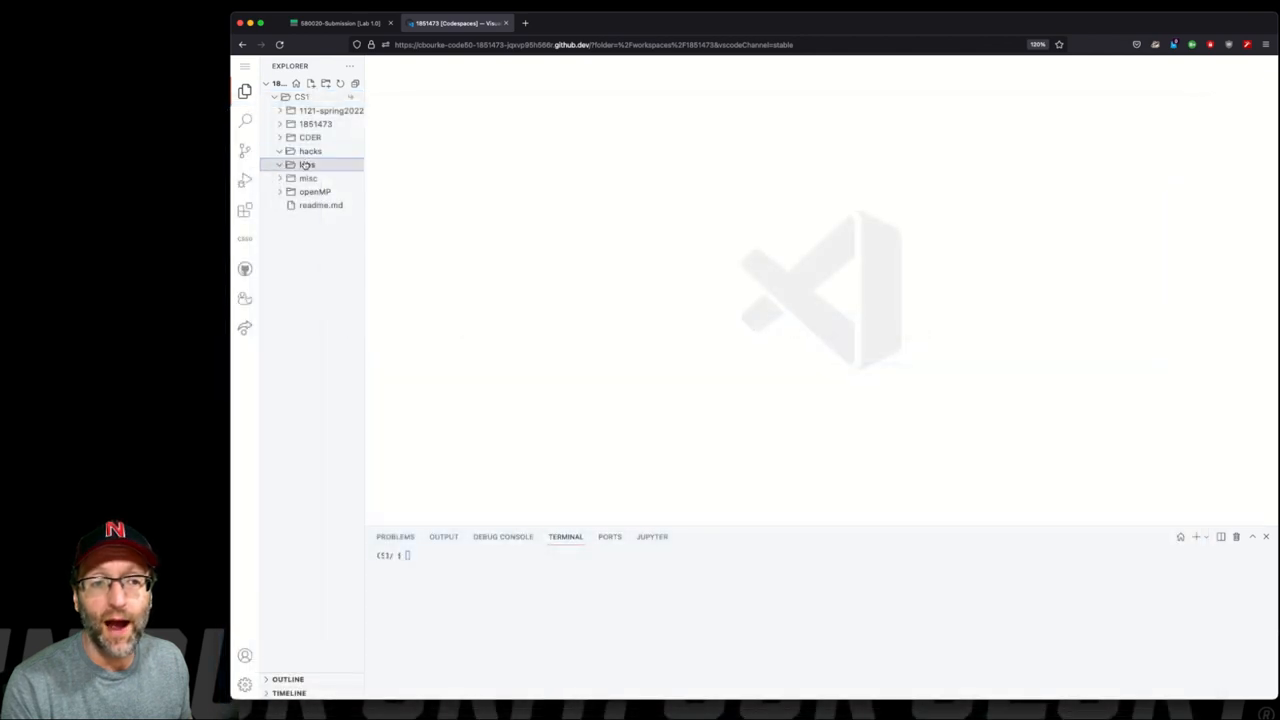
click(307, 178)
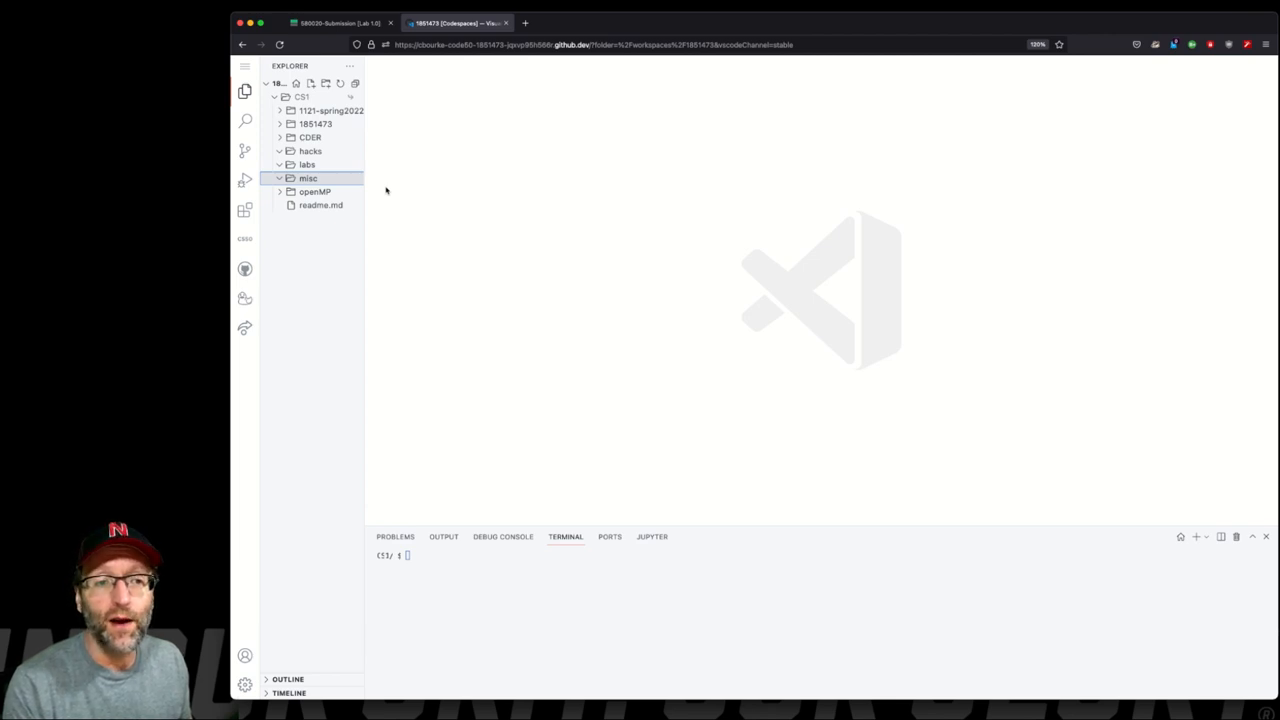
mouse_move(511, 238)
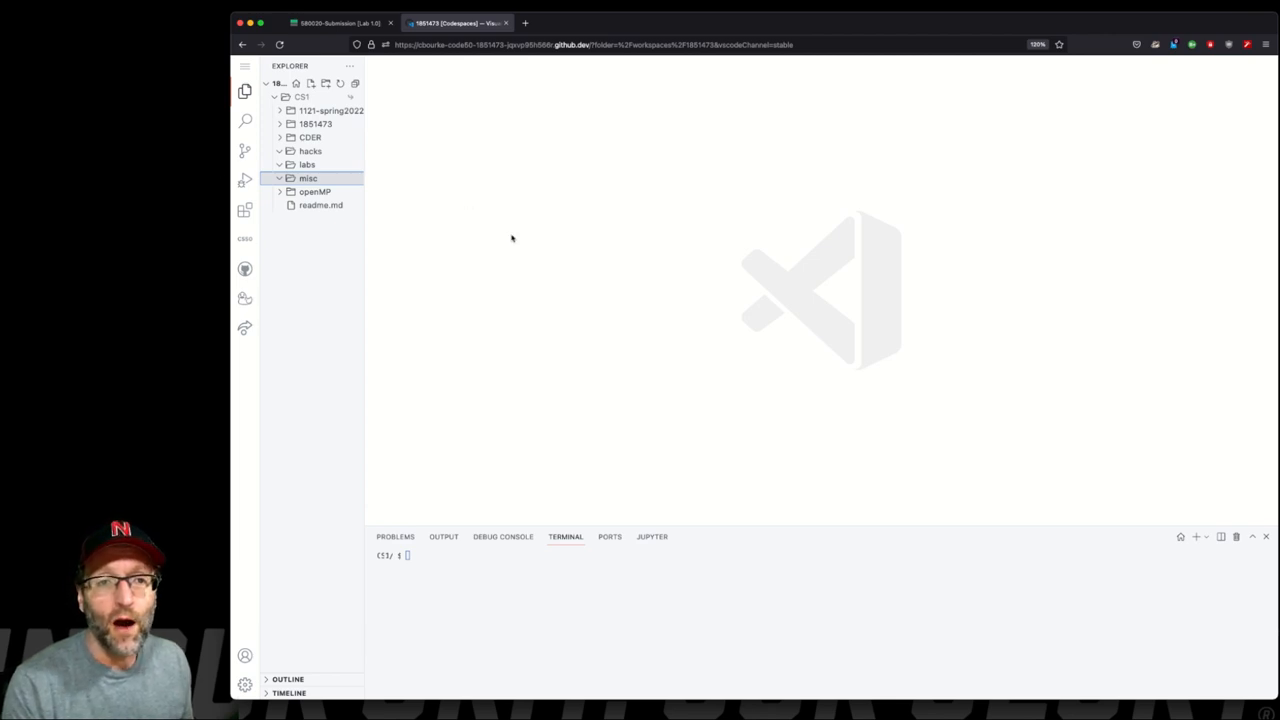
mouse_move(517, 244)
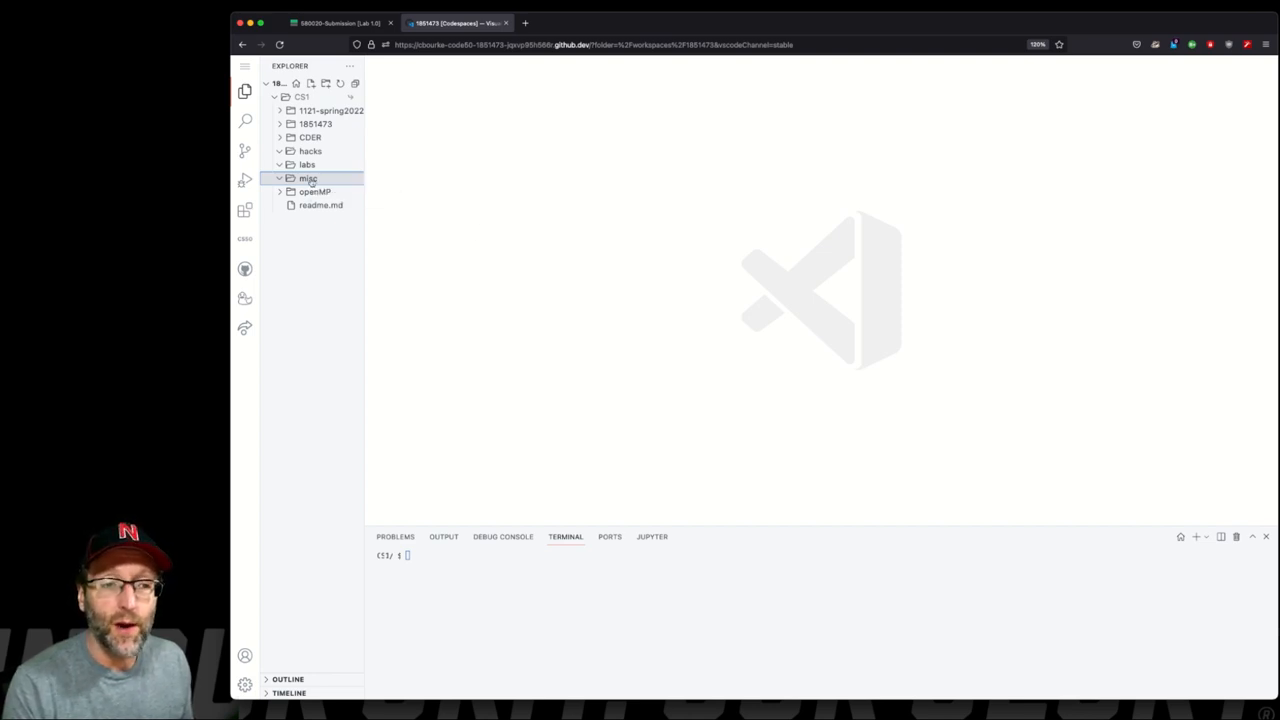
click(310, 83)
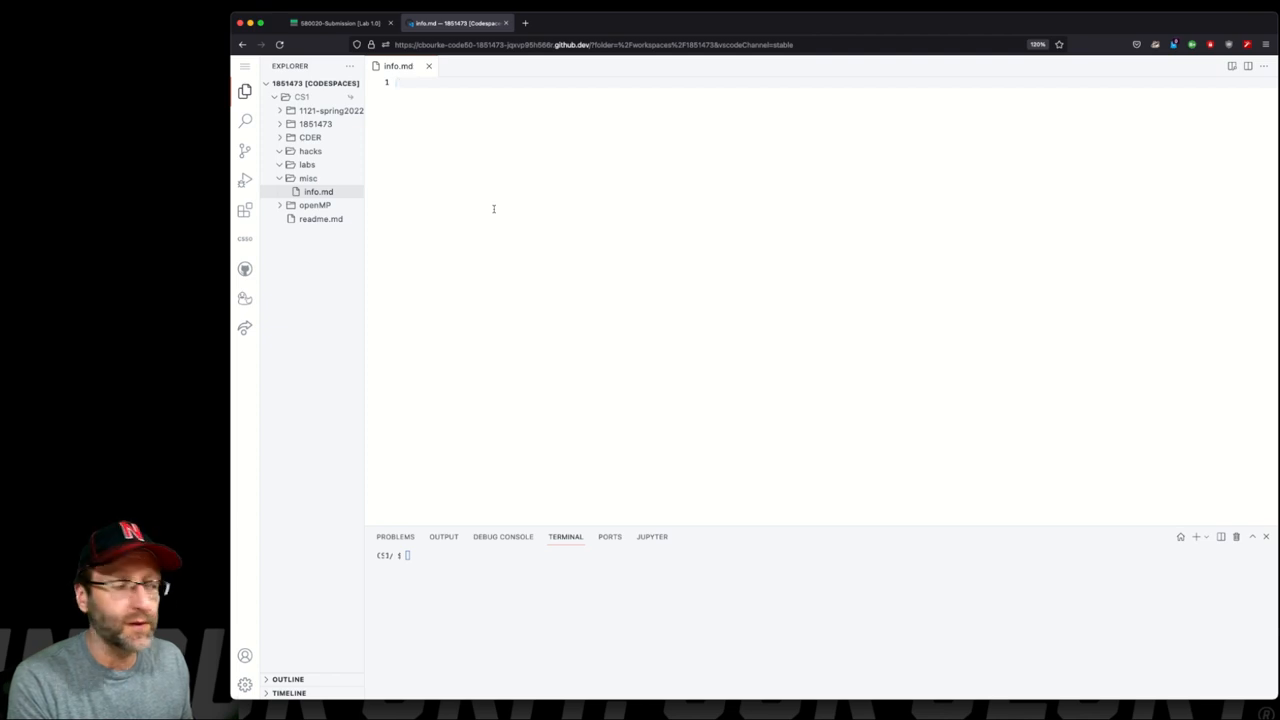
Step: Type 'Hello world!' into the new info.md file in misc
click(428, 66)
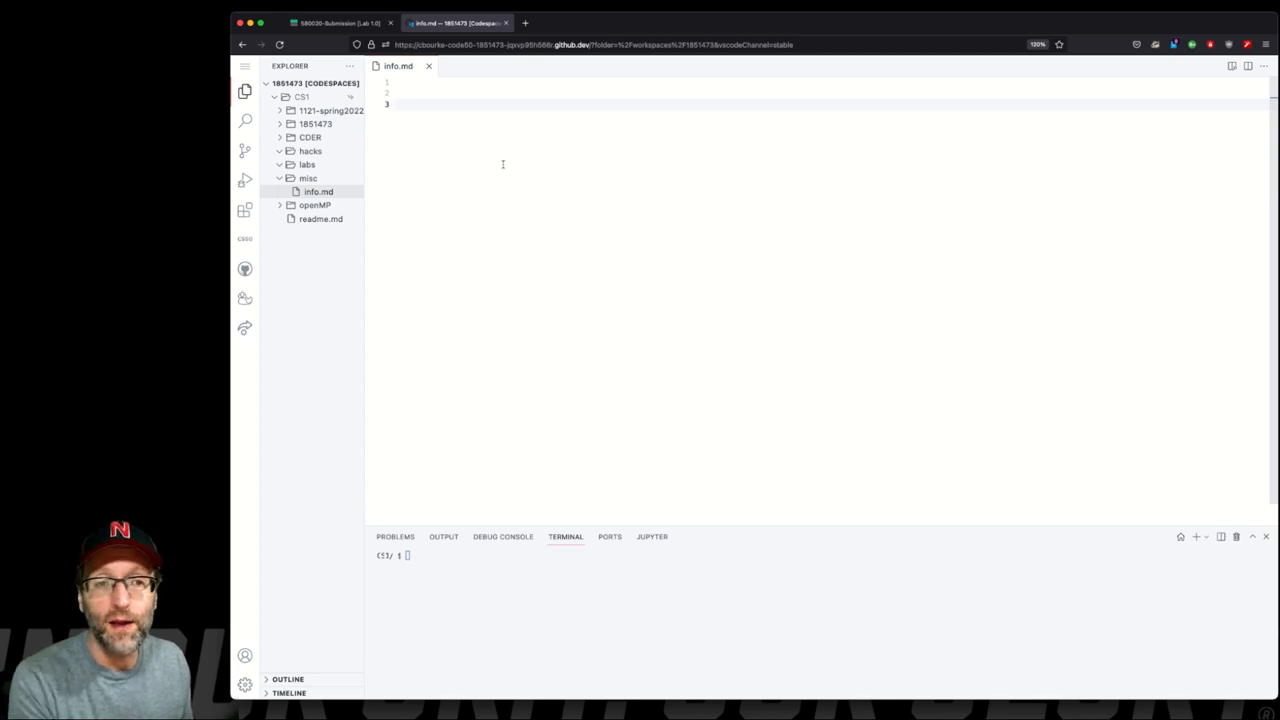
text(Hel)
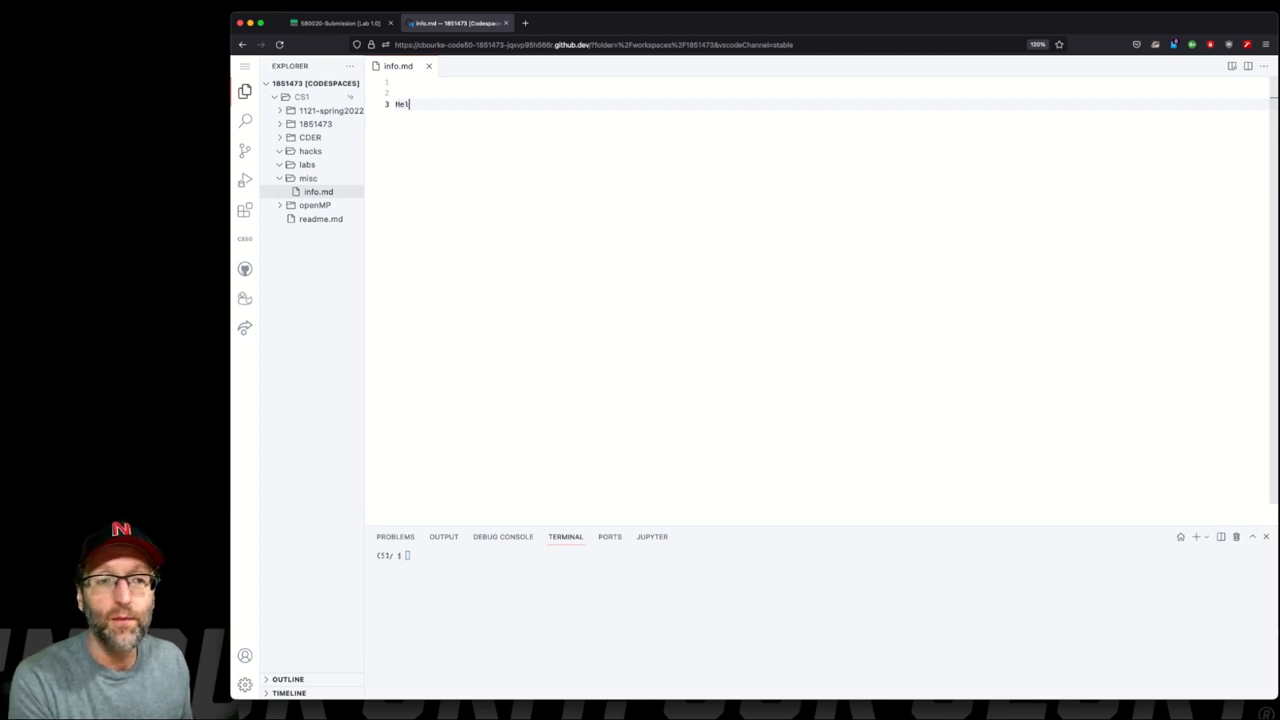
text(lo world!)
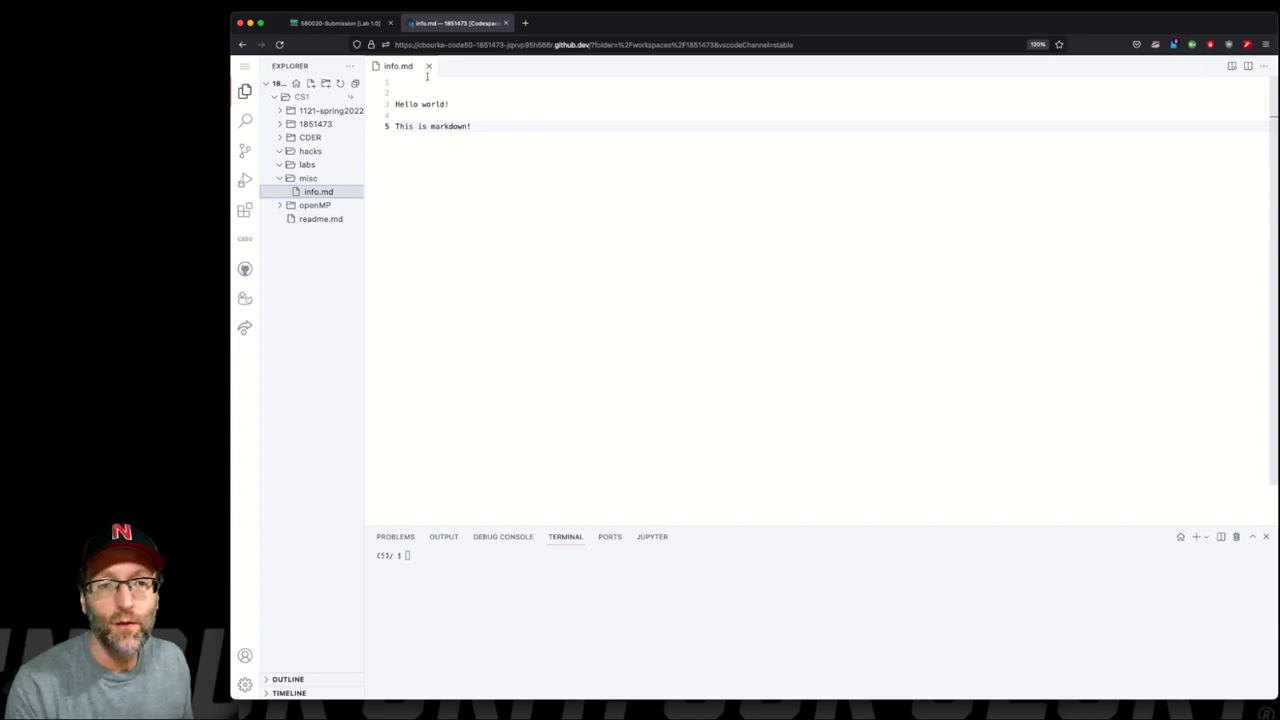
Step: Permanently delete info.md from misc, confirming the Delete dialog
right_click(318, 191)
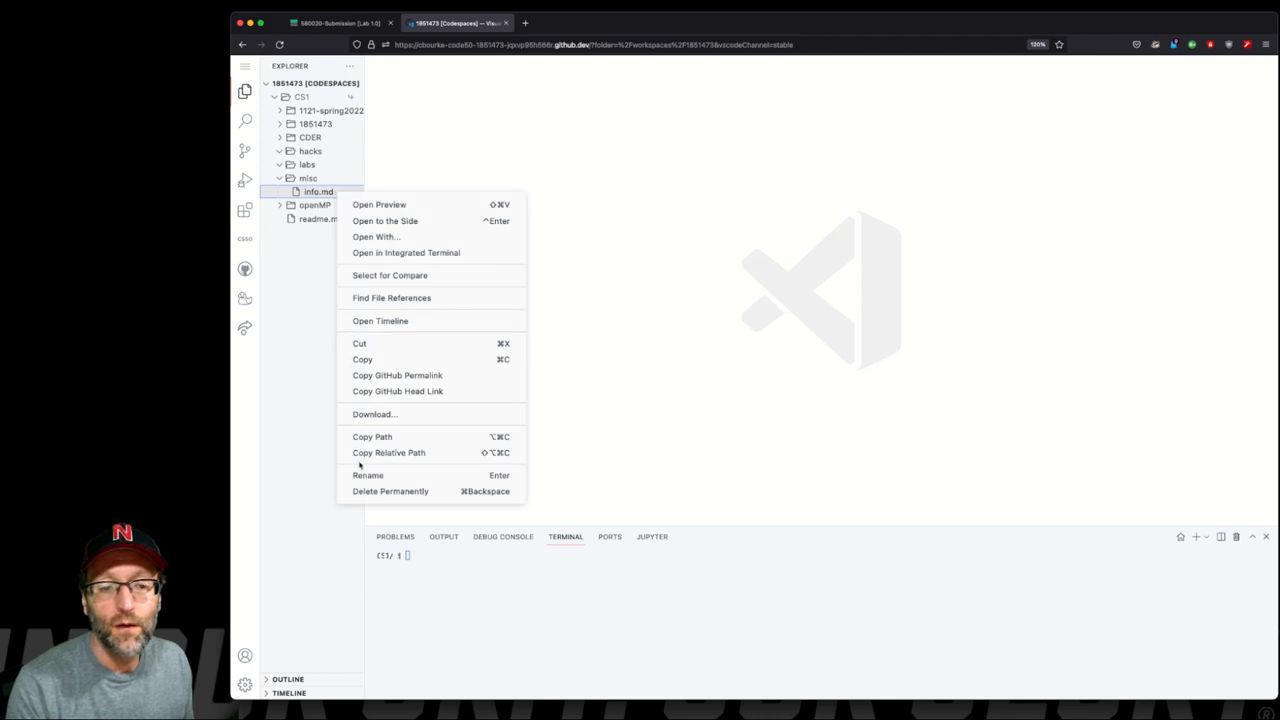
click(390, 491)
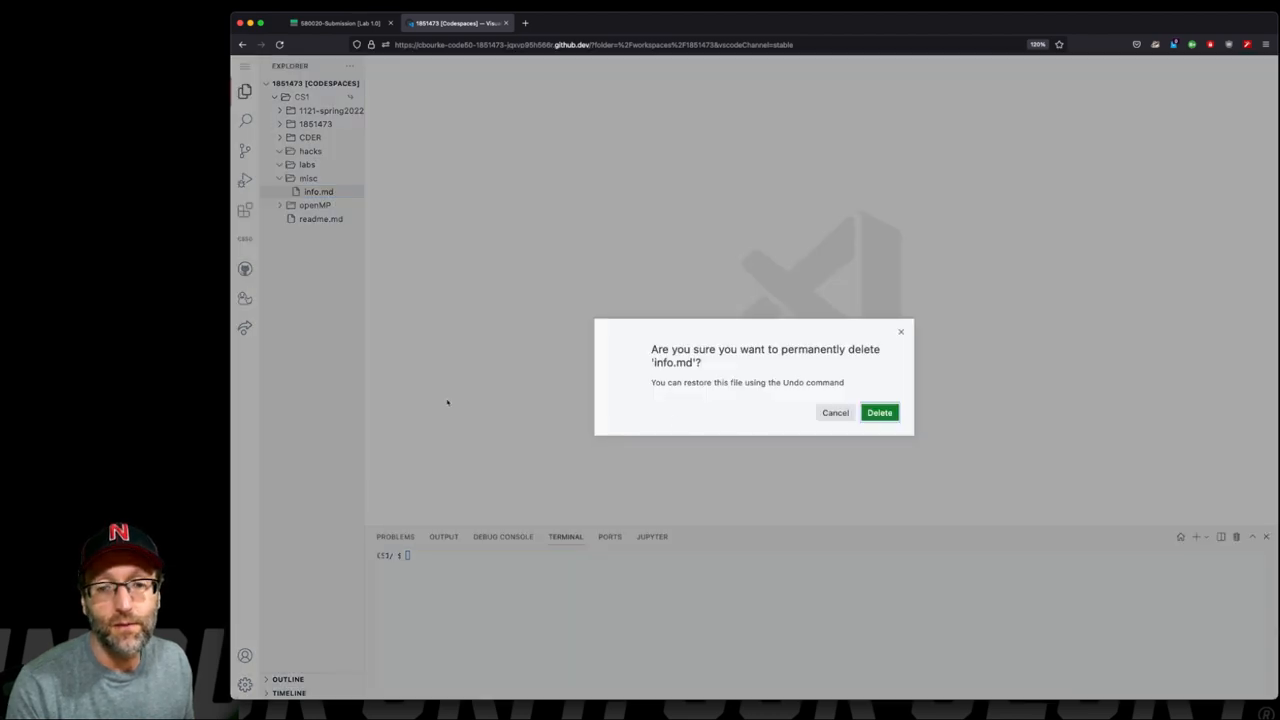
click(878, 412)
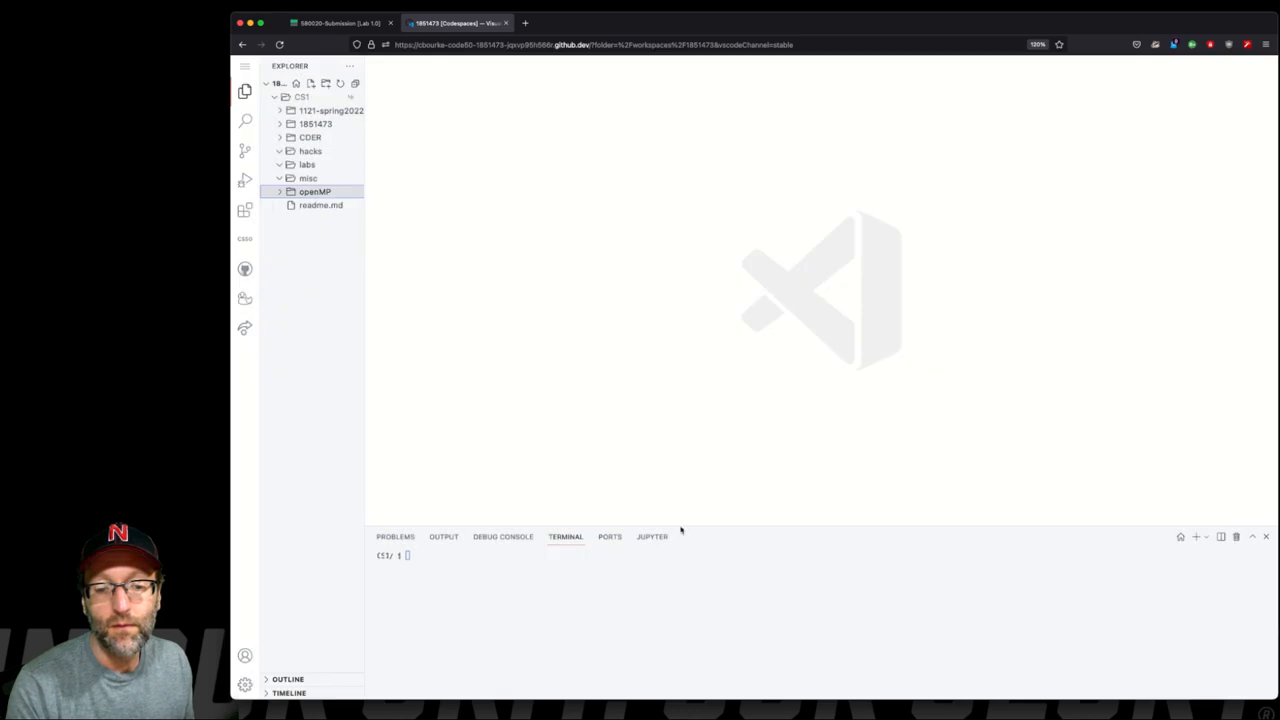
click(308, 177)
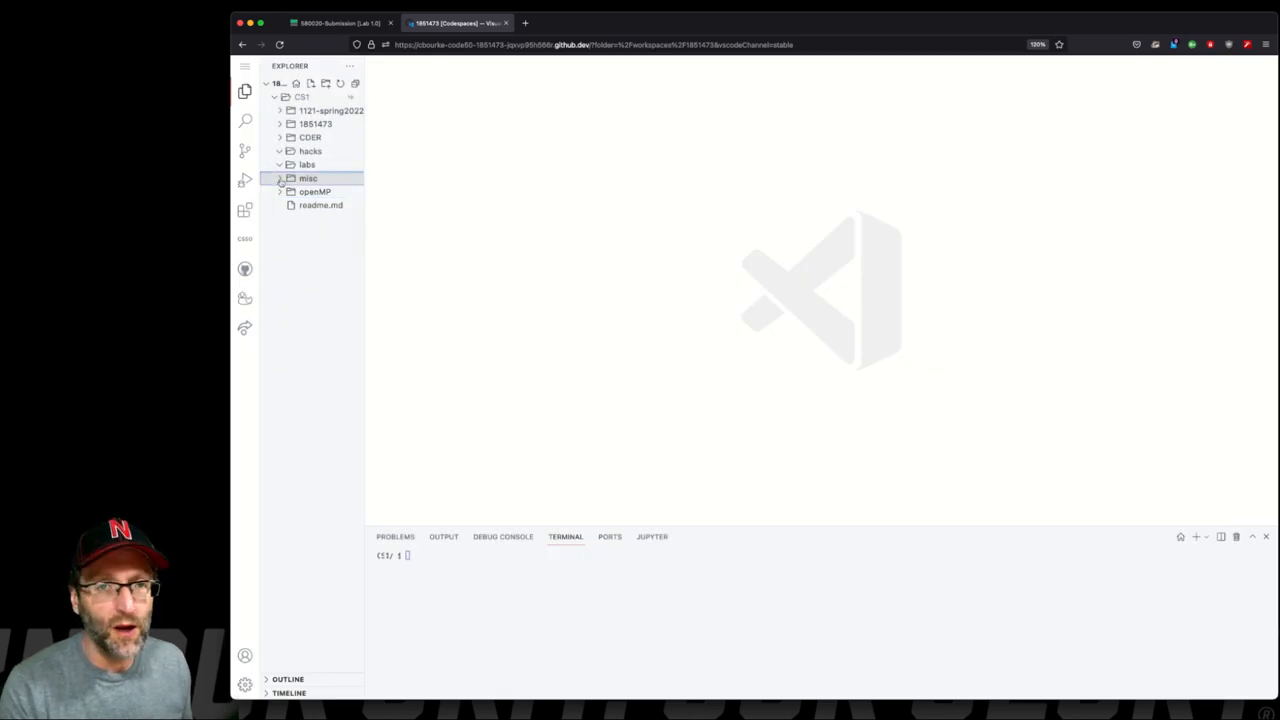
Step: Create a new info.md file in misc and type 'Hello!' into it
right_click(307, 178)
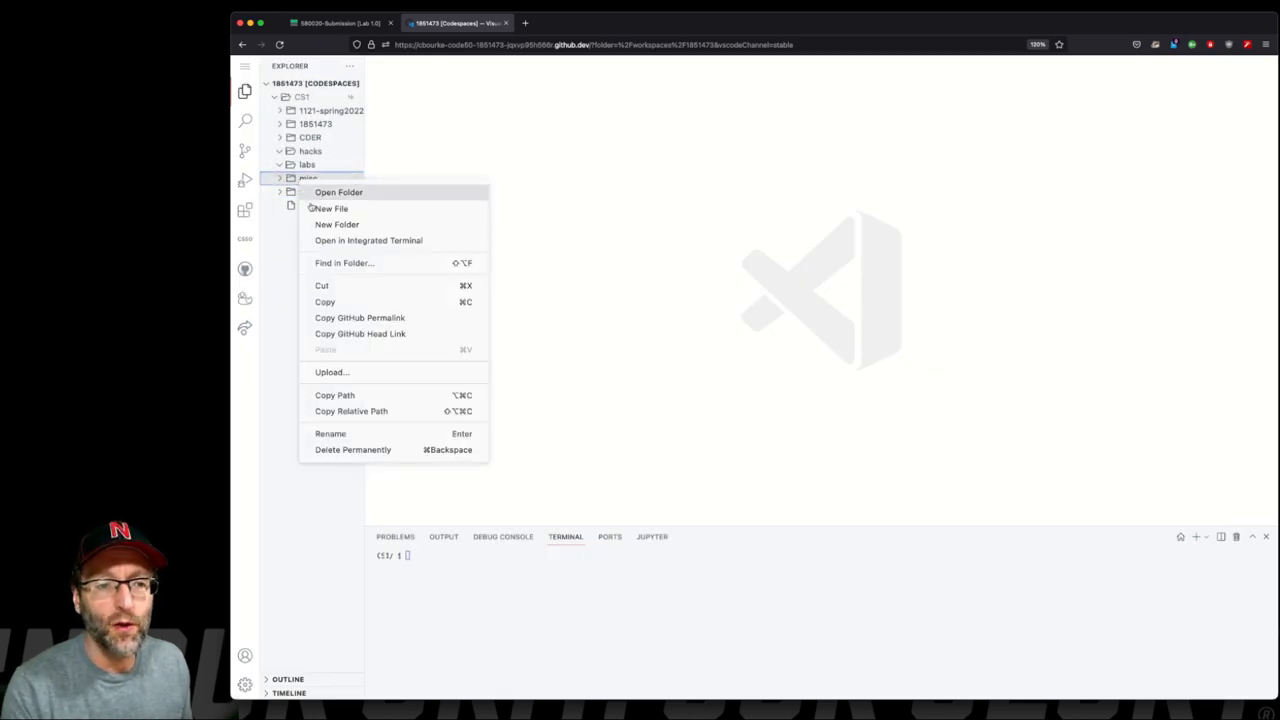
click(330, 208)
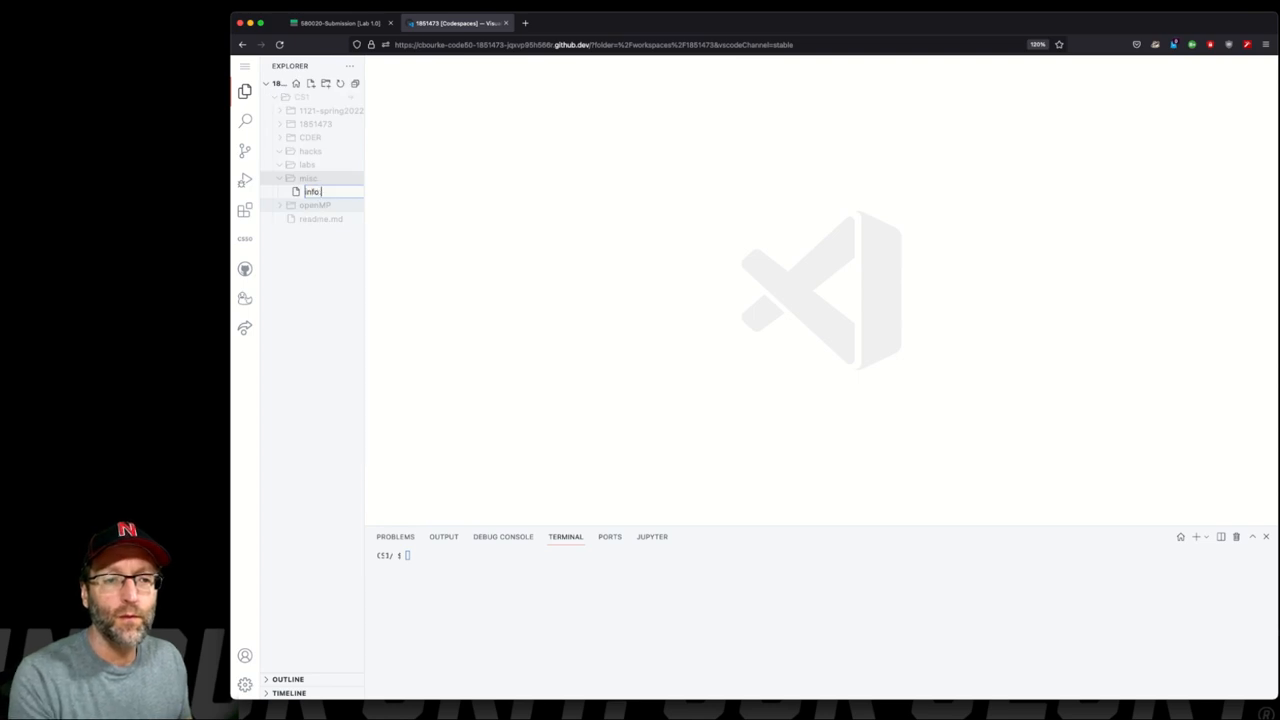
key(Return)
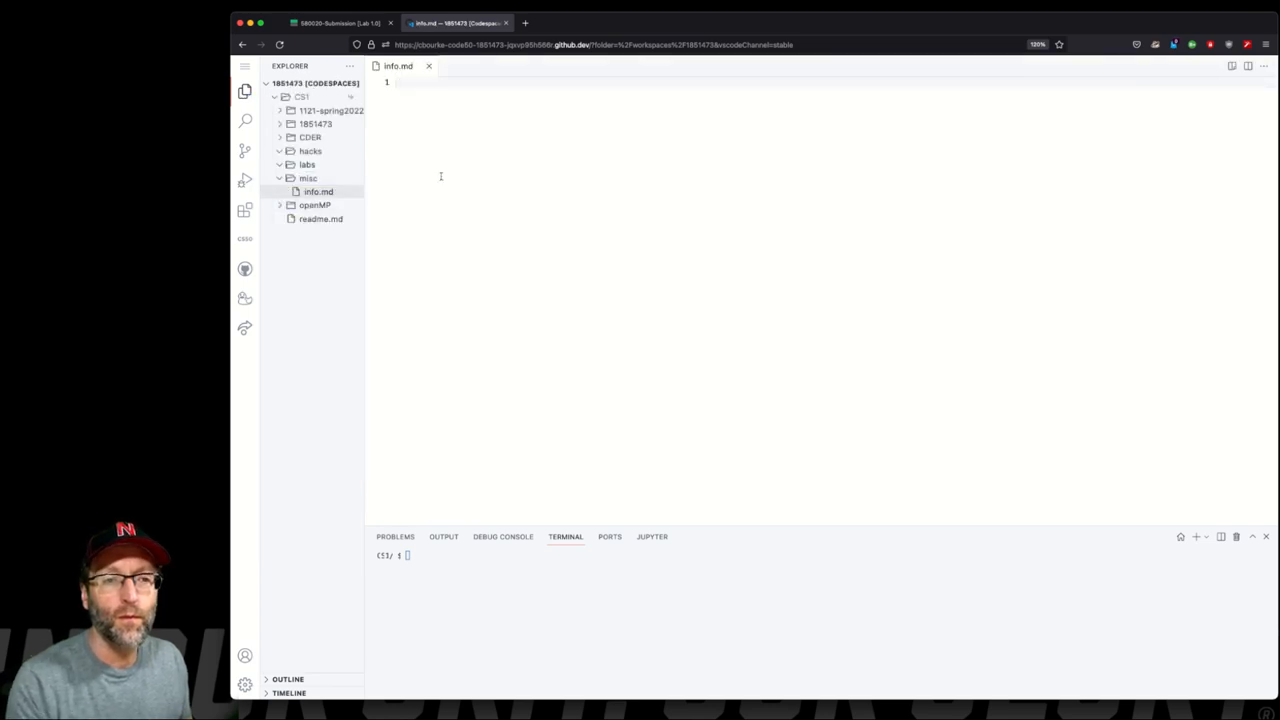
text(Hello!)
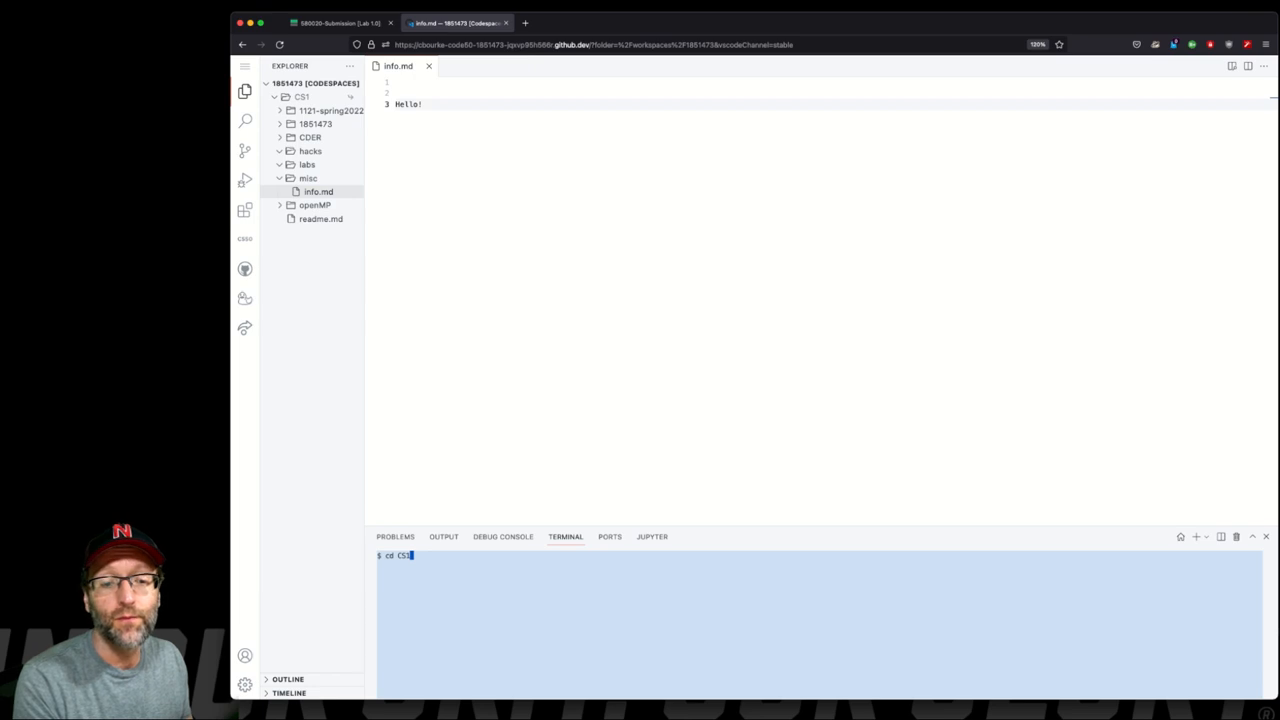
Step: Run cd CS1, ls and cd misc in the terminal, then clear the output
key(Return)
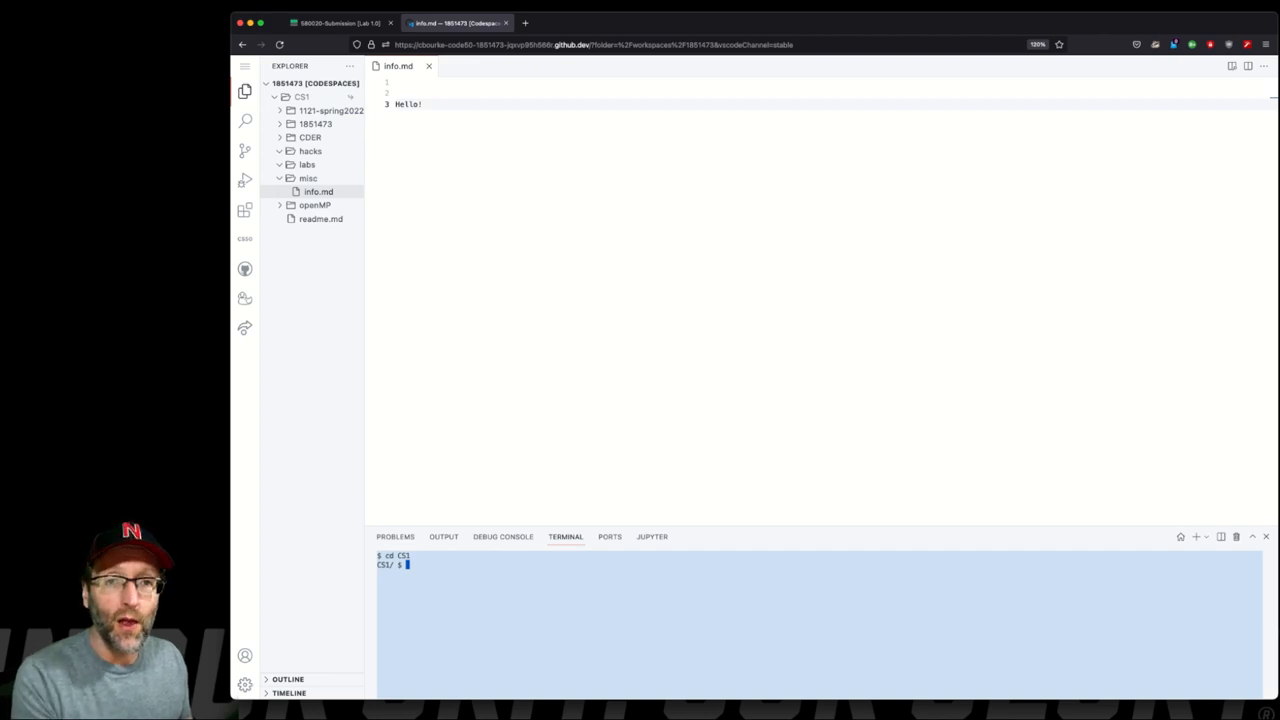
text(ls)
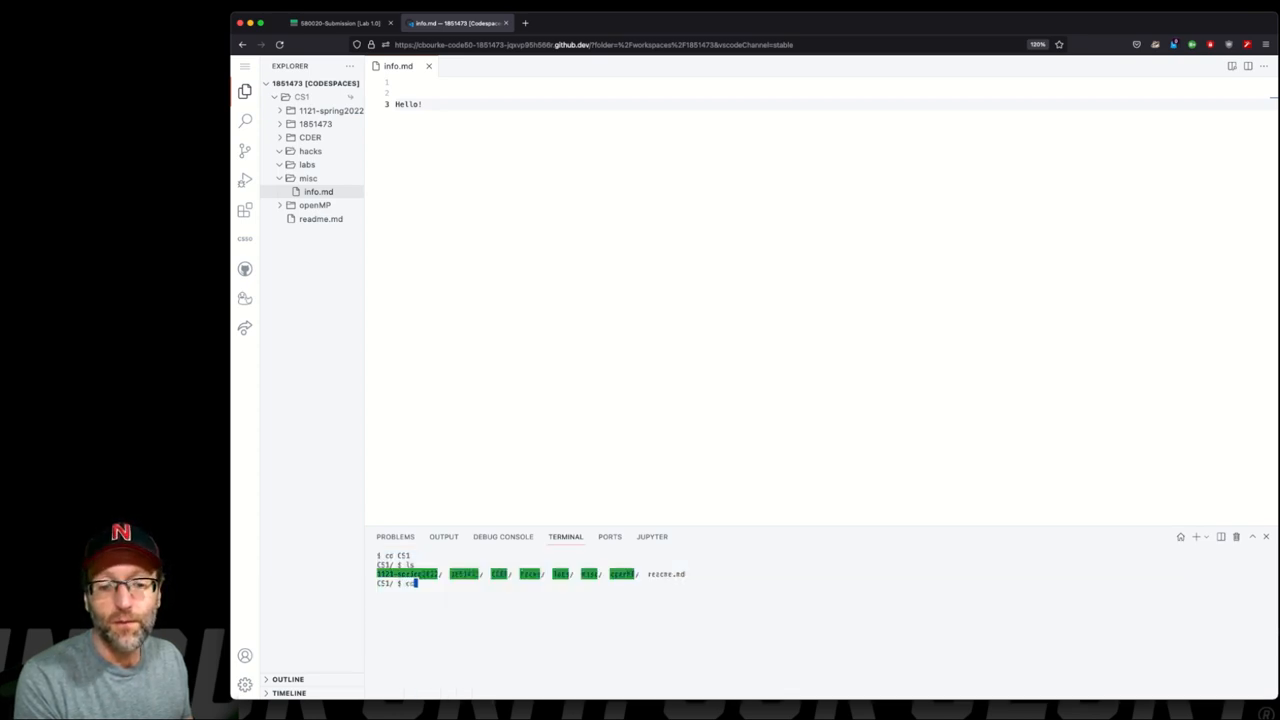
text(cd misc)
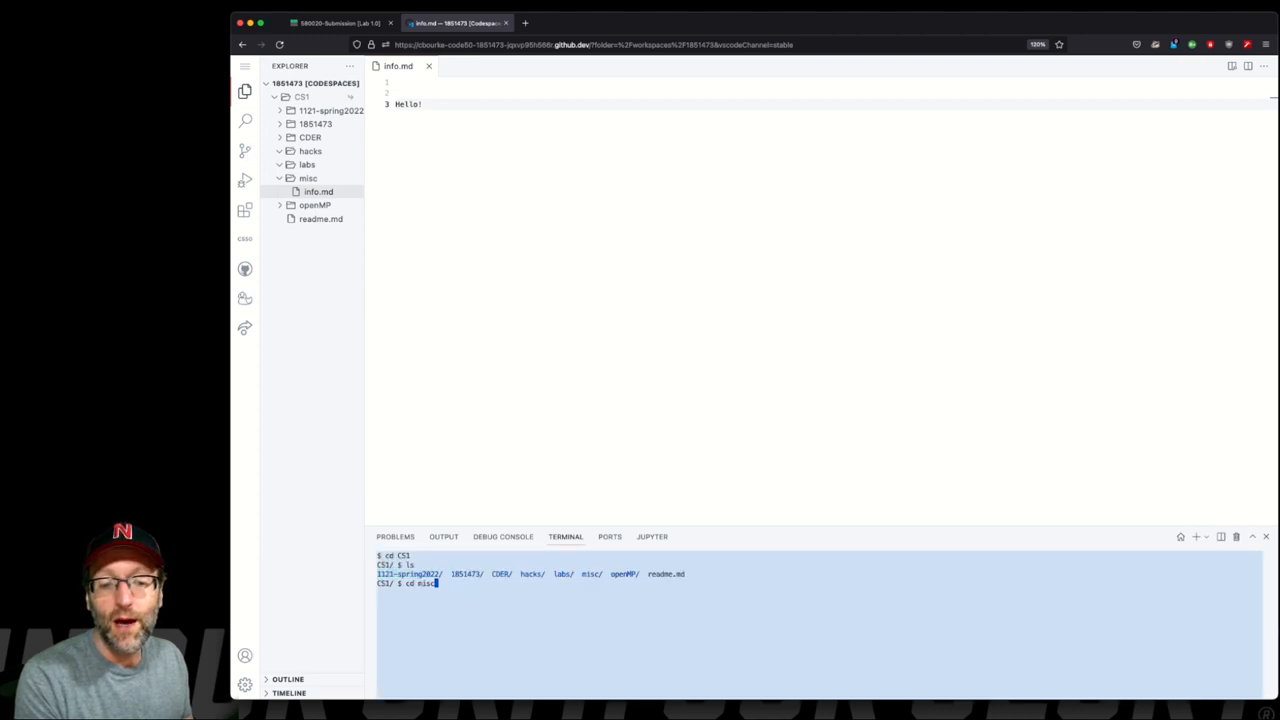
key(Return)
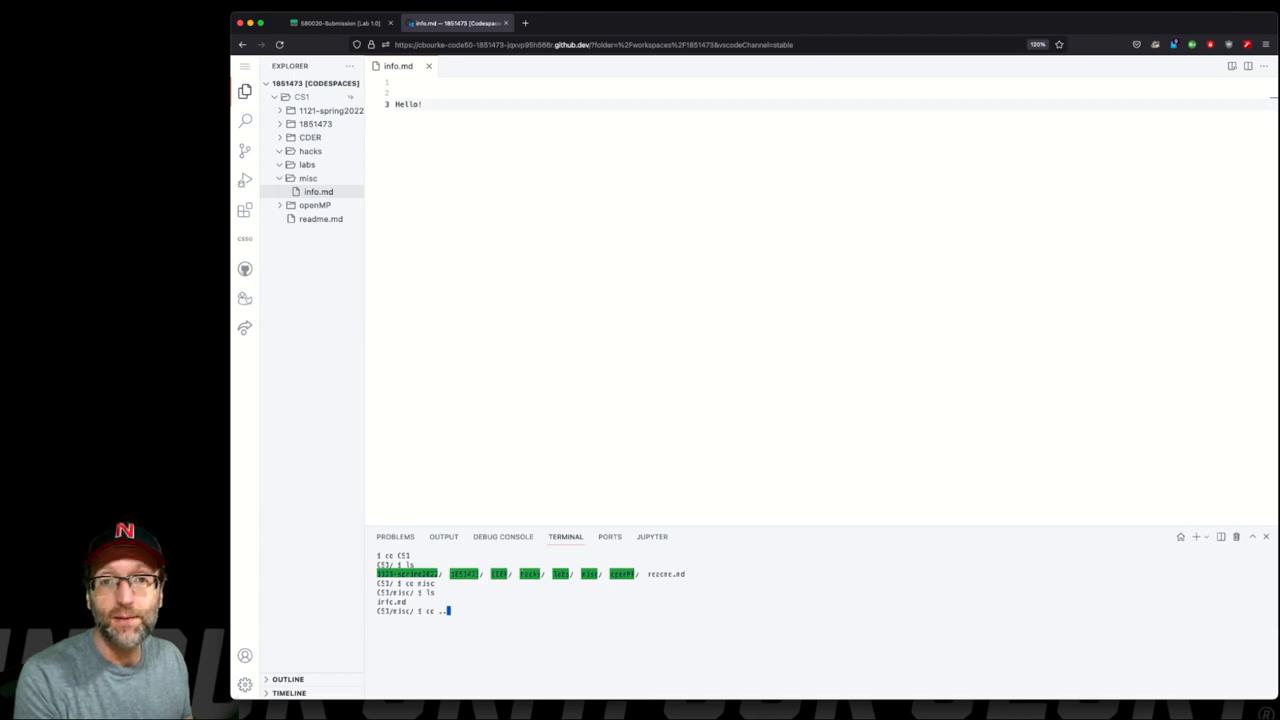
key(Return)
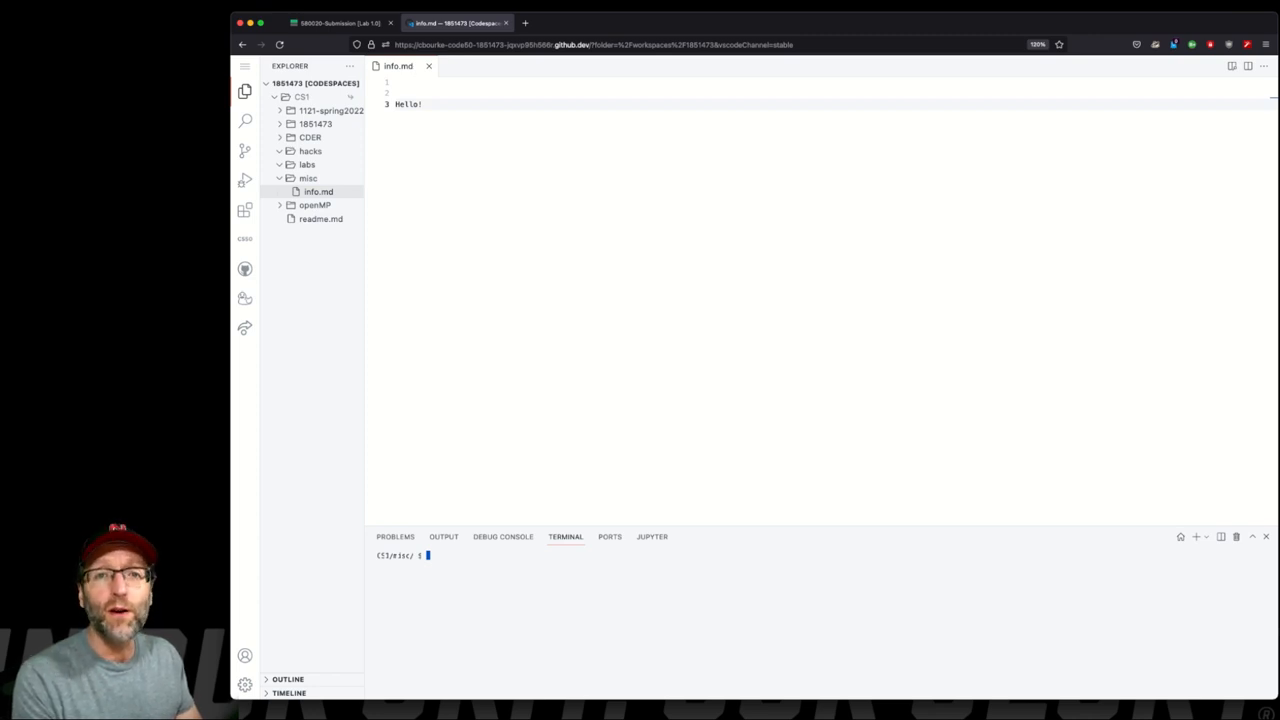
Step: Run pwd to show the working directory /workspaces/1851473/CS1/misc
text(pwd)
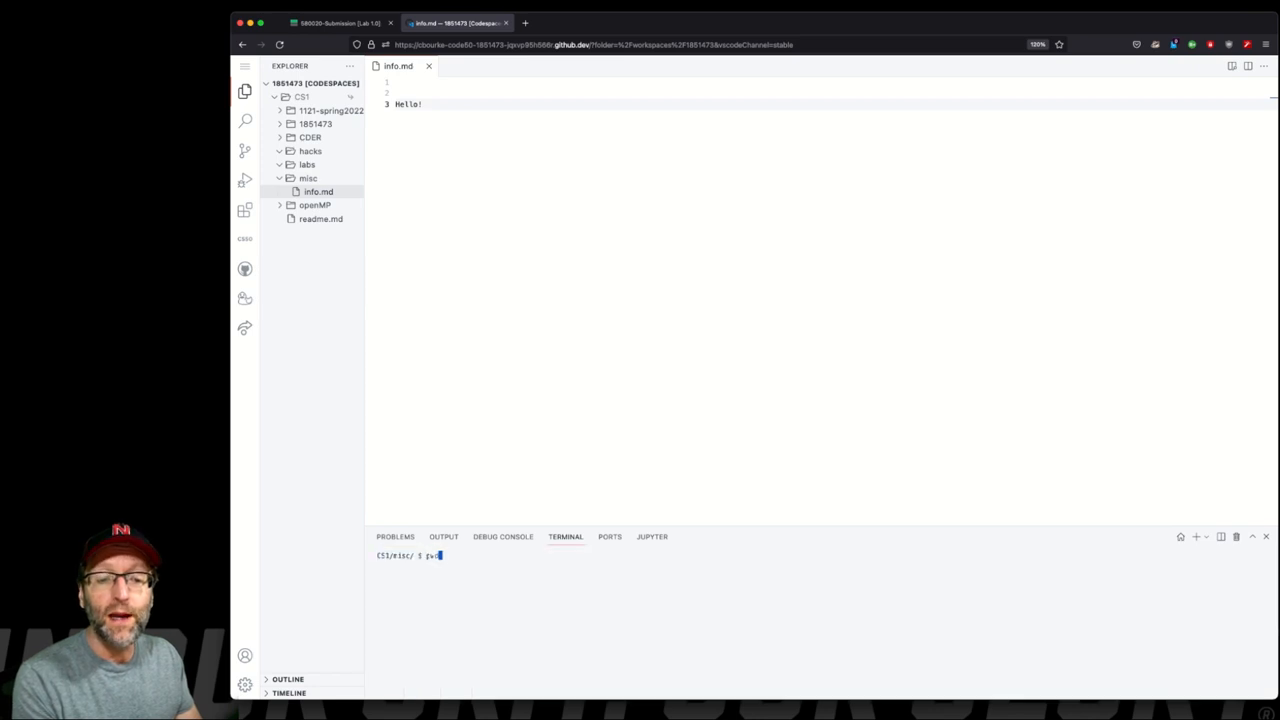
key(Return)
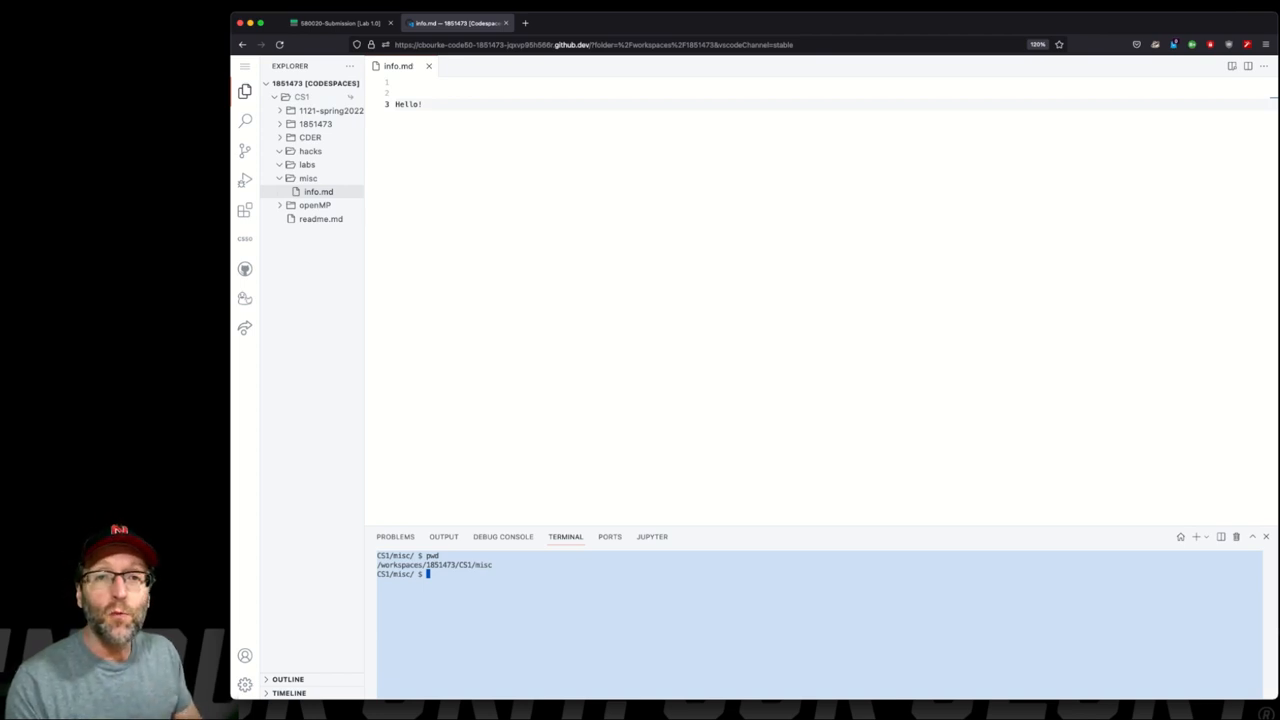
Step: Delete info.md with rm info.md, refresh the Explorer, and close its tab
right_click(318, 191)
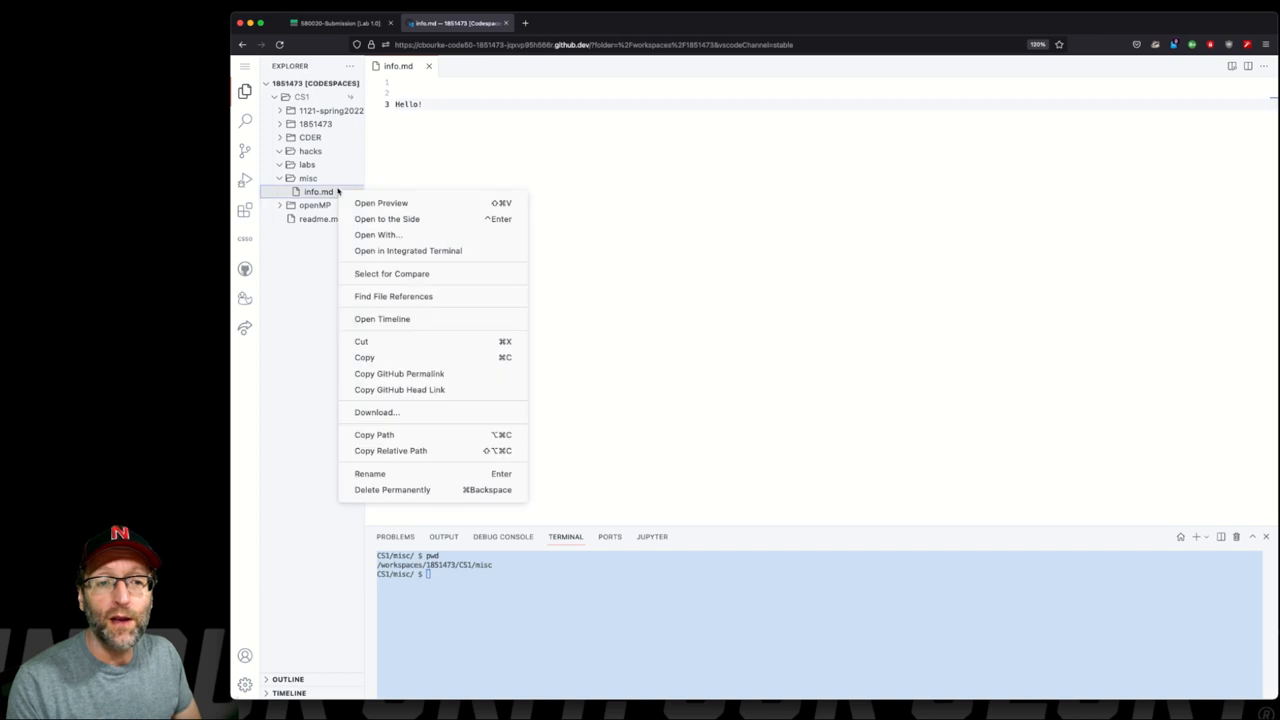
click(477, 648)
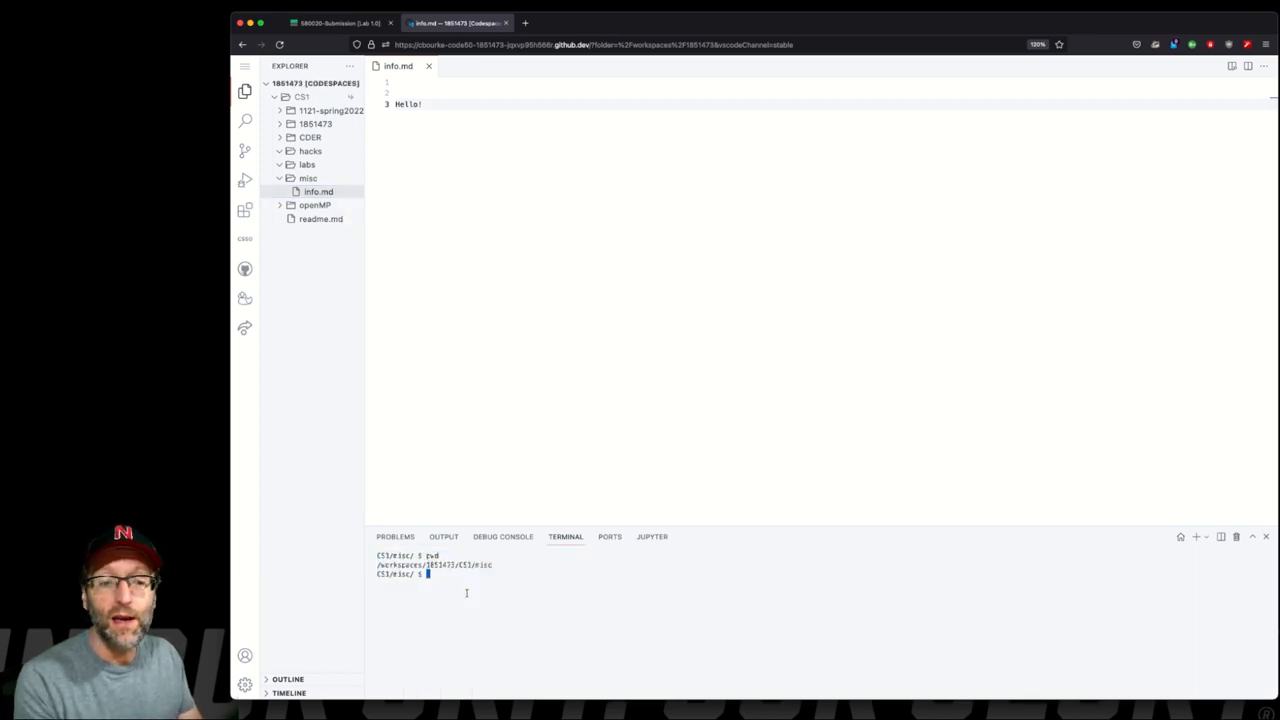
text(rm)
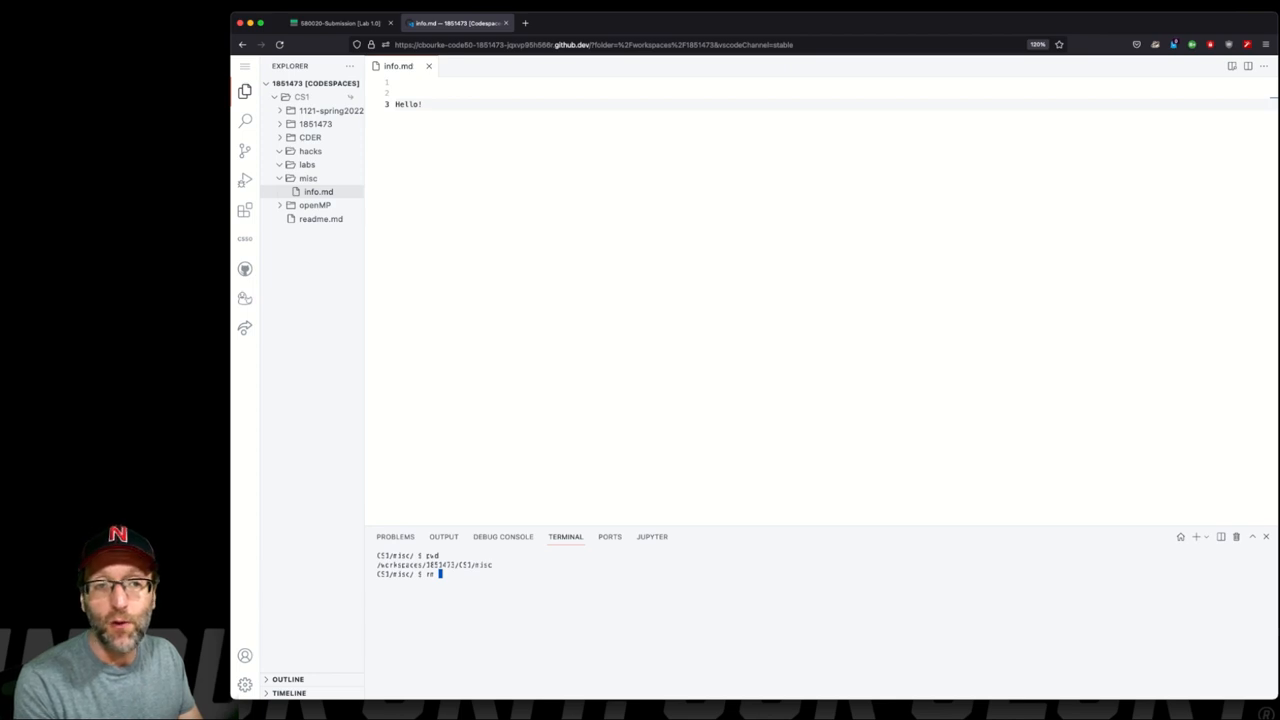
text(info.md)
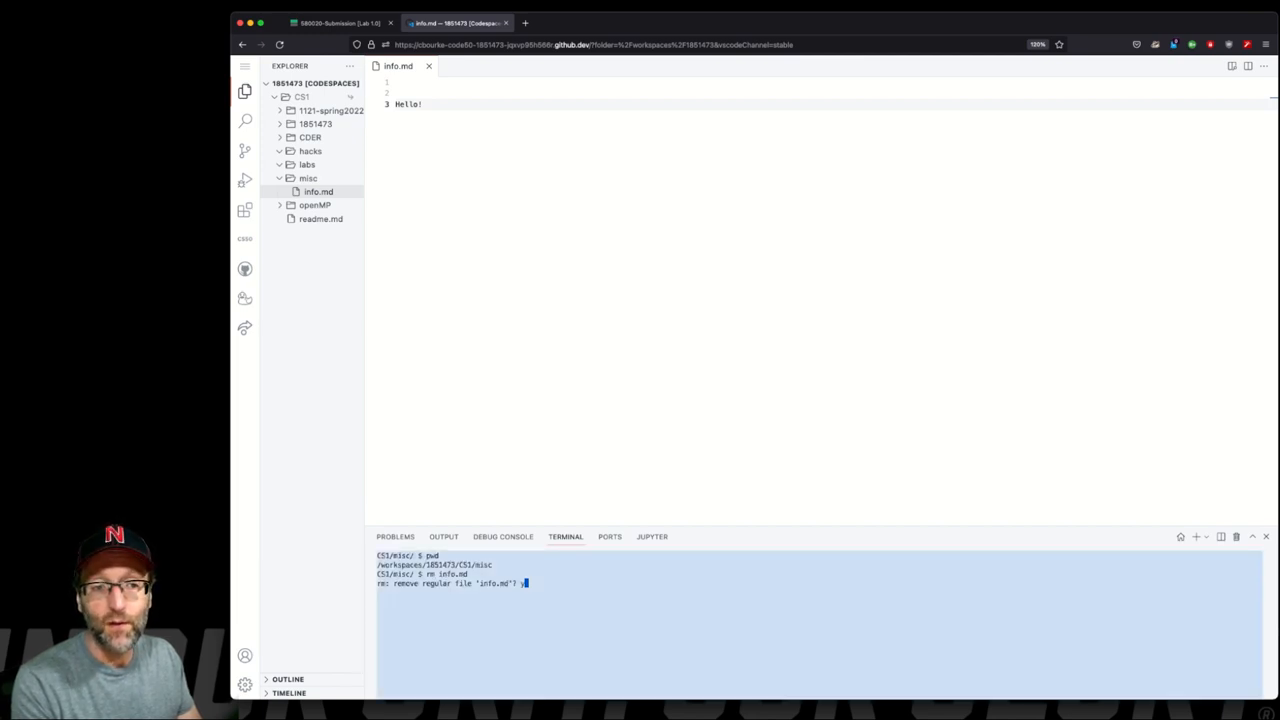
key(Return)
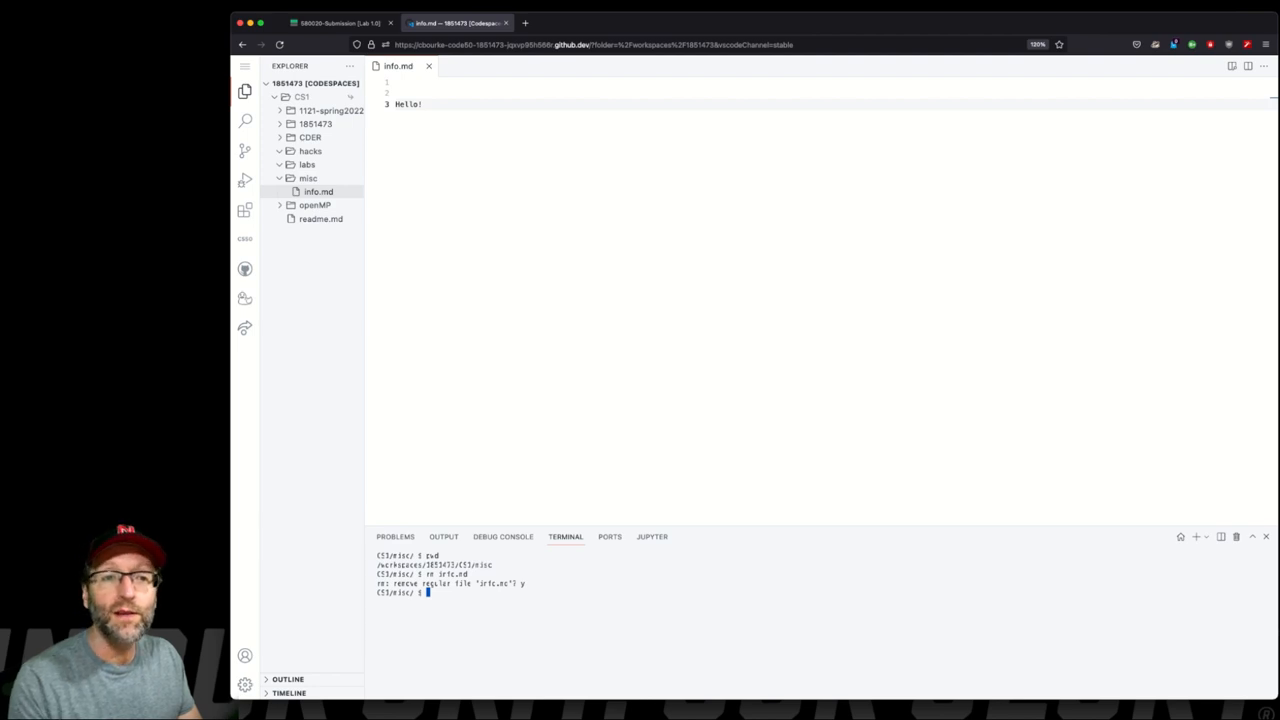
mouse_move(515, 437)
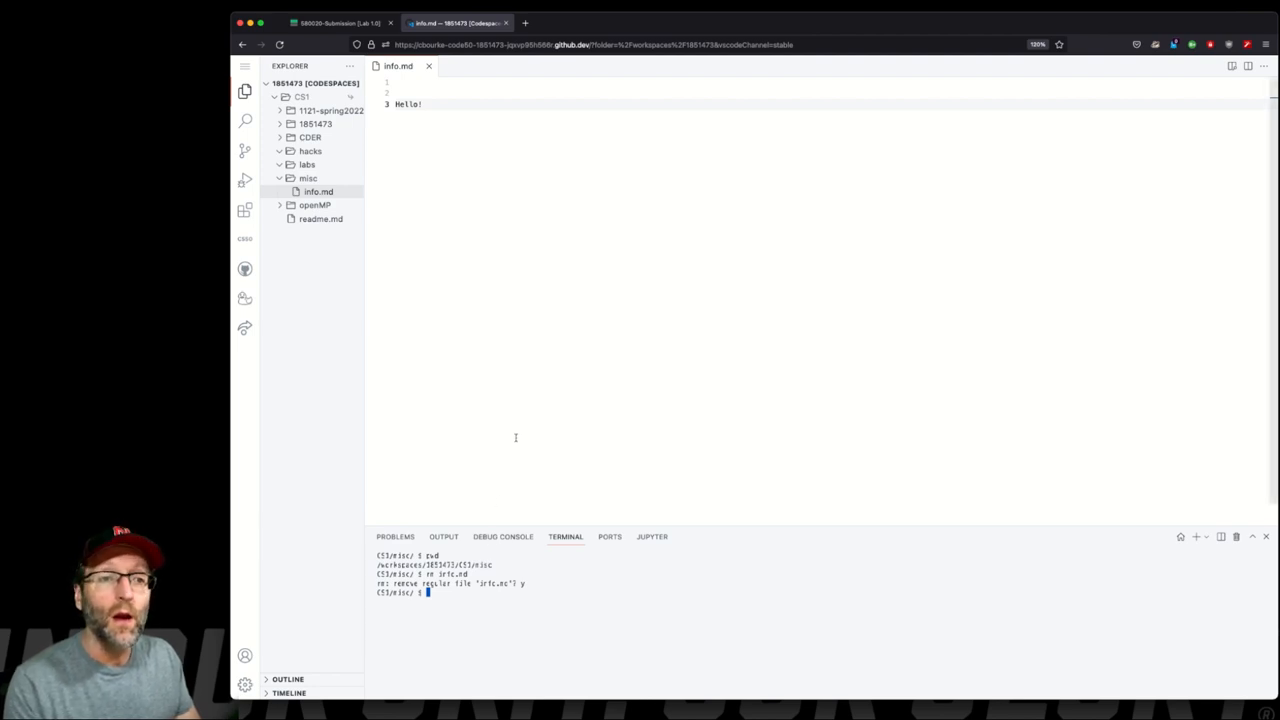
mouse_move(318, 191)
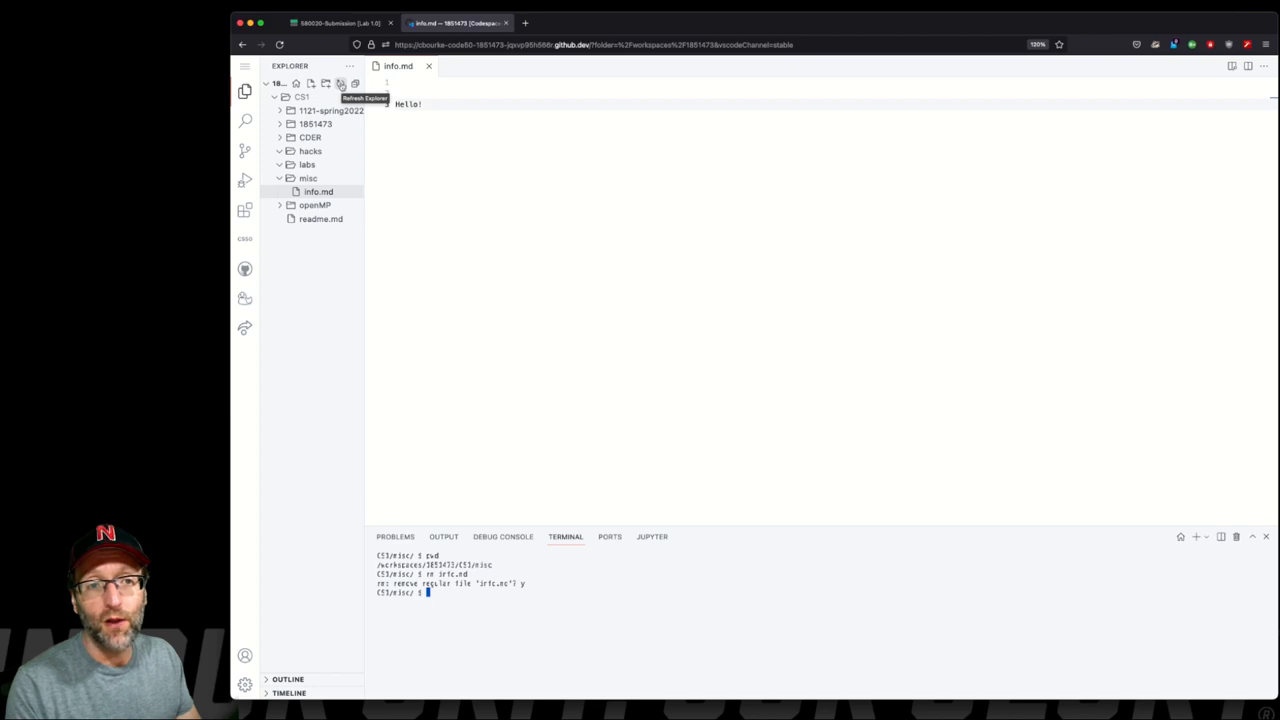
click(340, 83)
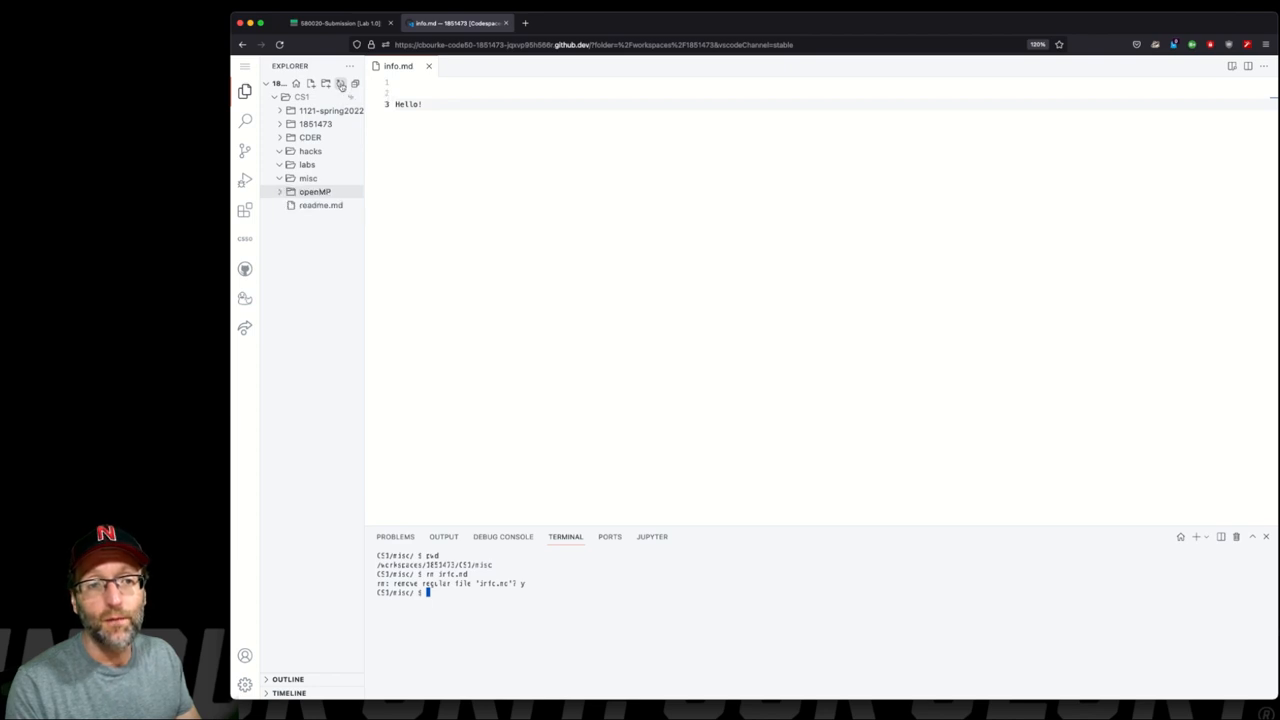
mouse_move(308, 178)
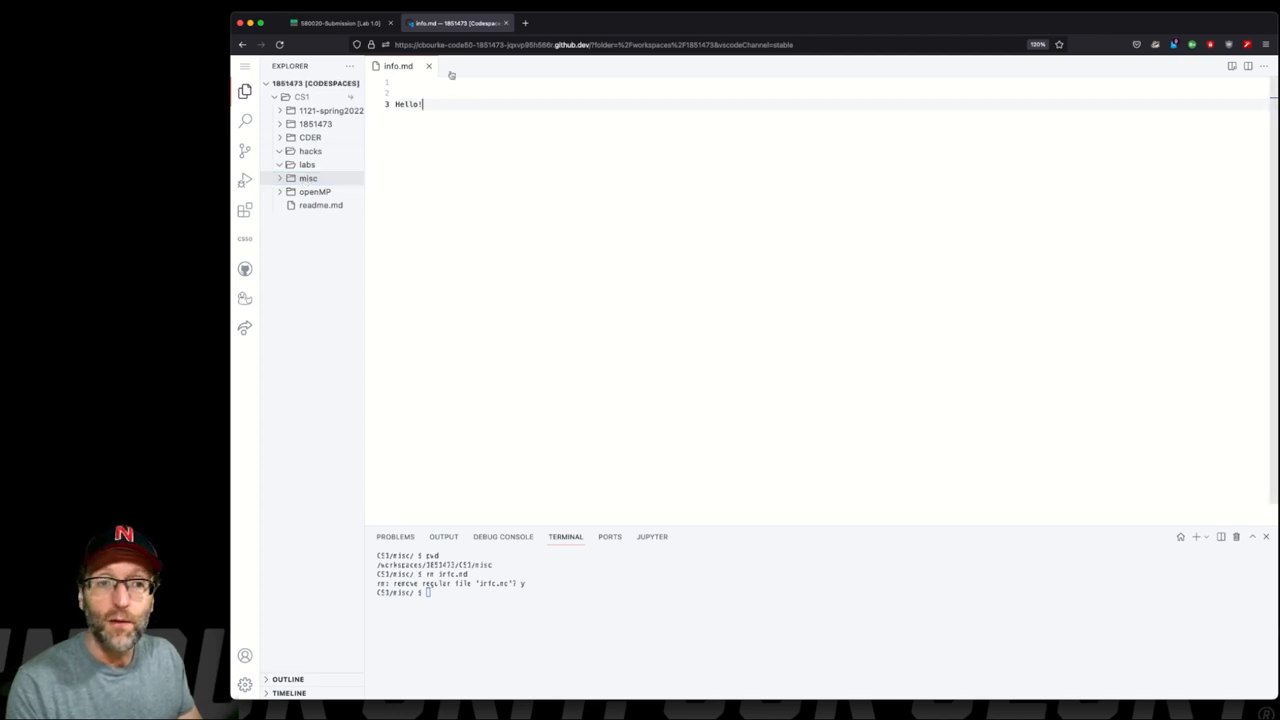
click(429, 66)
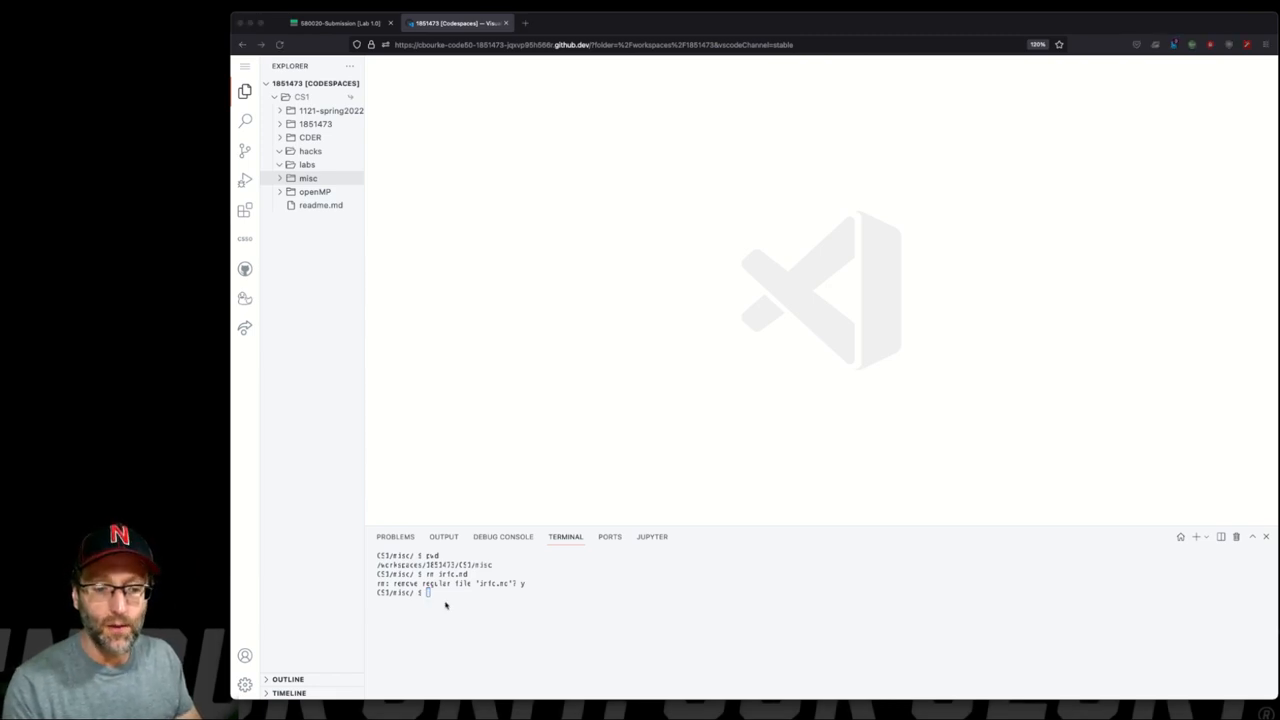
Step: Create hello.c in misc and set the author name to 'Chris Bourke'
right_click(308, 178)
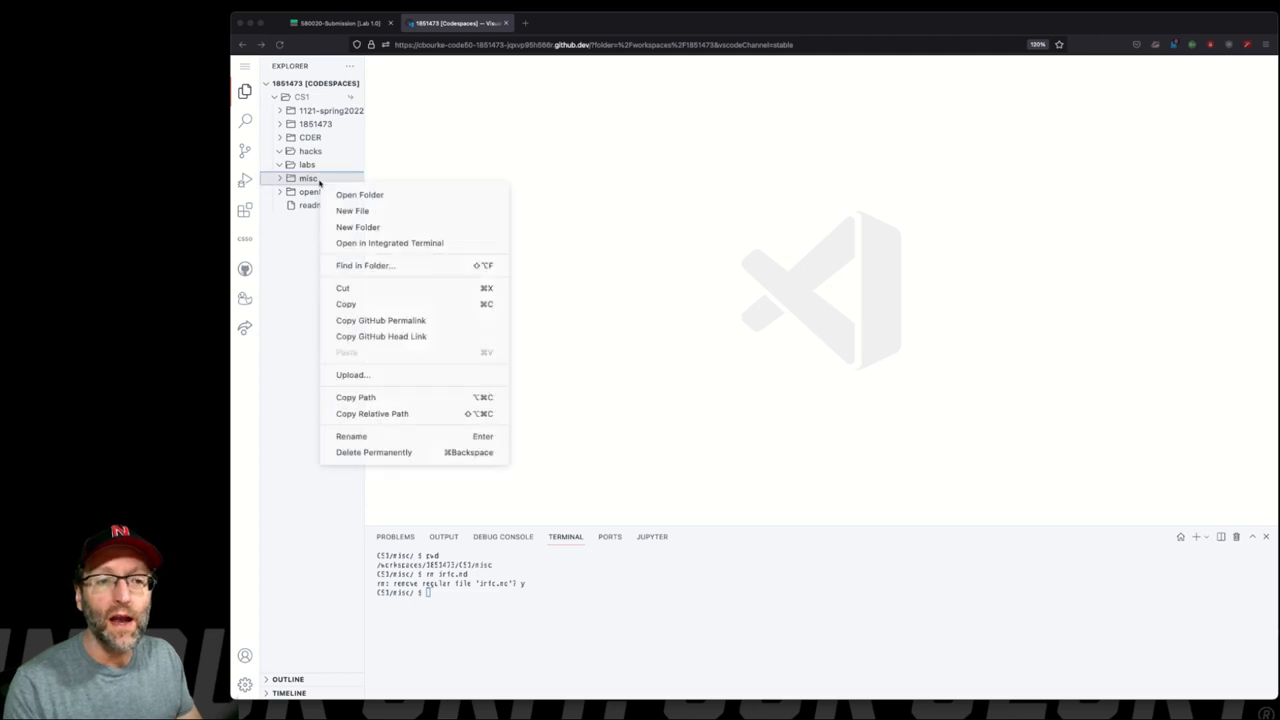
mouse_move(351, 210)
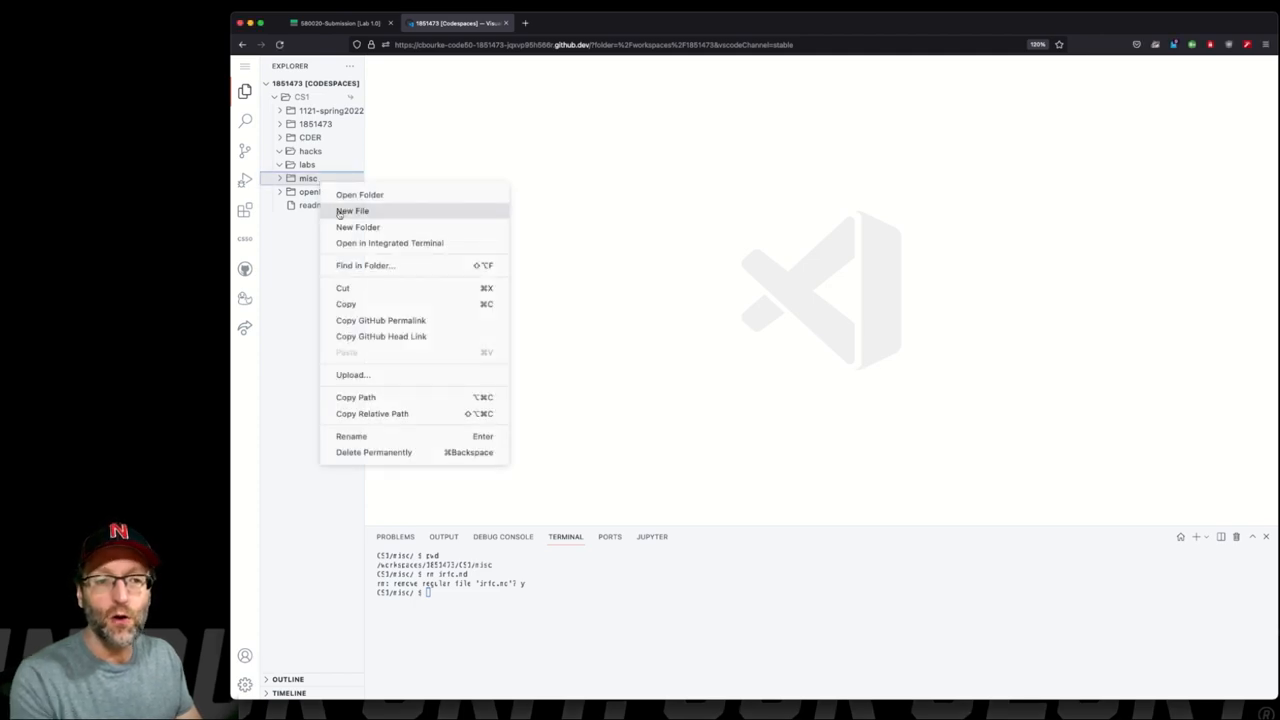
click(351, 211)
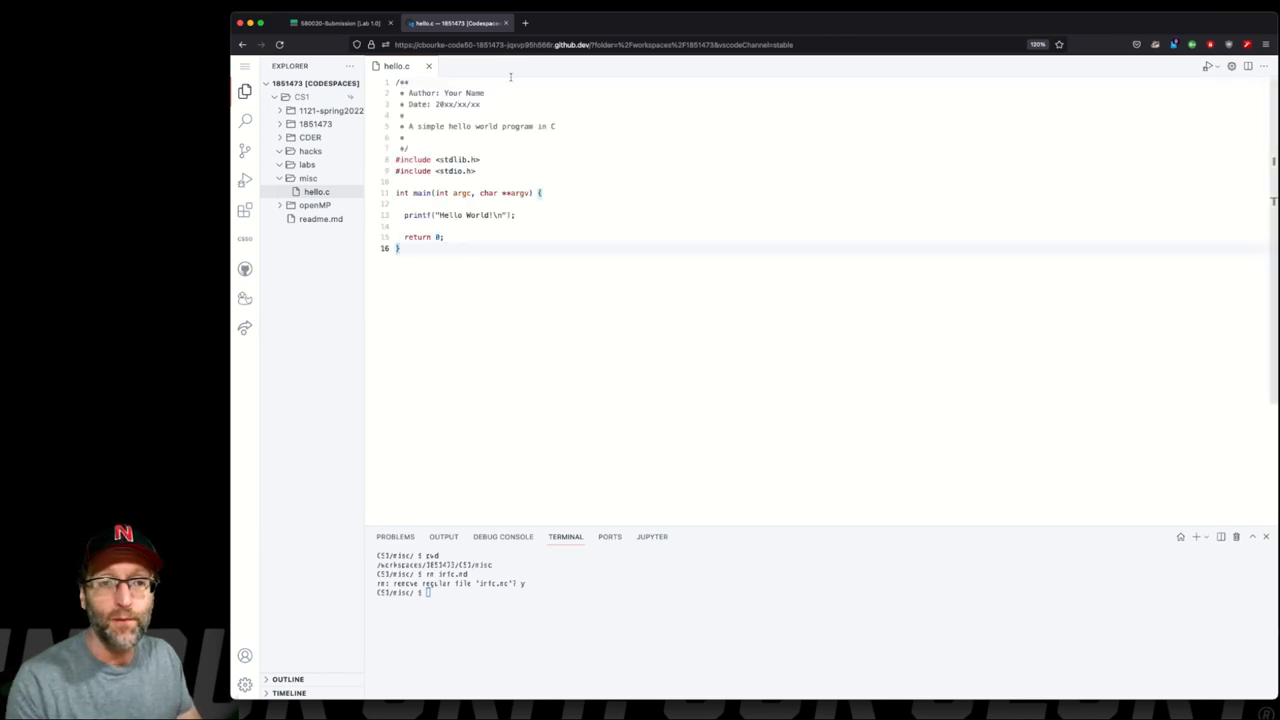
double_click(463, 92)
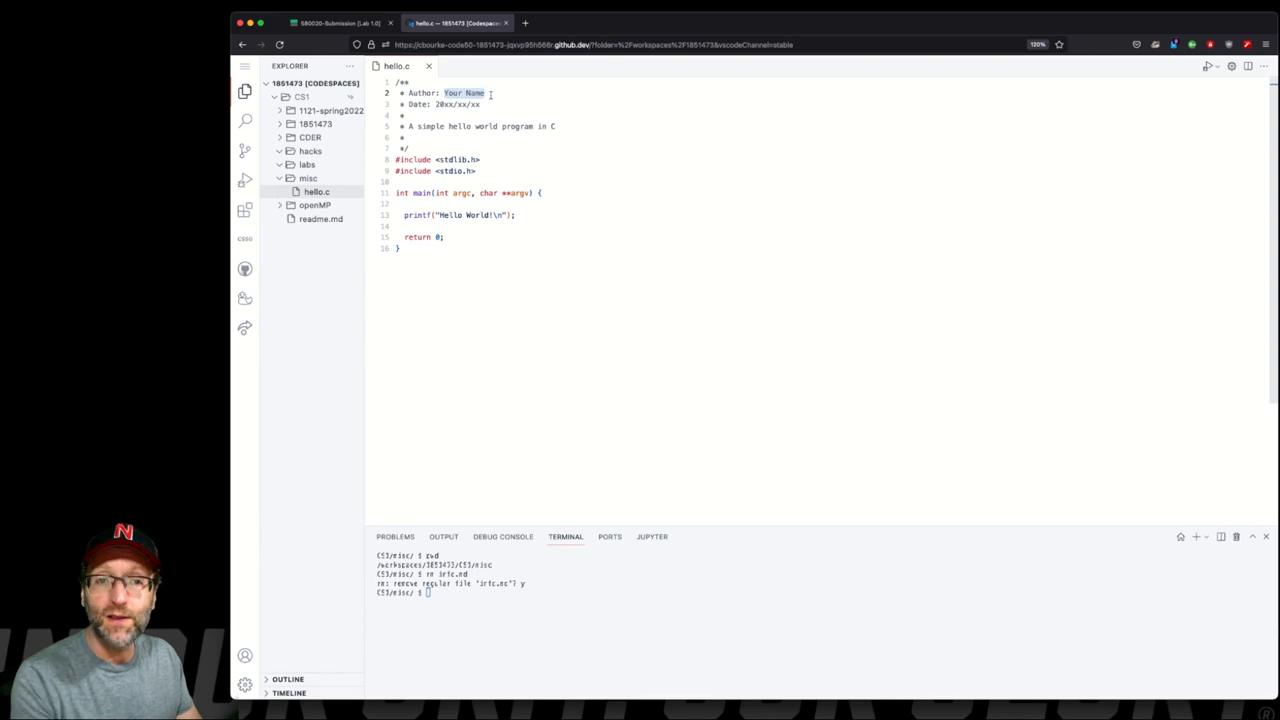
text(Chris Bourke)
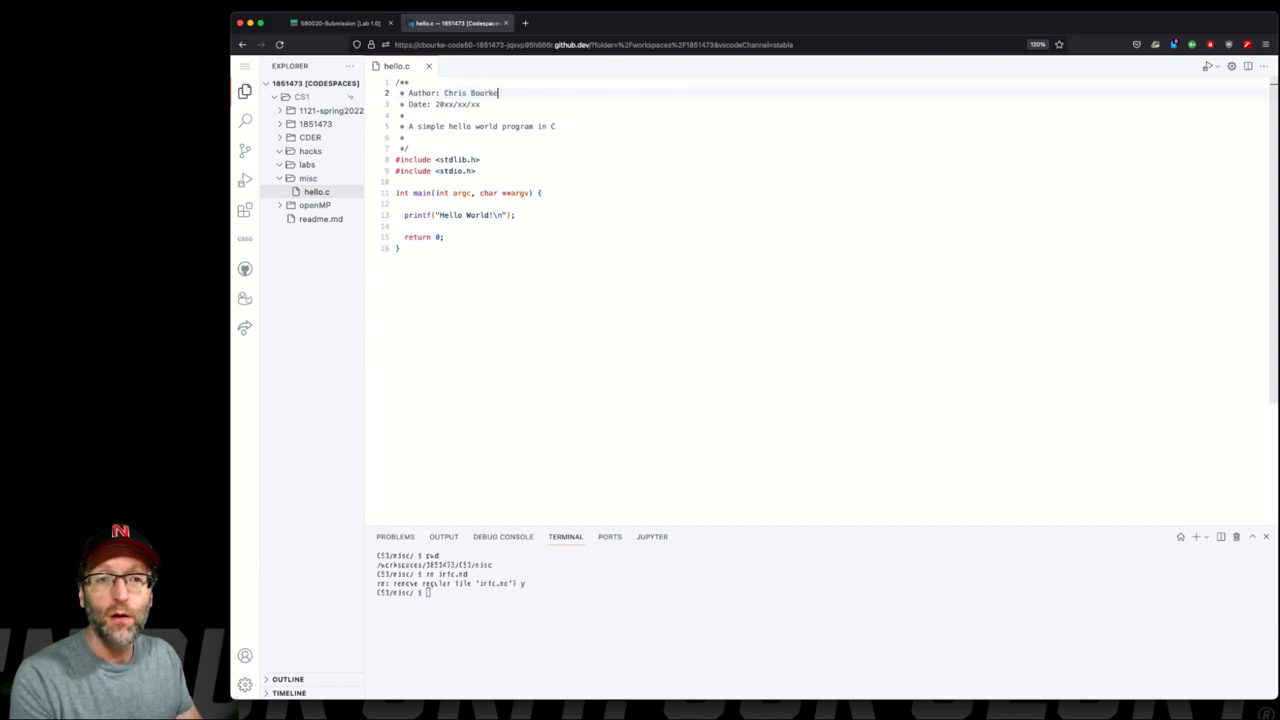
click(458, 104)
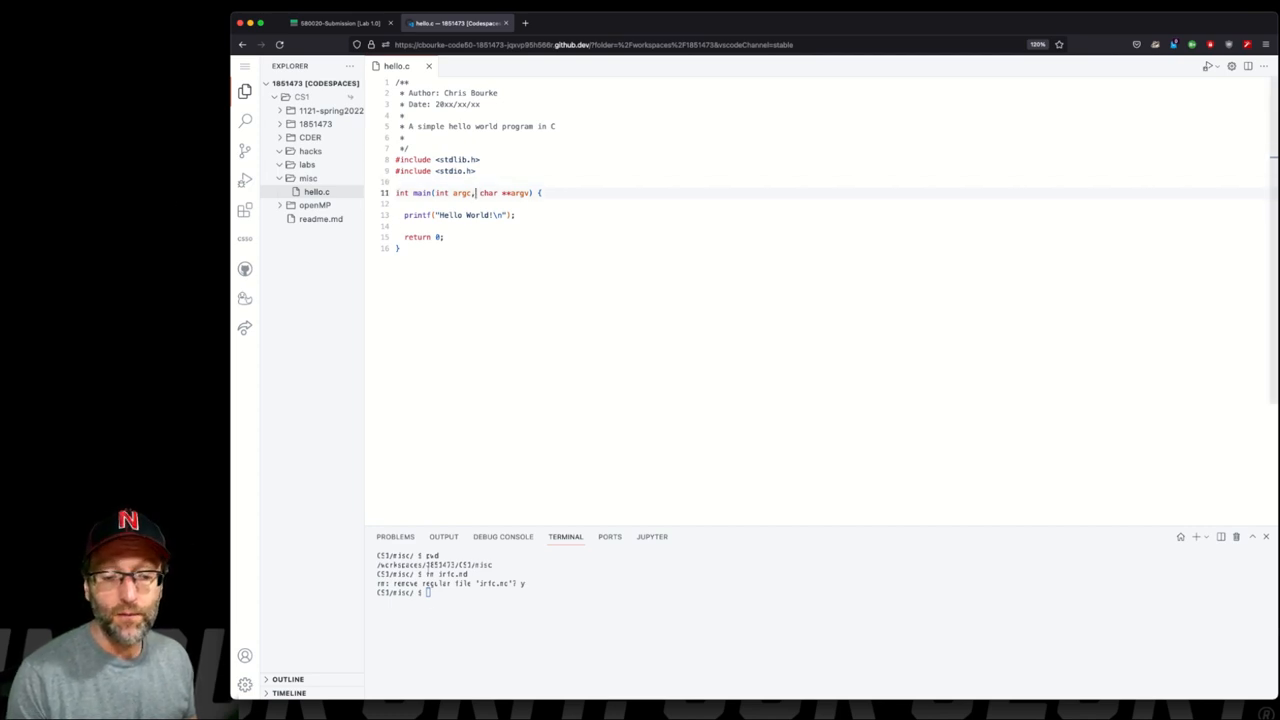
Step: Compile hello.c with gcc hello.c in the terminal to produce a.out
click(437, 592)
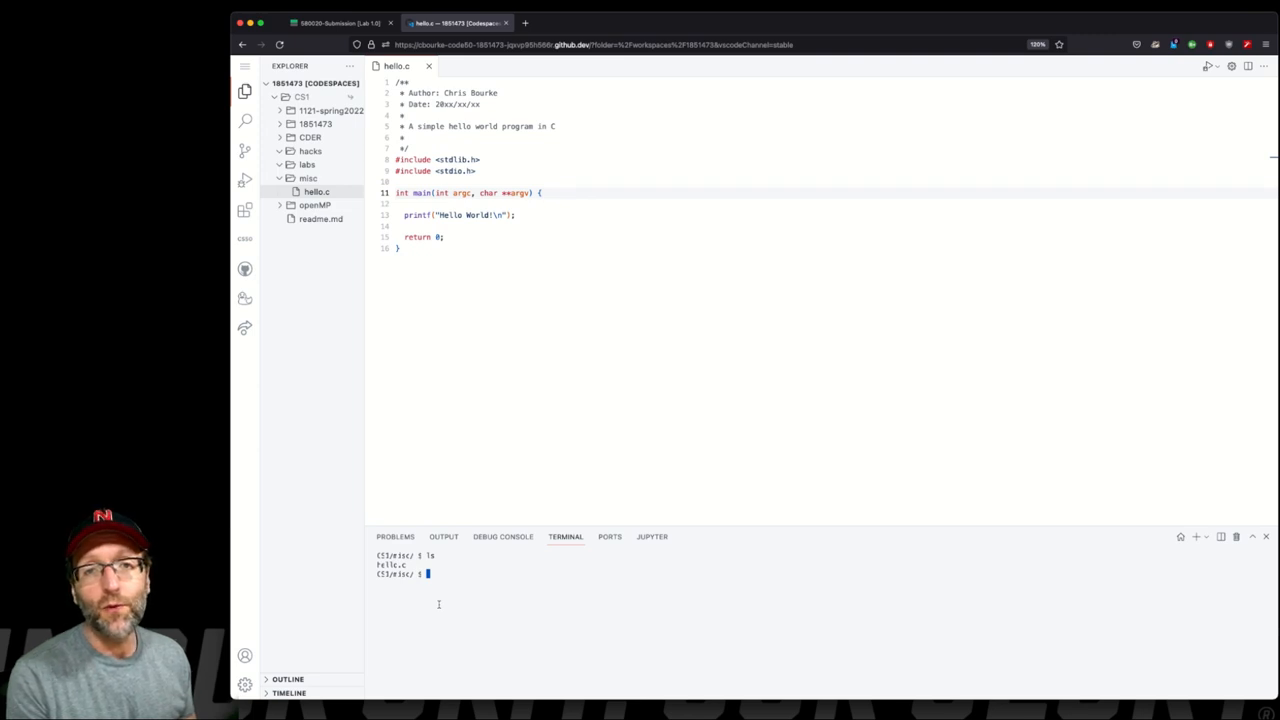
text(gcc)
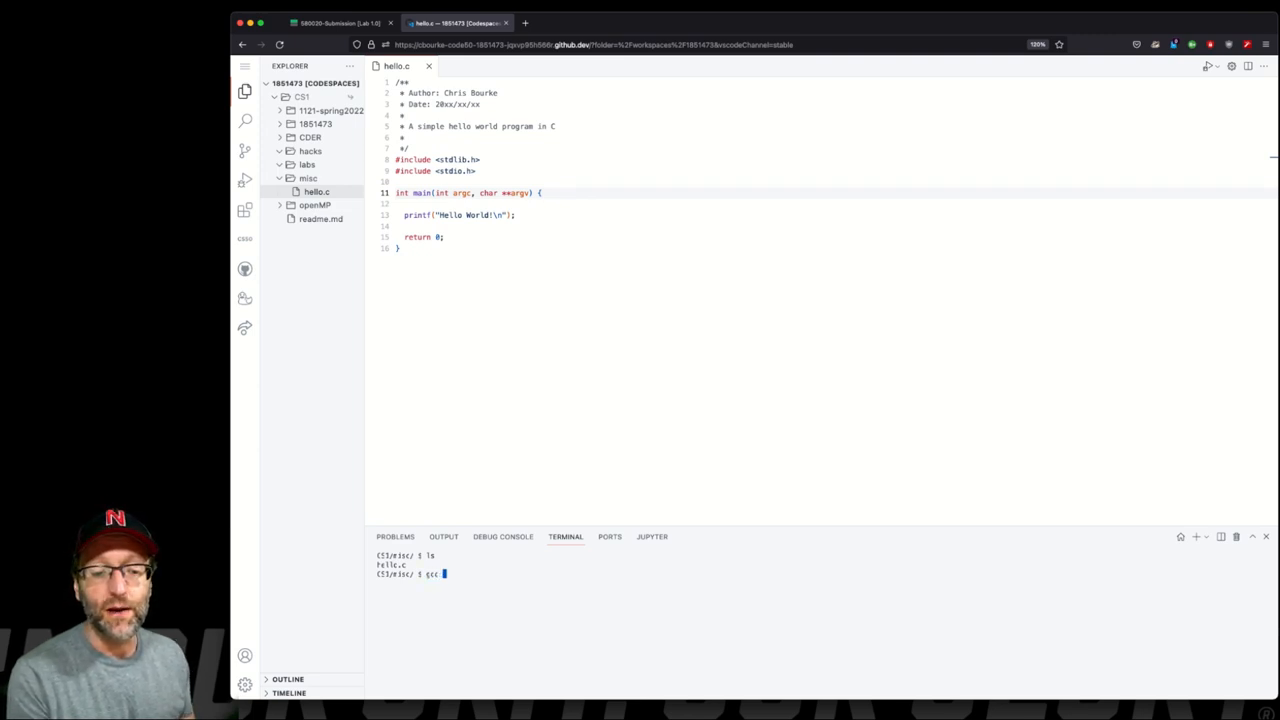
text(hello)
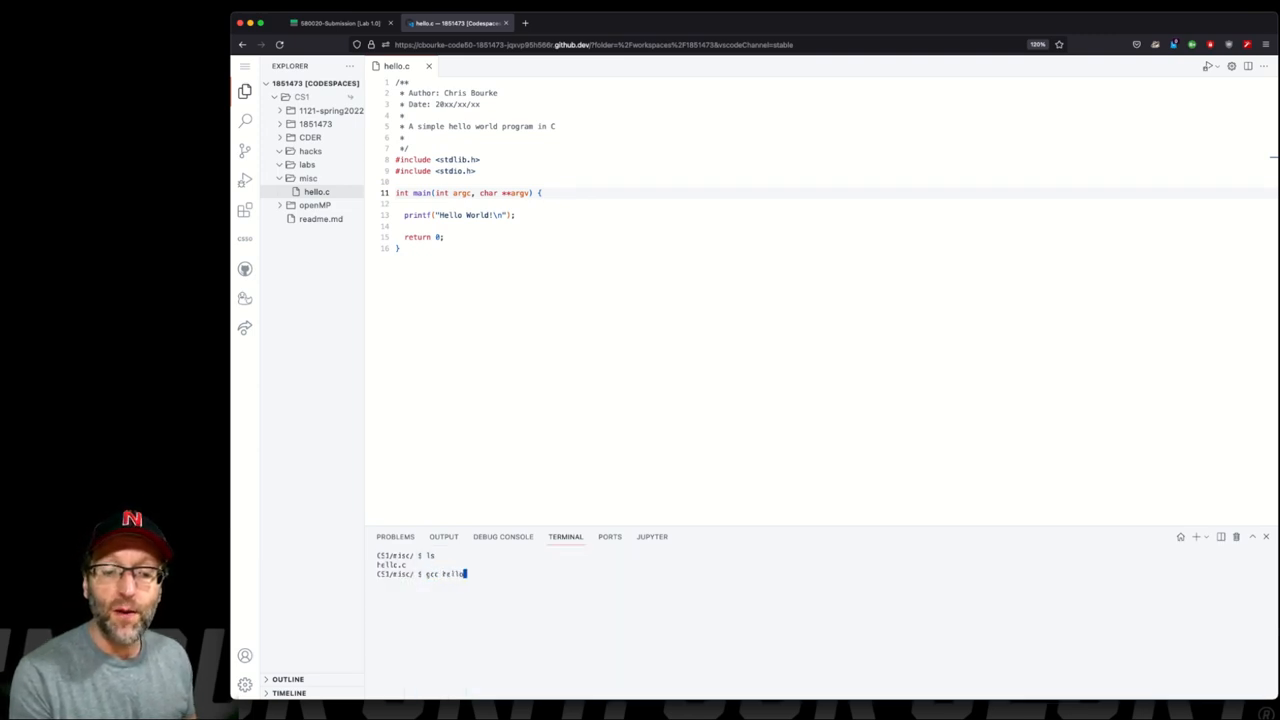
text(.c)
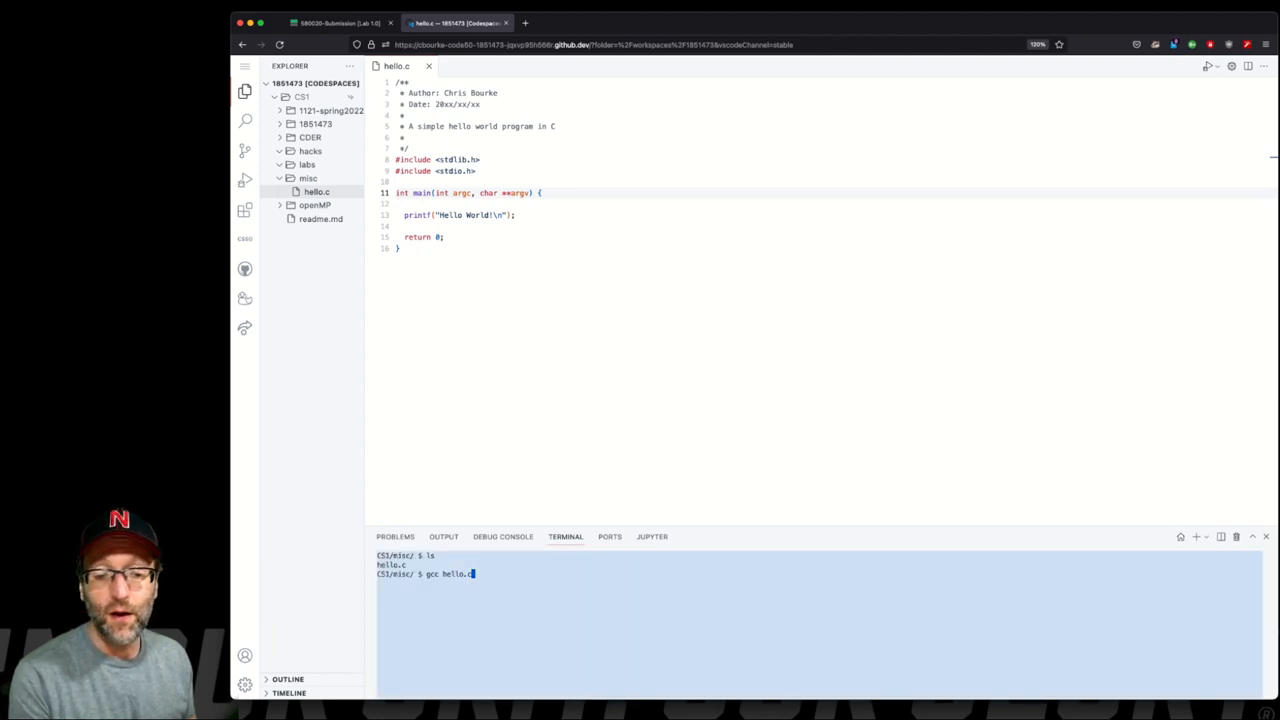
key(Return)
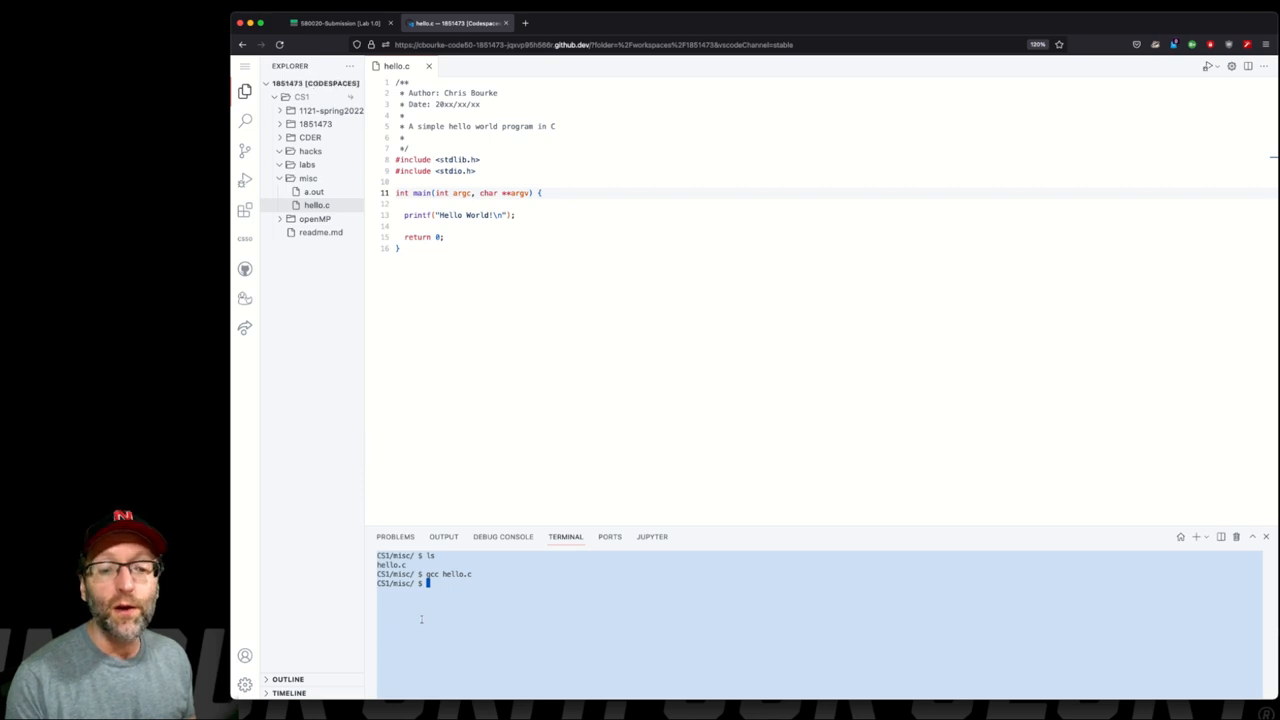
mouse_move(487, 416)
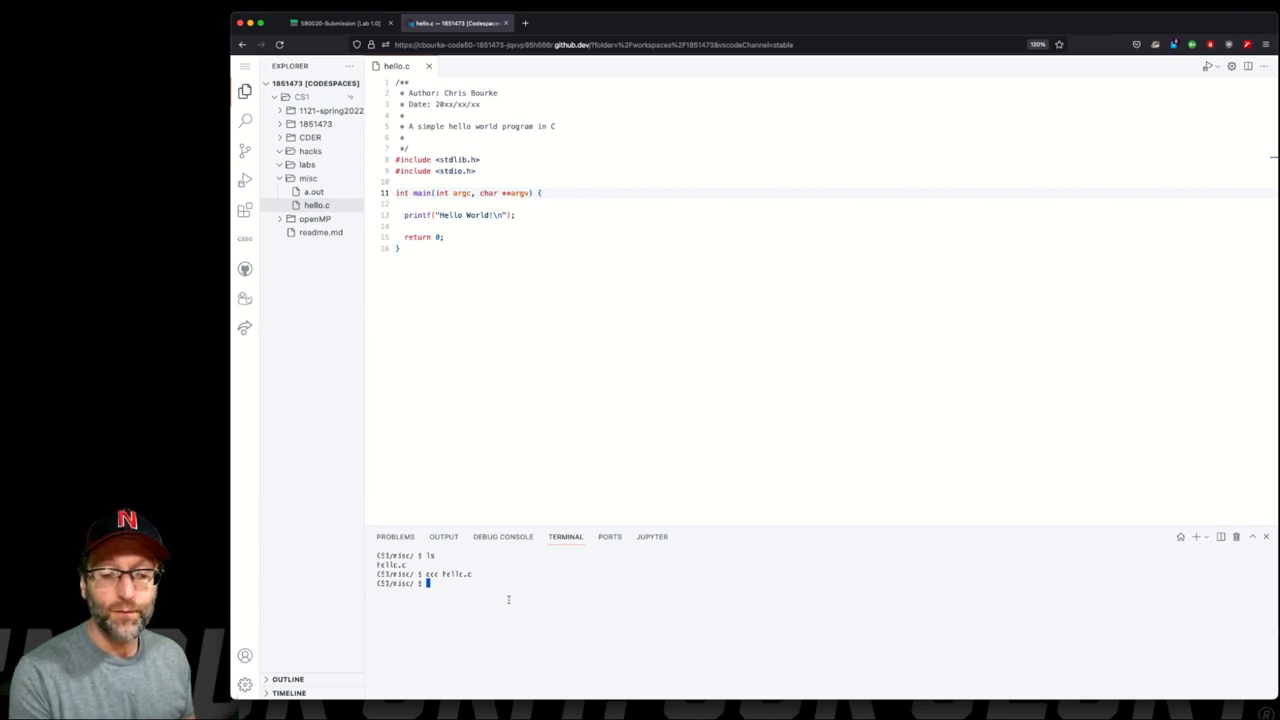
Step: Run ./a.out so the terminal prints 'Hello World!'
text(./a.out)
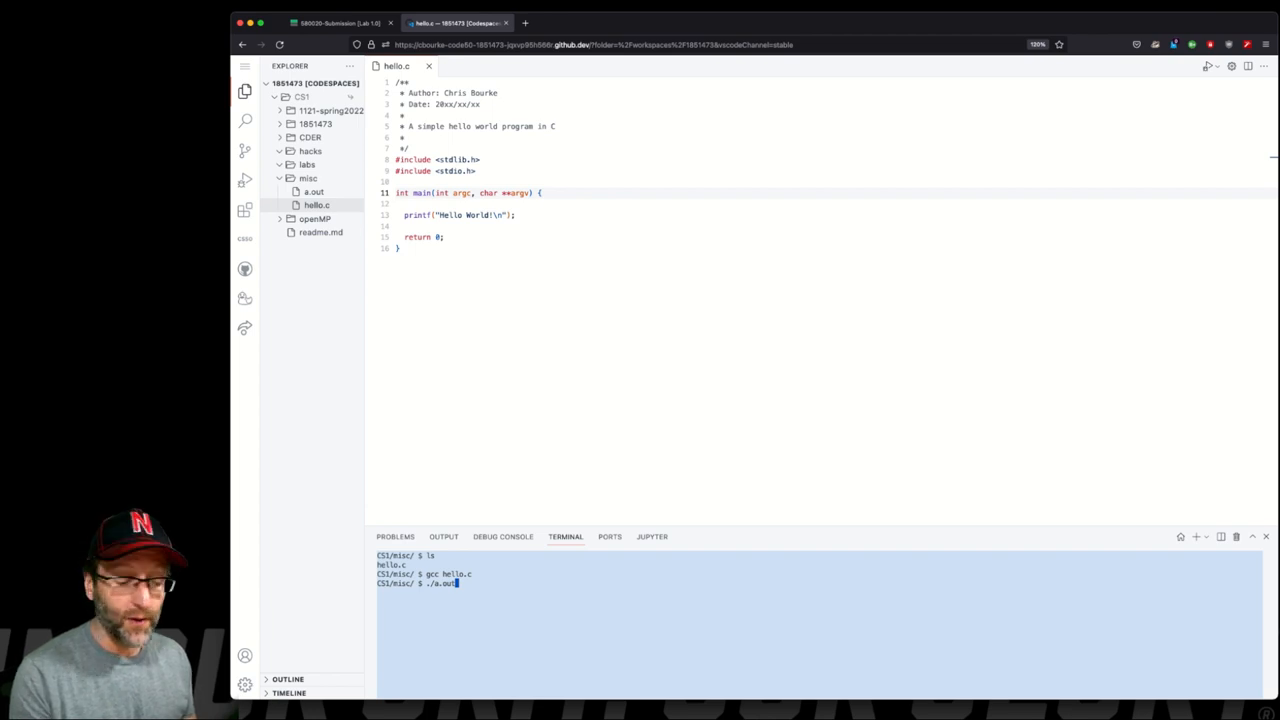
key(Return)
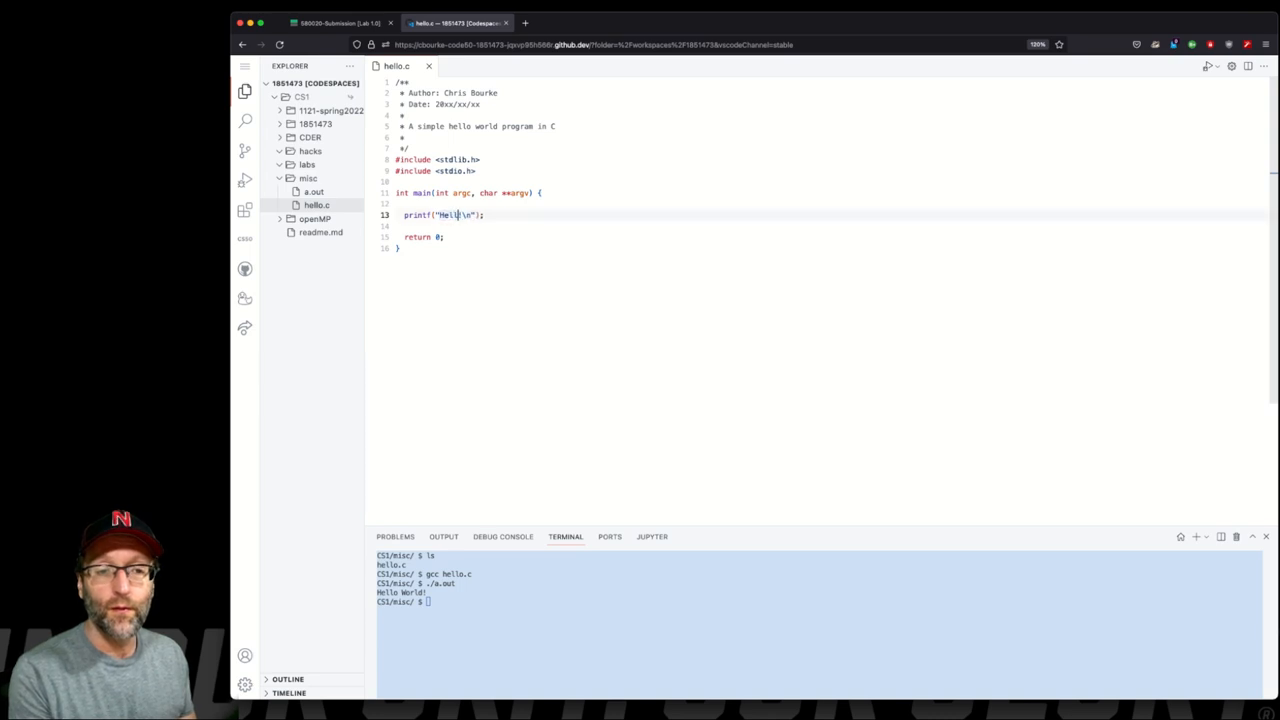
Step: Change the printf greeting to 'Chris' and run the old a.out
text(Chris)
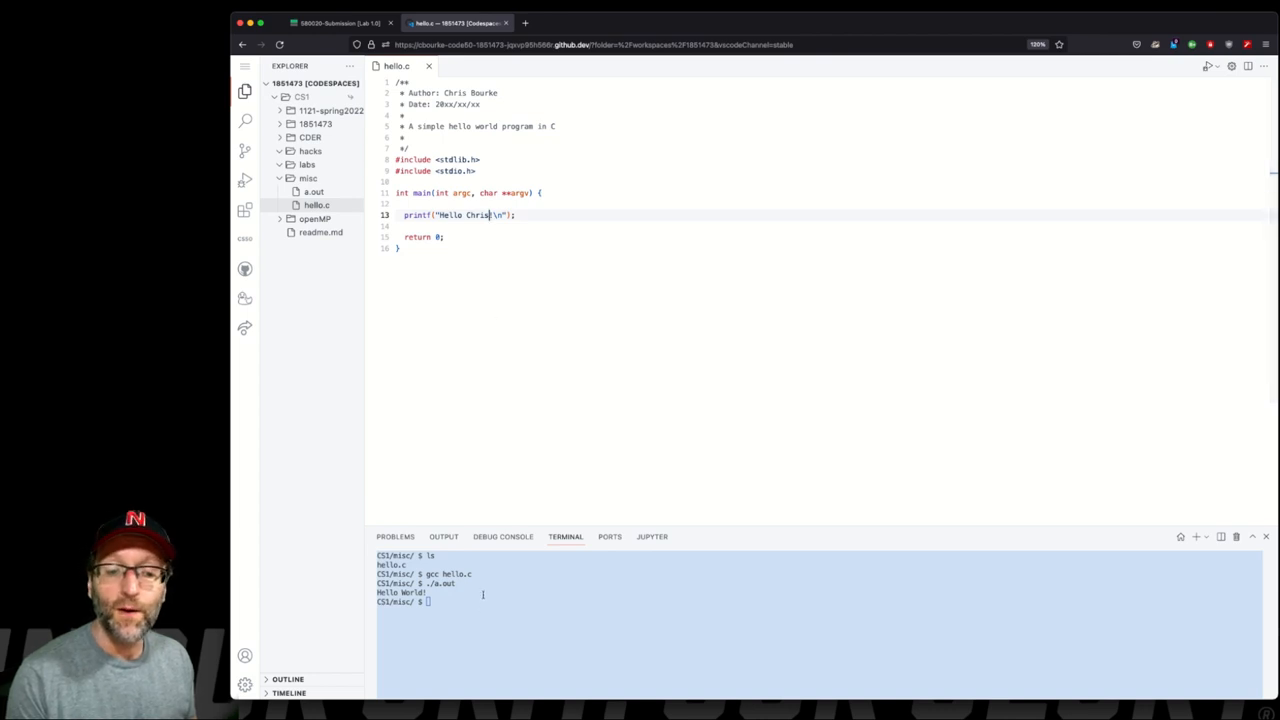
text(./a.out)
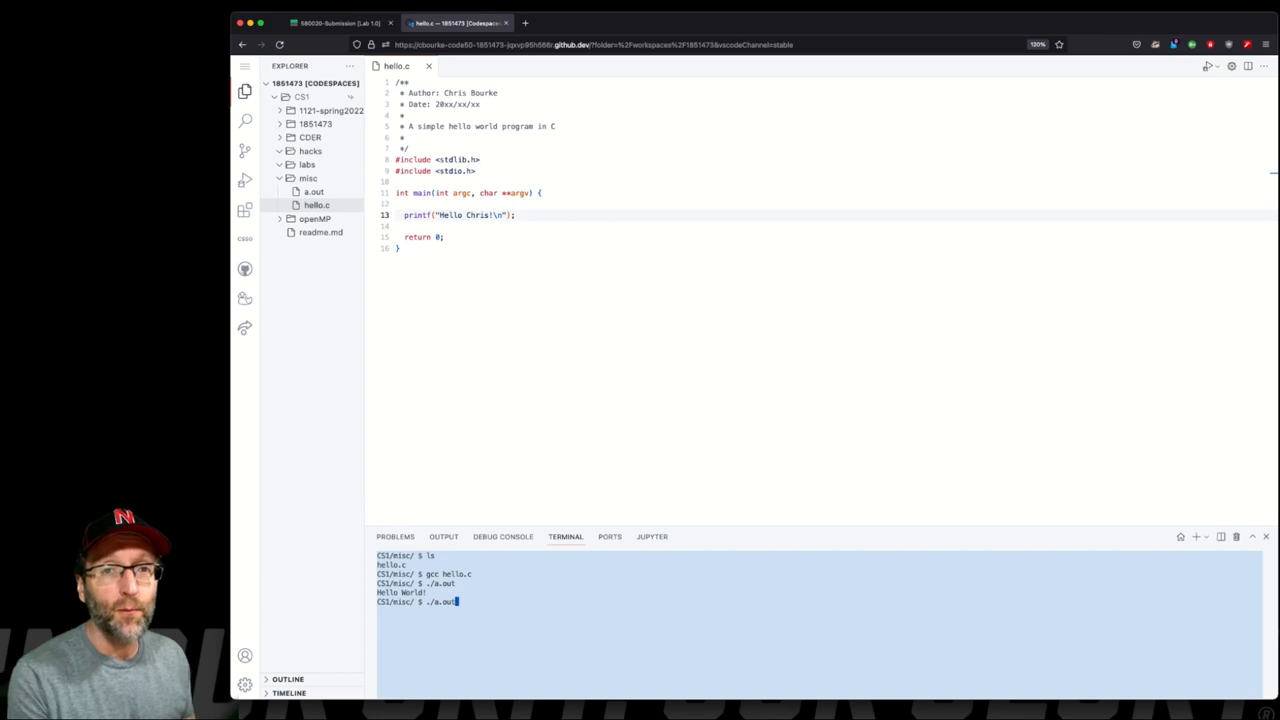
key(Return)
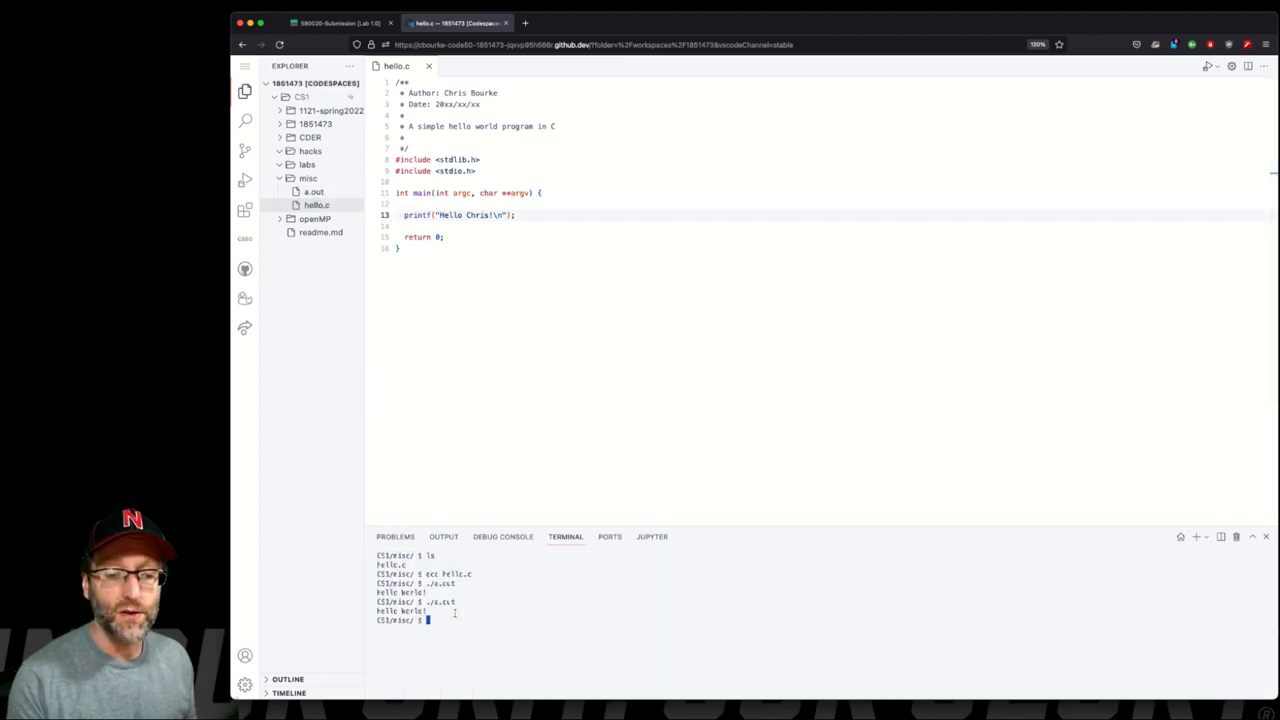
Step: Recompile and run ./a.out to print 'Hello Chris!', then enter gcc hello.c again
text(ls)
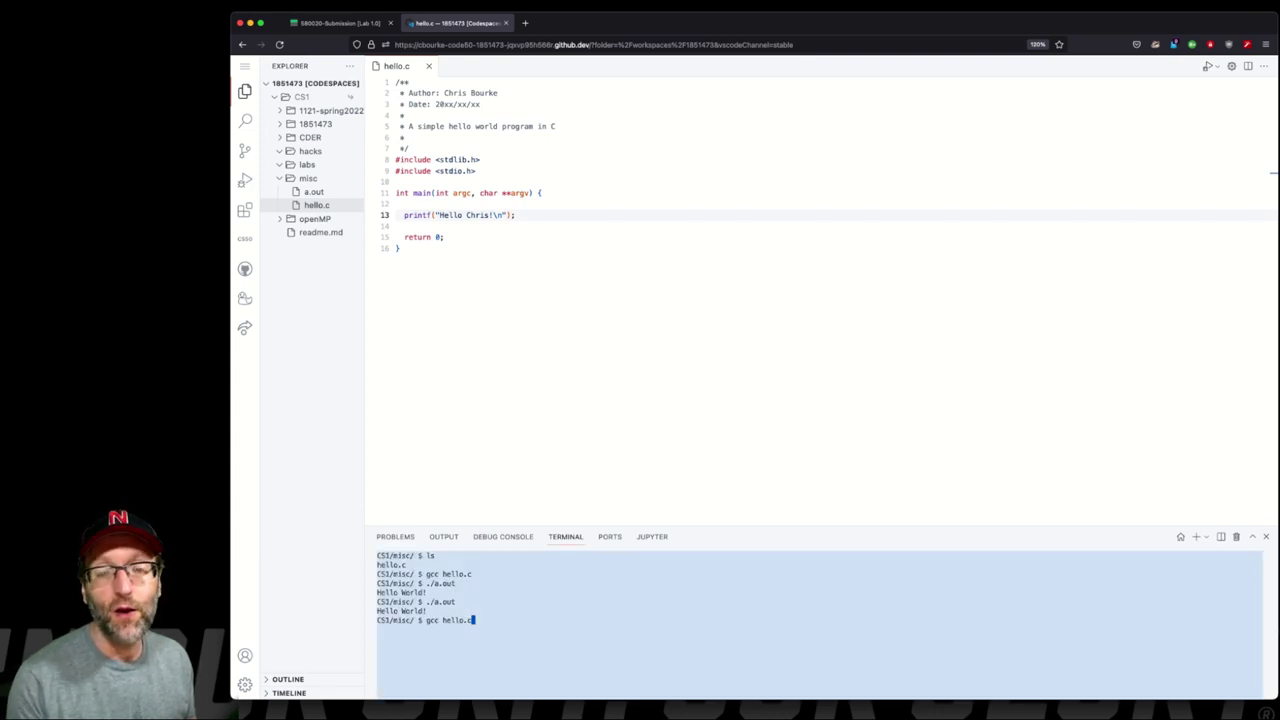
key(Return)
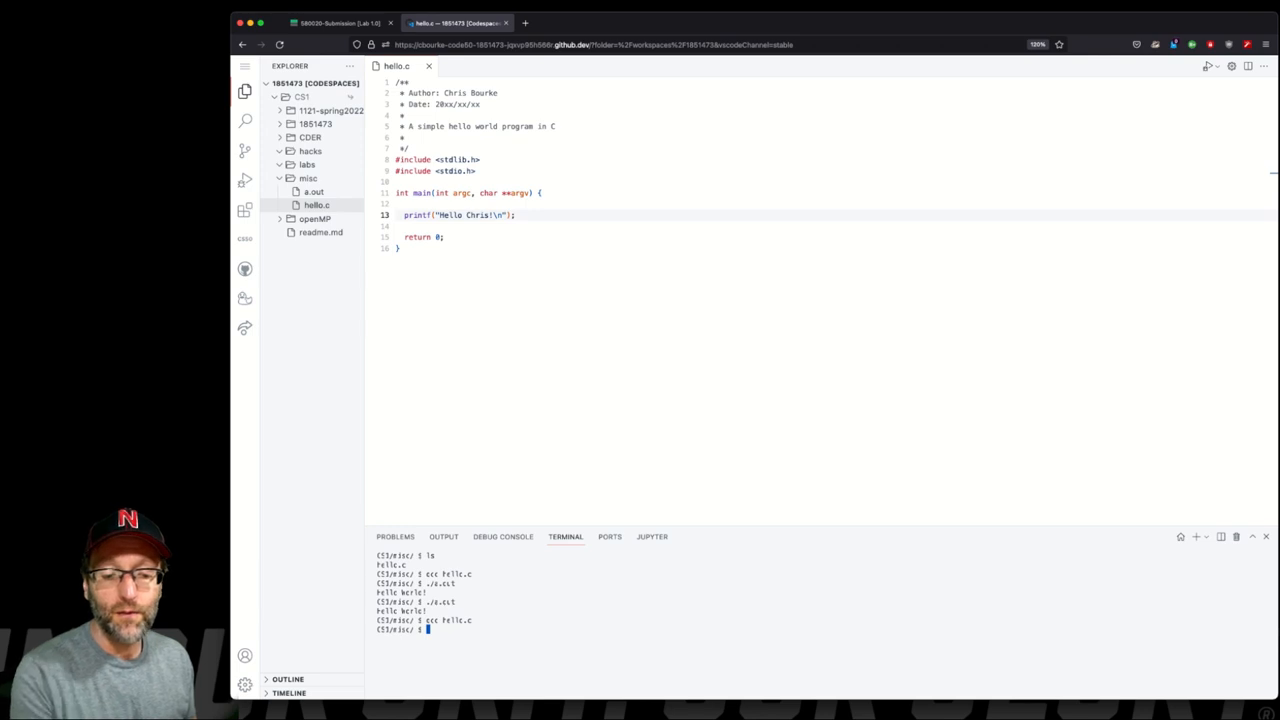
text(./a.out)
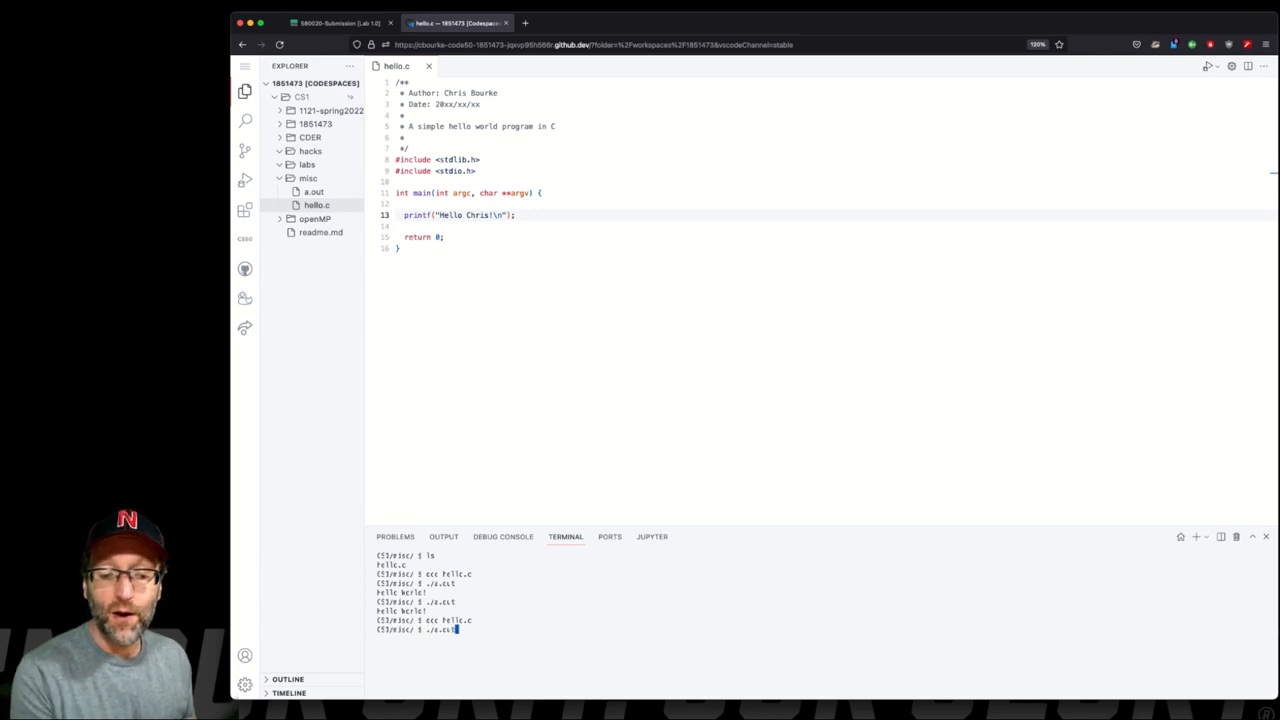
key(Return)
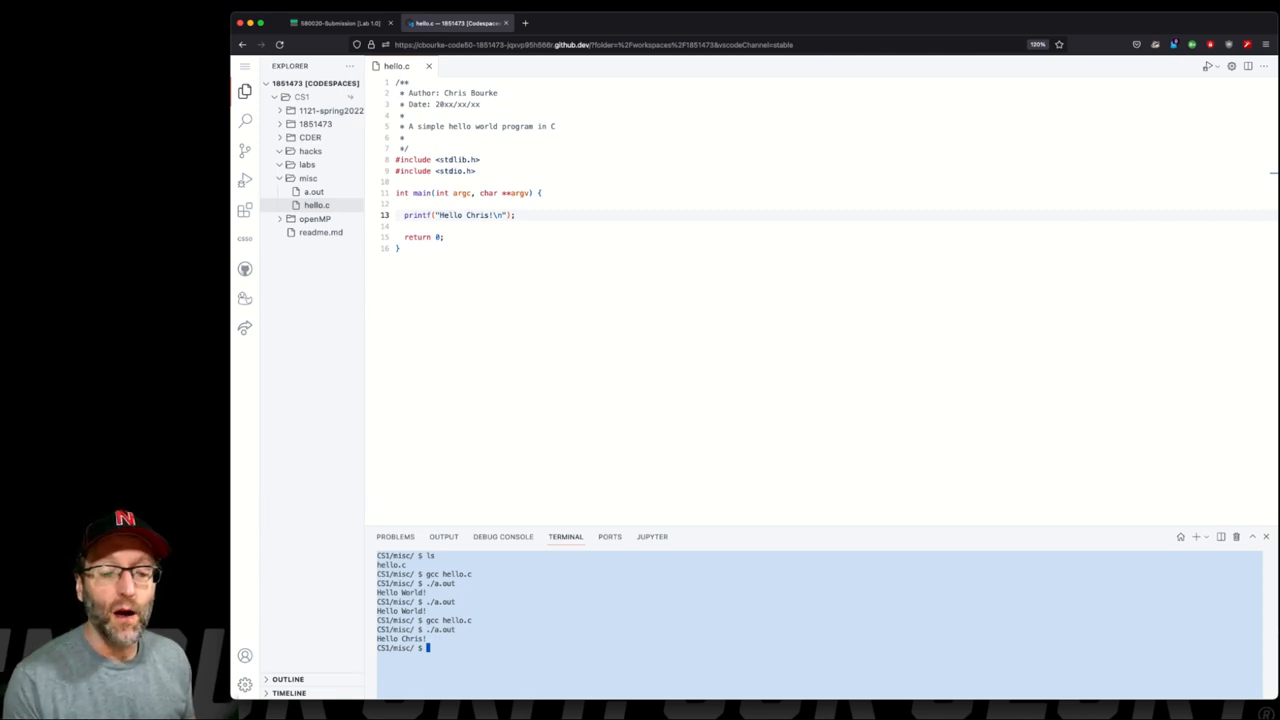
text(./a.out)
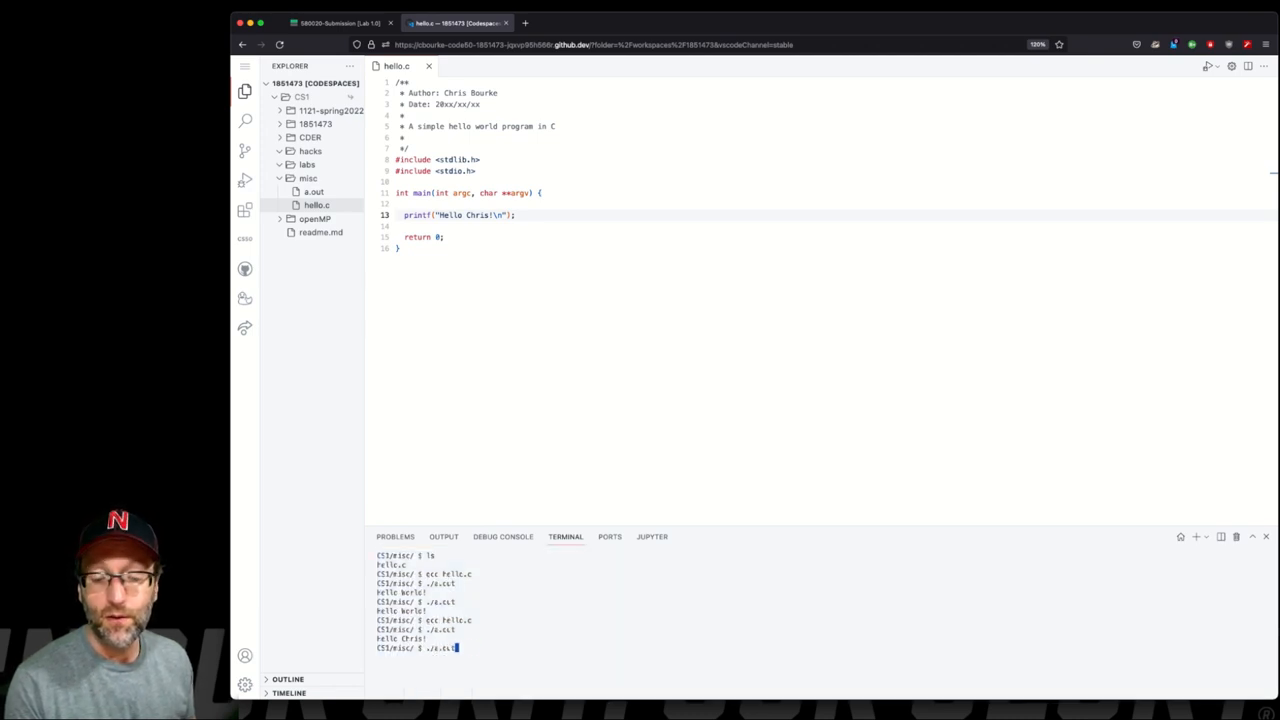
key(Return)
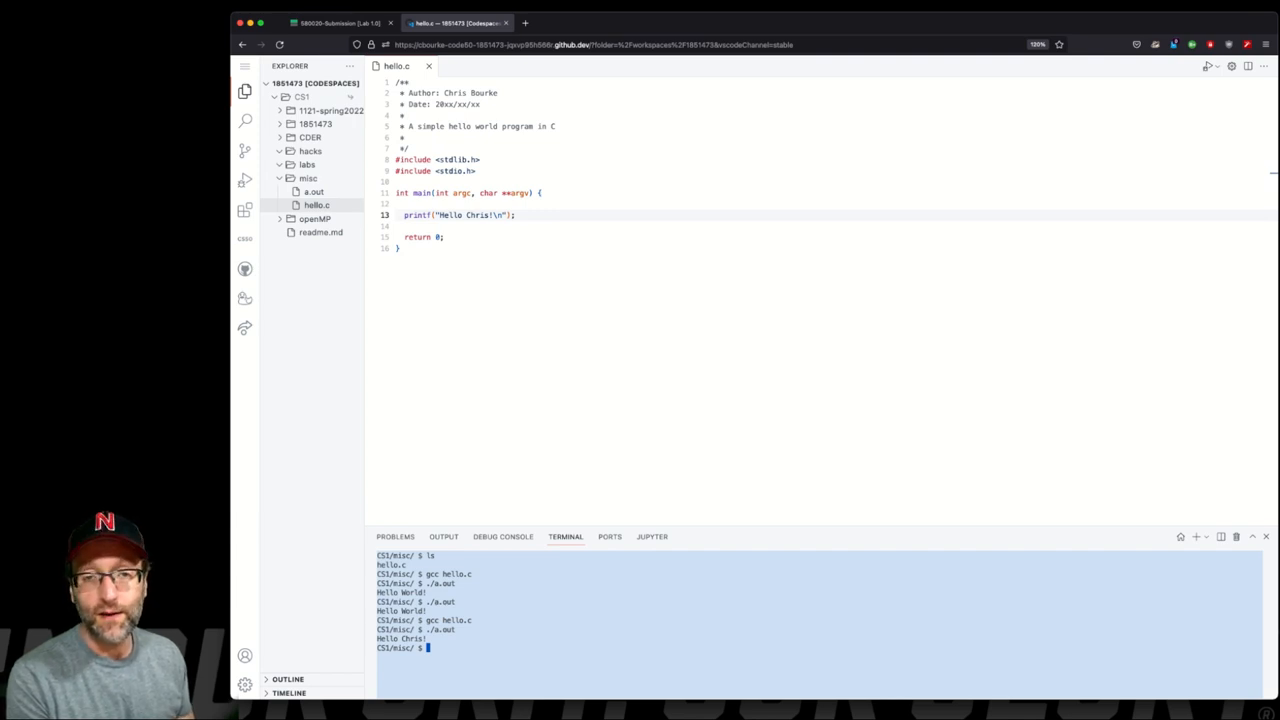
text(gcc)
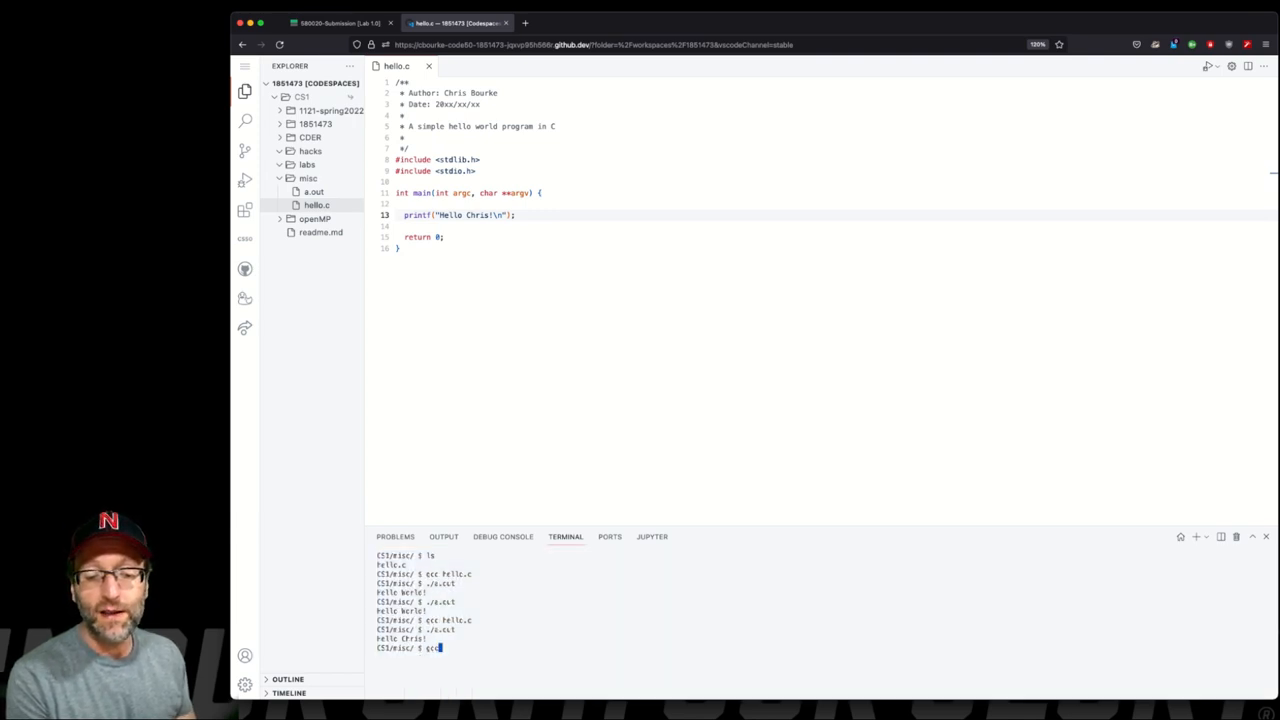
text(h)
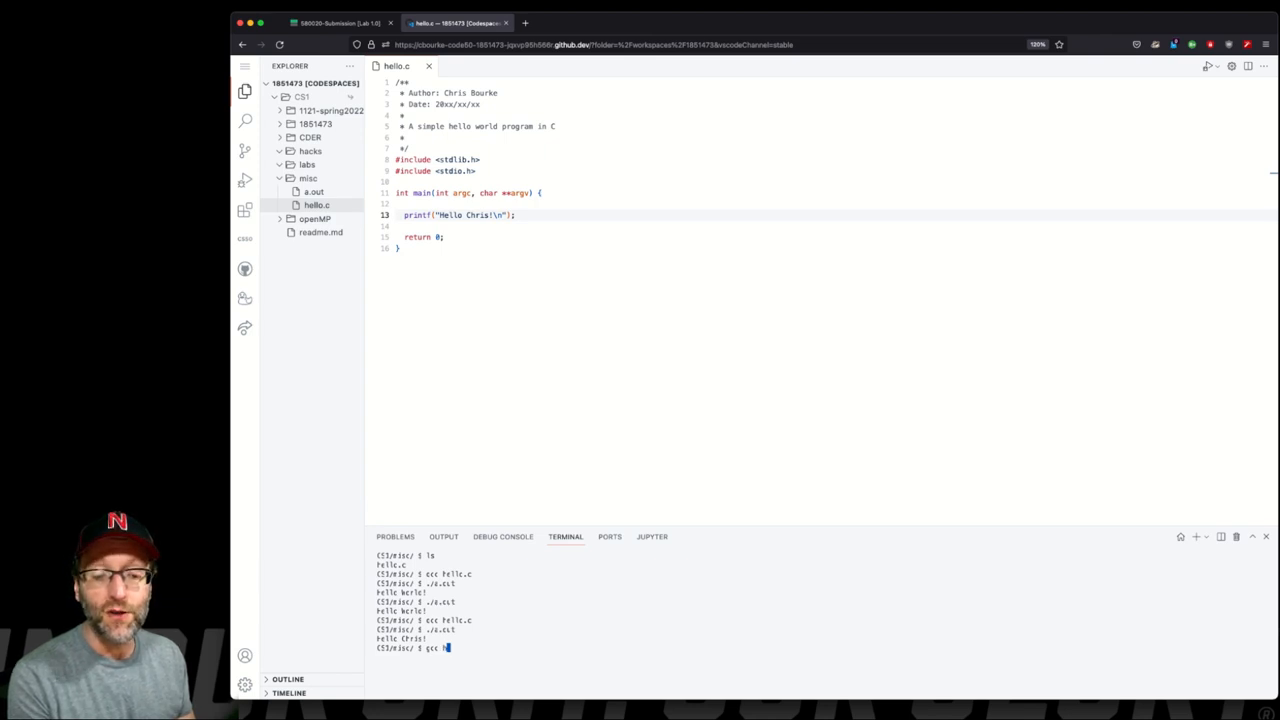
text(ello.c)
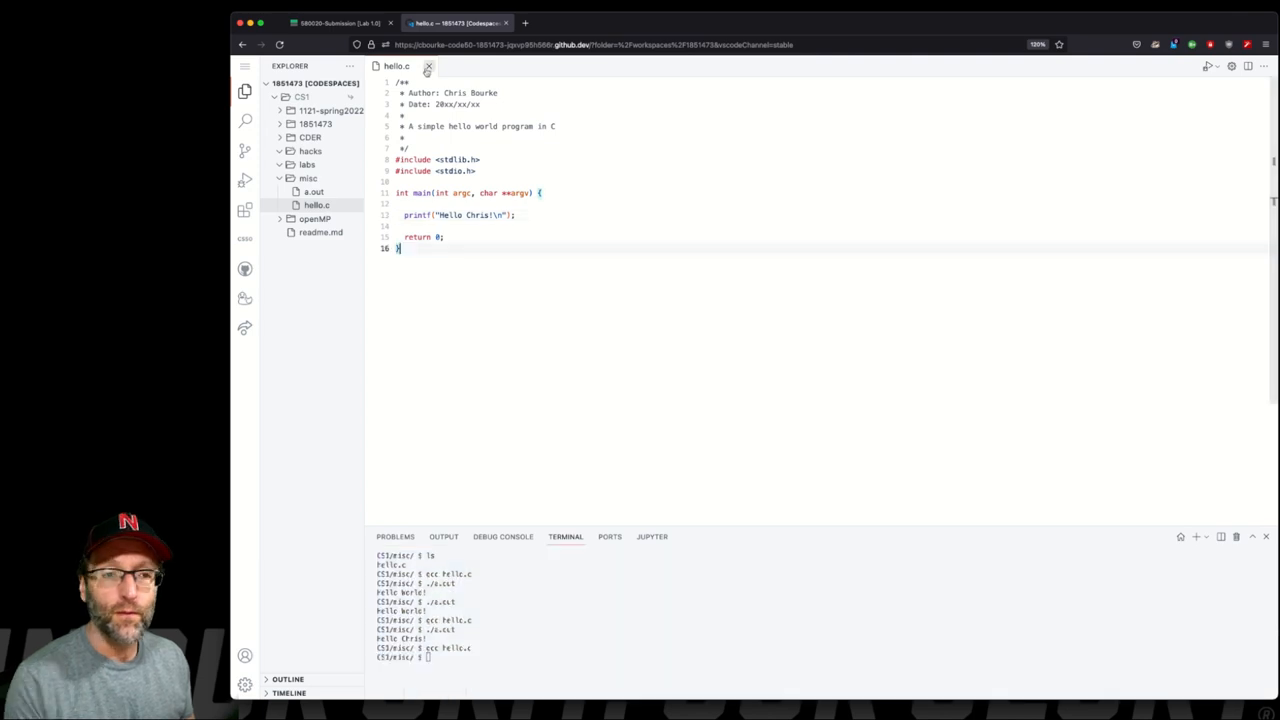
mouse_move(428, 67)
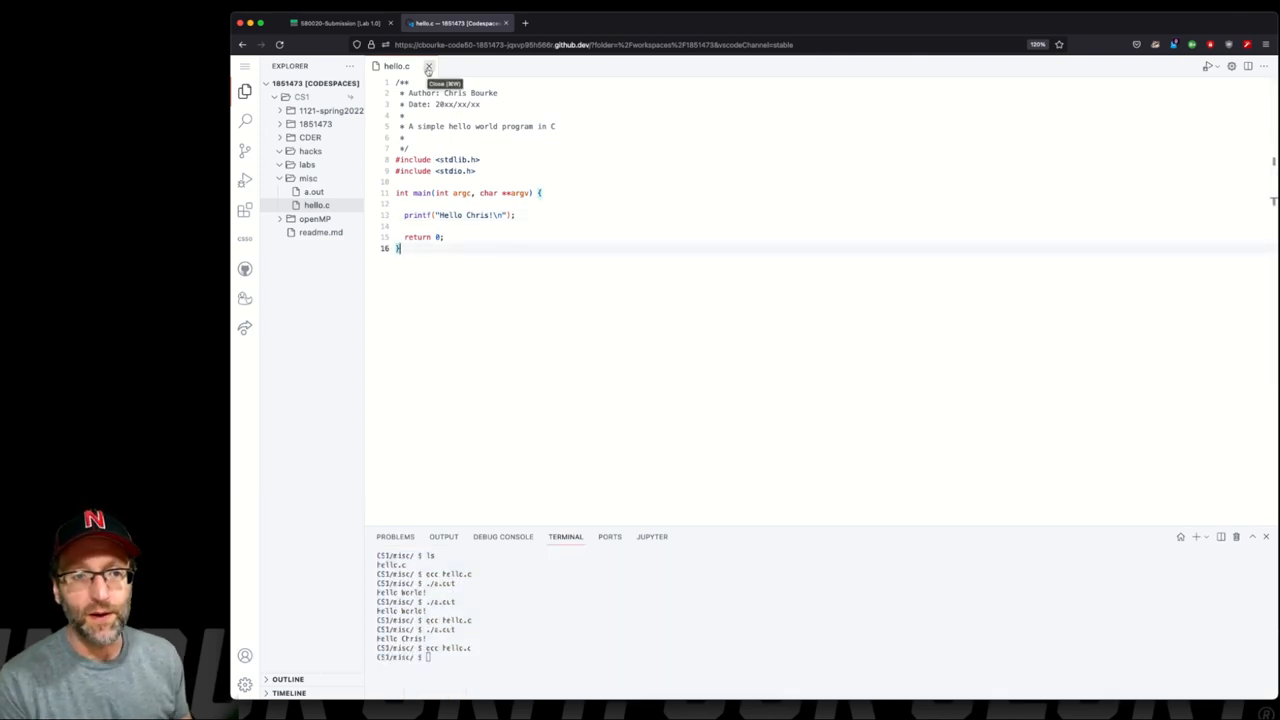
Step: Close hello.c and move the terminal into CS1/labs with cd .. and cd labs
click(429, 66)
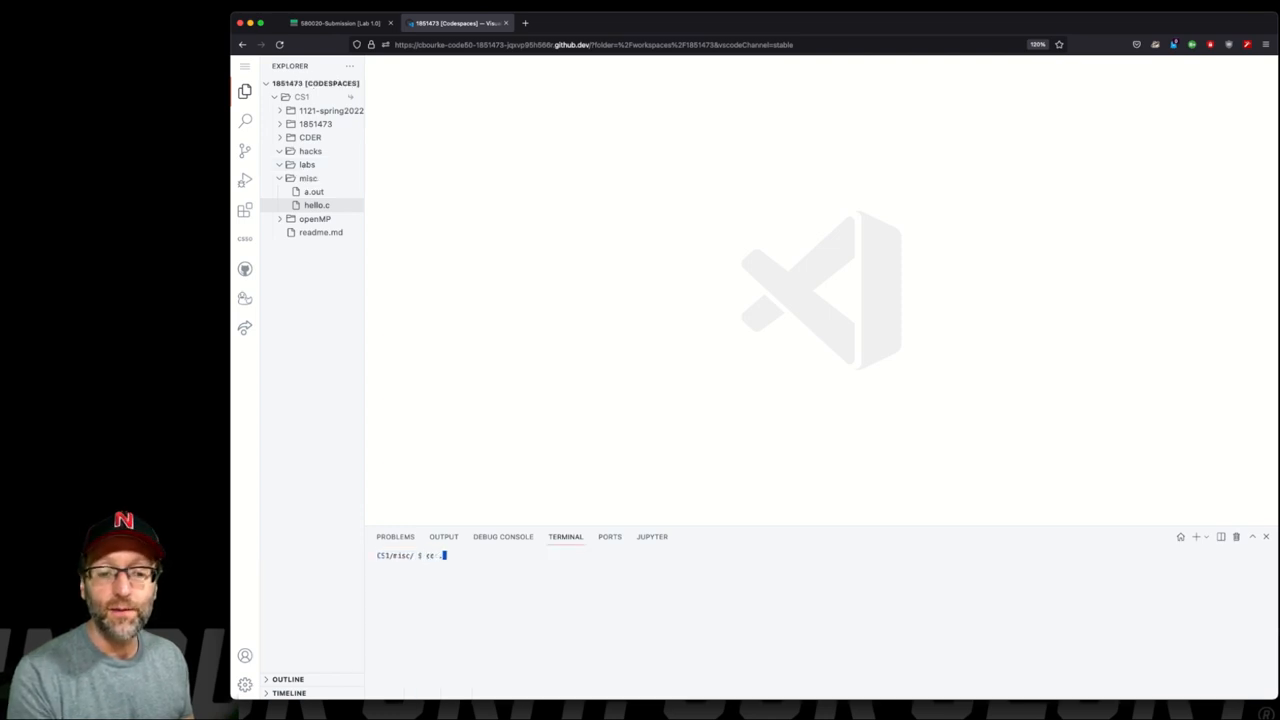
text(cd ..)
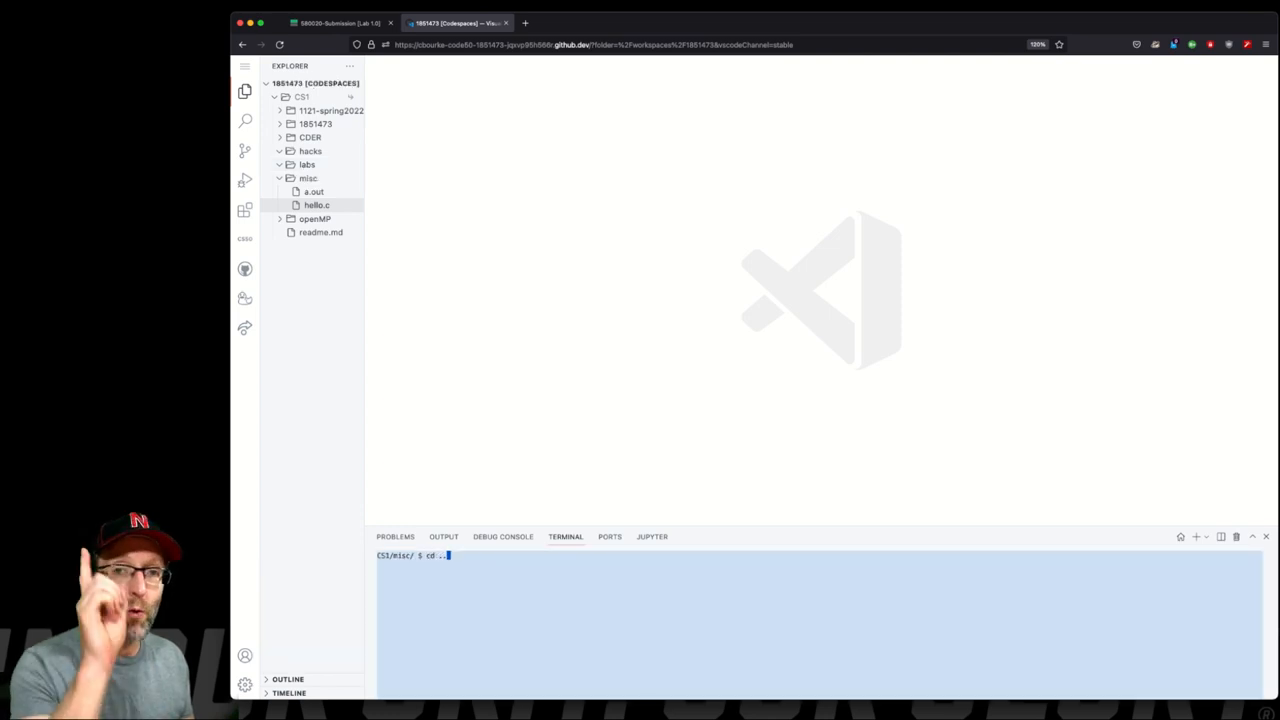
key(Return)
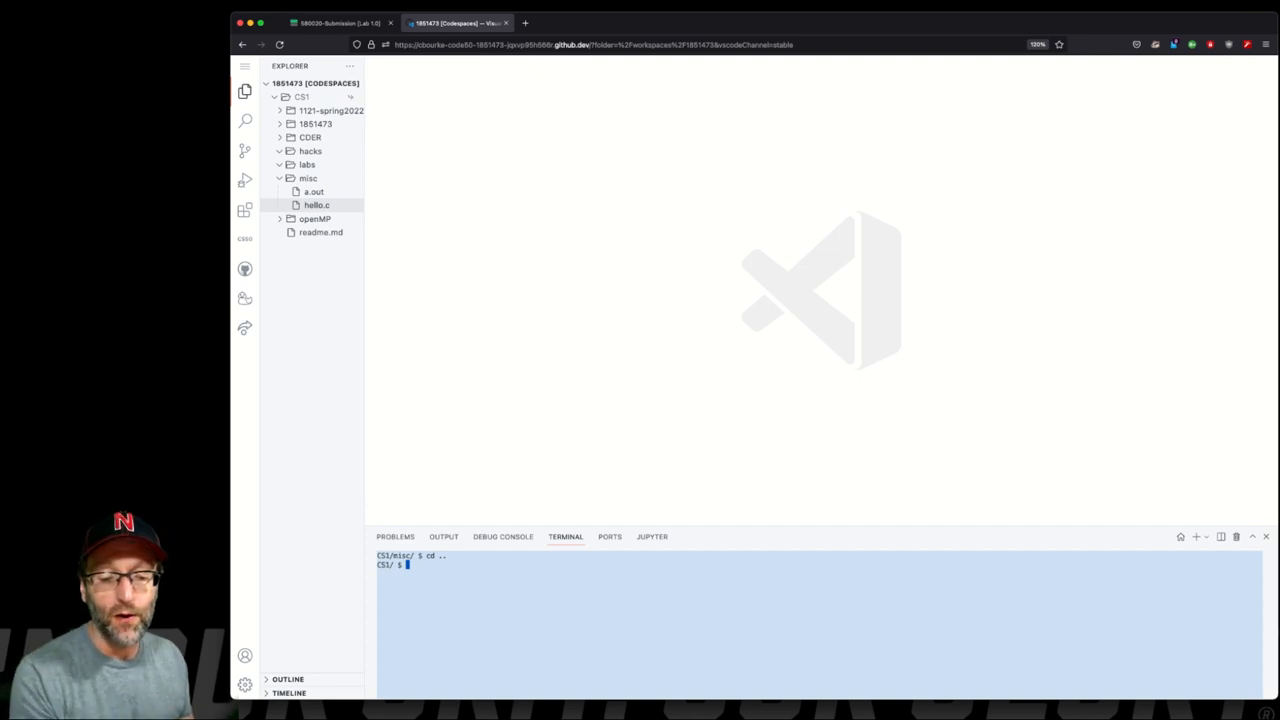
text(cd labs)
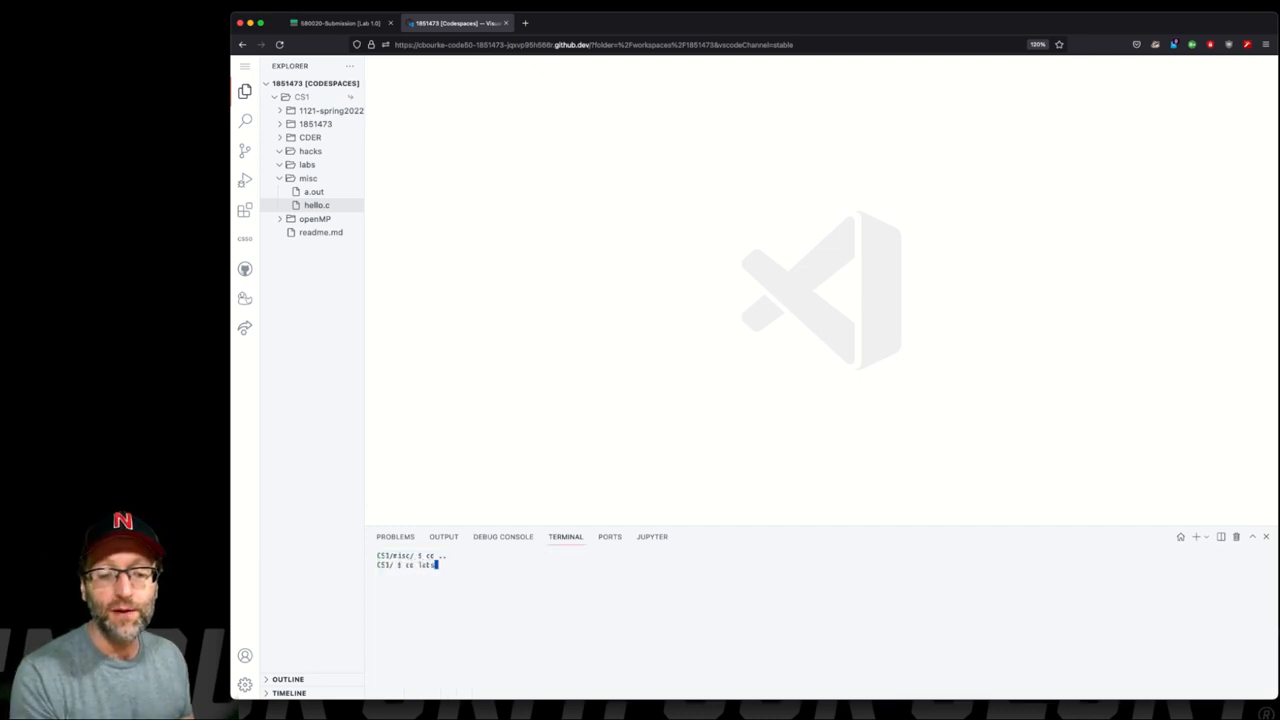
key(Return)
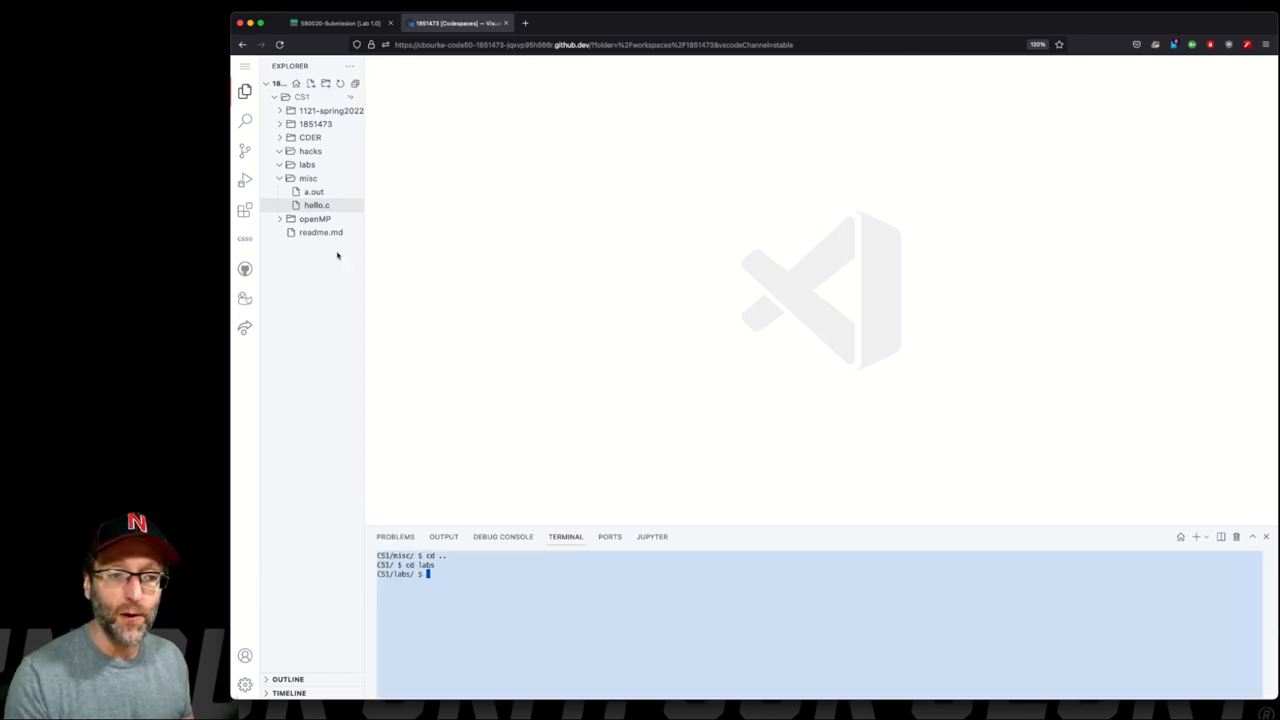
click(308, 178)
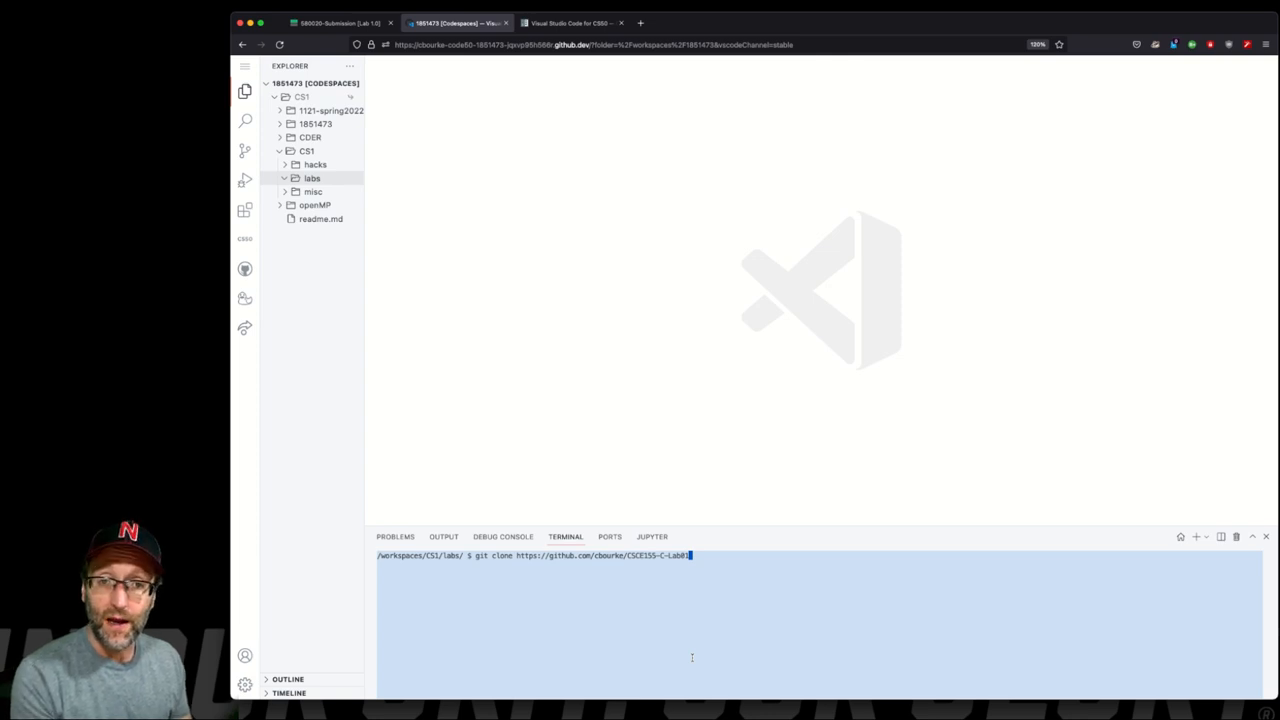
Step: Clone CSCE155-C-Lab01, cd into CSCE155-C-Lab01/, and list its files
key(Return)
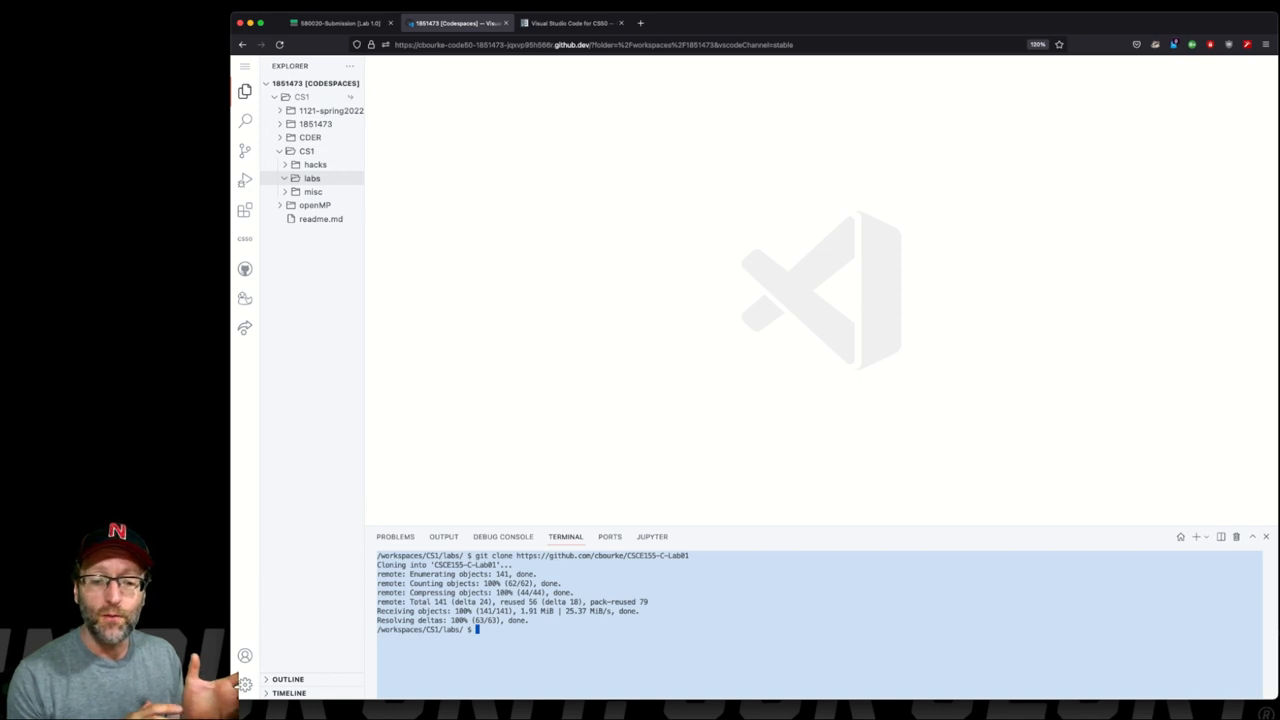
mouse_move(340, 83)
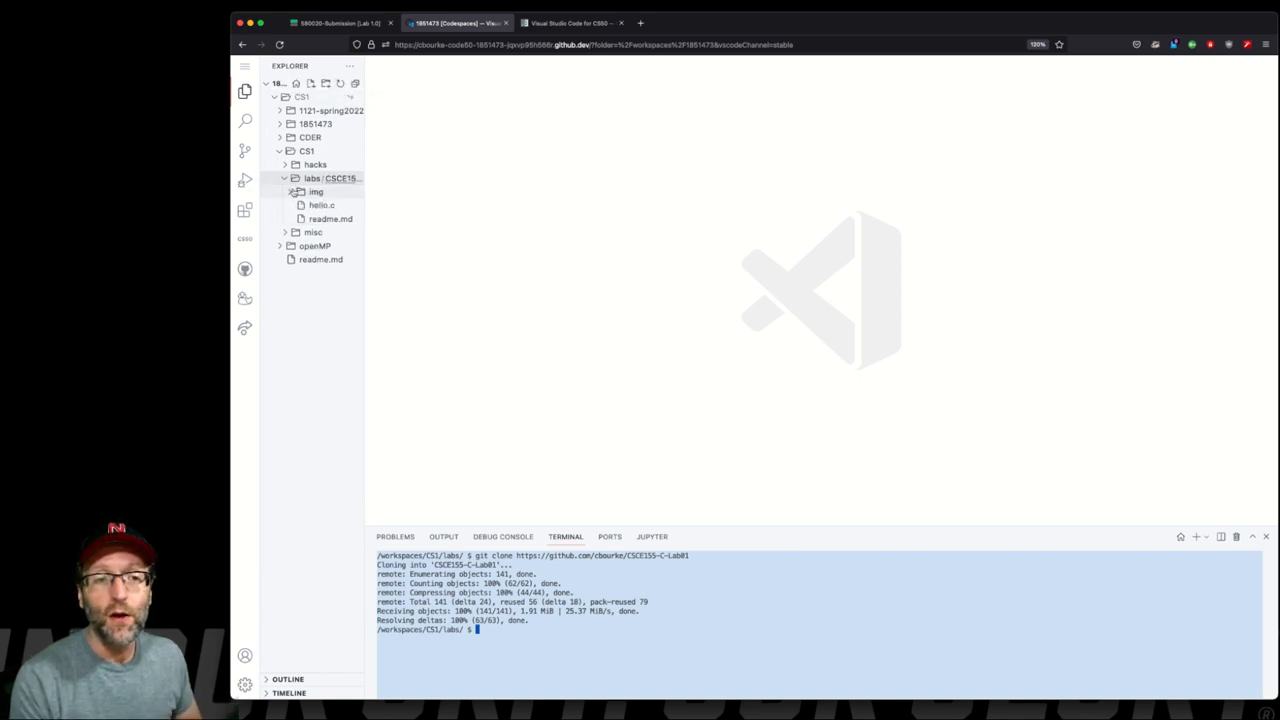
mouse_move(332, 178)
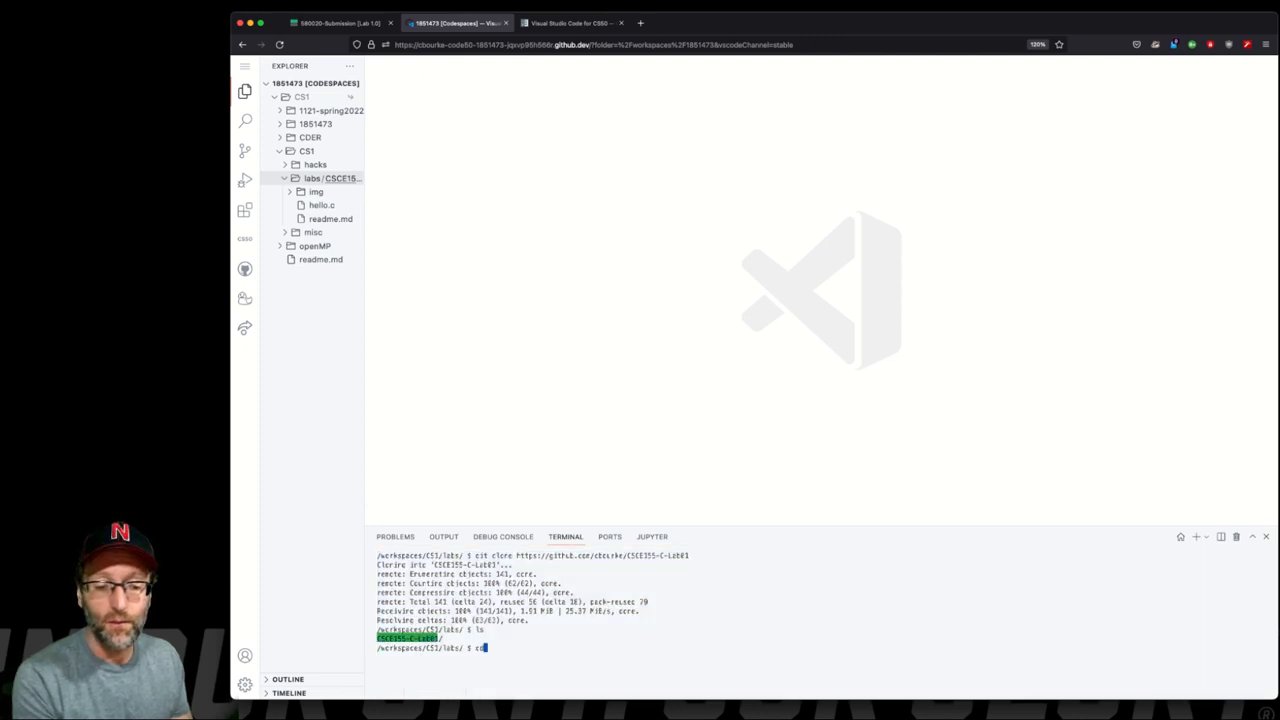
text(cd CSCE155-C-Lab01/)
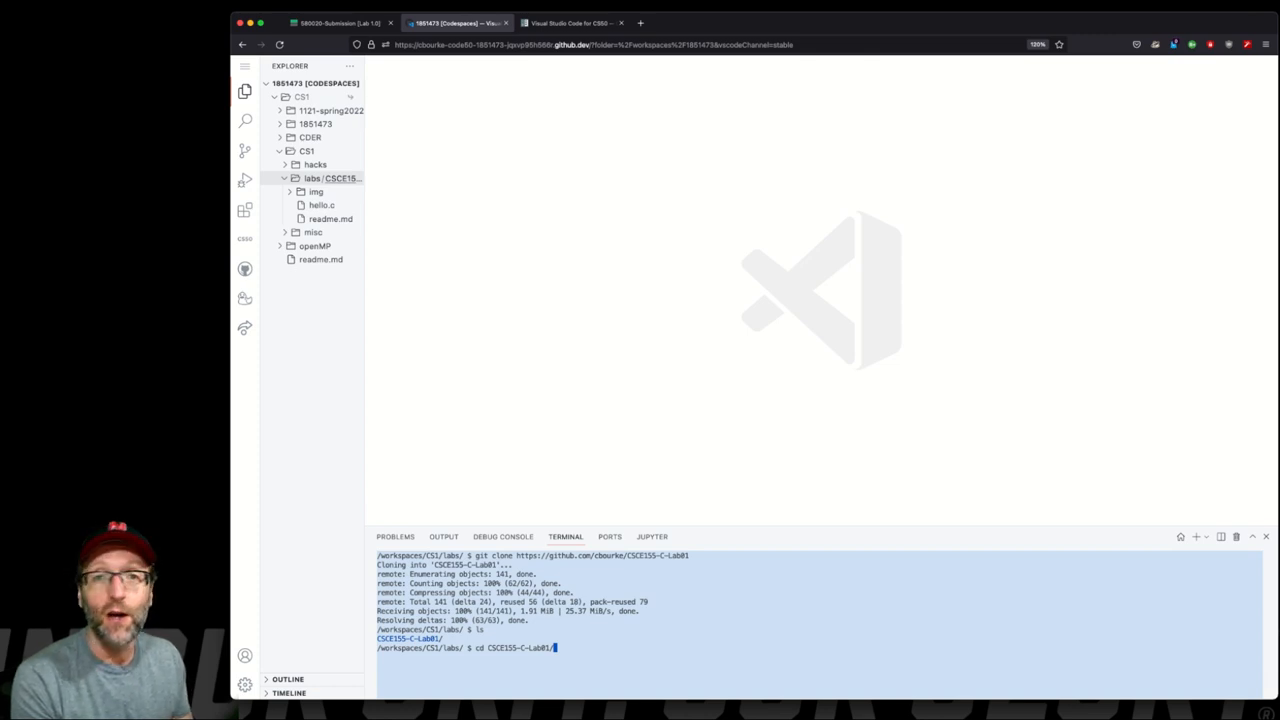
key(Return)
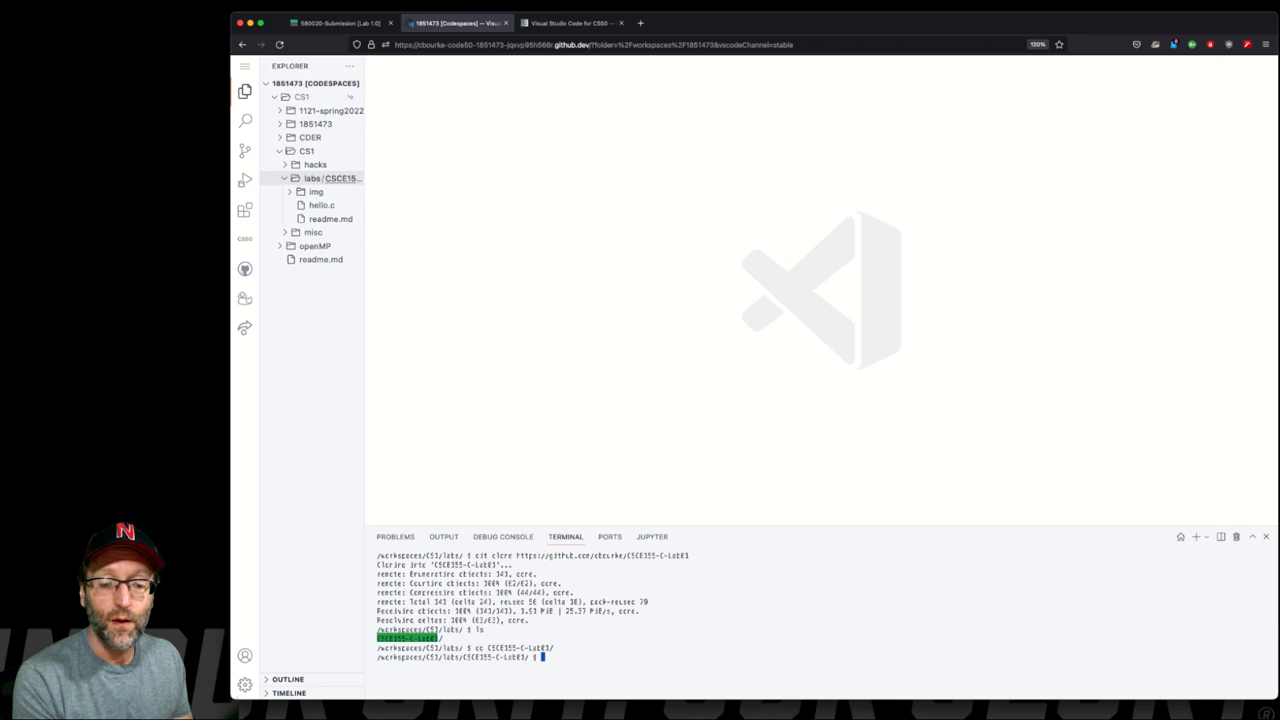
key(Return)
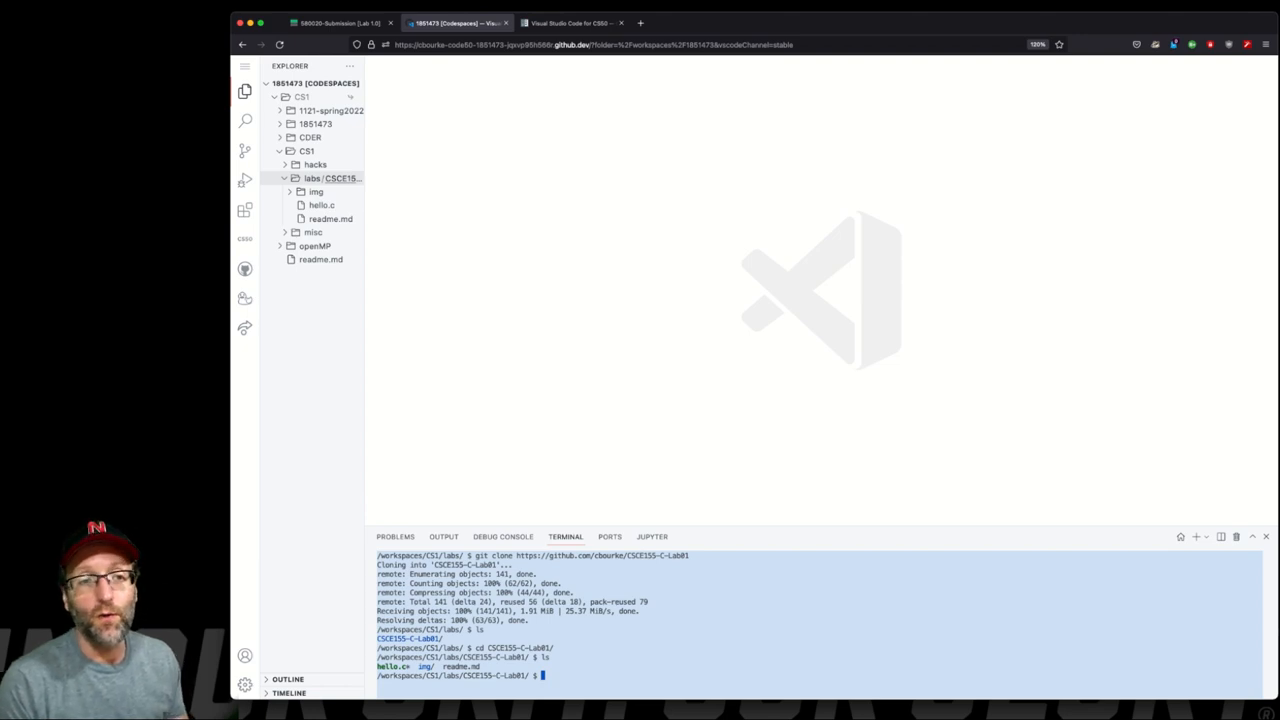
mouse_move(321, 205)
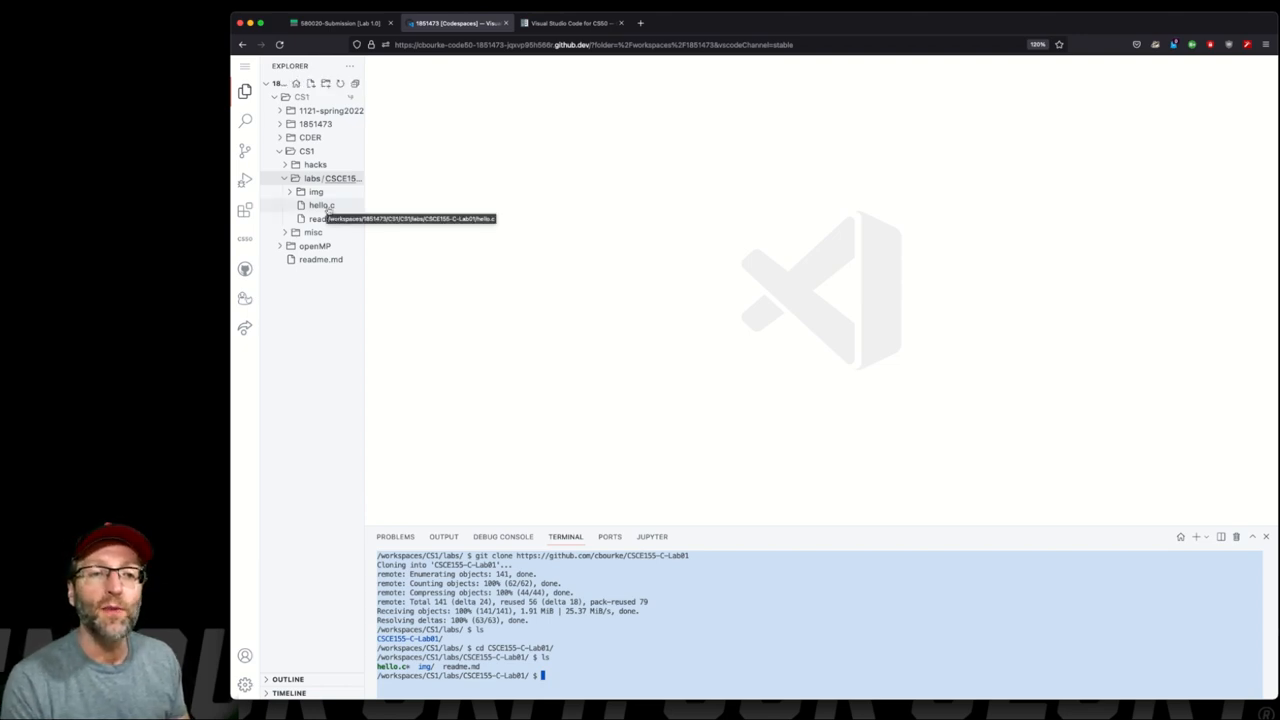
click(320, 205)
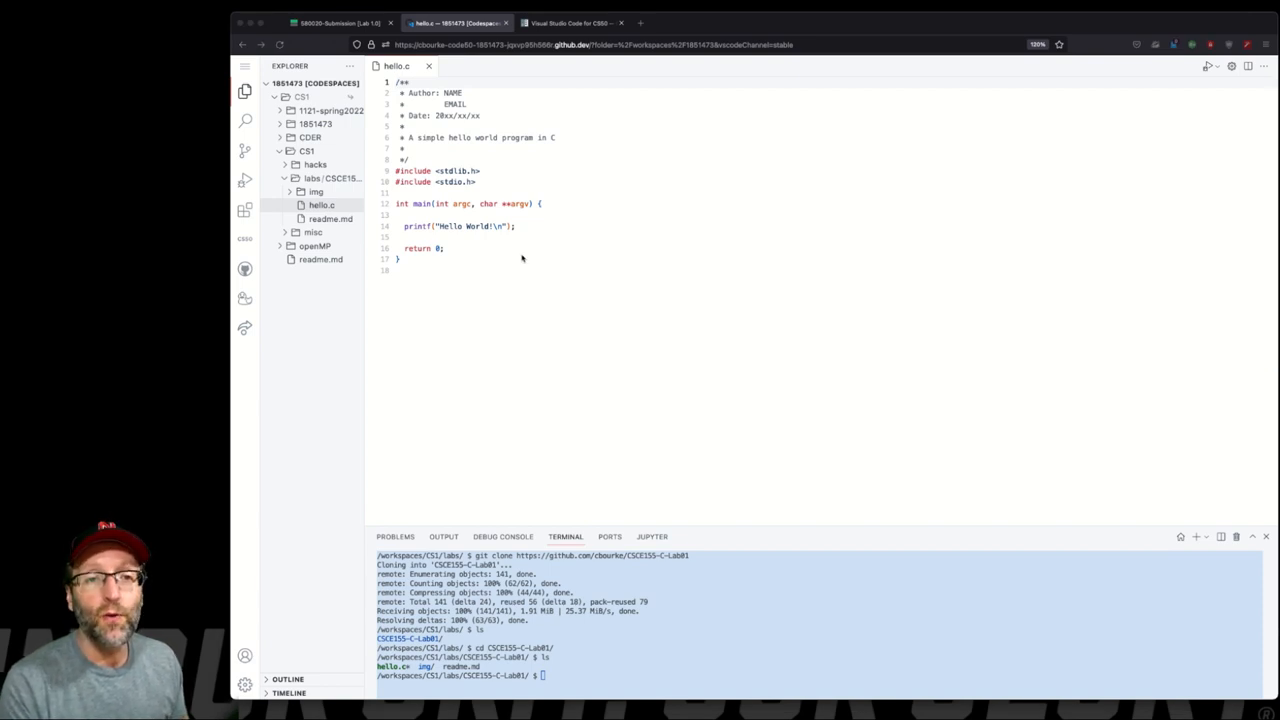
mouse_move(517, 234)
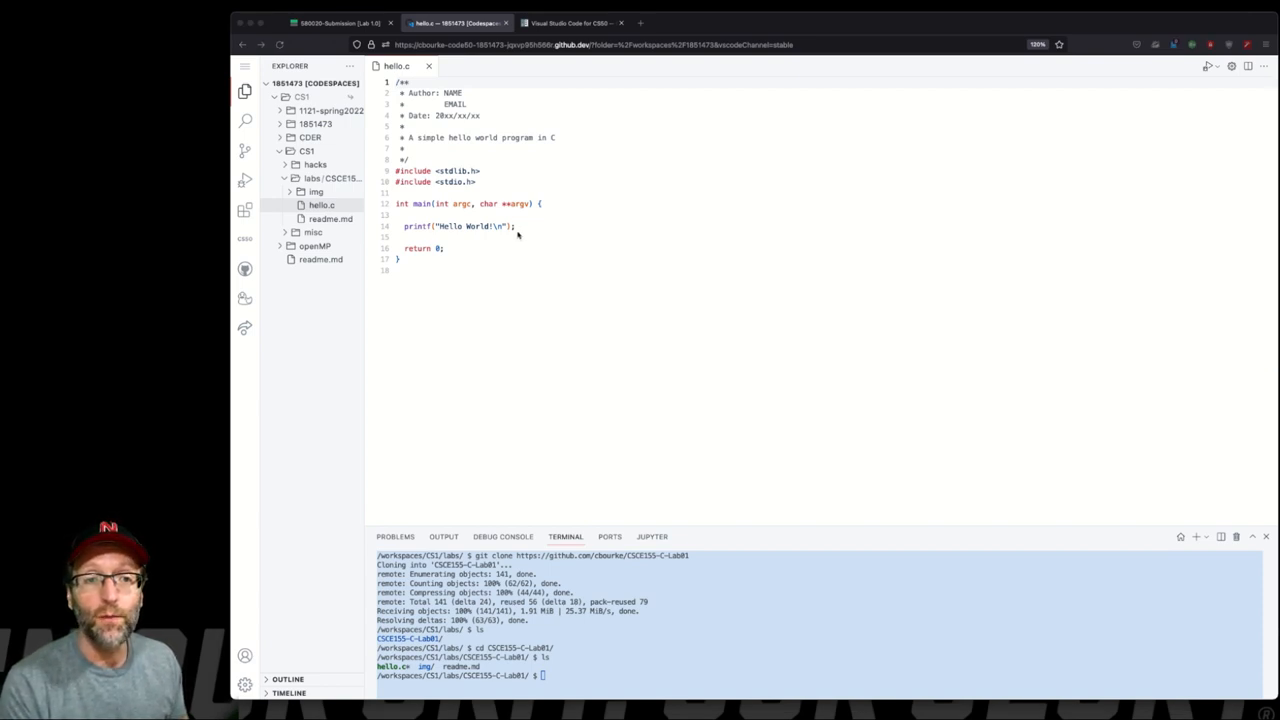
double_click(451, 93)
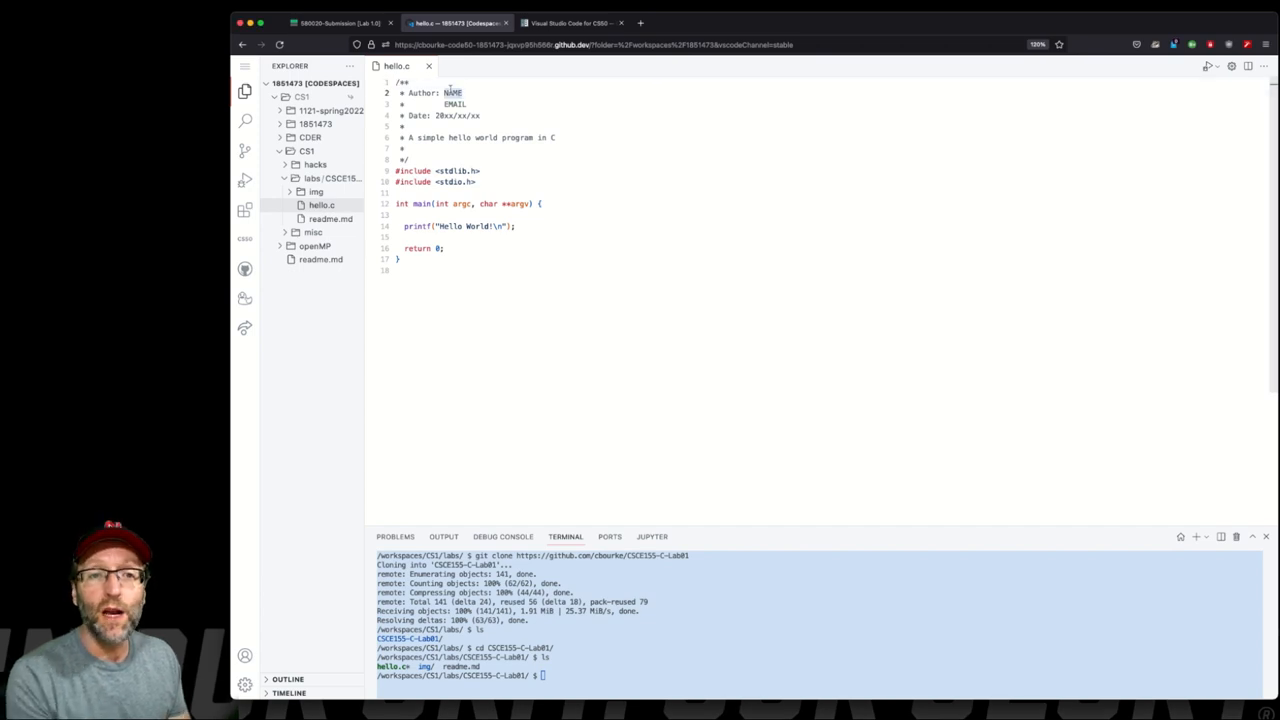
text(Chris Bourke)
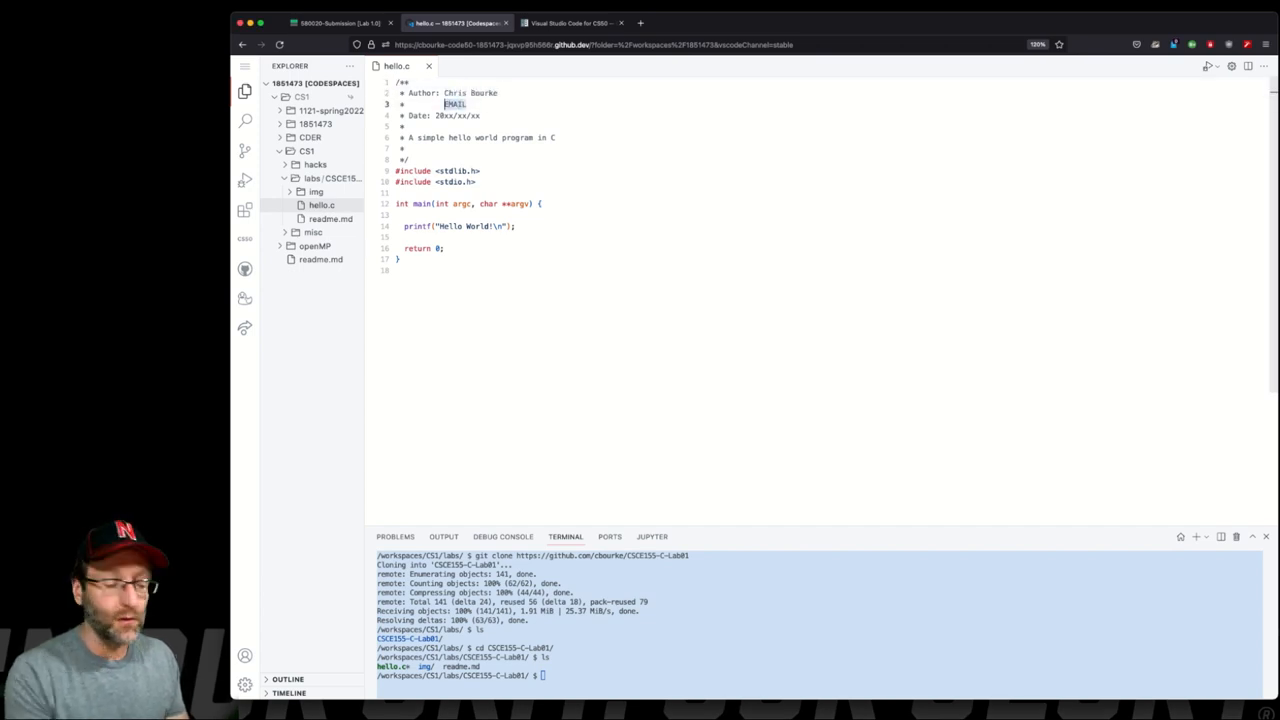
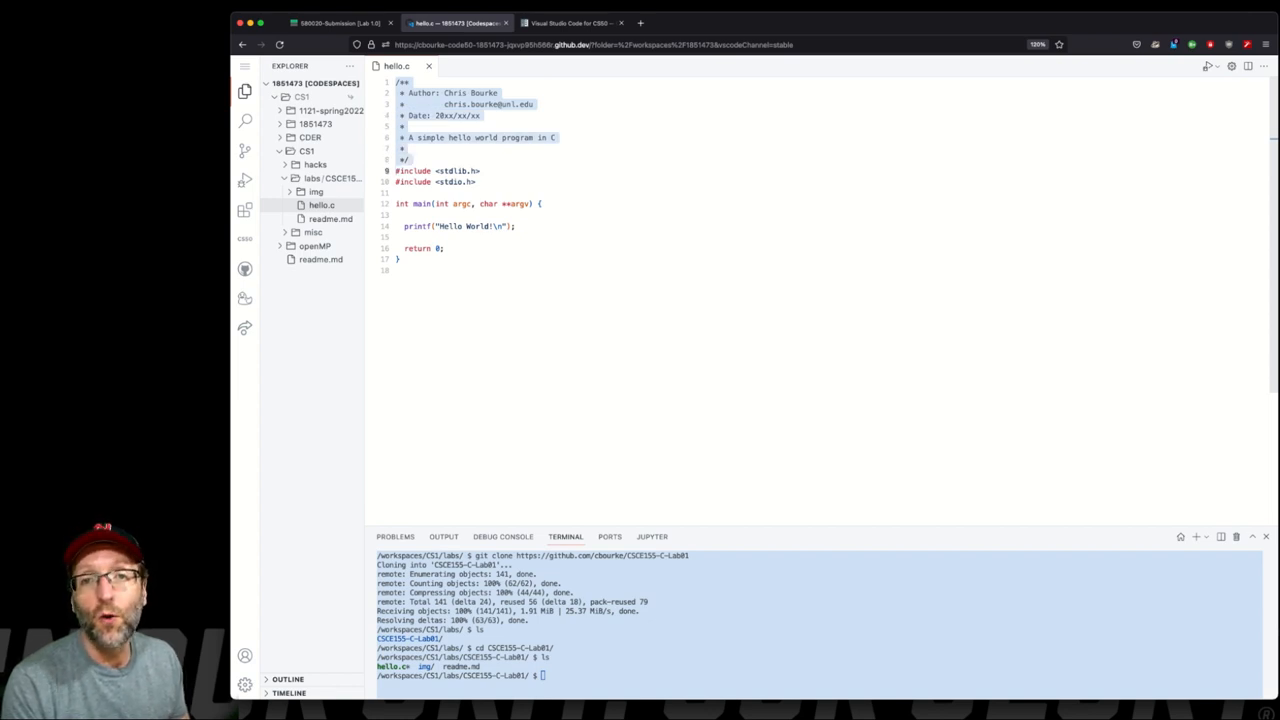
Step: Replace Hello World with two name-and-major printf lines, the second with major Engineering
click(450, 226)
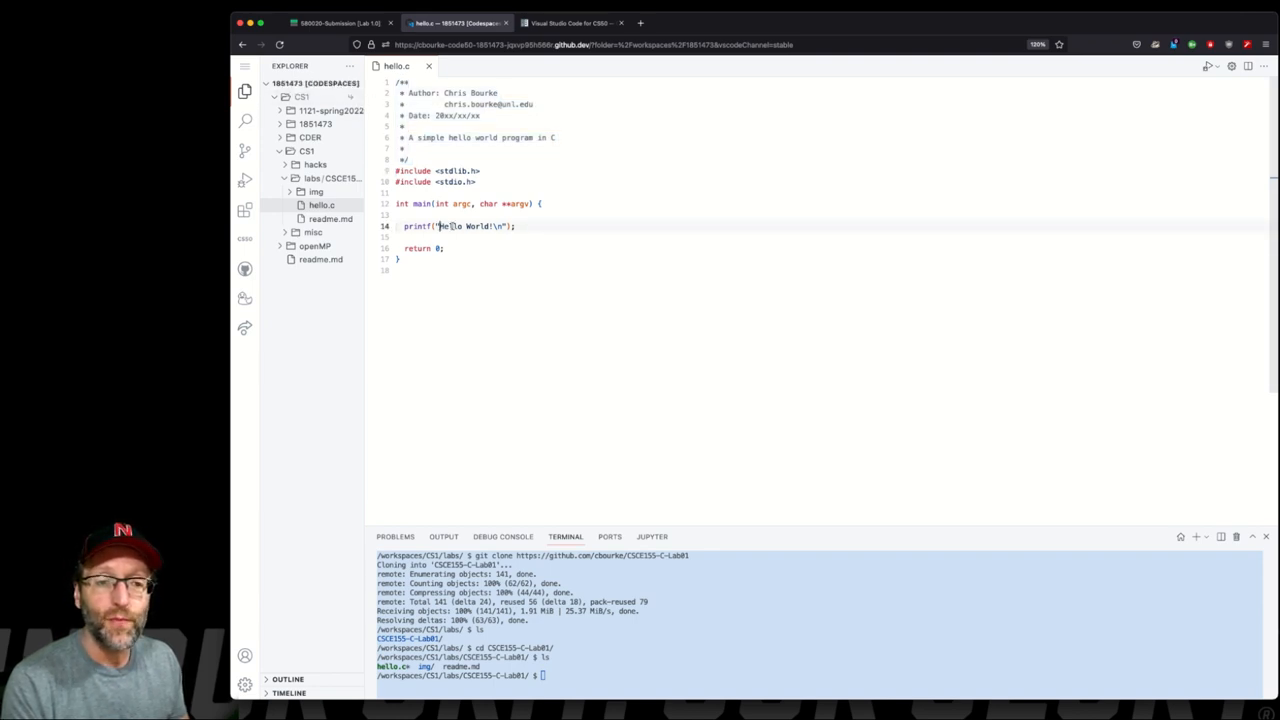
double_click(462, 226)
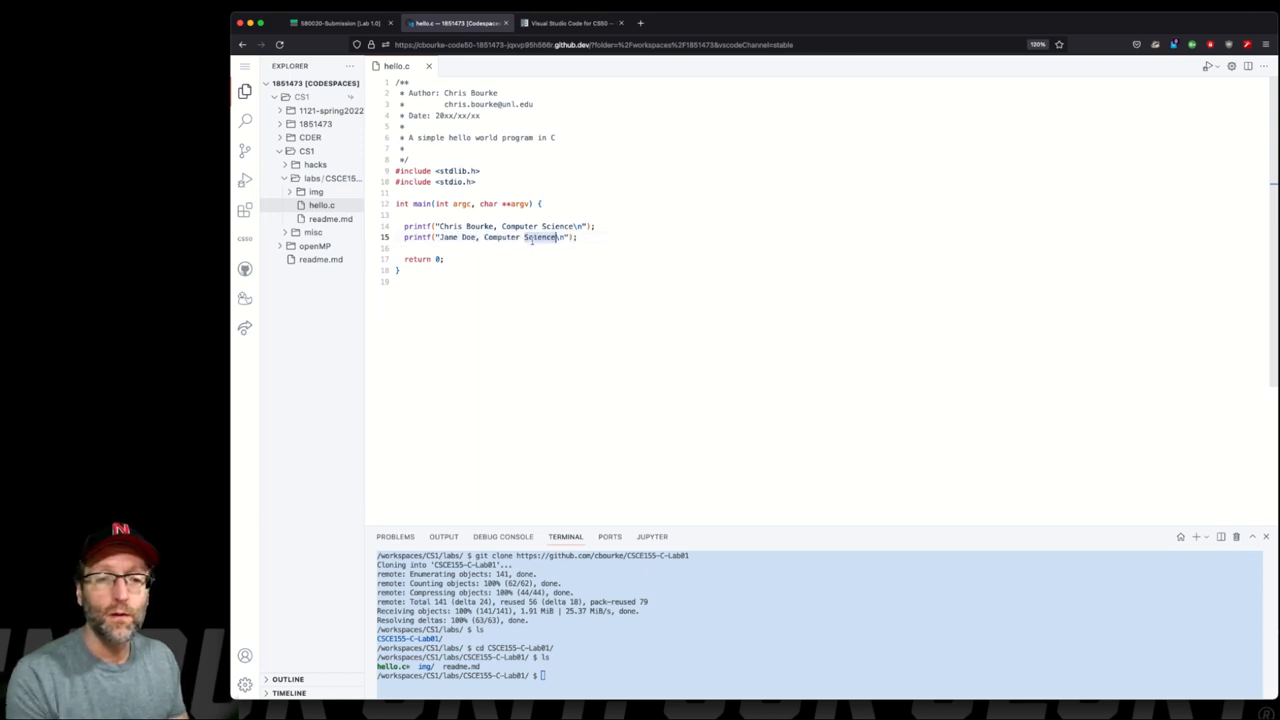
text(Engineering)
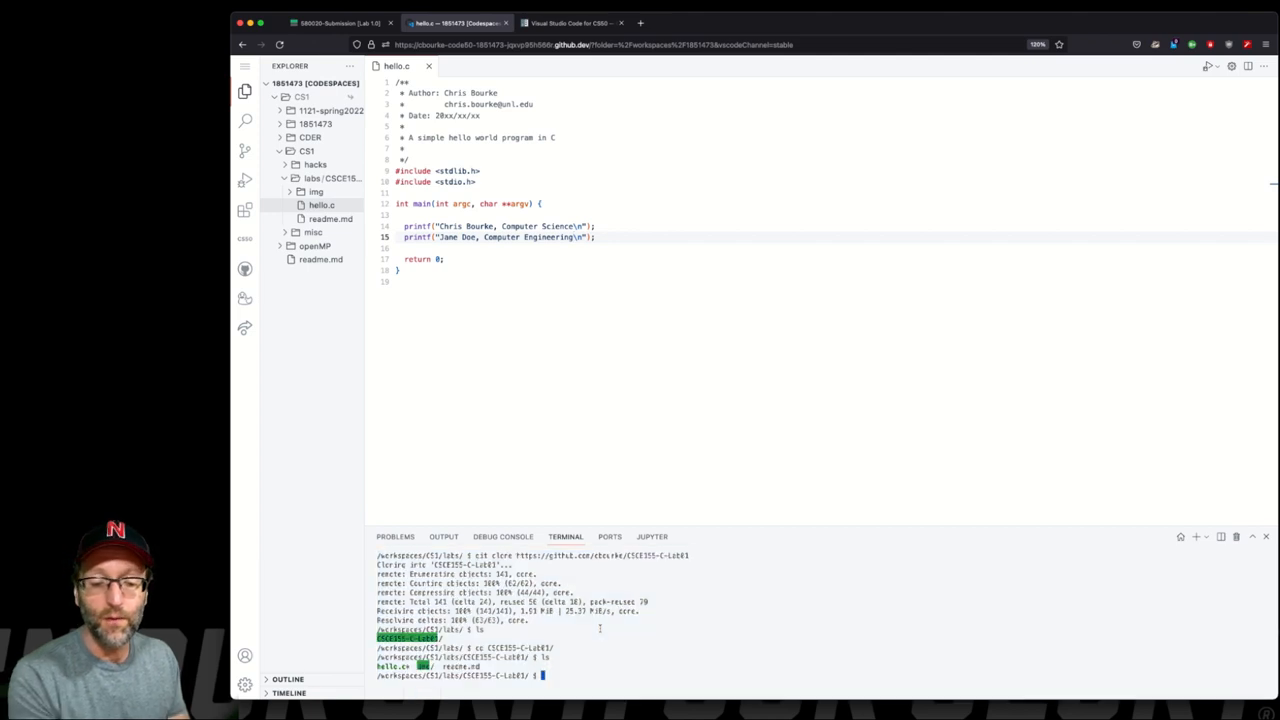
Step: Compile the lab's hello.c with gcc hello.c in the terminal
text(gcc hello.c)
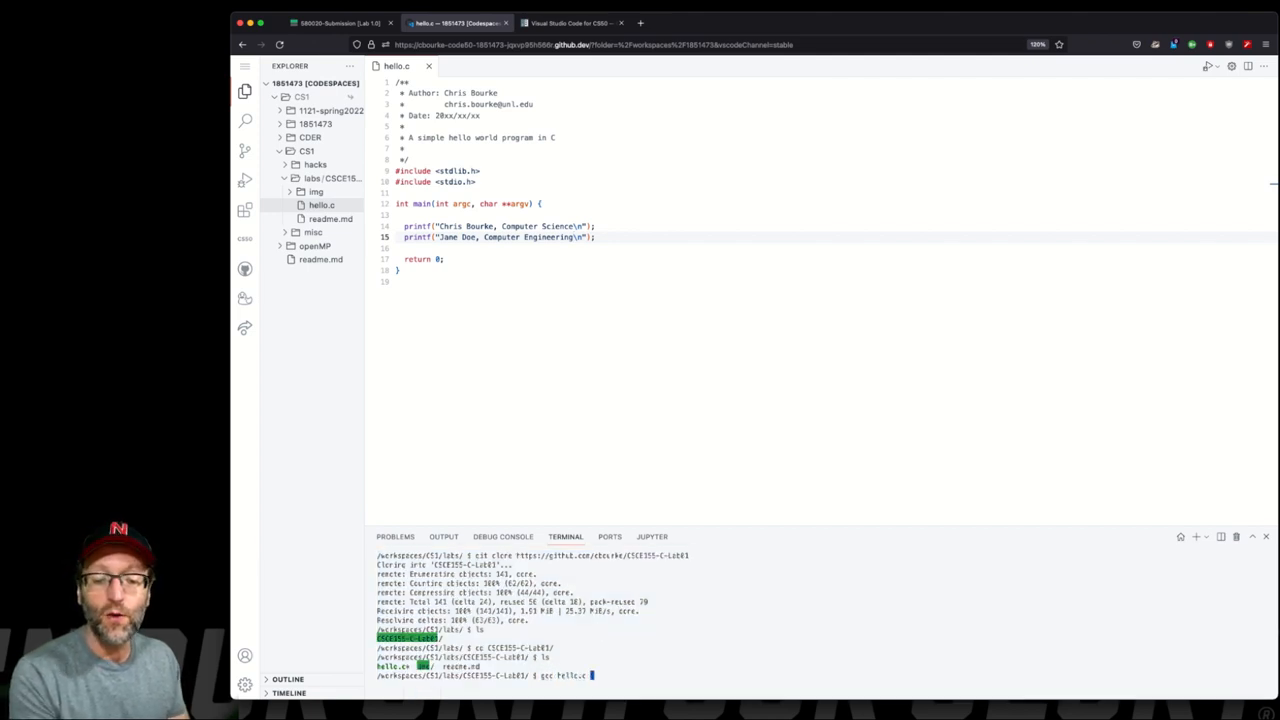
key(Return)
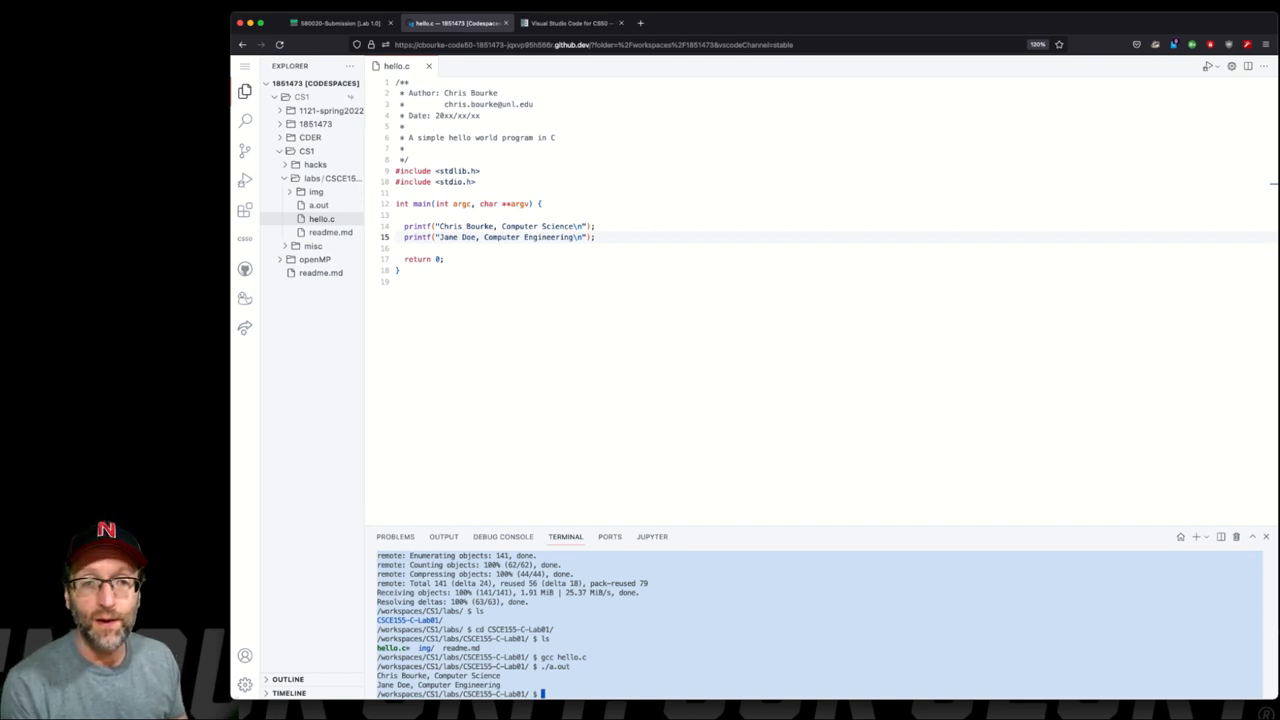
mouse_move(550, 303)
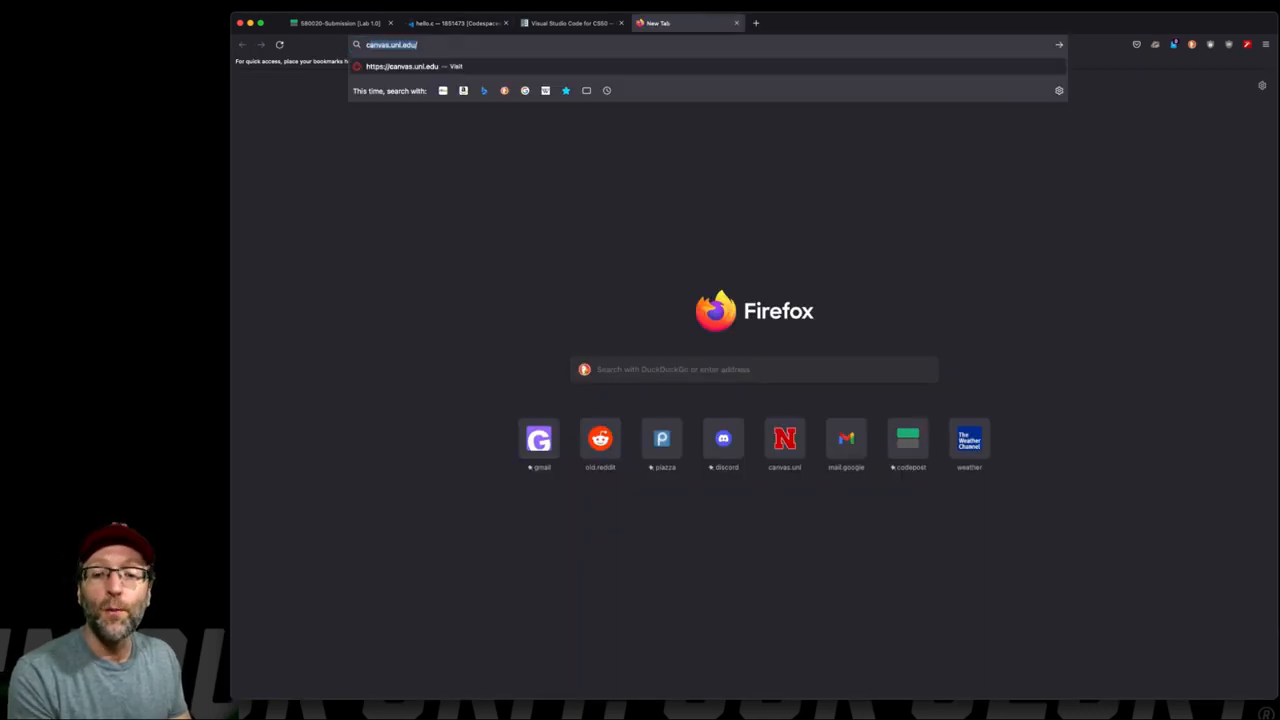
Step: Sign in to the computing.uni.edu CSE Handin site with the CSE login and password
text(computing.uni.edu)
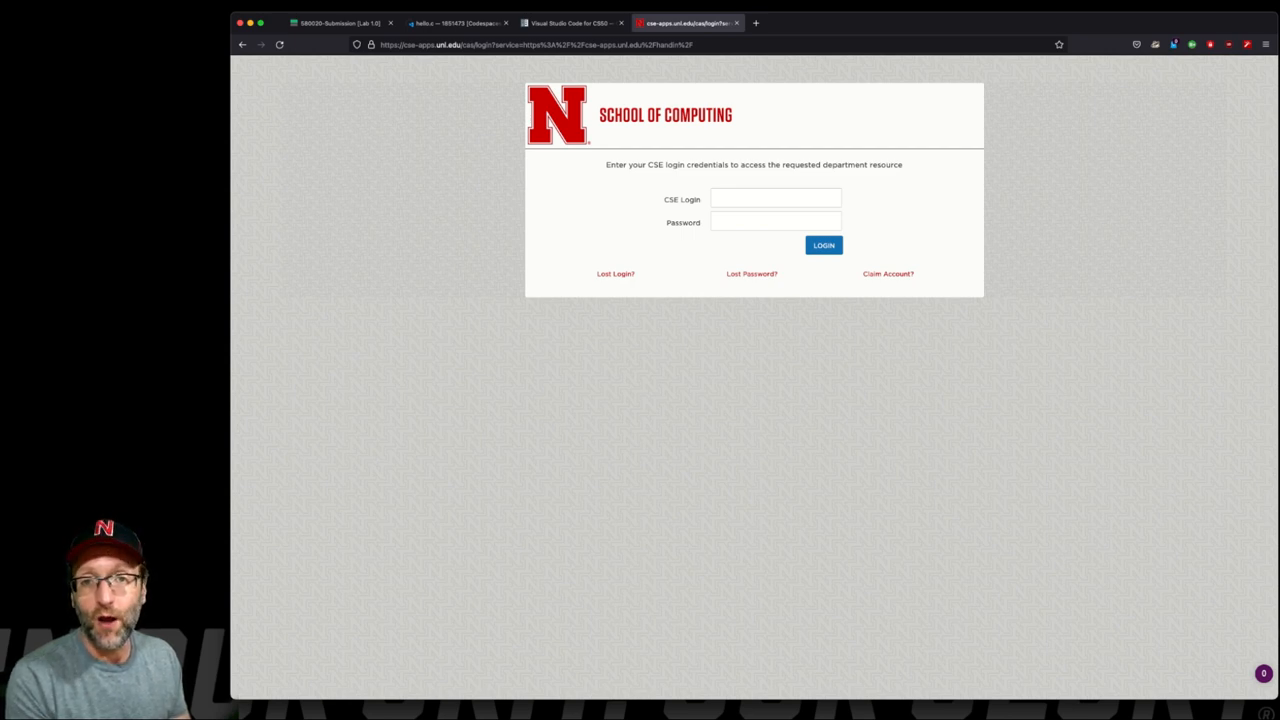
click(775, 198)
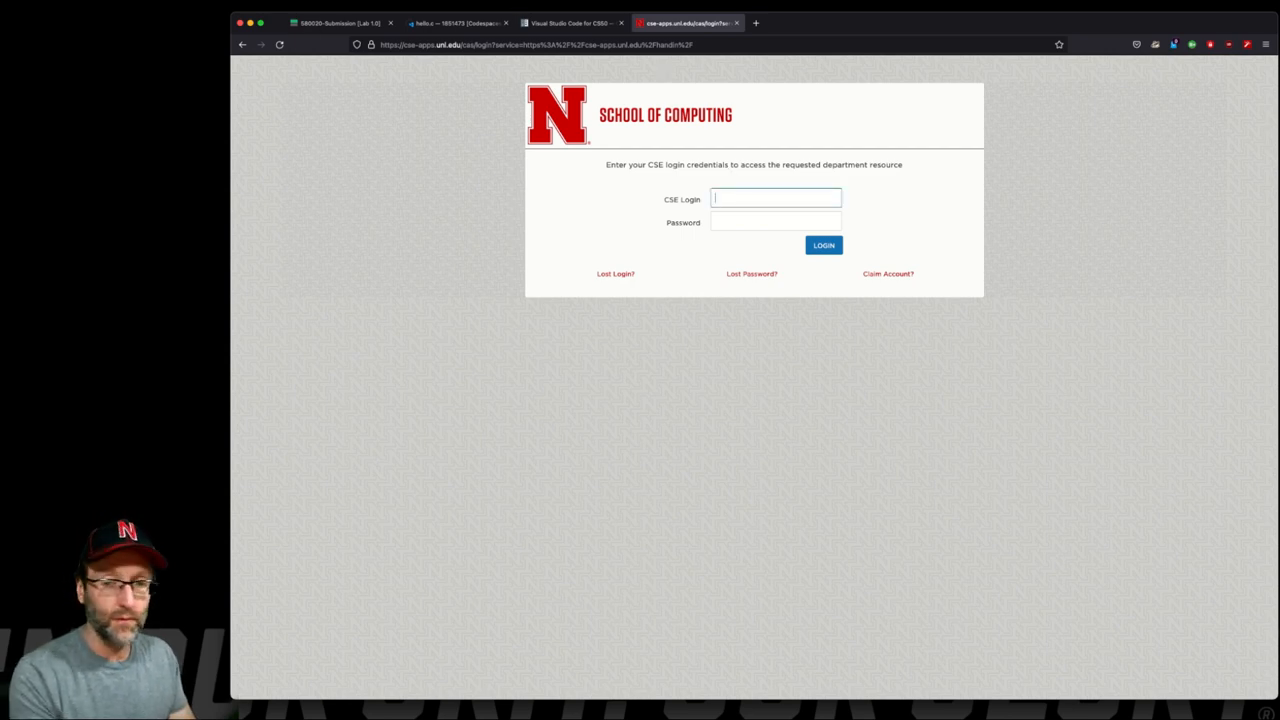
click(823, 245)
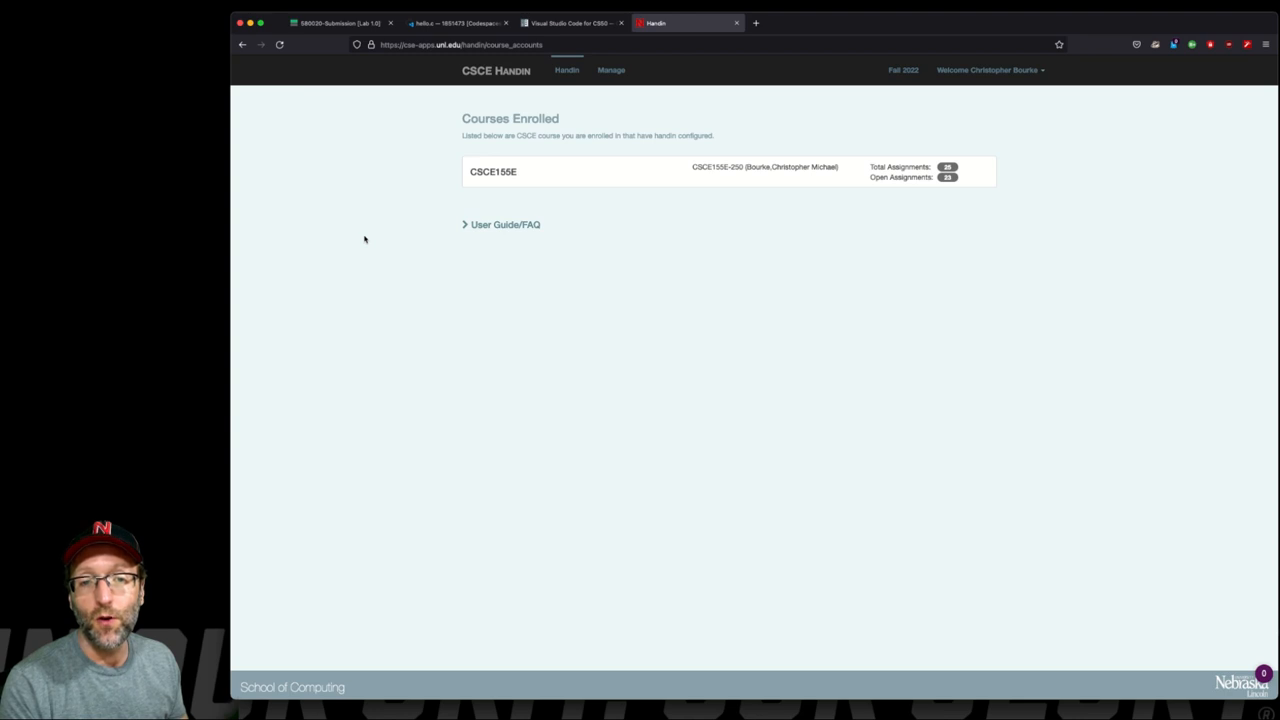
mouse_move(381, 240)
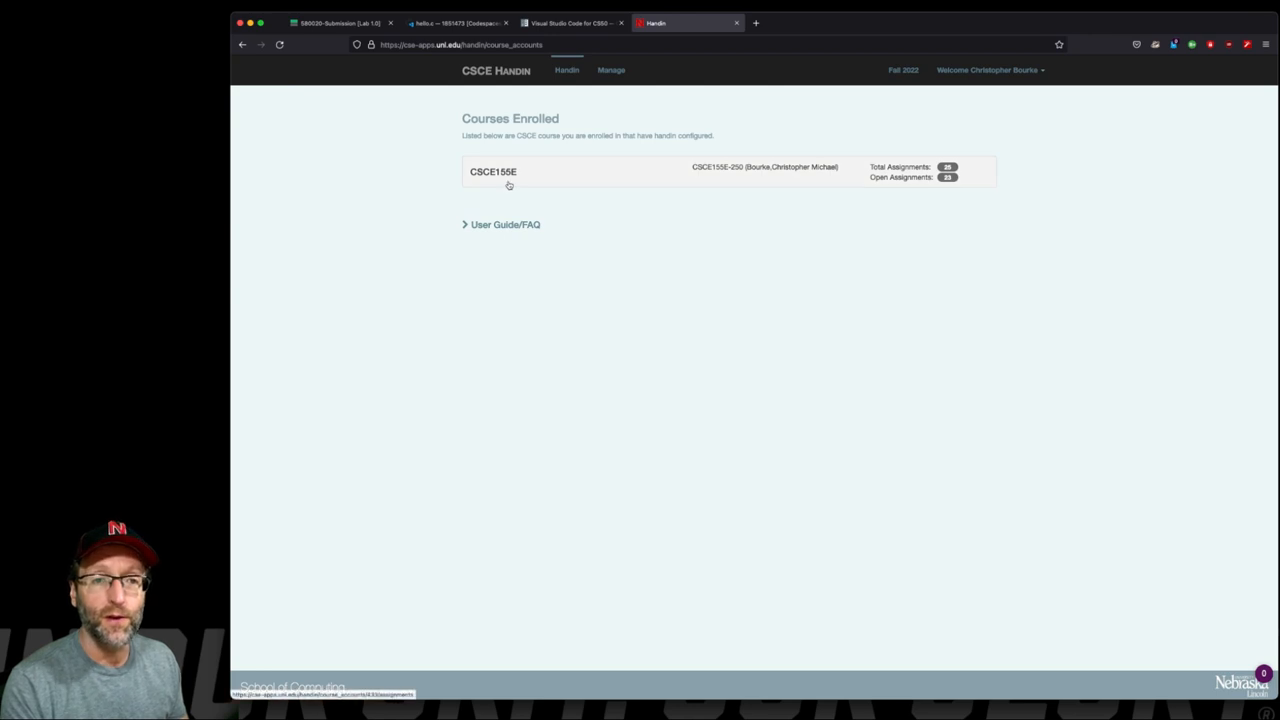
Step: Open the CSCE155E assignment list and go to the L01 Lab 1 upload page
click(493, 171)
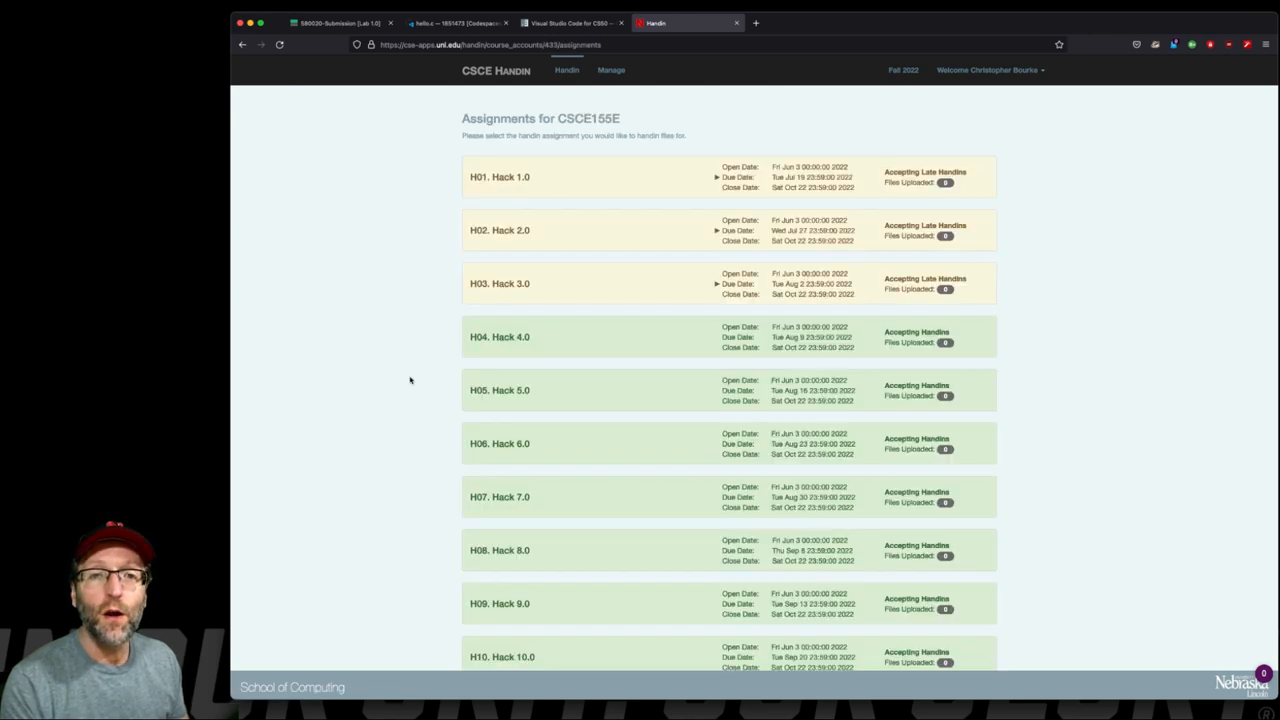
scroll(down, 3)
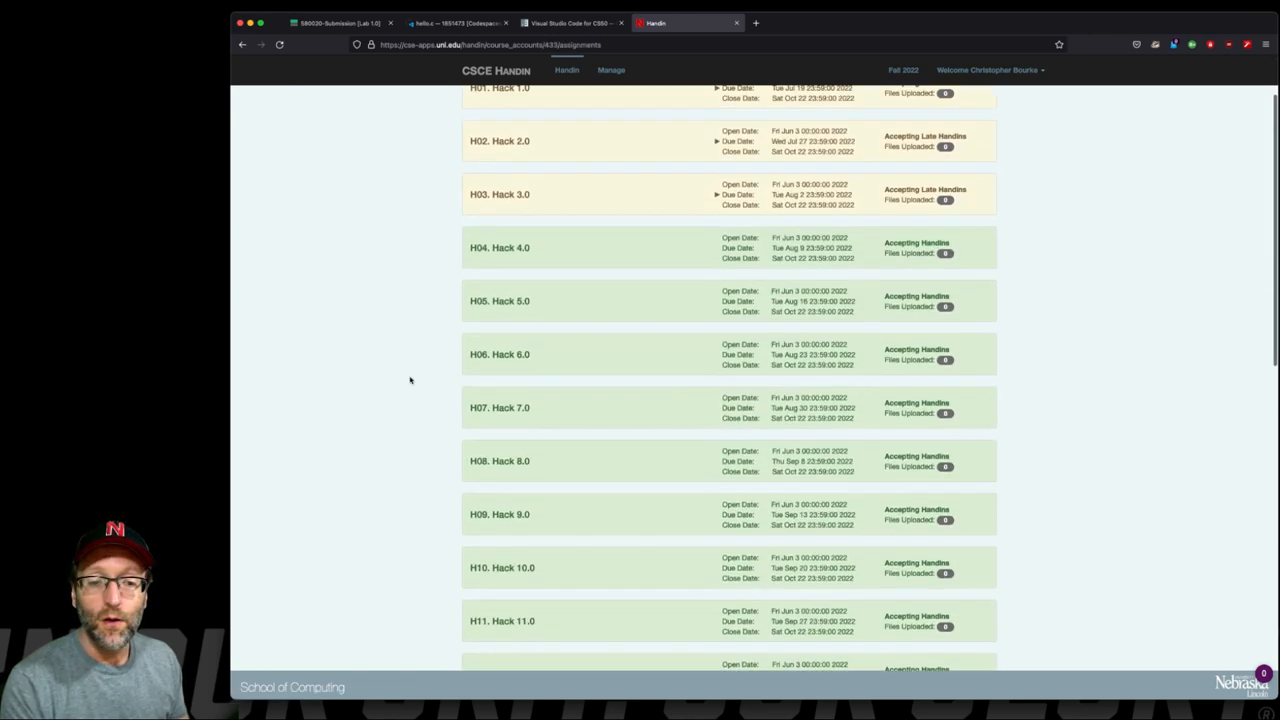
scroll(down, 3)
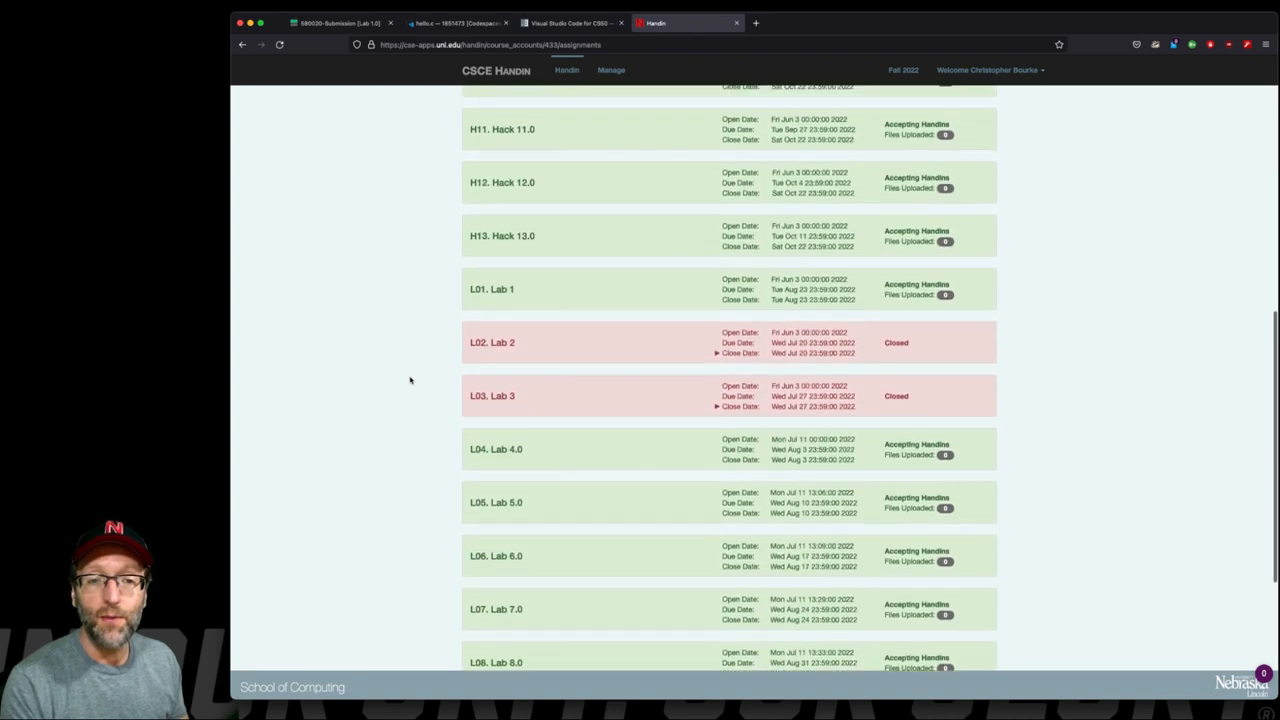
scroll(down, 3)
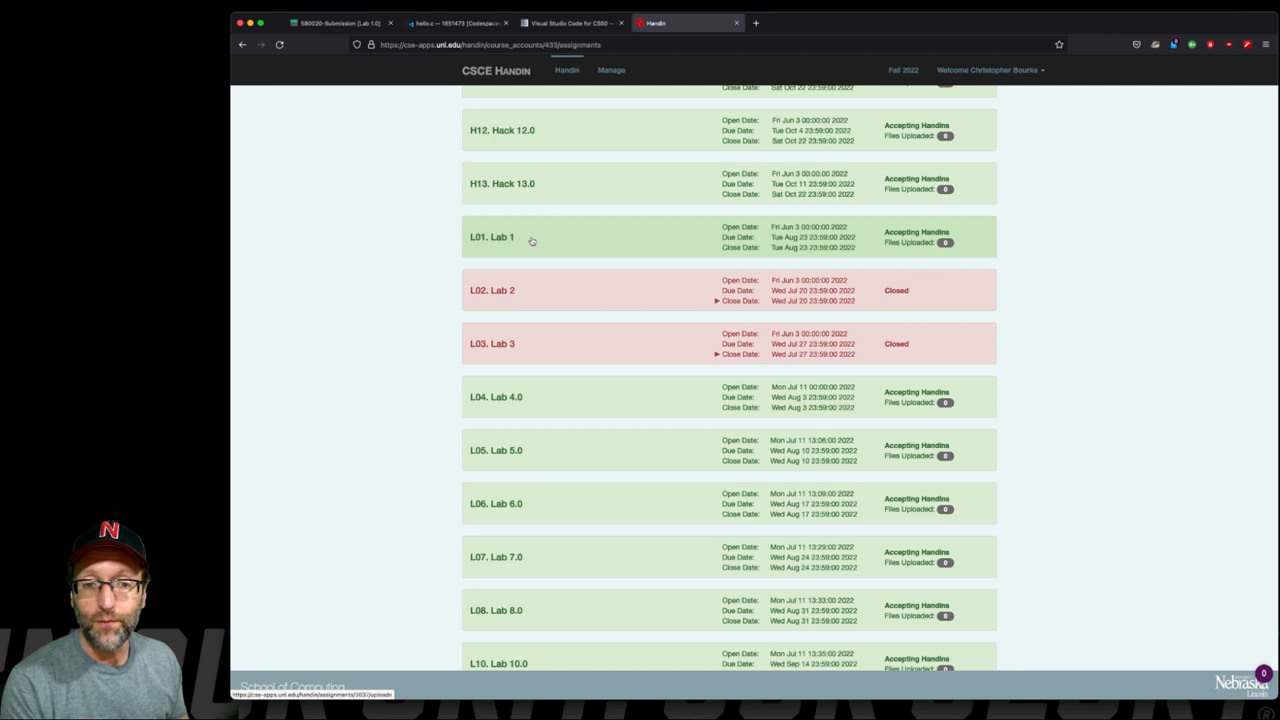
click(491, 237)
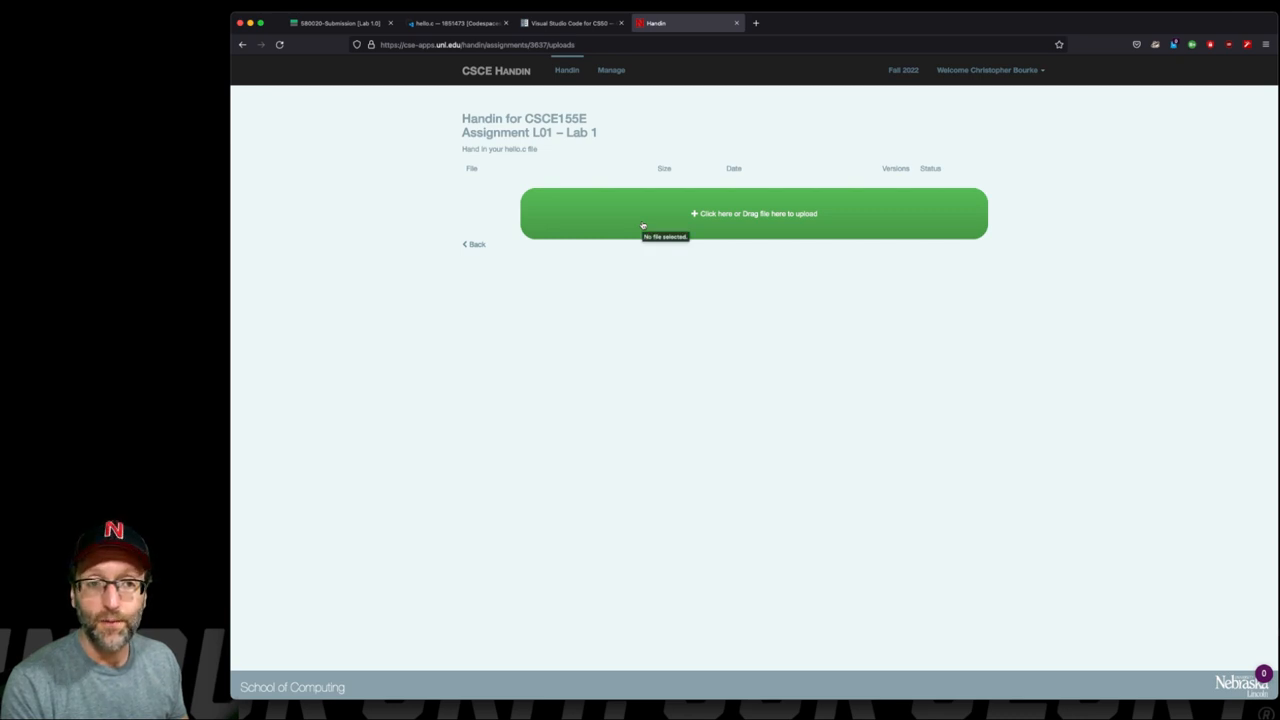
click(457, 23)
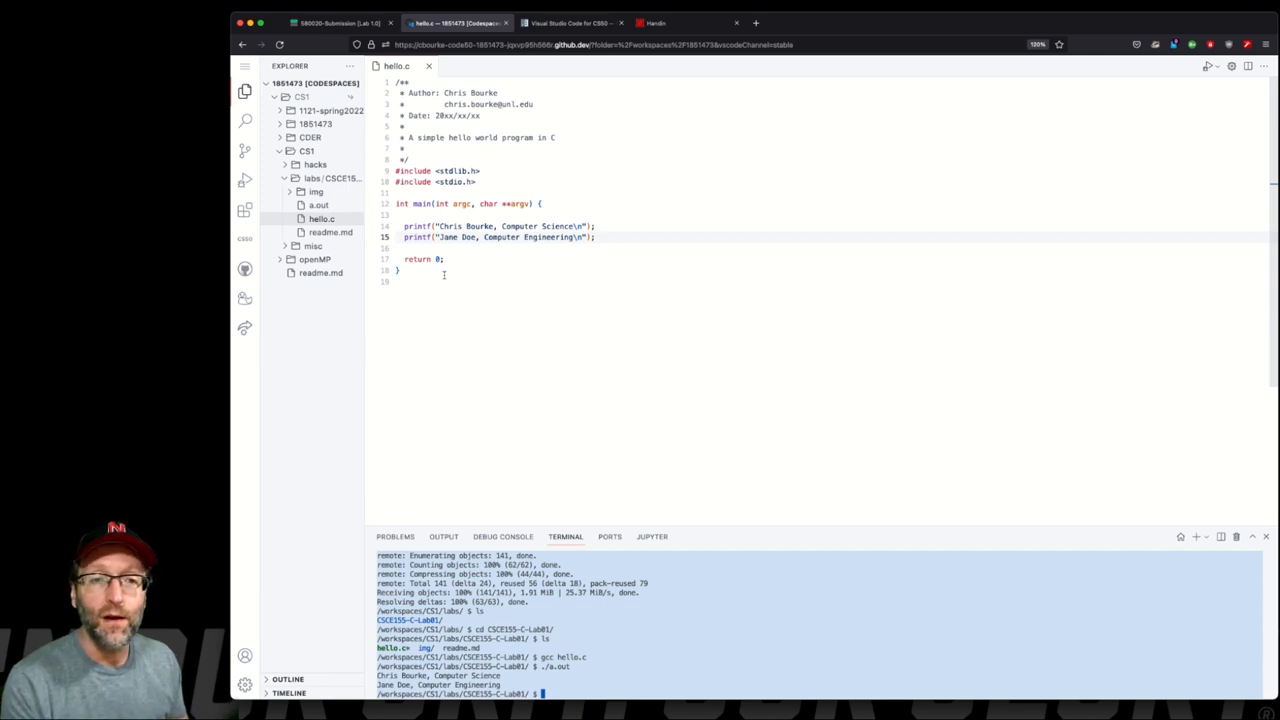
mouse_move(395, 230)
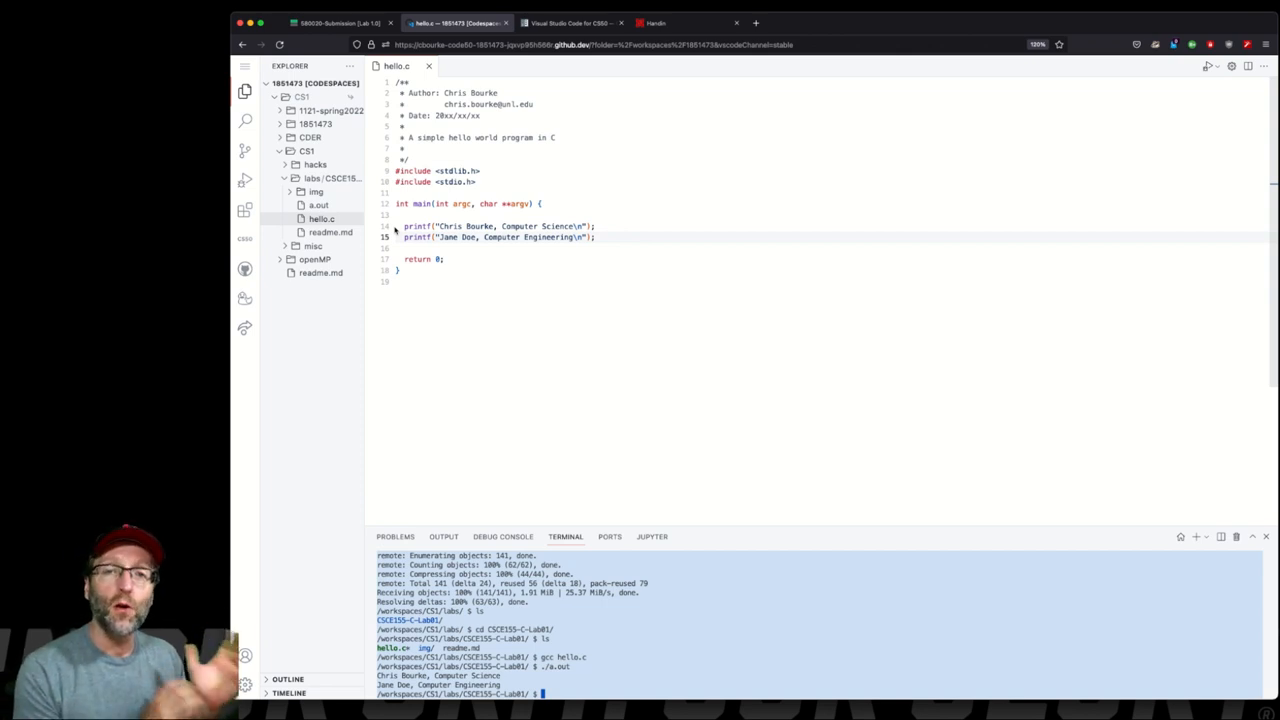
mouse_move(320, 219)
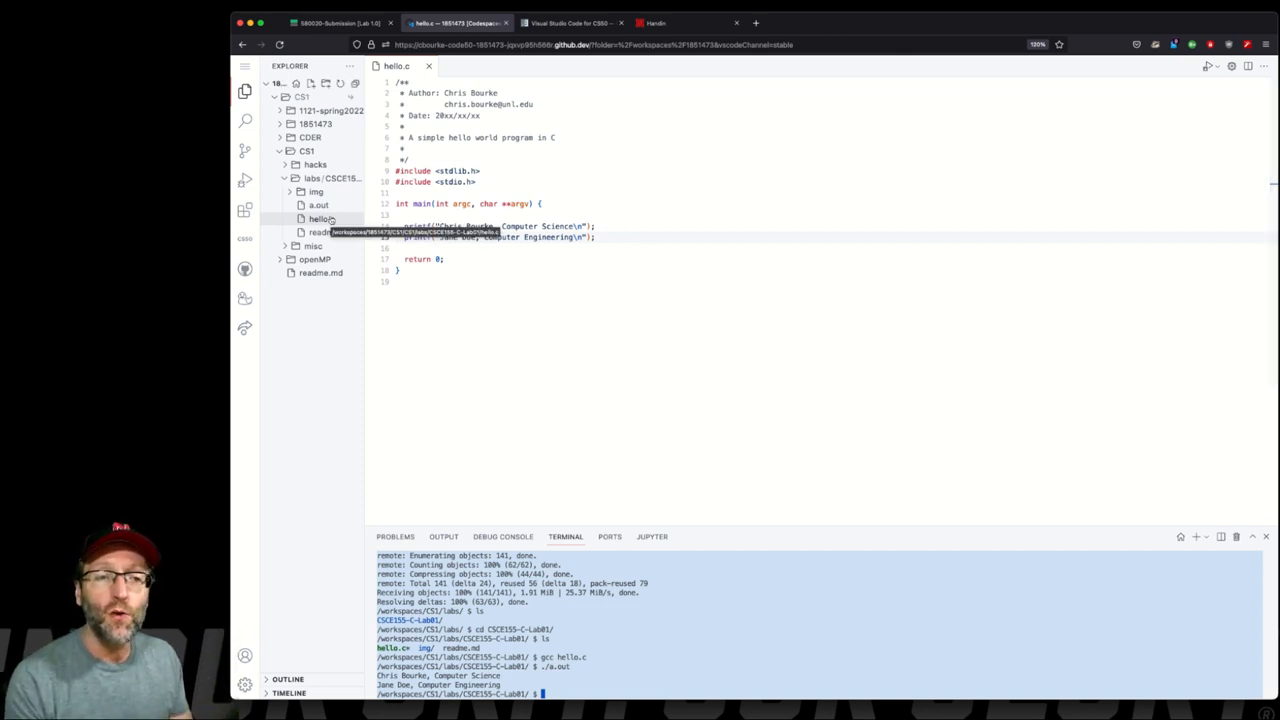
Step: Download hello.c from the codespace Explorer into the Mac's Downloads folder
right_click(318, 219)
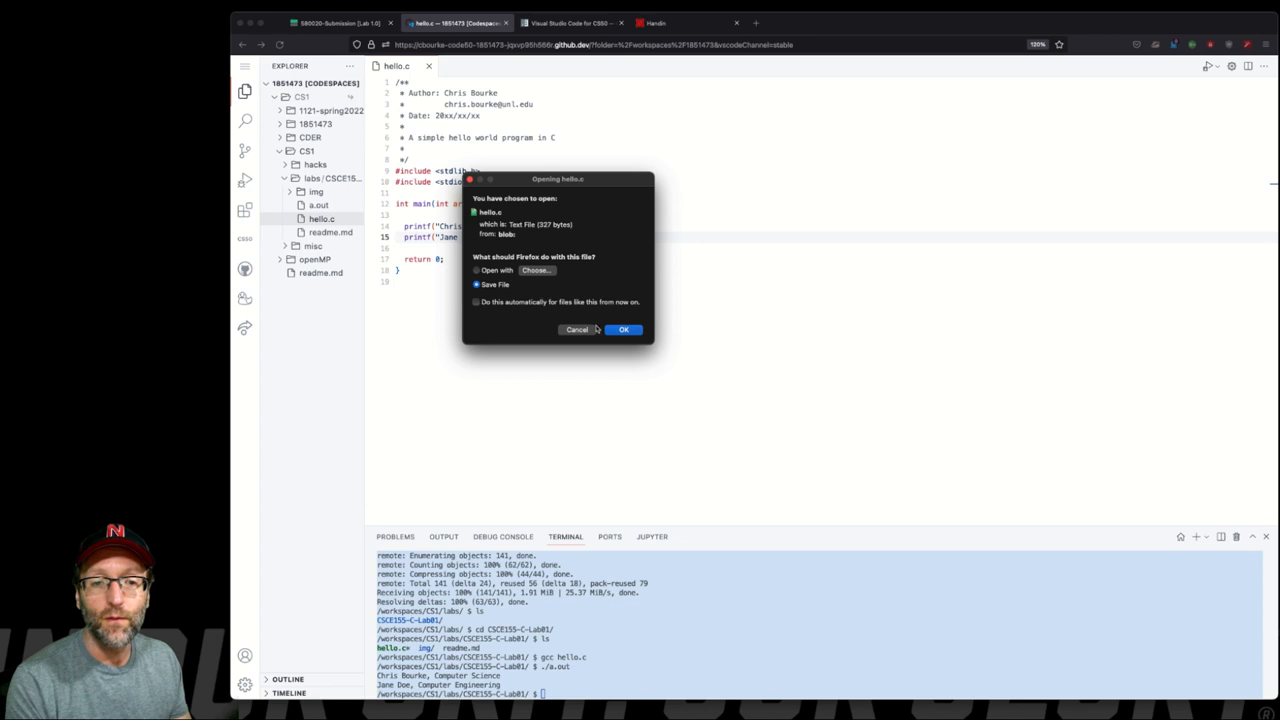
click(623, 329)
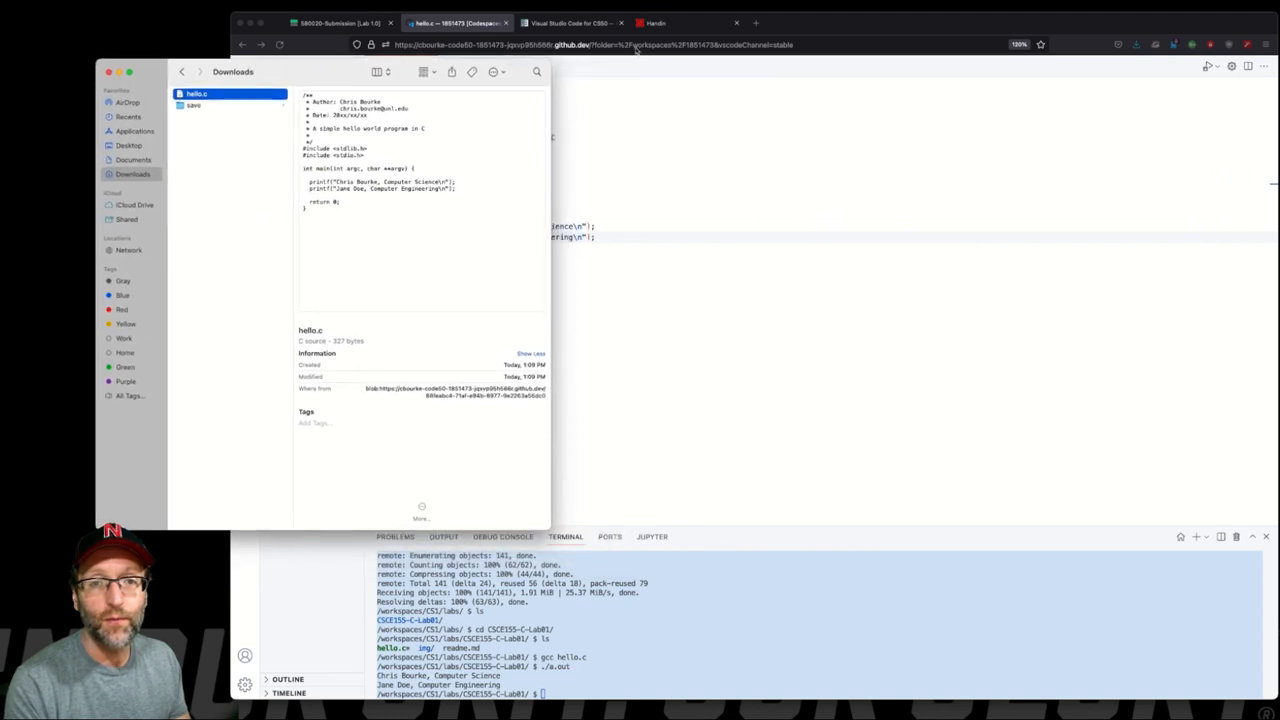
click(655, 22)
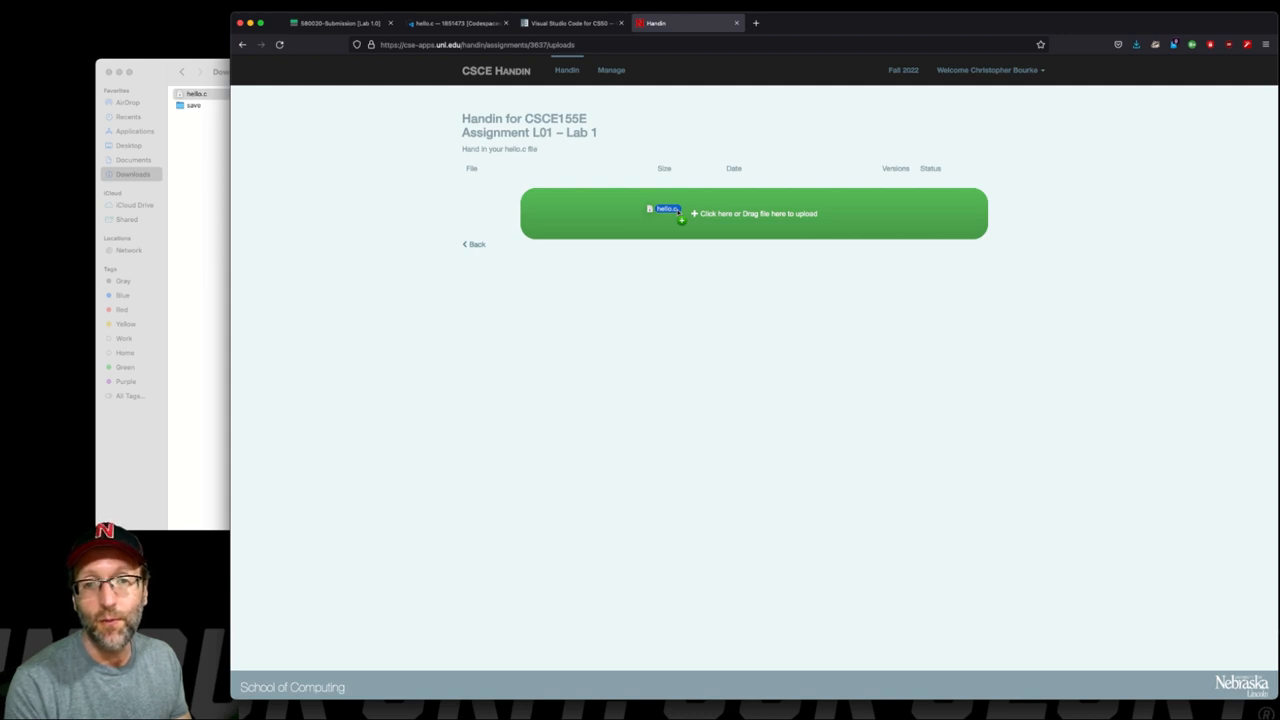
Step: Drag hello.c from Downloads onto the Lab 1 green upload area
drag(668, 210, 753, 213)
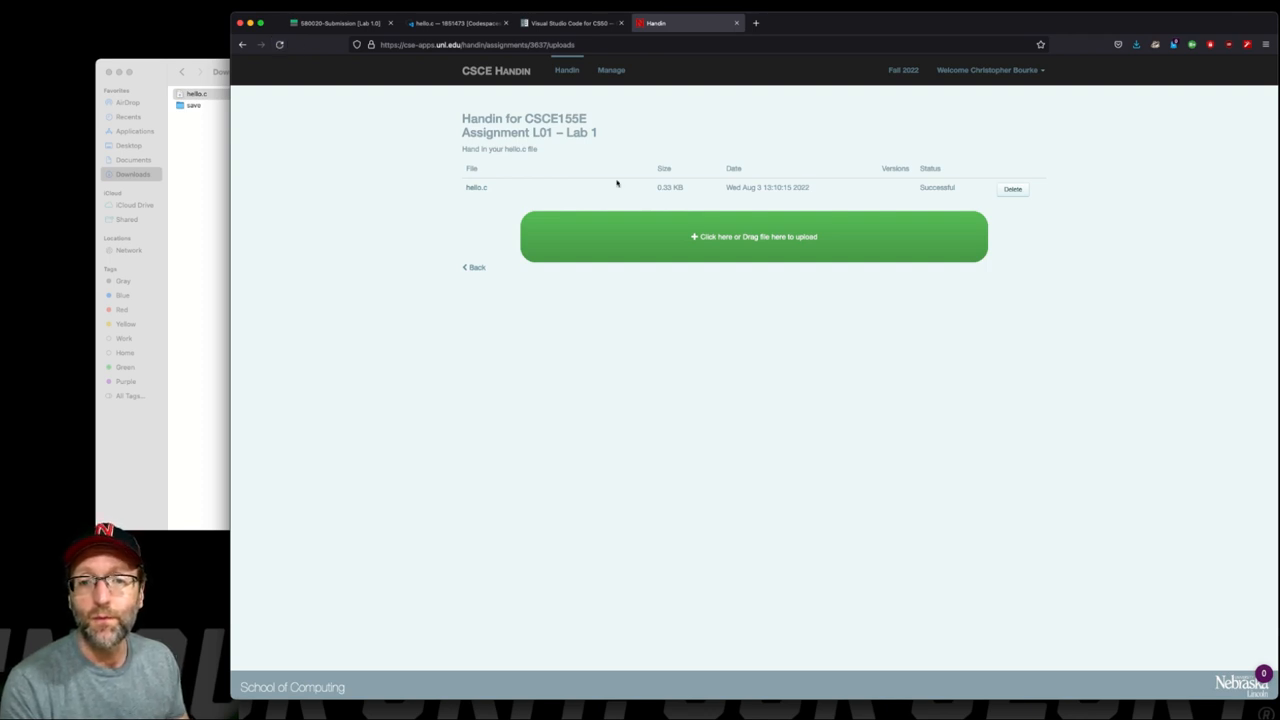
mouse_move(1035, 277)
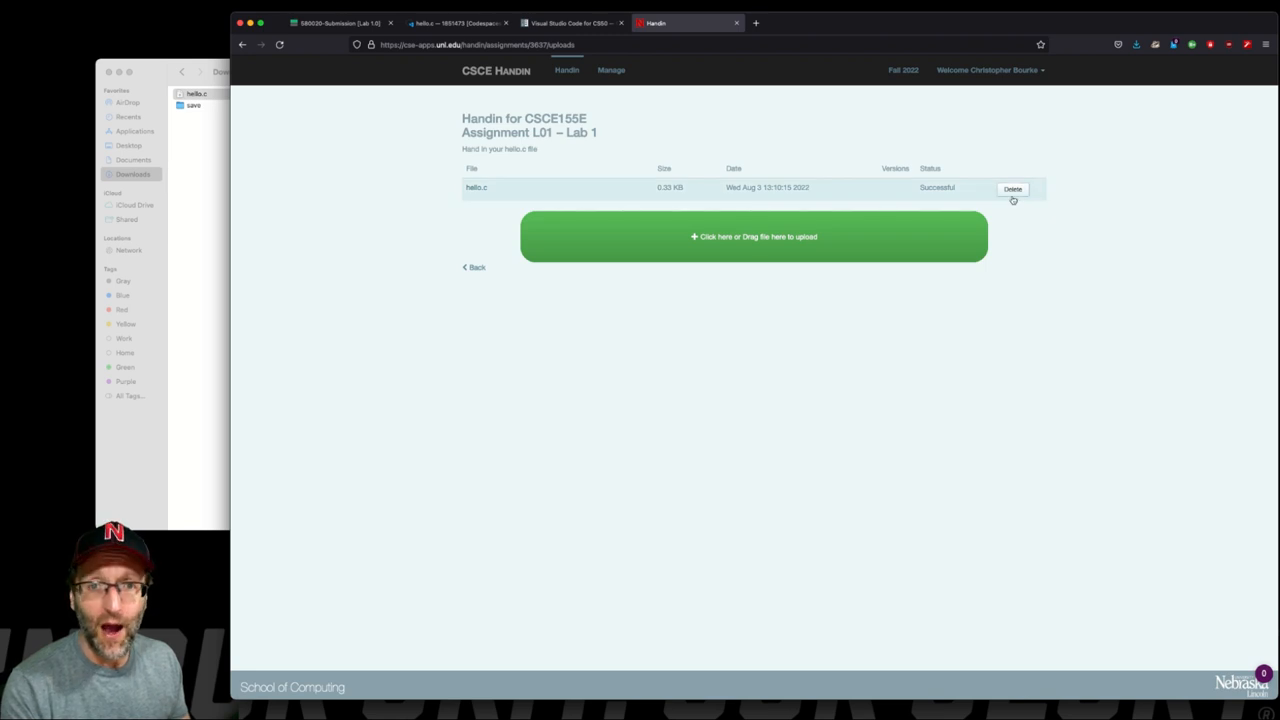
mouse_move(626, 397)
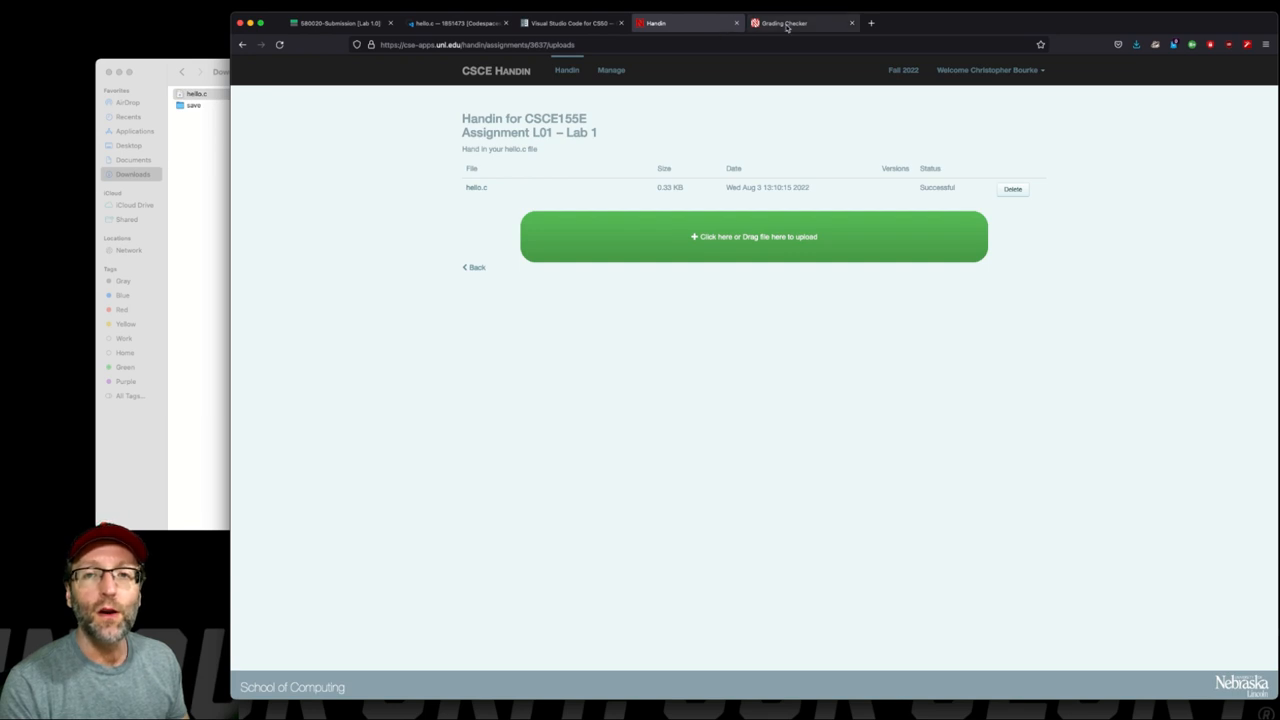
Step: Grade L01 Lab 1 in the Grading Checker, review the output, and return to hello.c
click(800, 23)
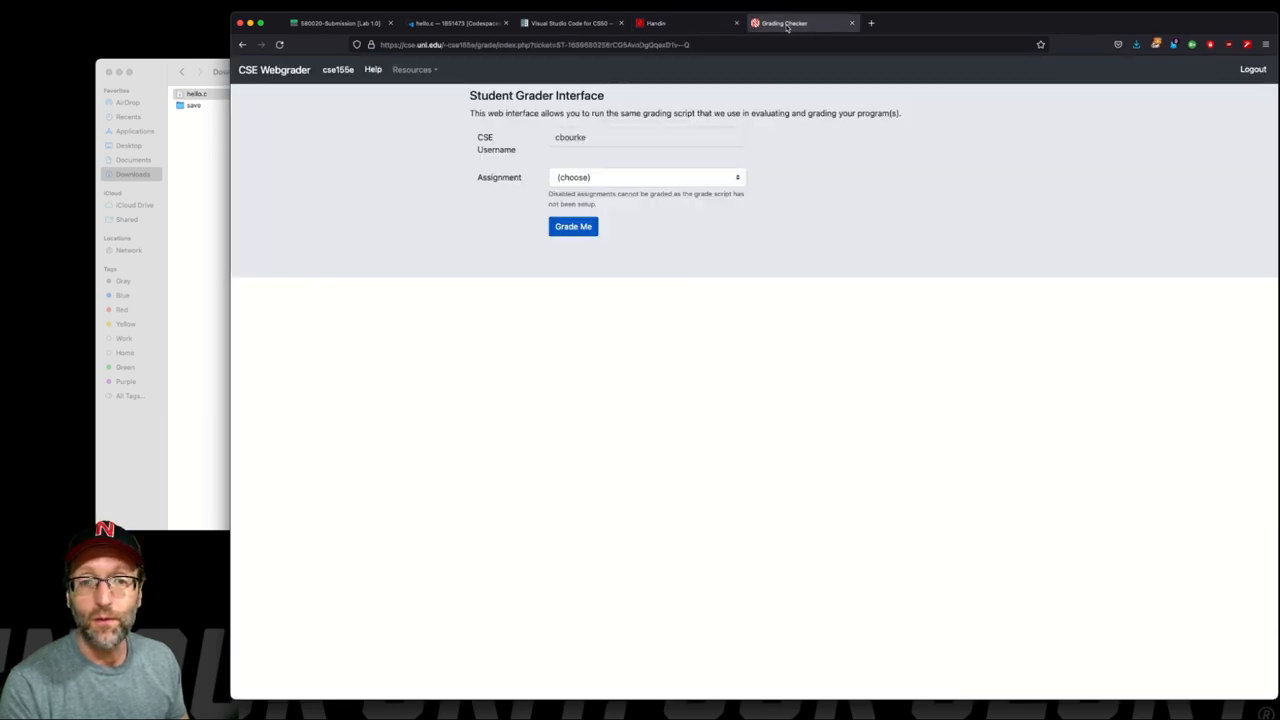
mouse_move(688, 291)
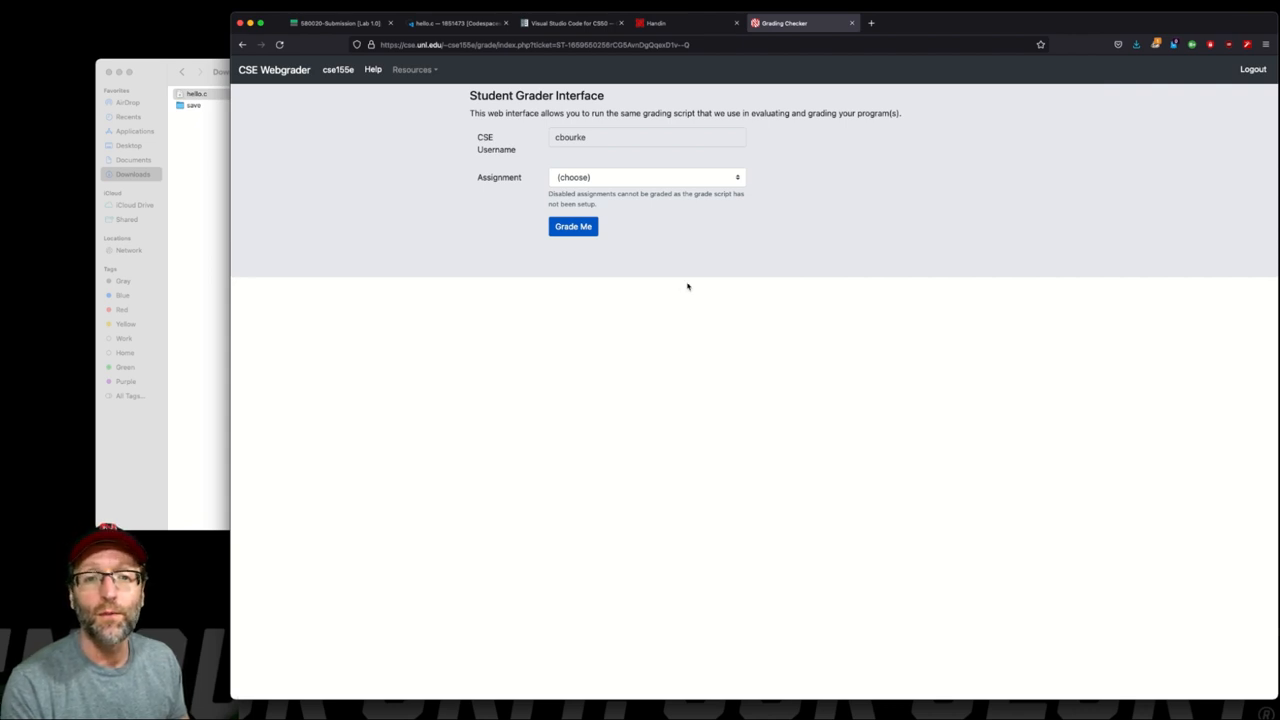
click(645, 177)
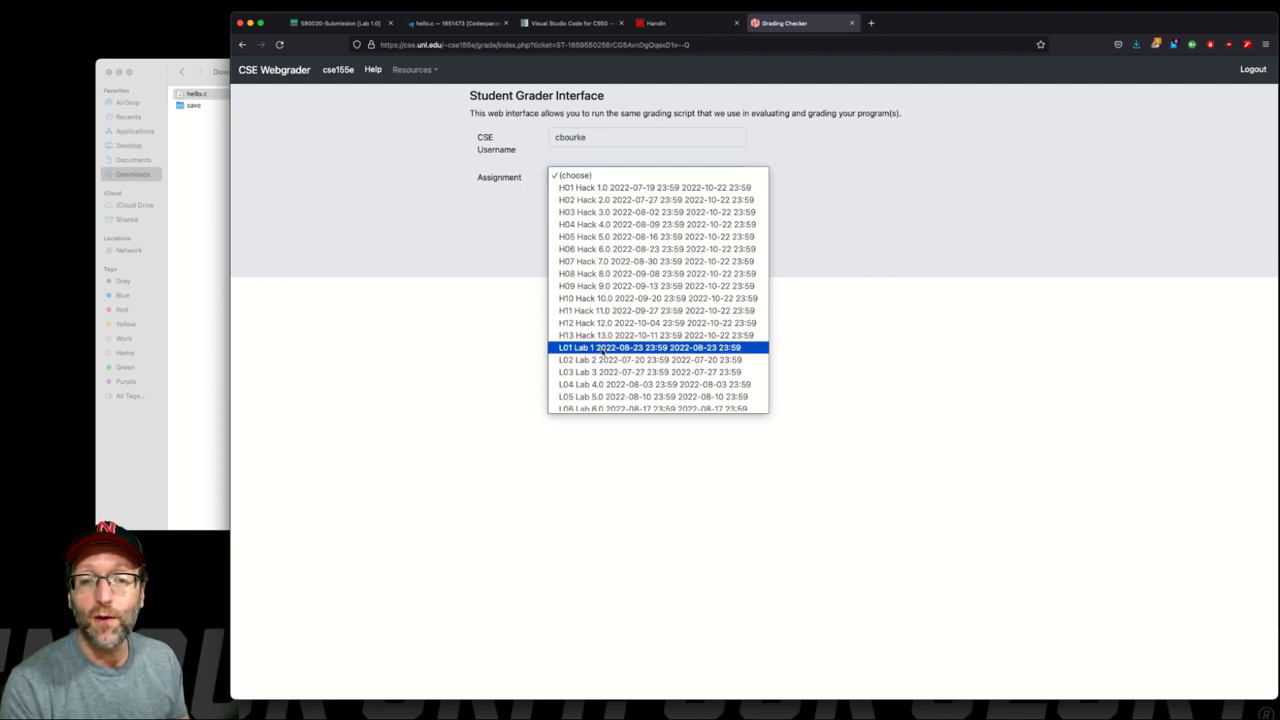
click(649, 347)
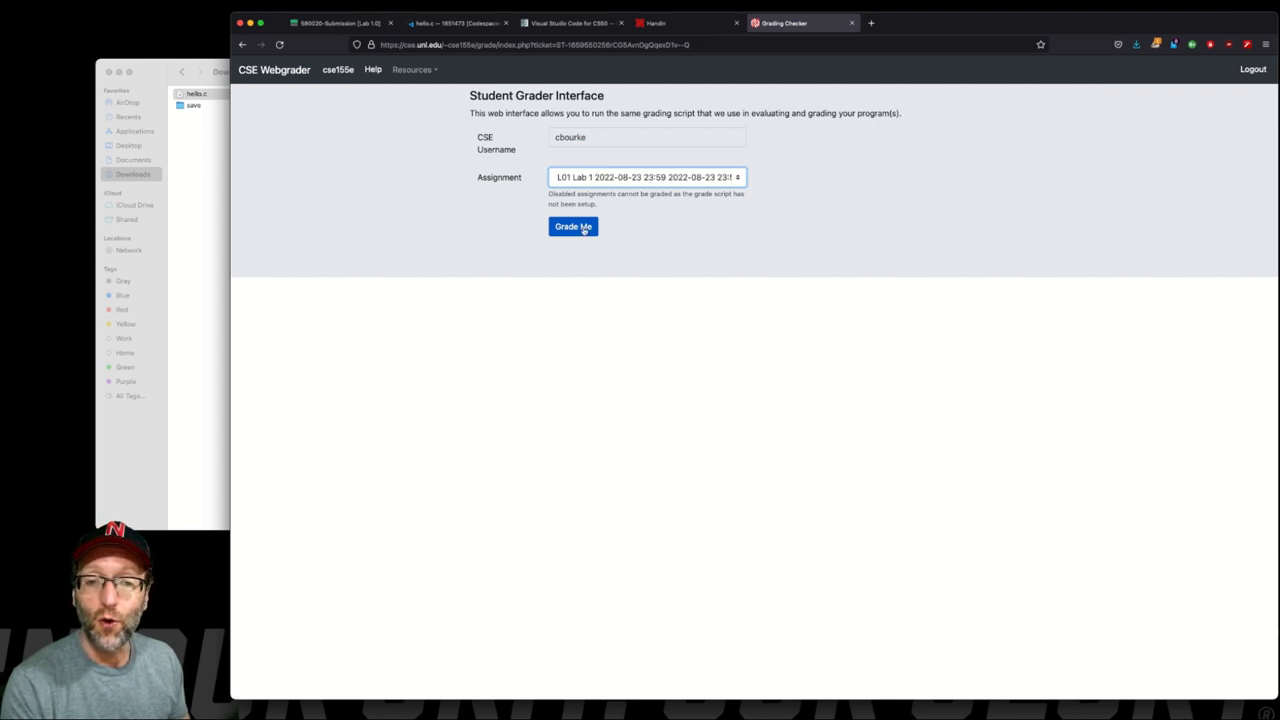
click(573, 226)
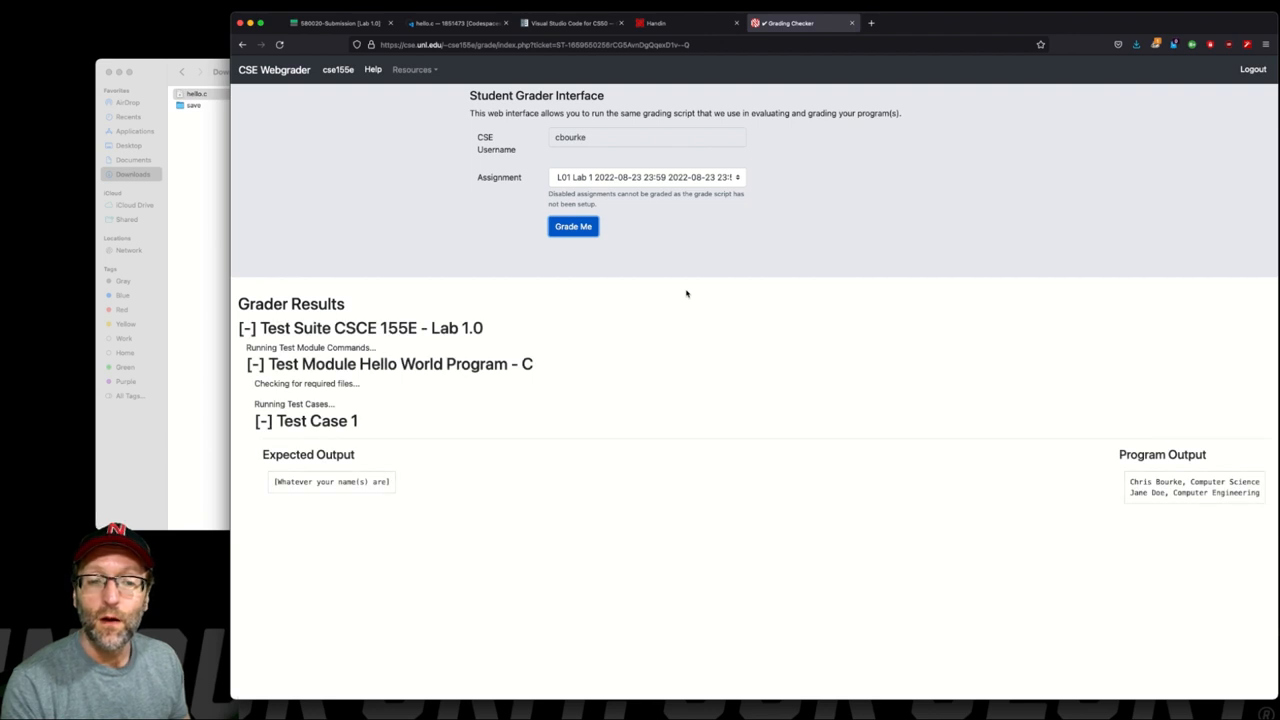
mouse_move(1197, 519)
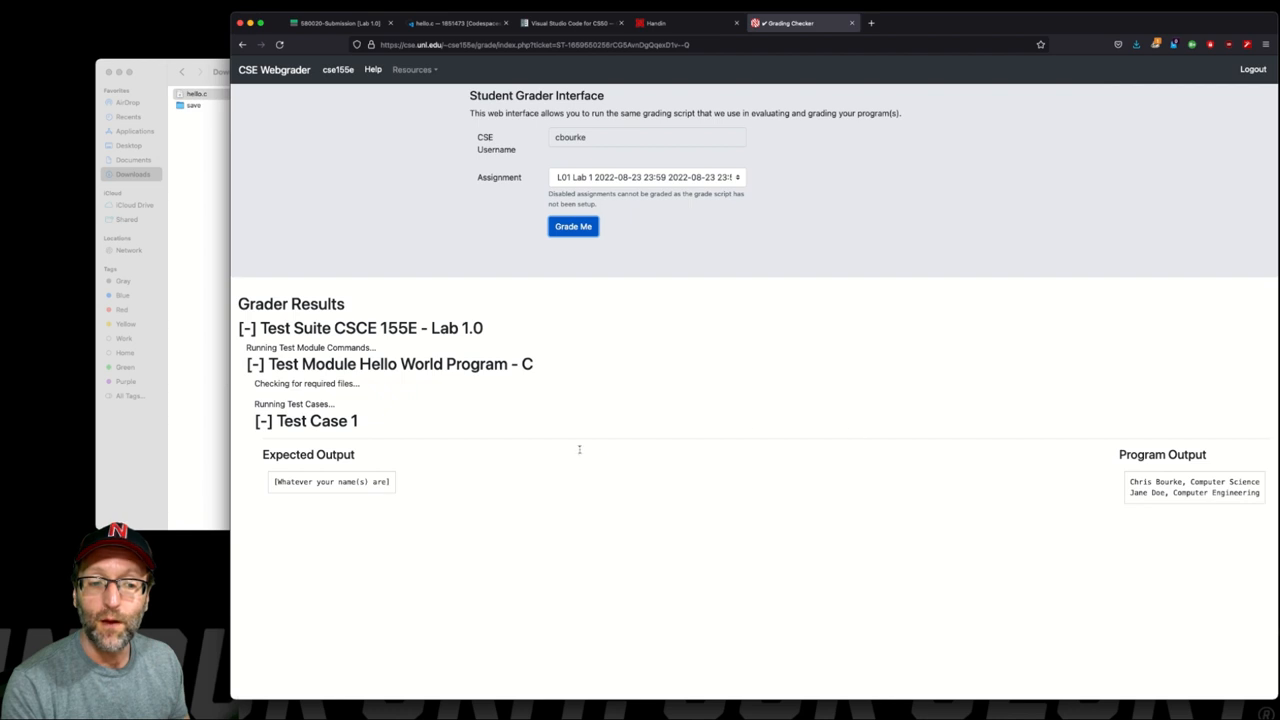
mouse_move(368, 443)
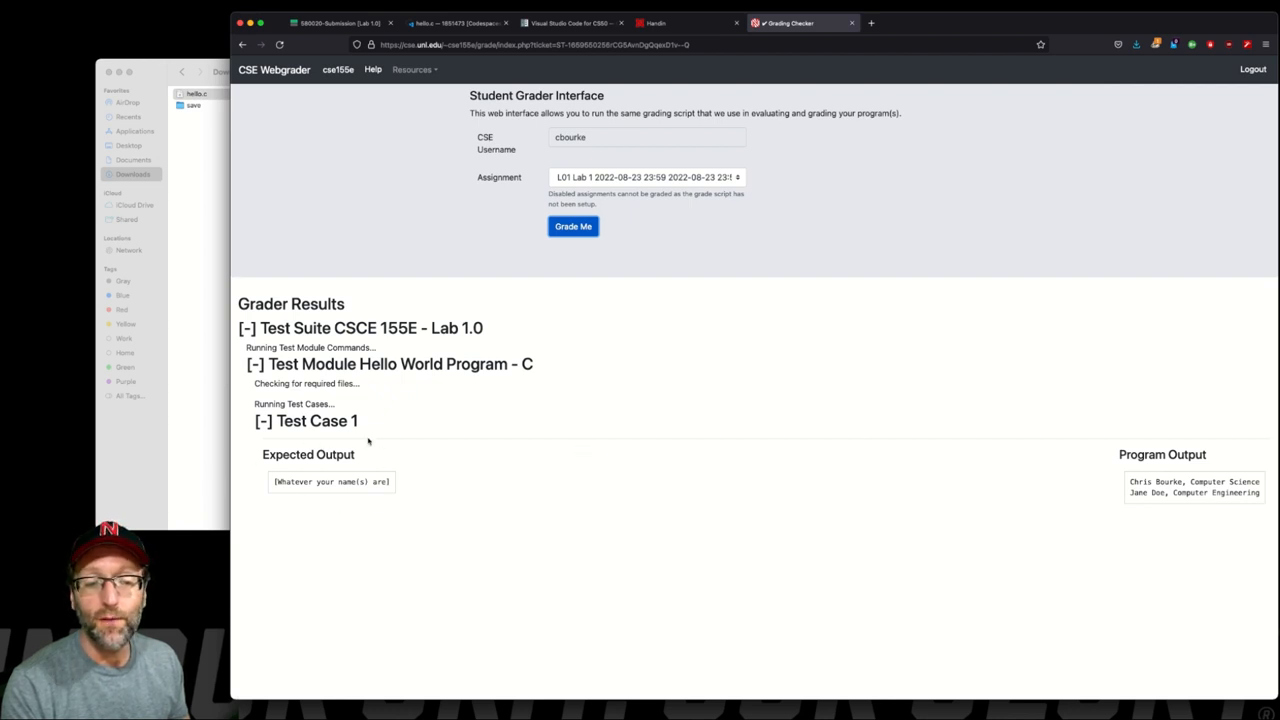
mouse_move(314, 523)
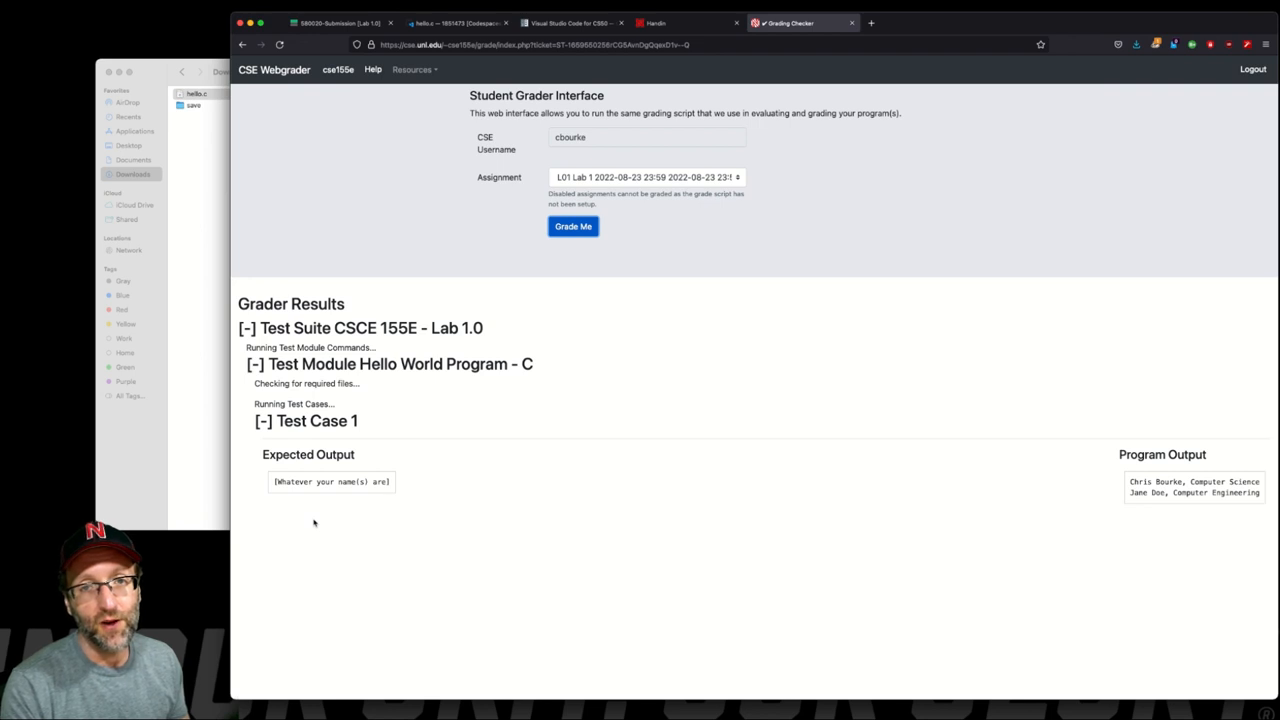
mouse_move(282, 477)
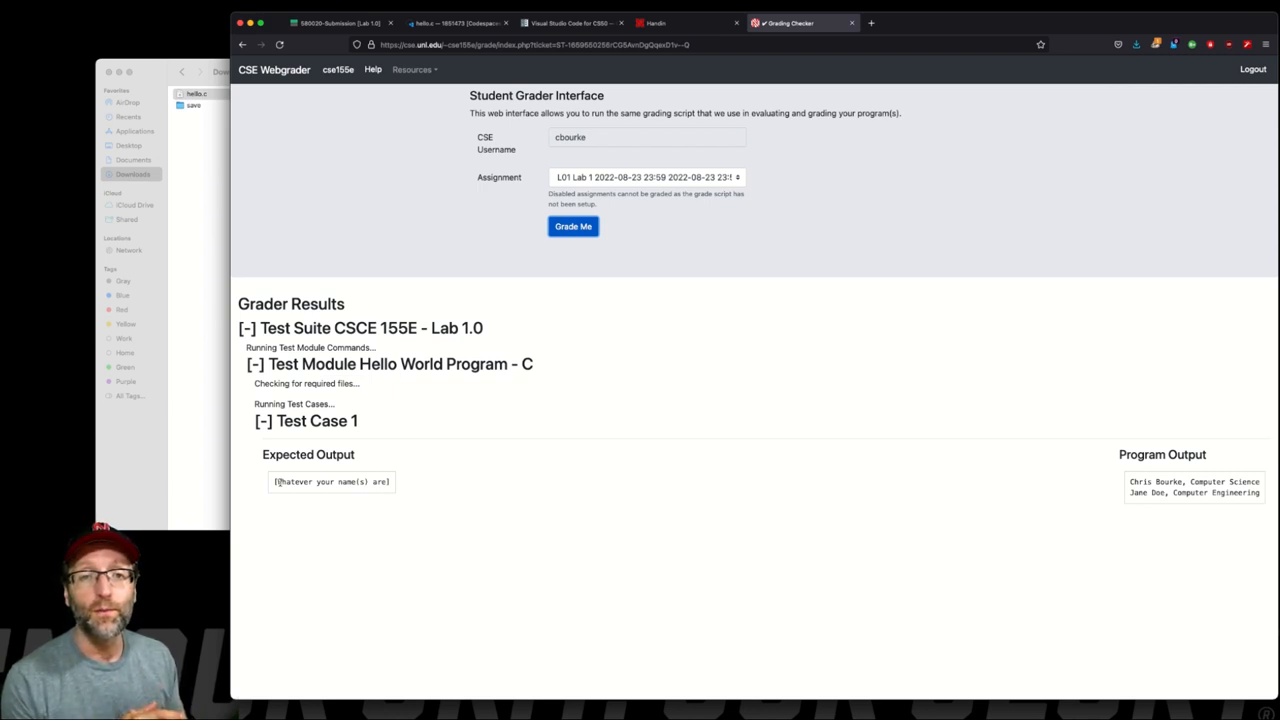
mouse_move(474, 237)
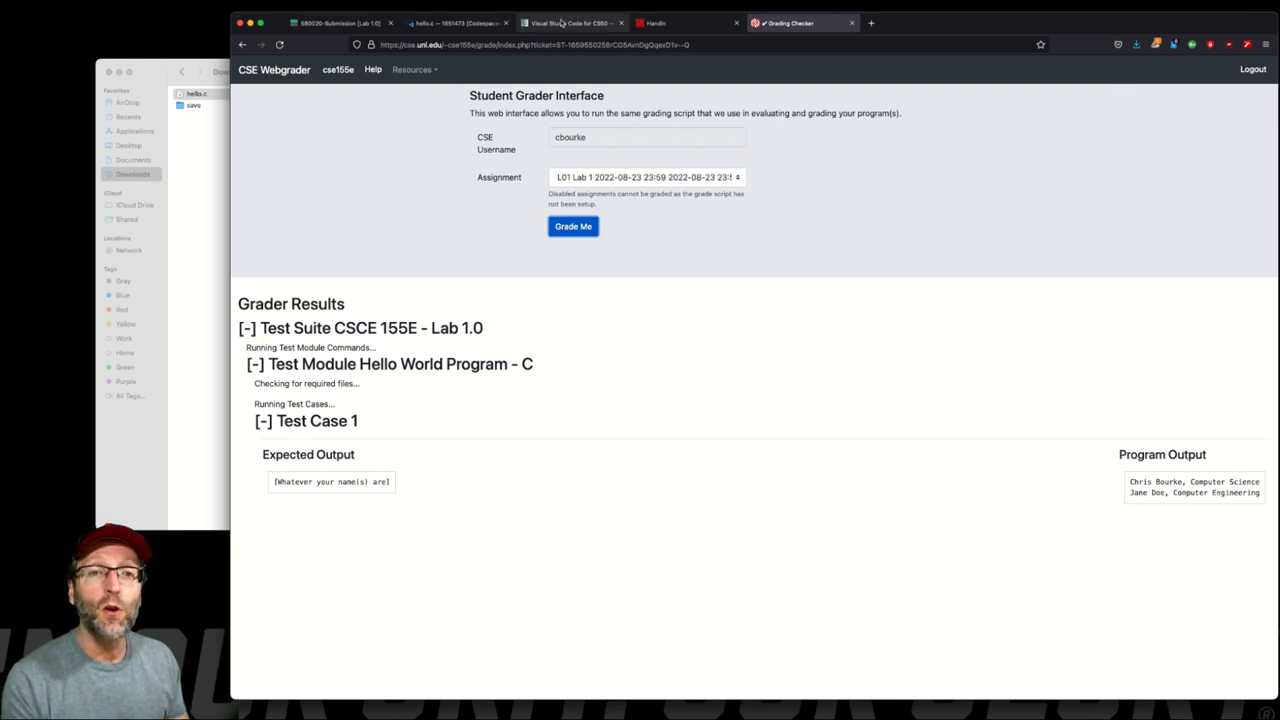
click(455, 22)
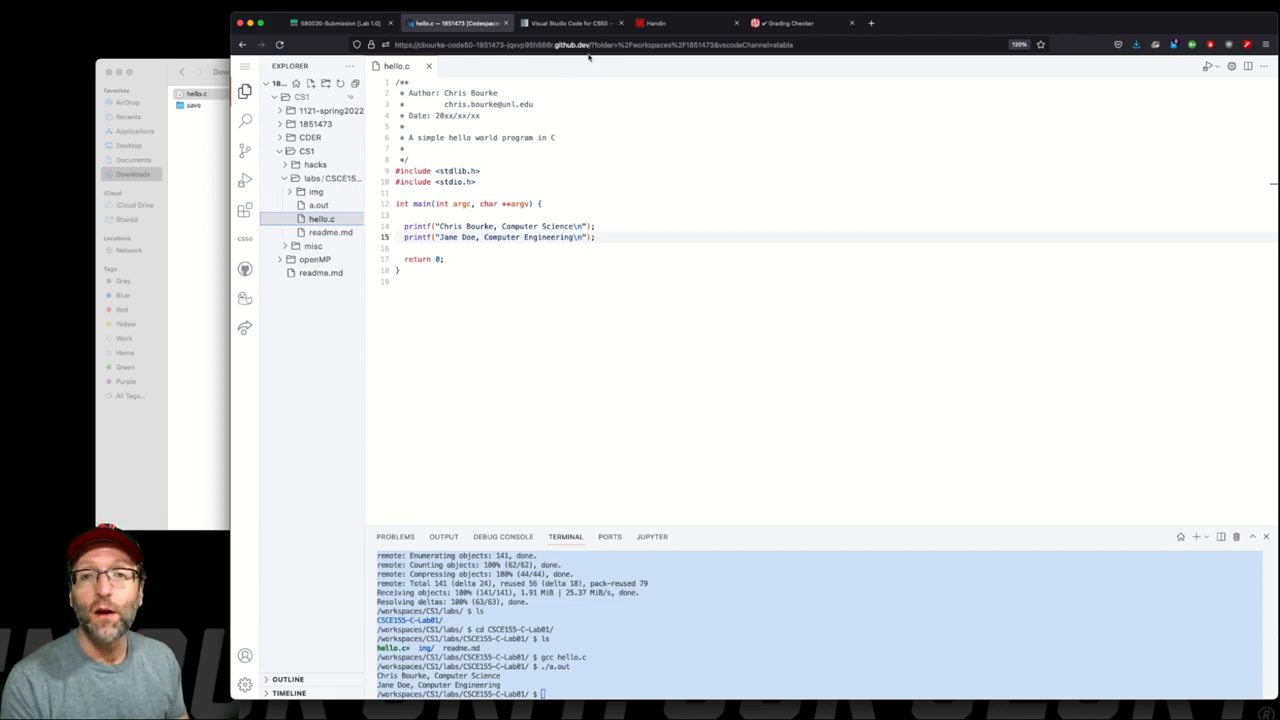
click(790, 22)
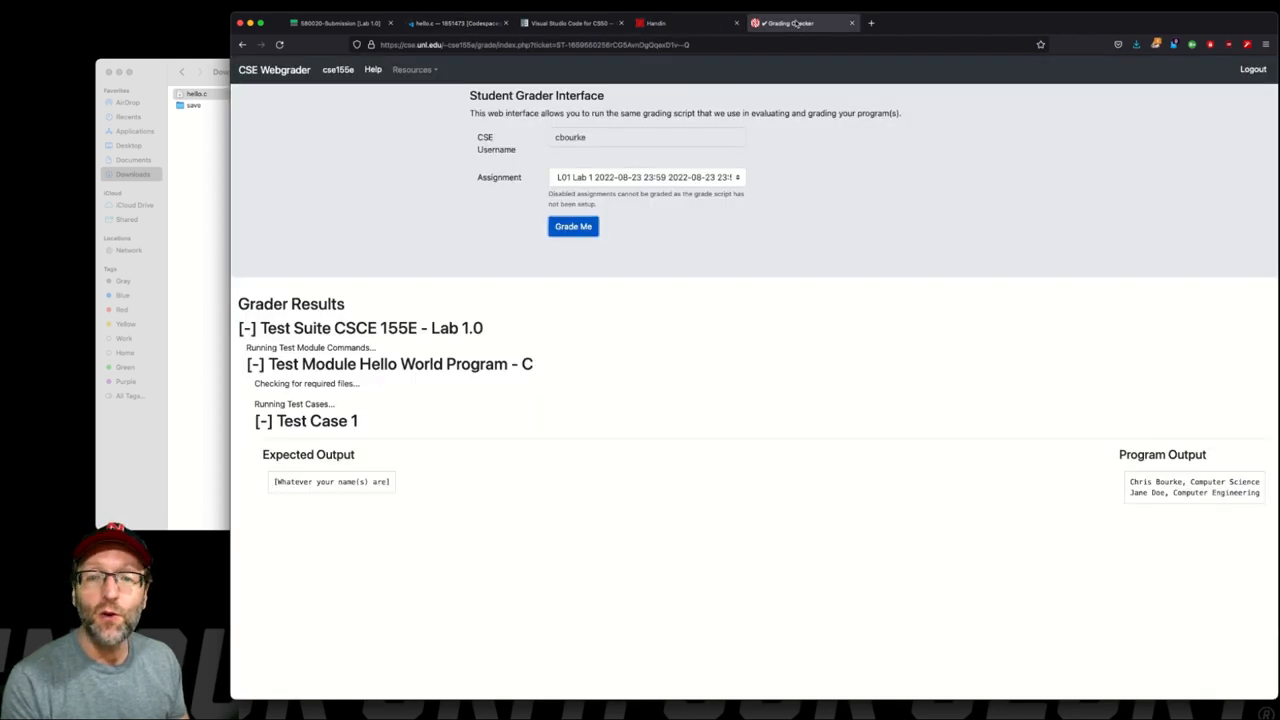
mouse_move(788, 187)
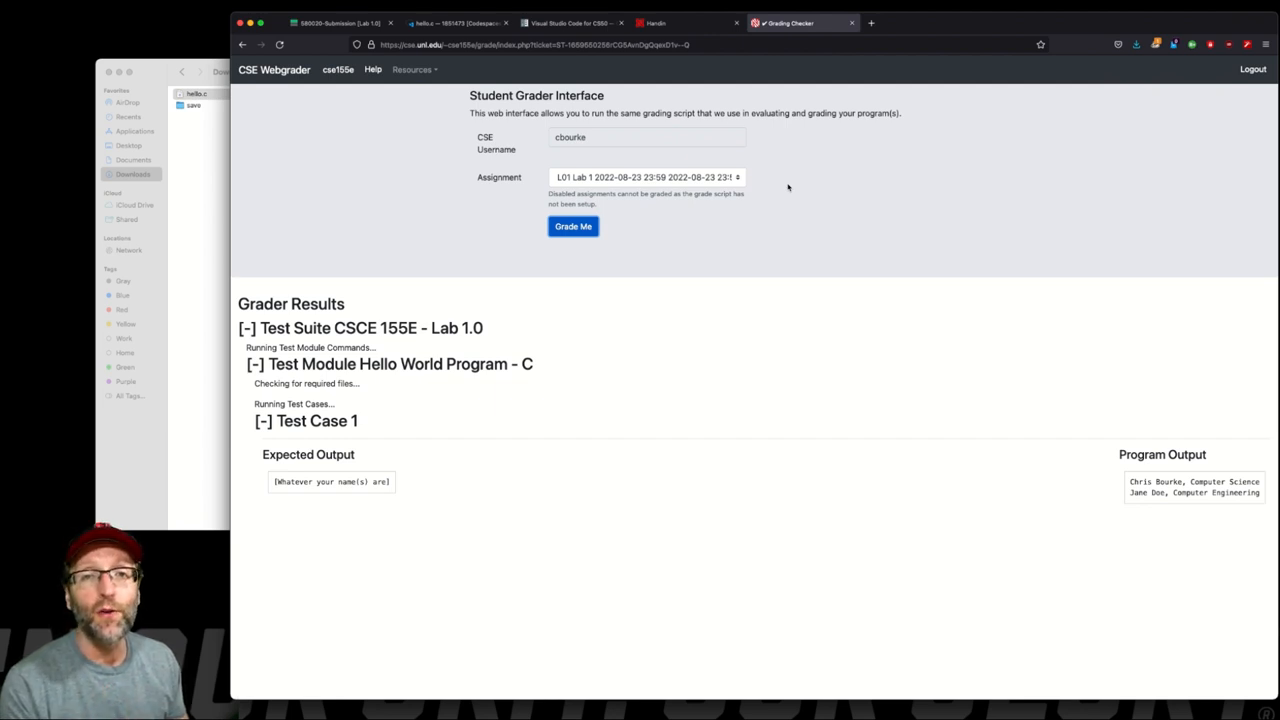
click(455, 22)
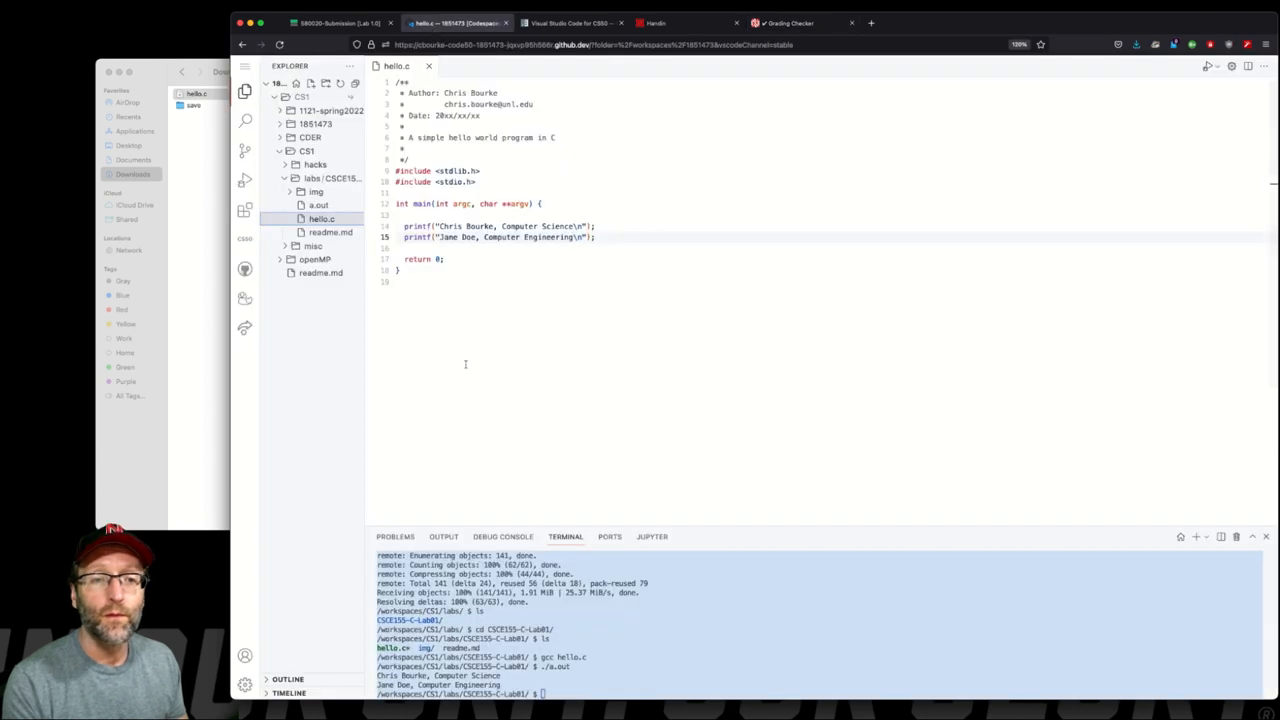
Step: Add printf("The School of Computing Rocks!\n"); as a new line 16 in hello.c
key(enter)
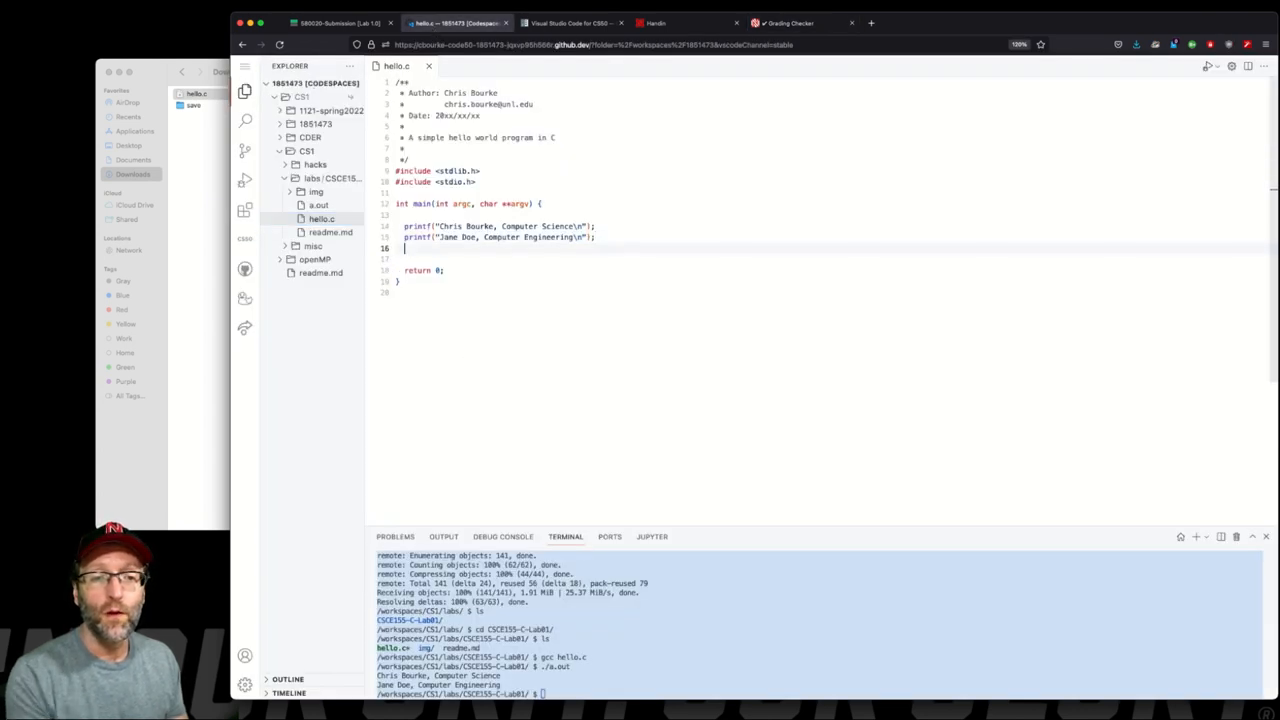
text(p)
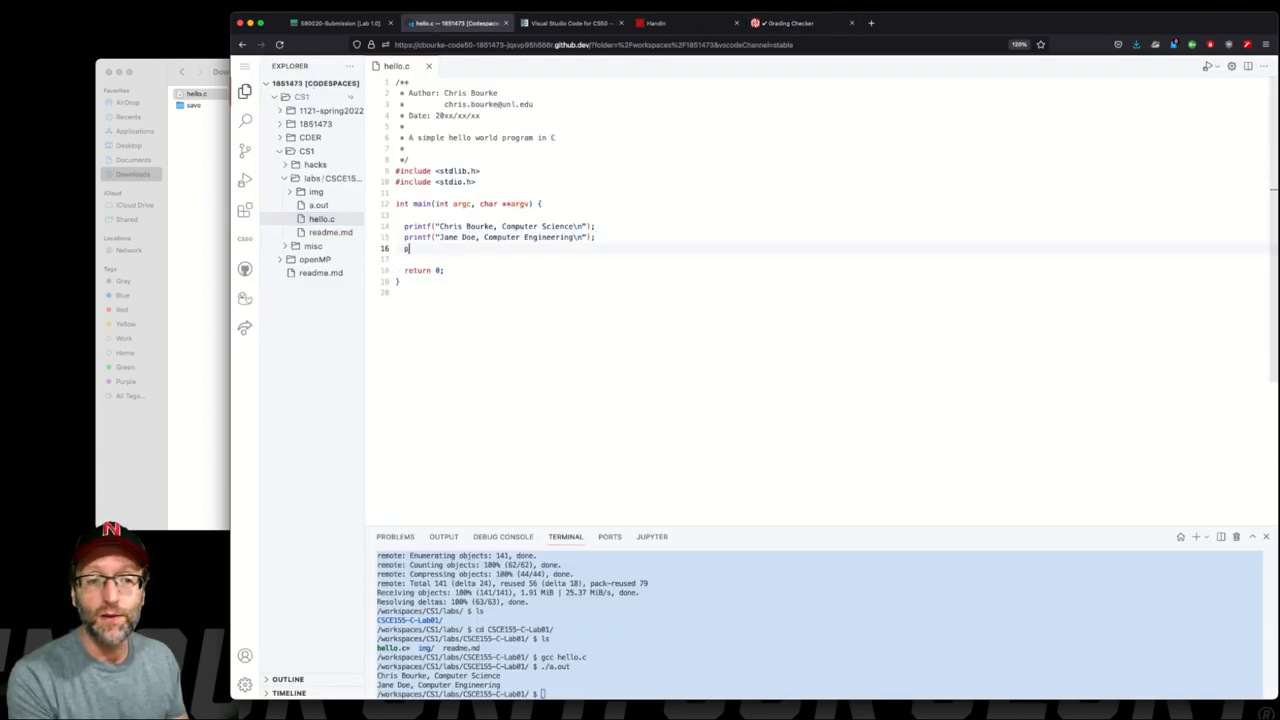
text(printf("The School of Computing)
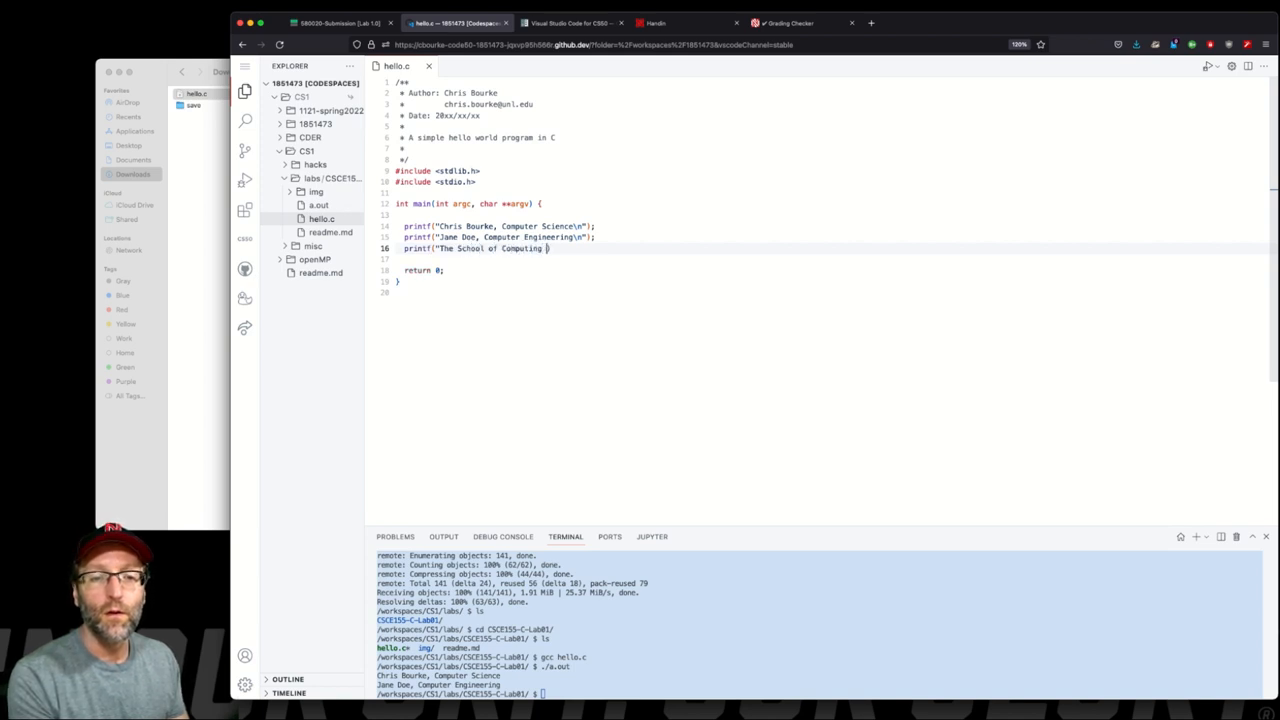
text(Rocks!\n");)
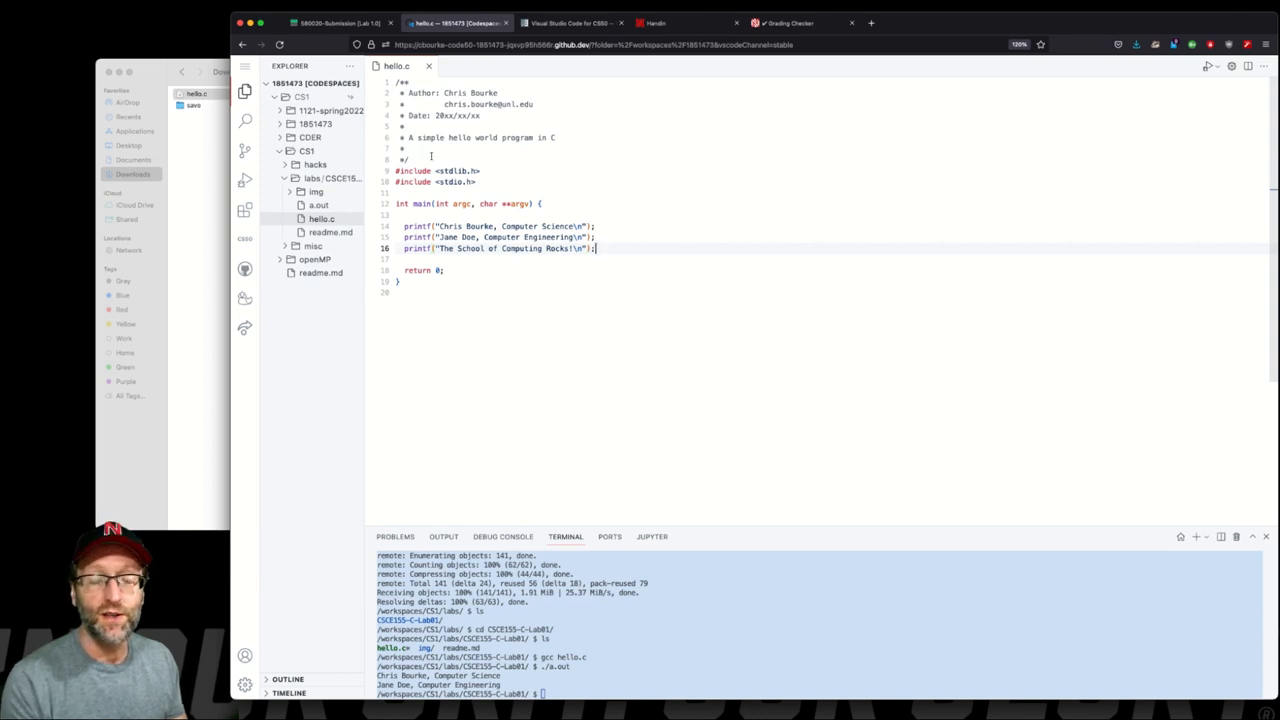
Step: Reload the Lab 1 Handin page, then come back to the hello.c editor
click(655, 22)
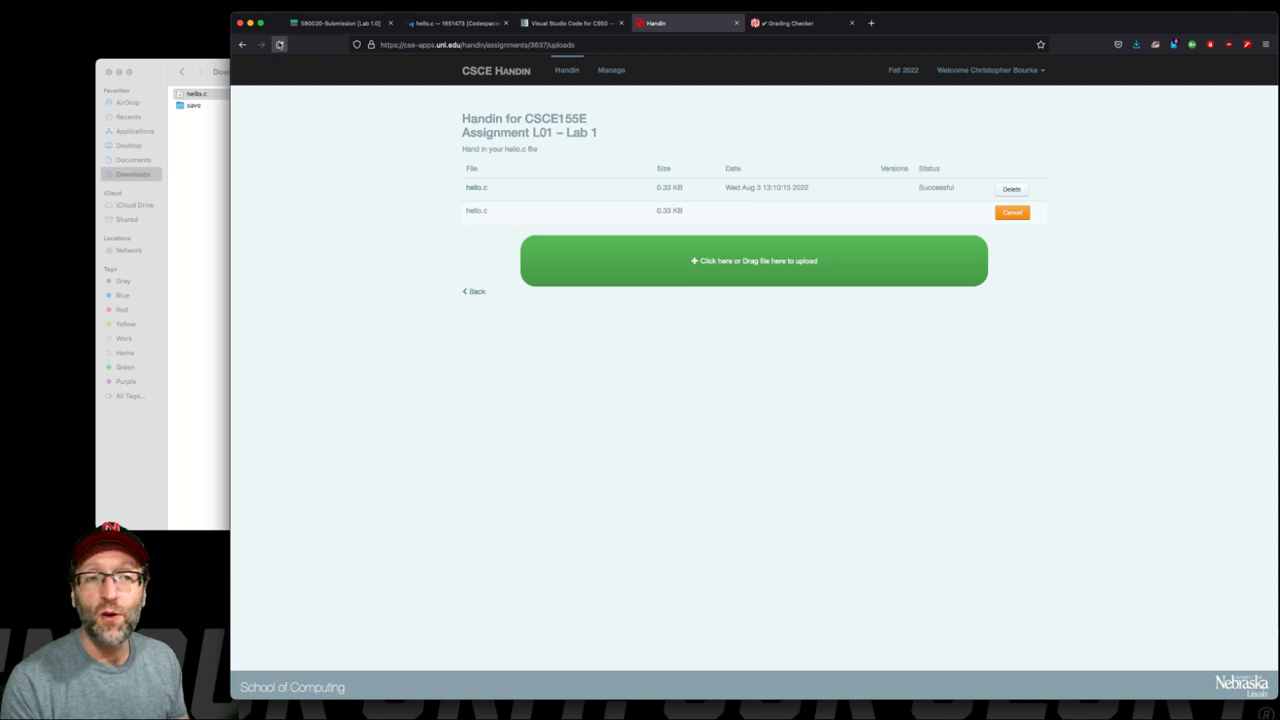
click(1011, 212)
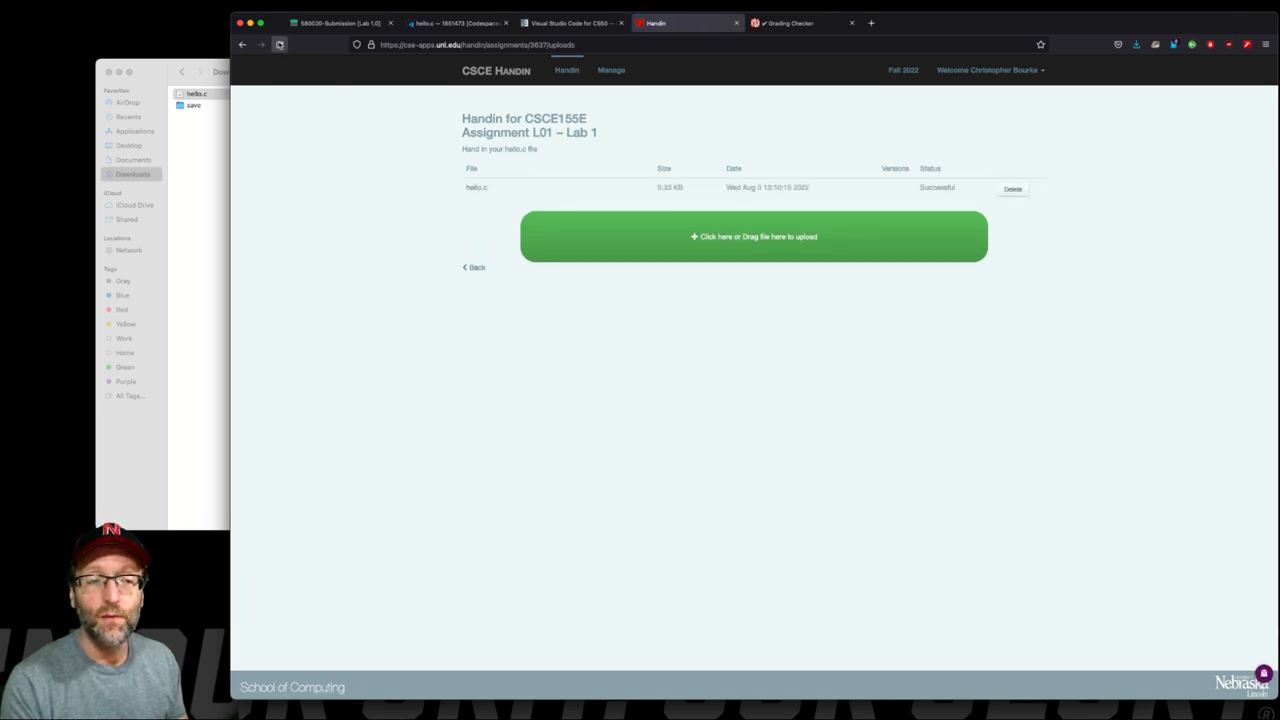
click(455, 22)
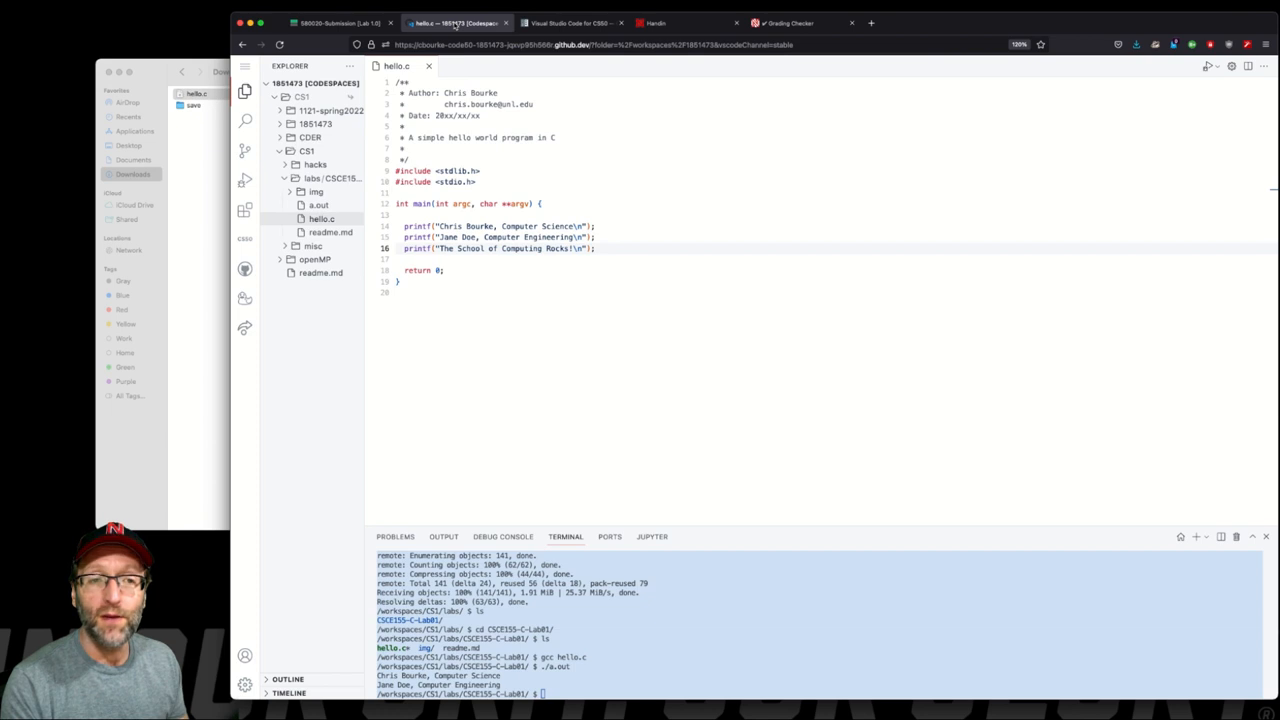
Step: Download the edited hello.c again, saving it to Downloads as hello(1).c
right_click(320, 219)
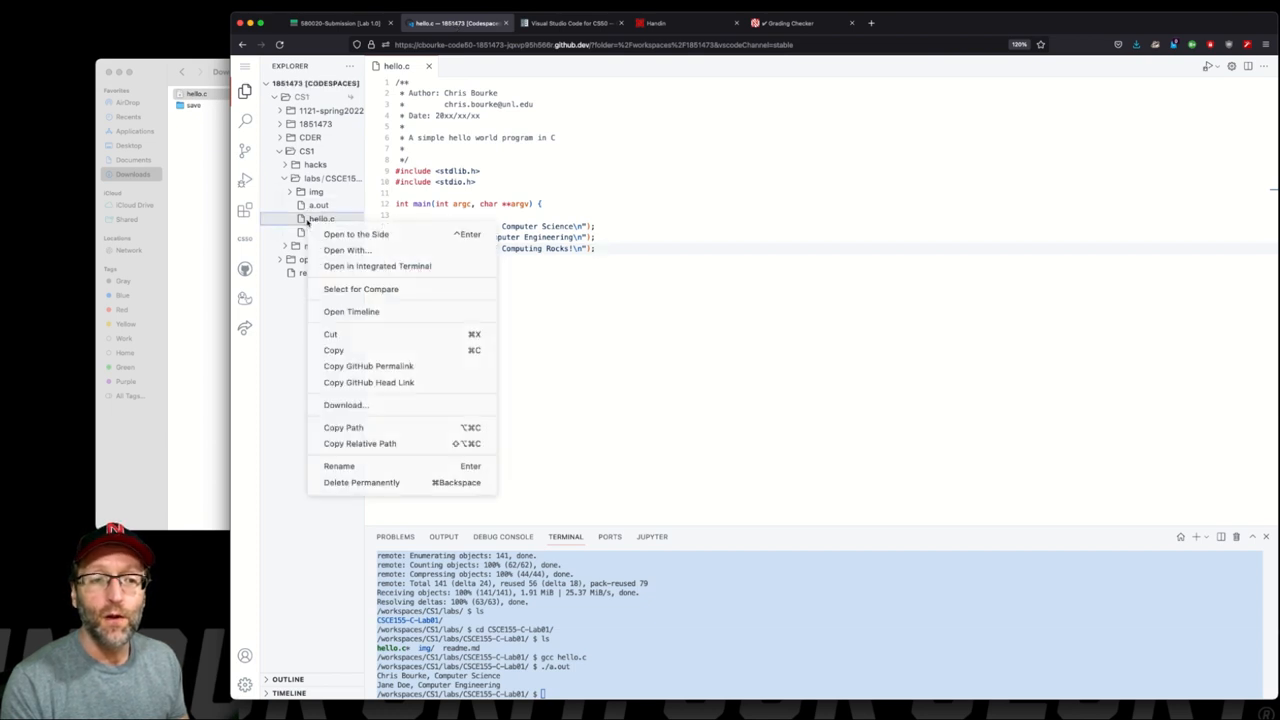
click(577, 290)
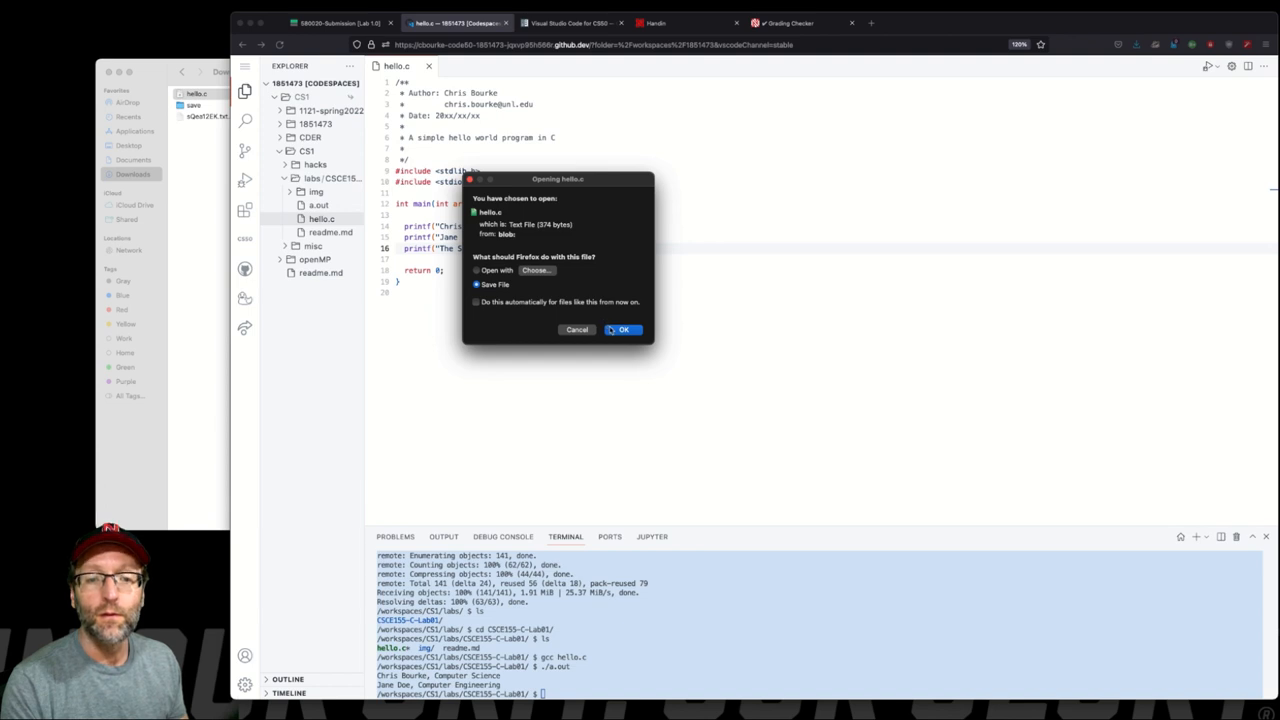
click(623, 329)
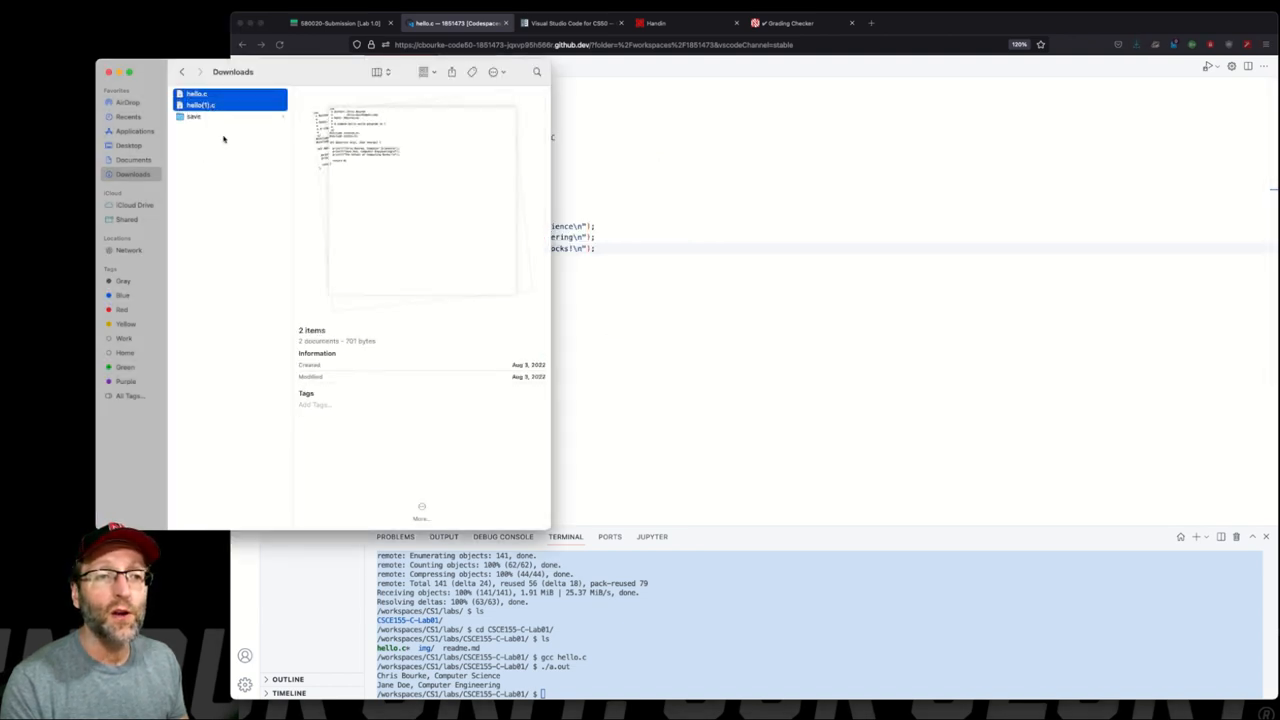
Step: Compare hello.c and hello(1).c in Finder's Downloads preview
click(197, 93)
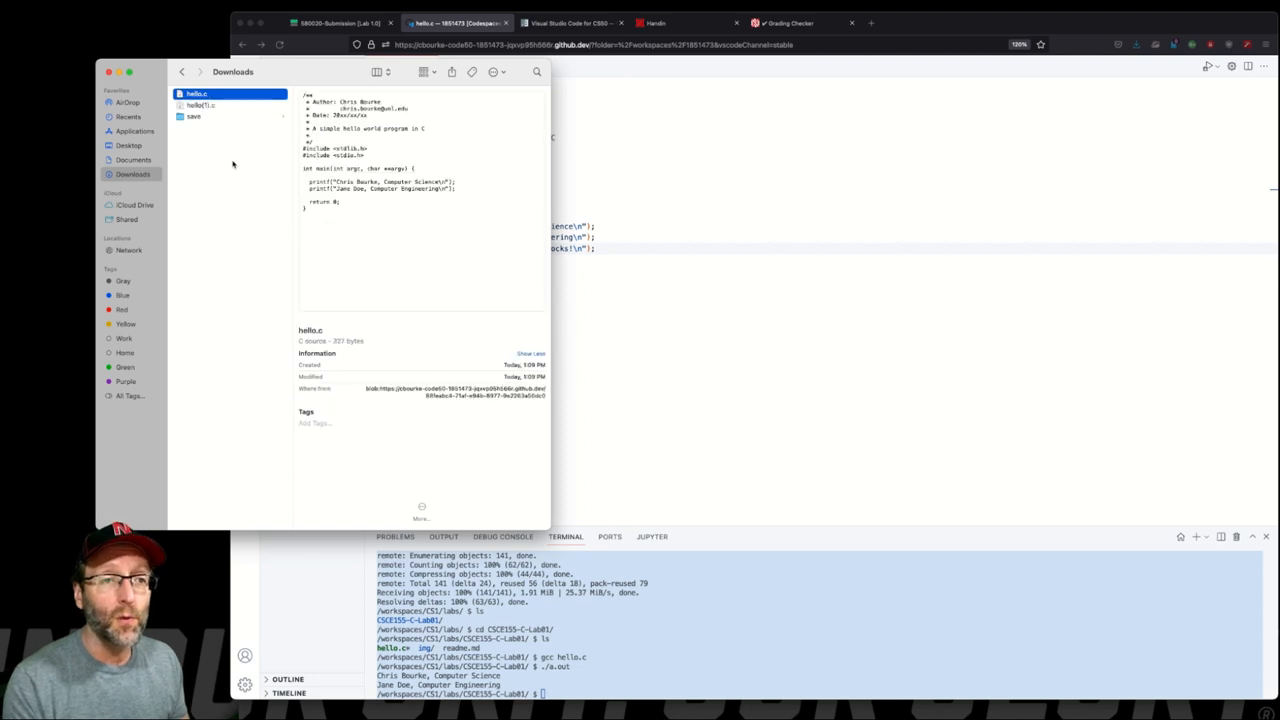
click(200, 105)
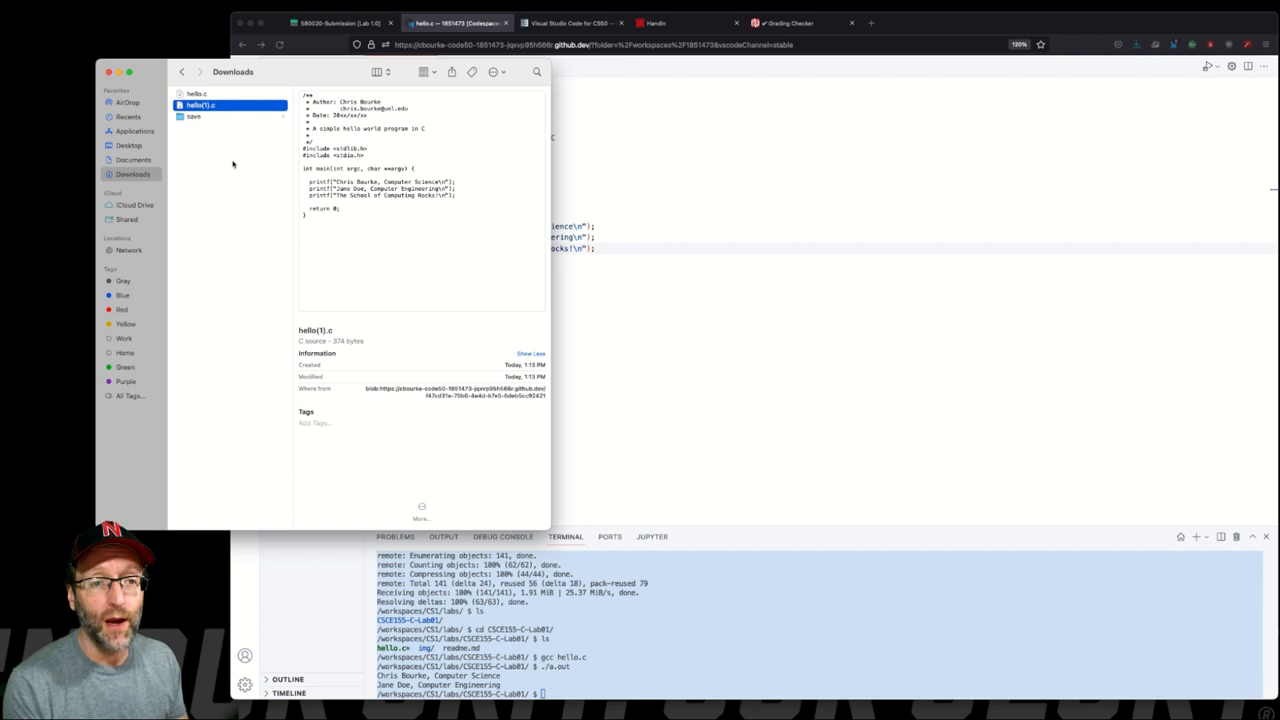
mouse_move(214, 93)
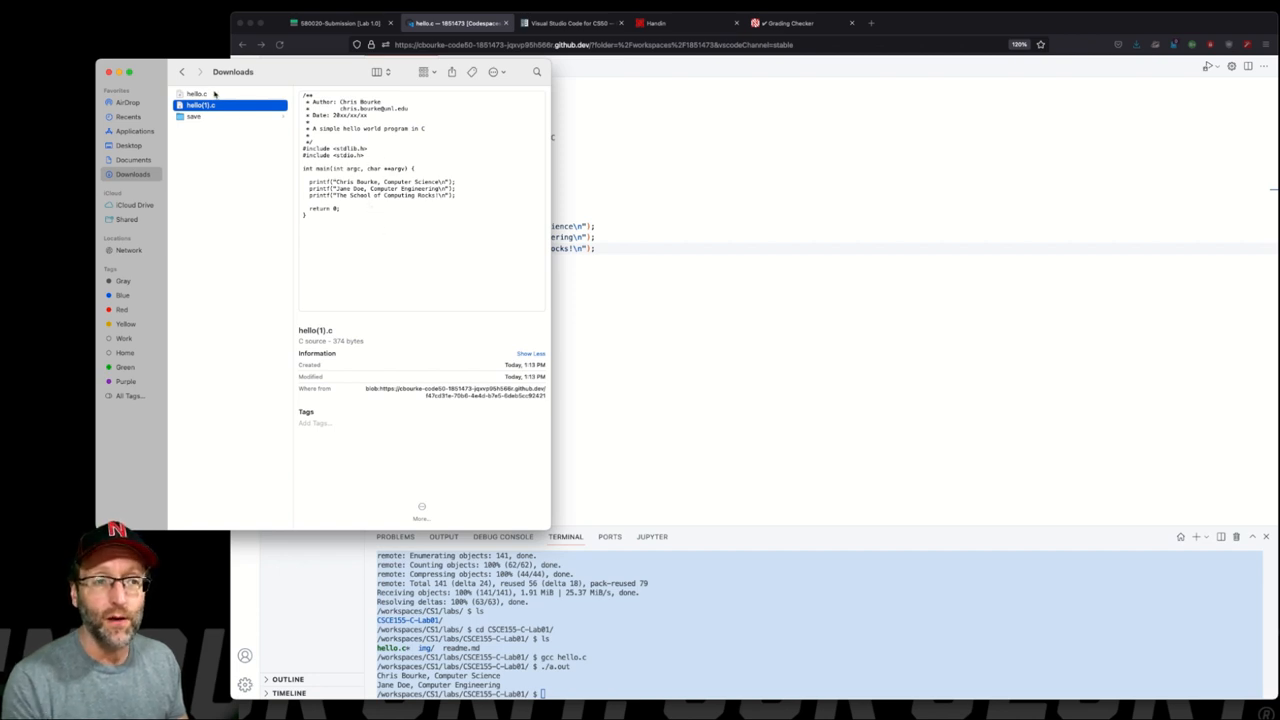
click(196, 93)
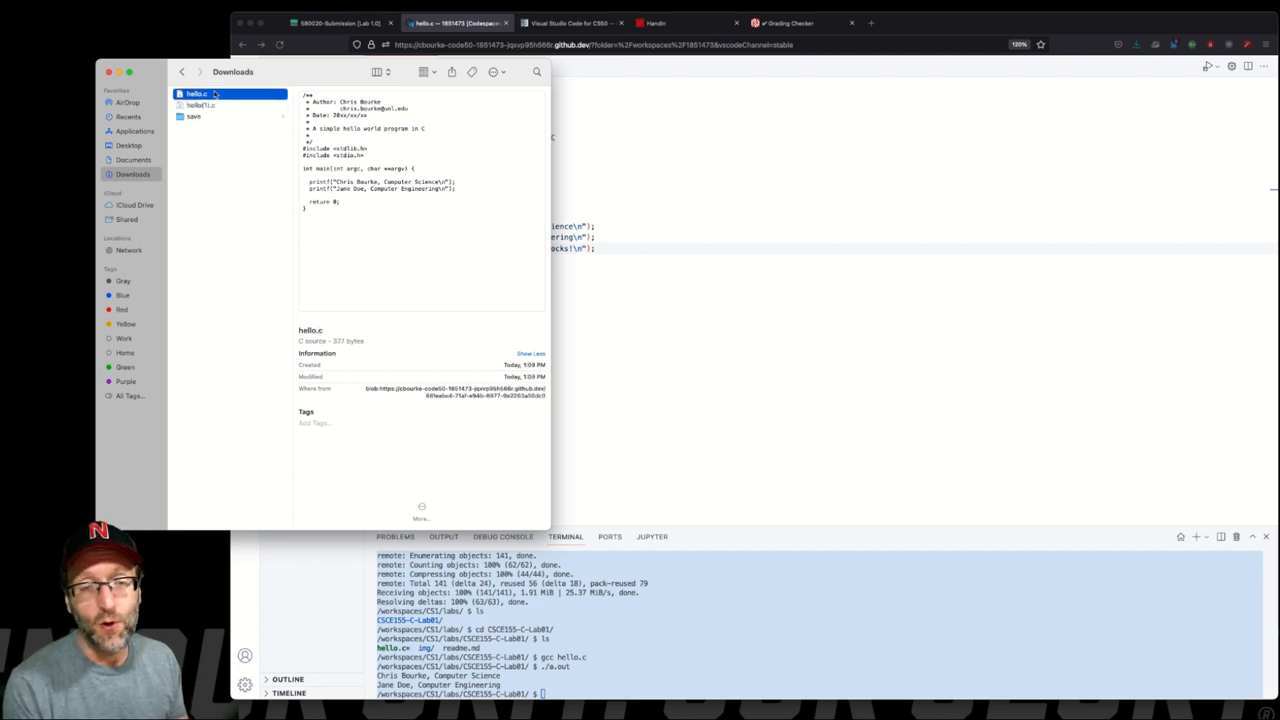
click(200, 105)
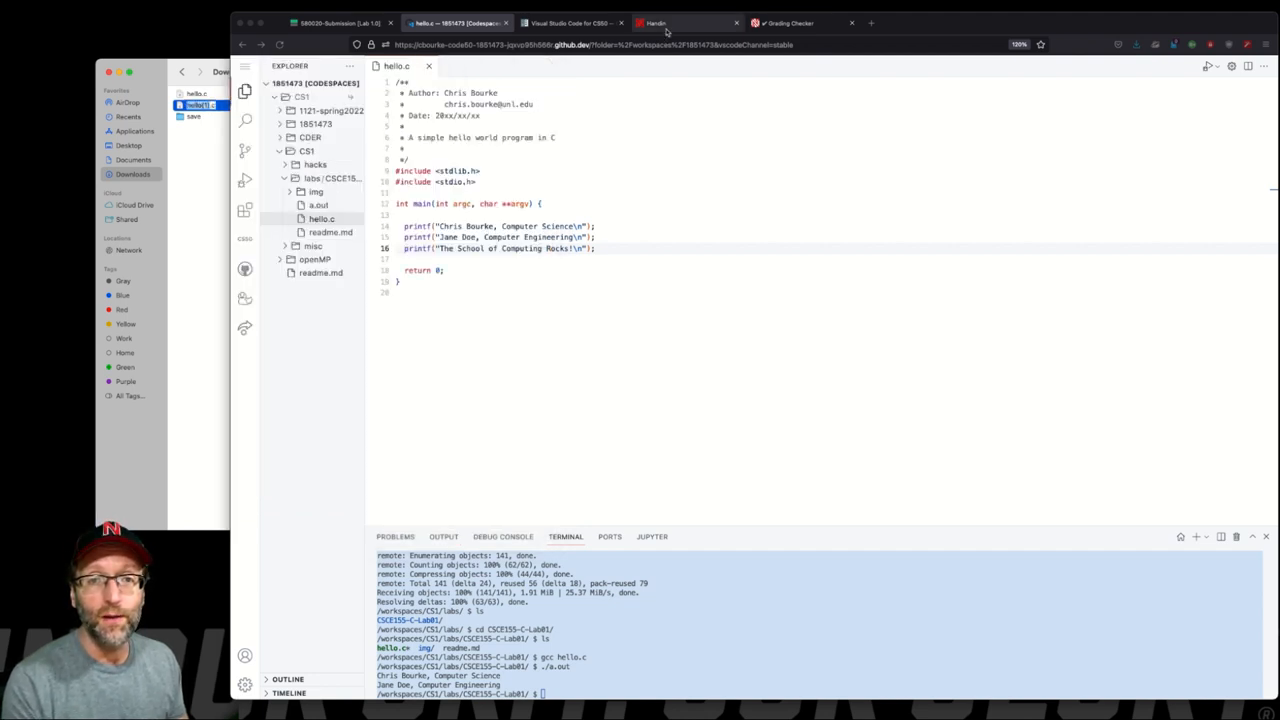
Step: Reload the Lab 1 Handin page to drop the pending hello(1).c upload
click(655, 22)
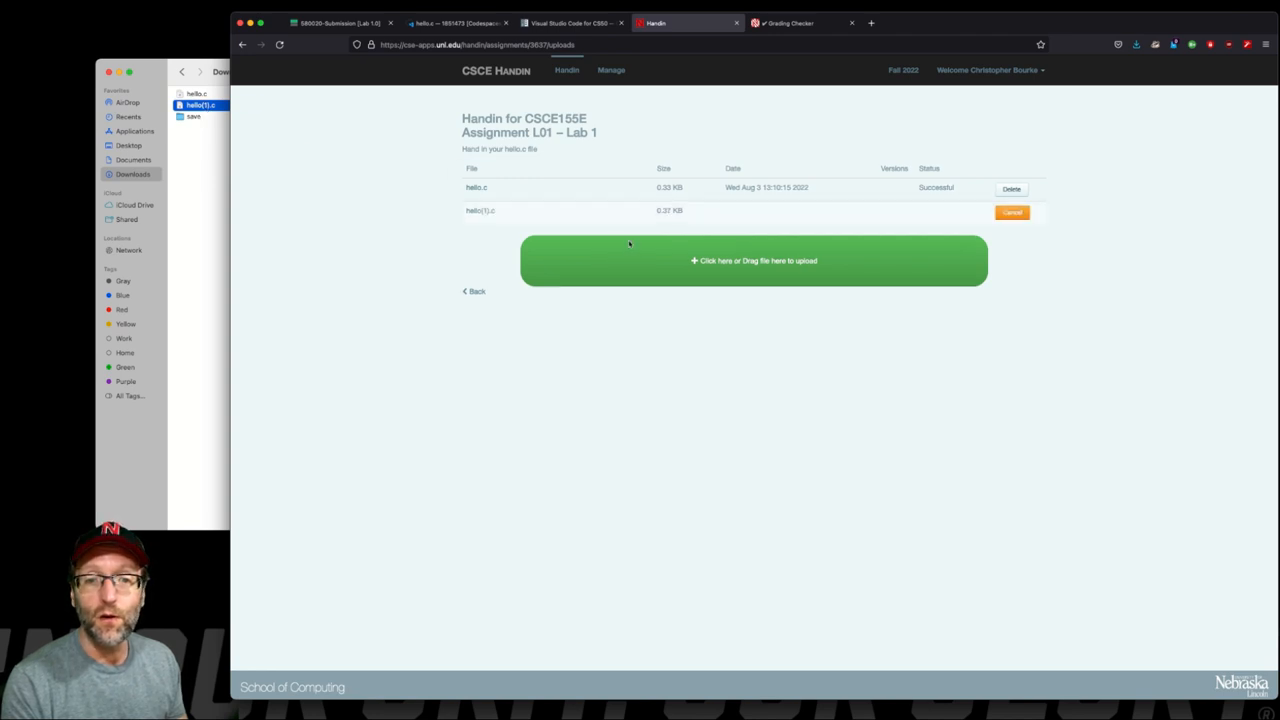
mouse_move(658, 356)
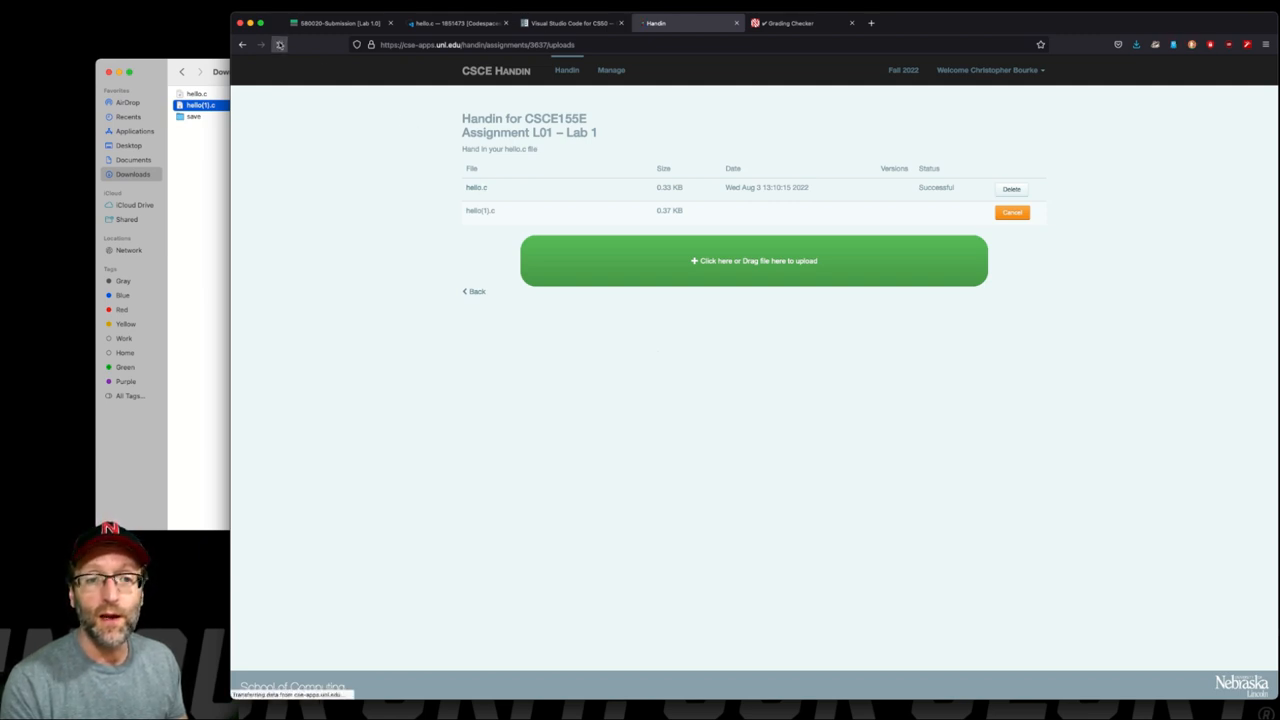
click(1012, 212)
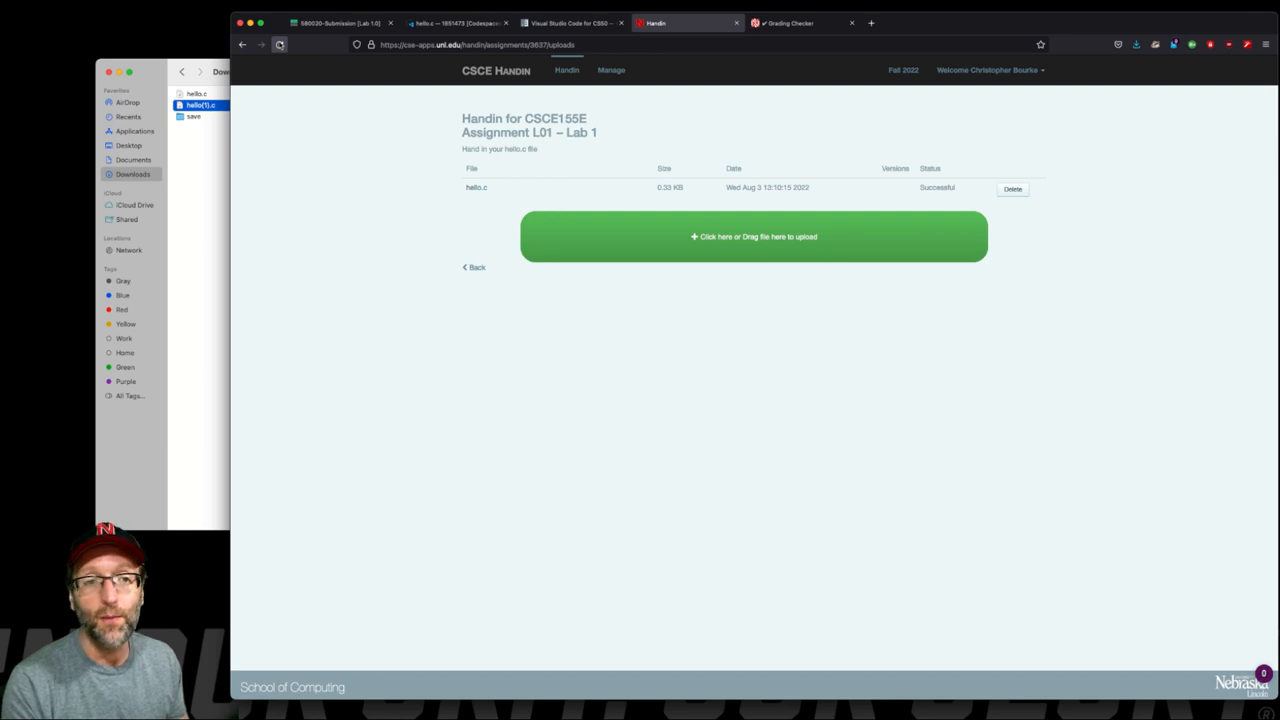
Step: Trash the old hello.c, rename hello(1).c to hello.c, and upload it as version 2
click(200, 105)
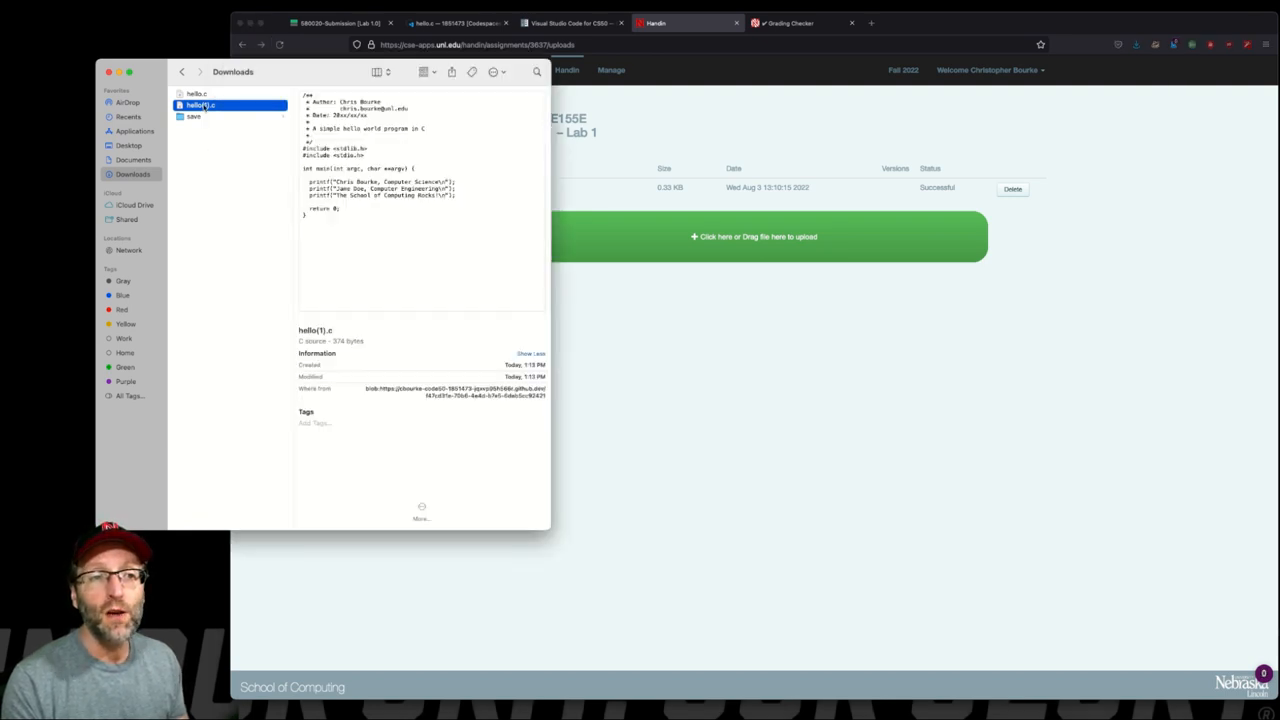
mouse_move(207, 118)
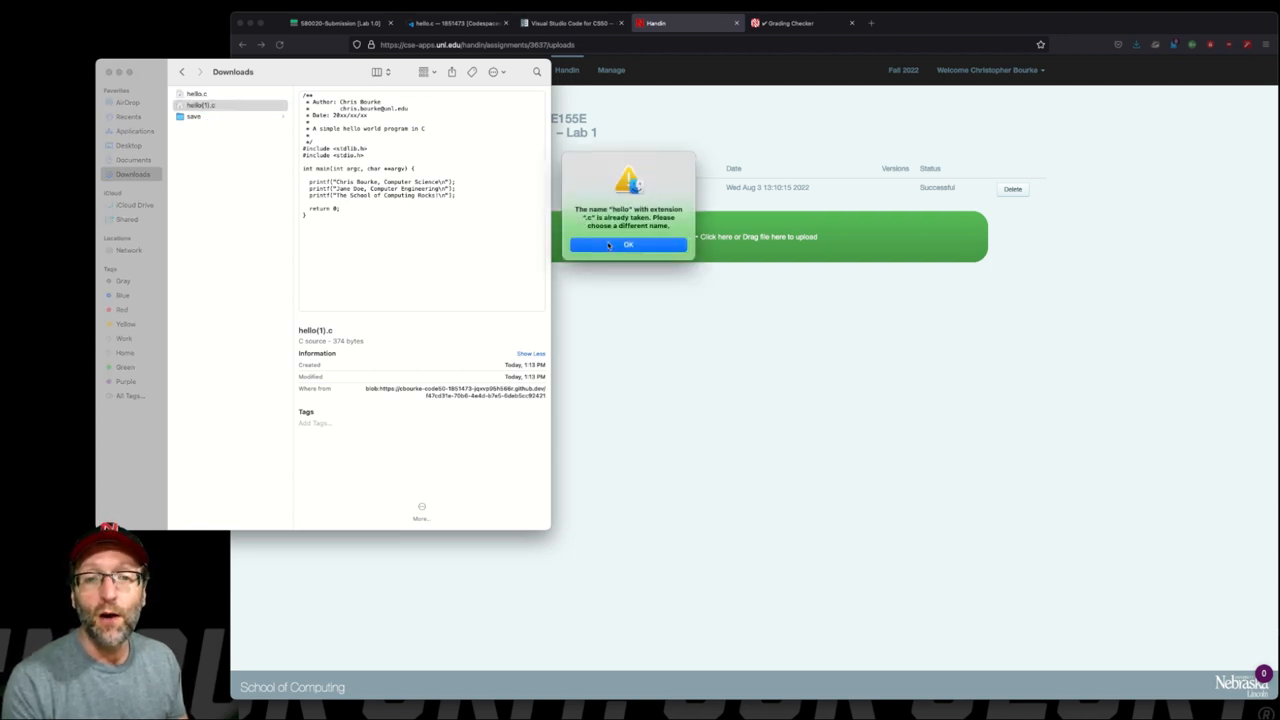
right_click(196, 94)
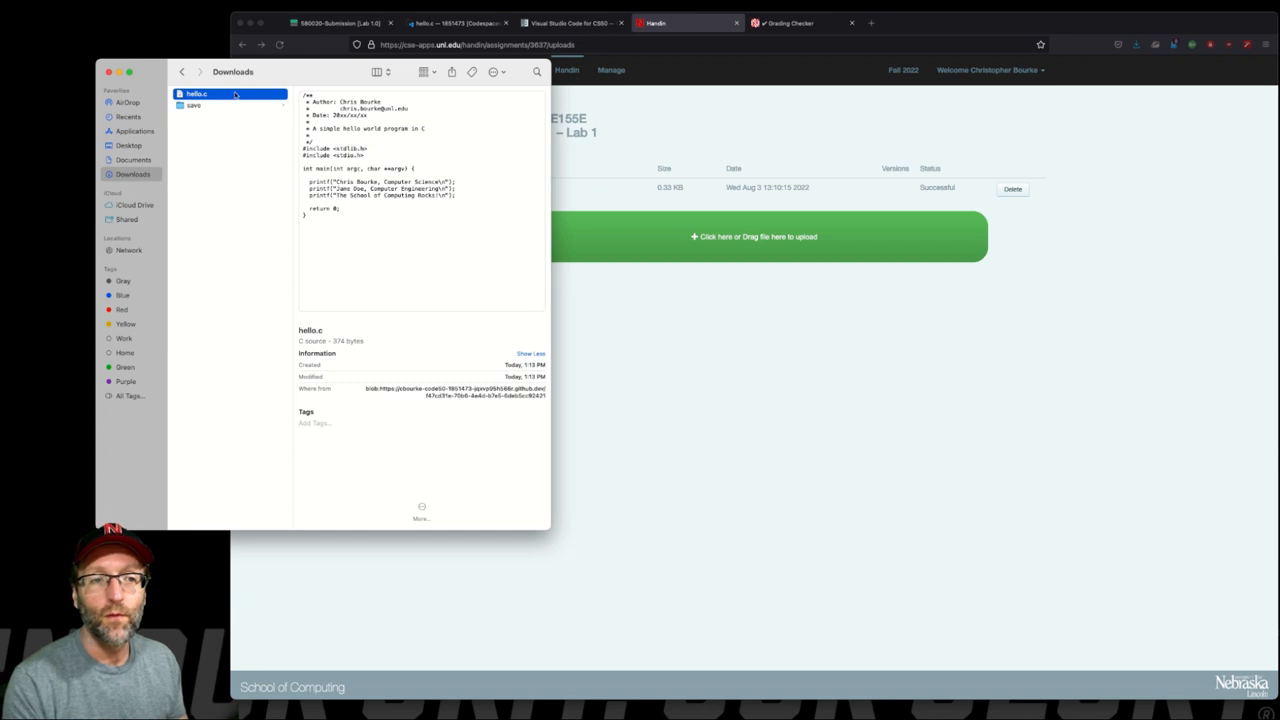
drag(196, 94, 700, 240)
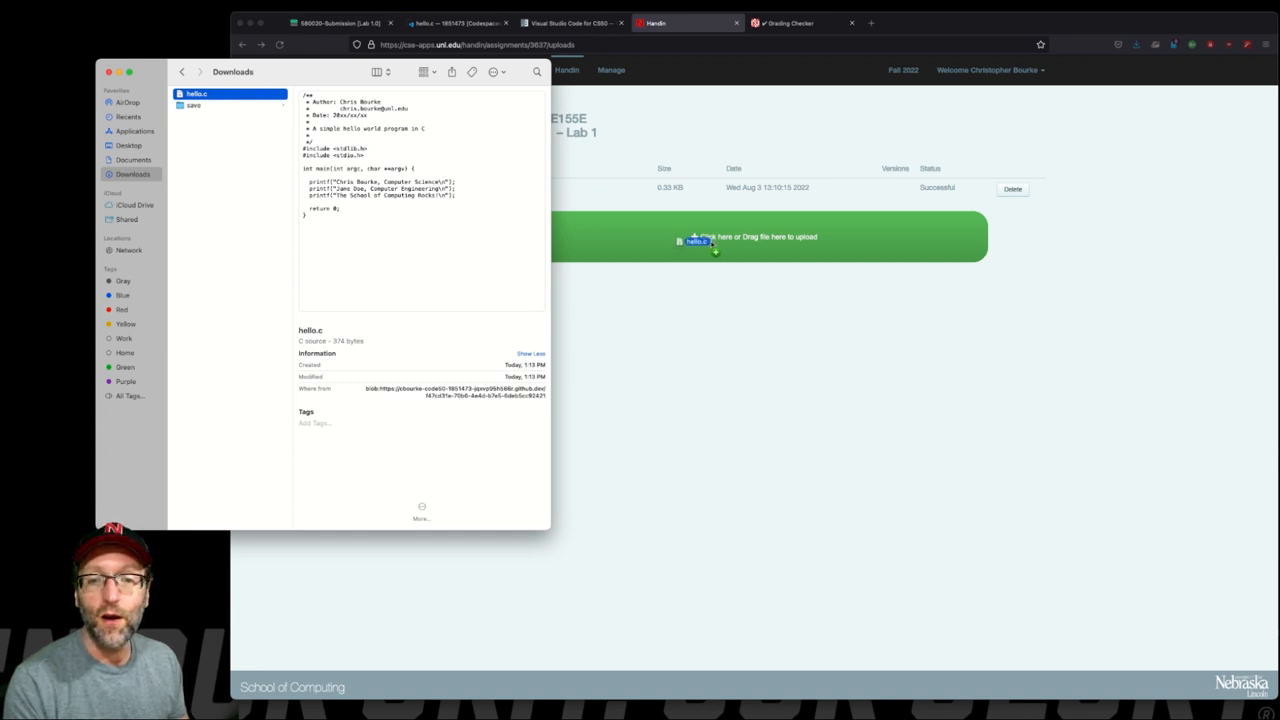
drag(697, 241, 753, 260)
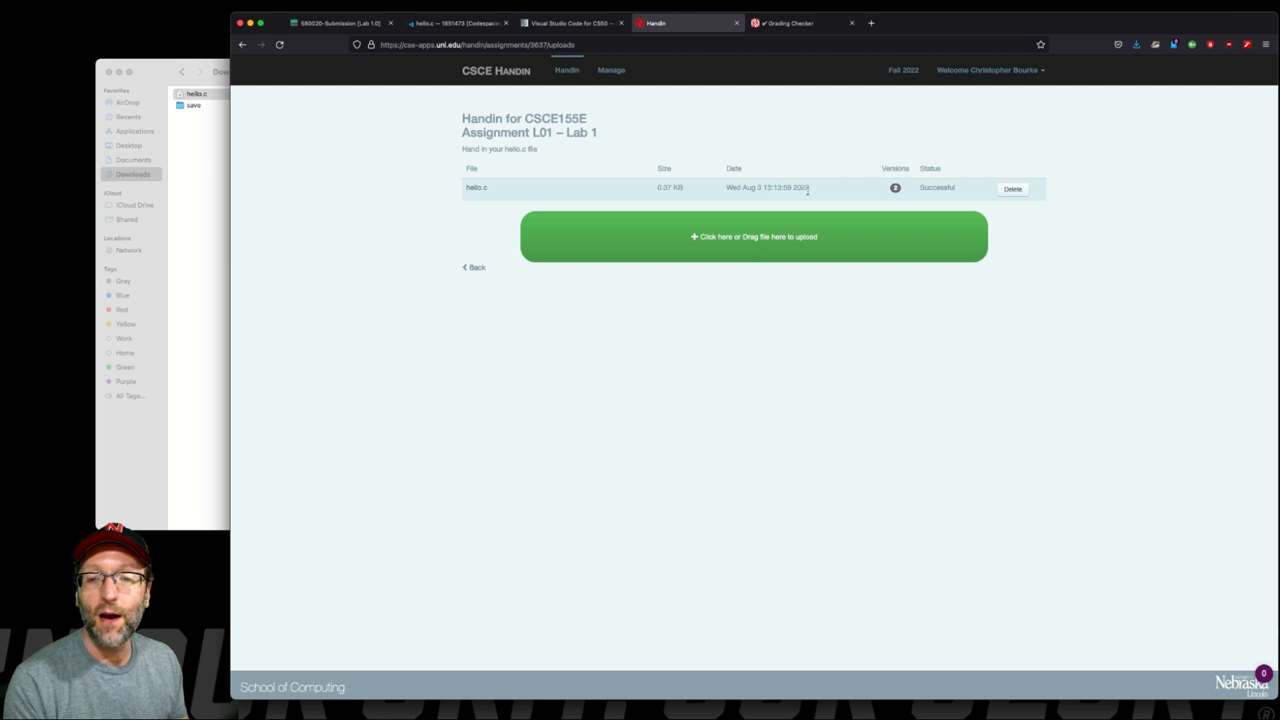
Step: Rerun Grade Me for Lab 1 on the second submission to show all three output lines
click(795, 22)
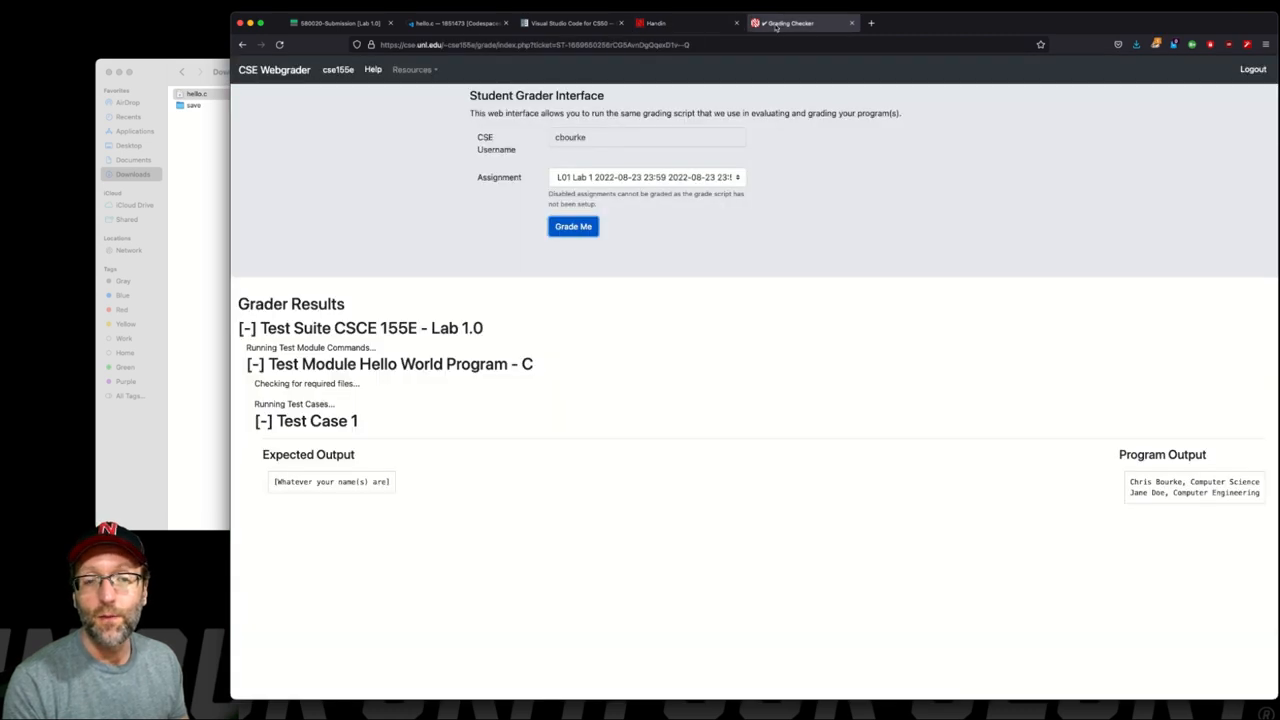
click(573, 226)
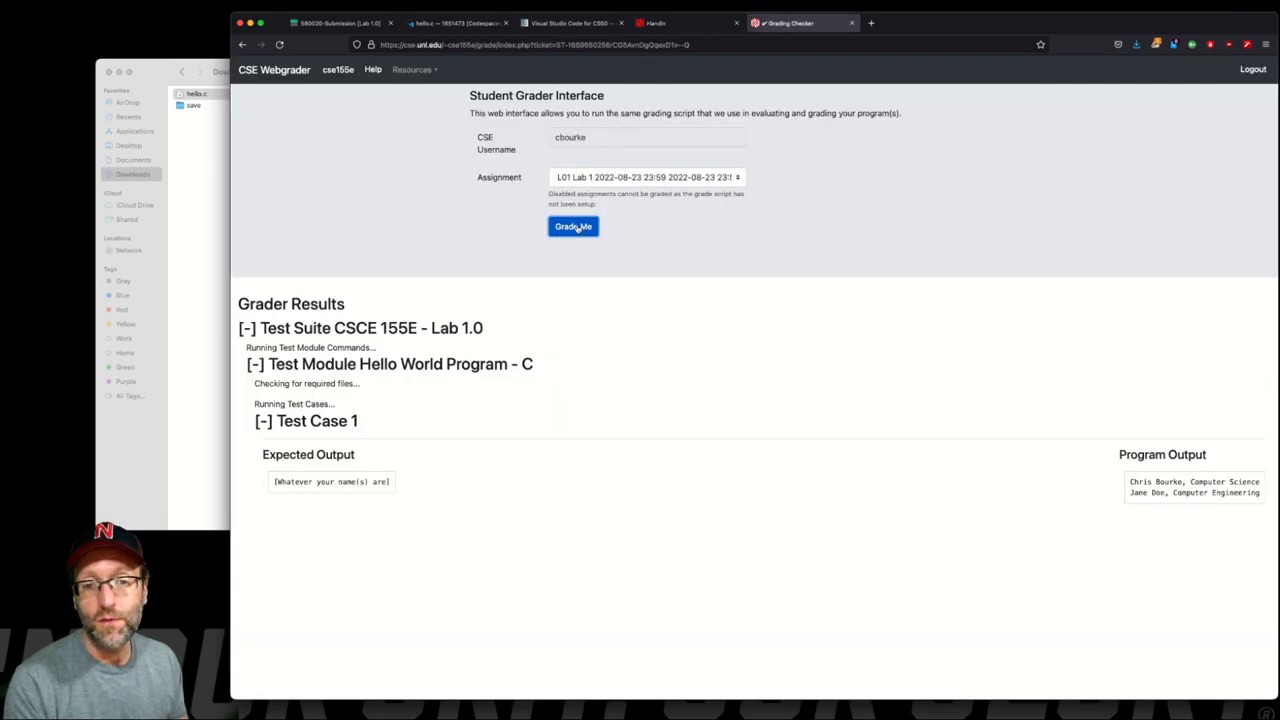
click(573, 226)
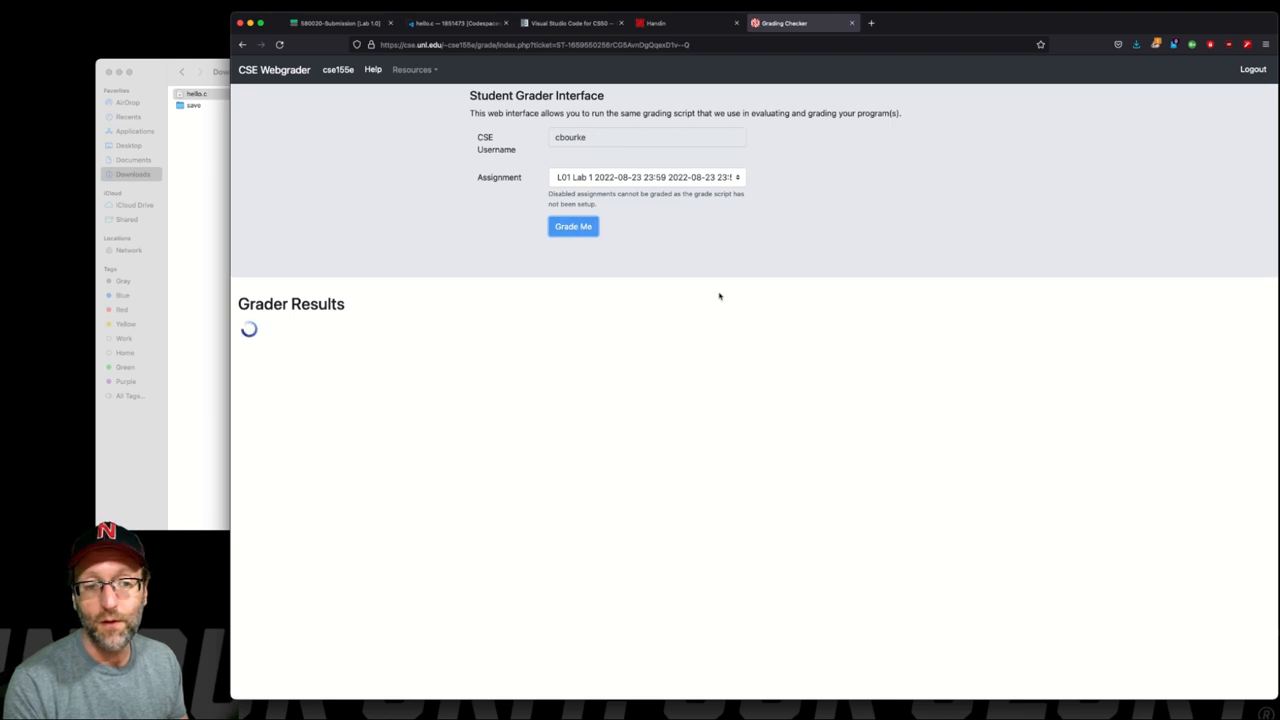
click(573, 226)
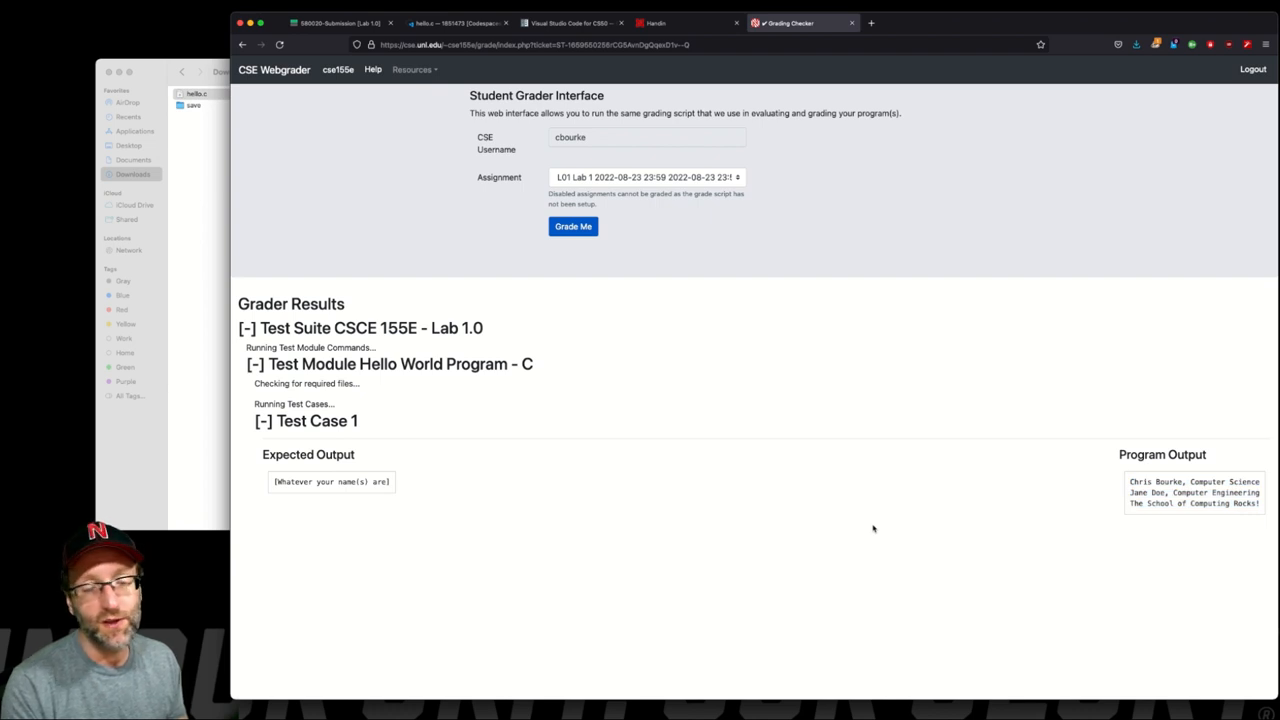
mouse_move(565, 375)
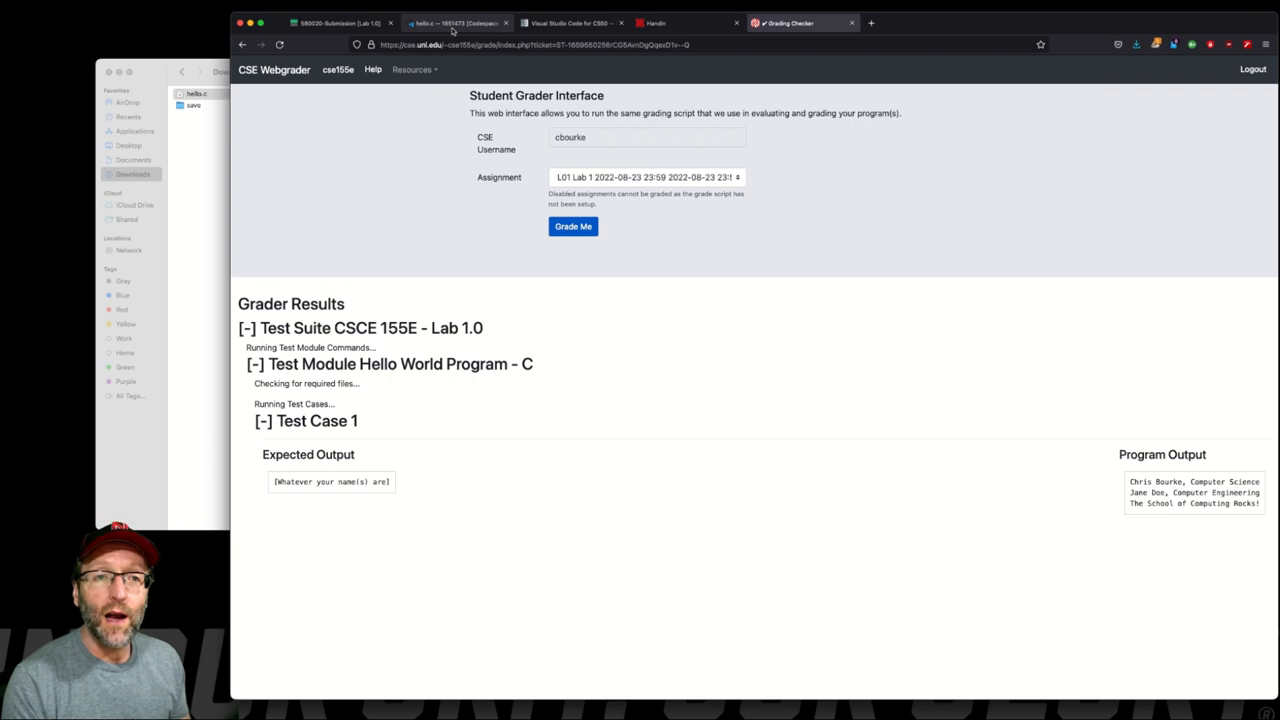
mouse_move(340, 22)
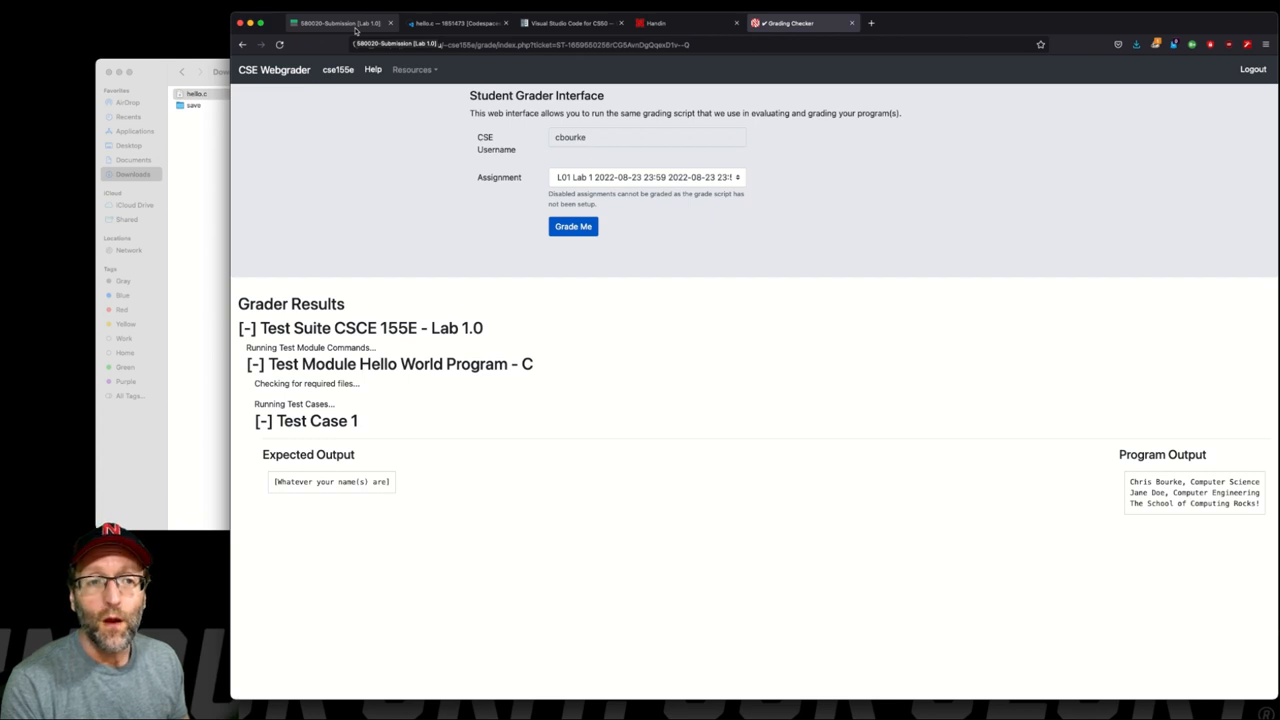
Step: Show the Lab 1.0 CodePost submission: hello.c graded 11/15 with comments on lines 2, 10, 11
click(335, 22)
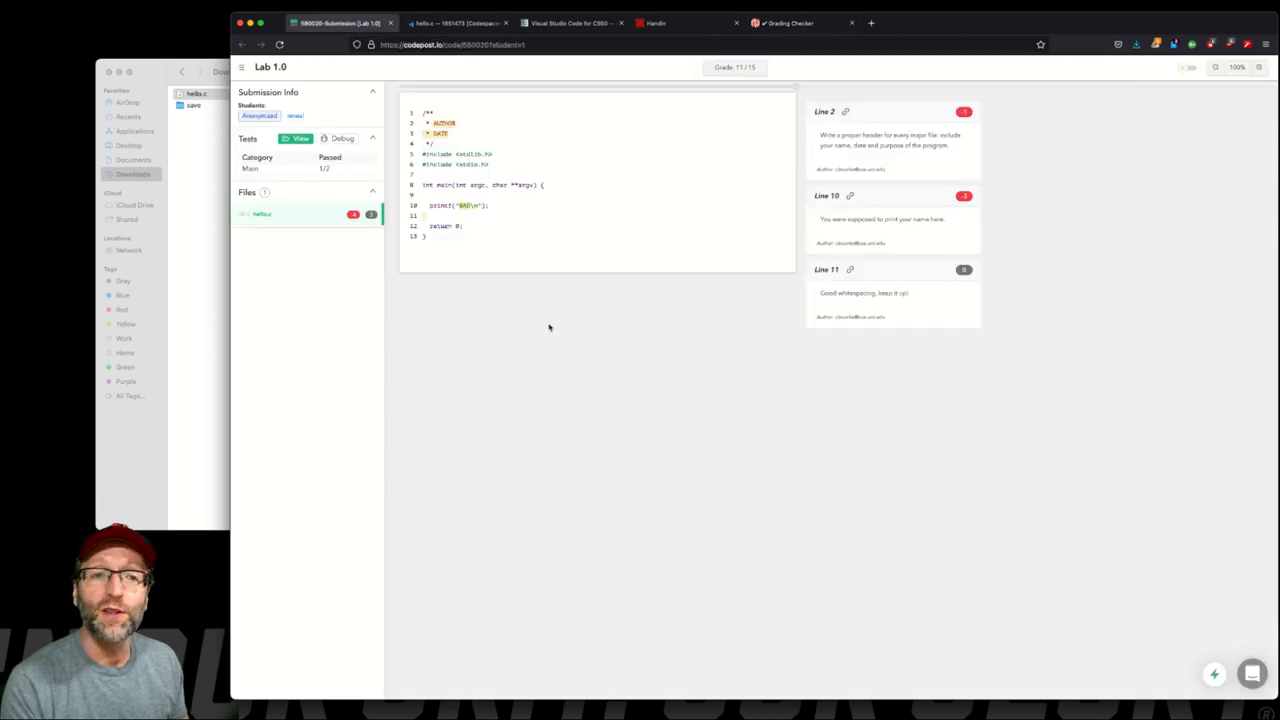
mouse_move(708, 170)
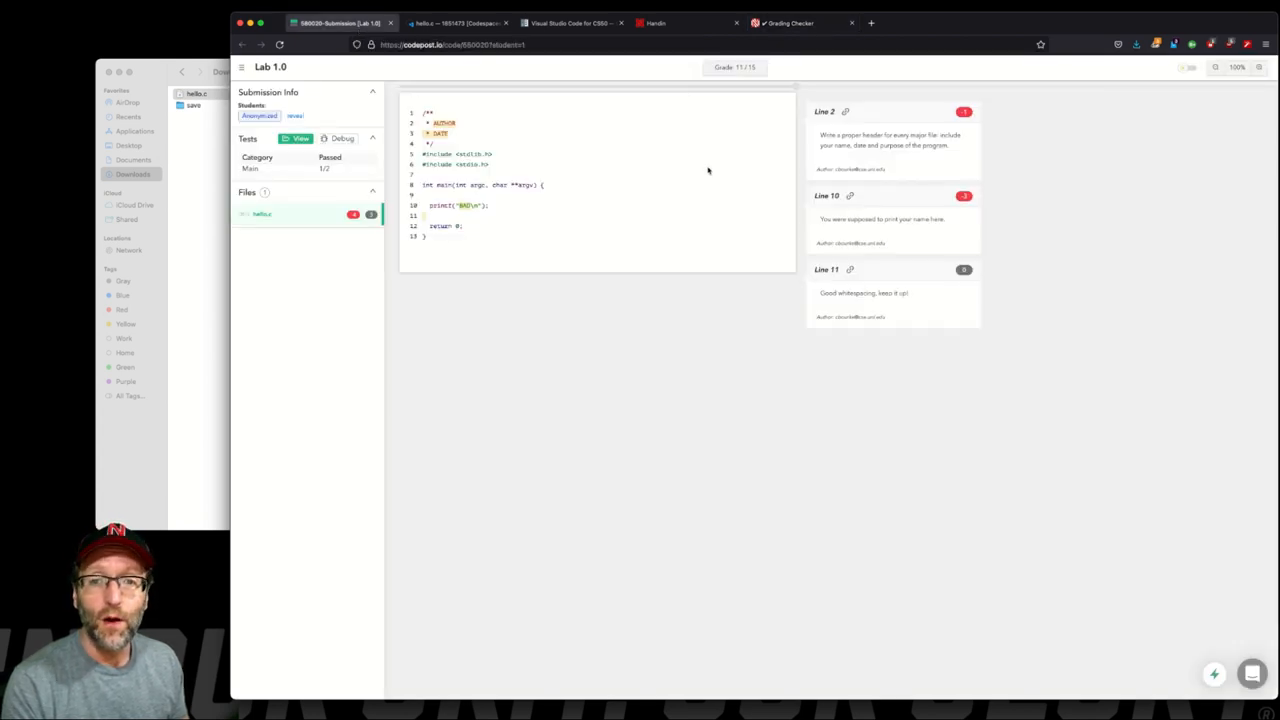
mouse_move(555, 177)
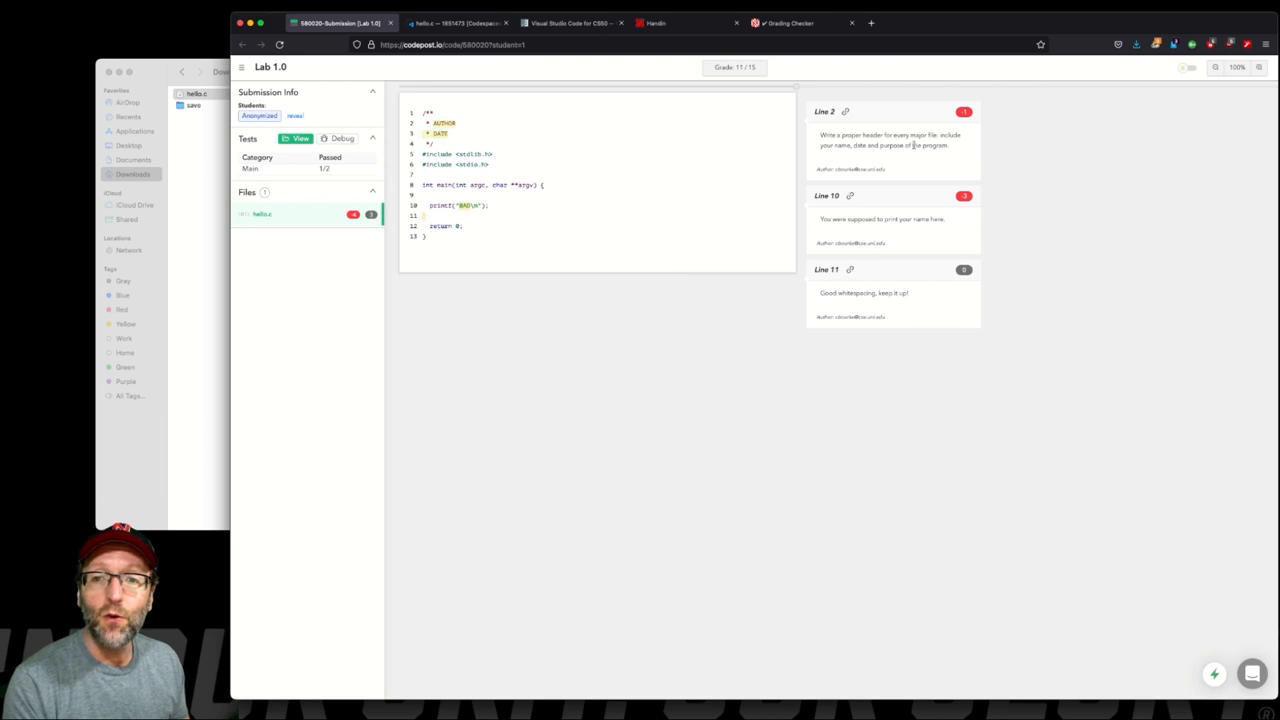
mouse_move(851, 386)
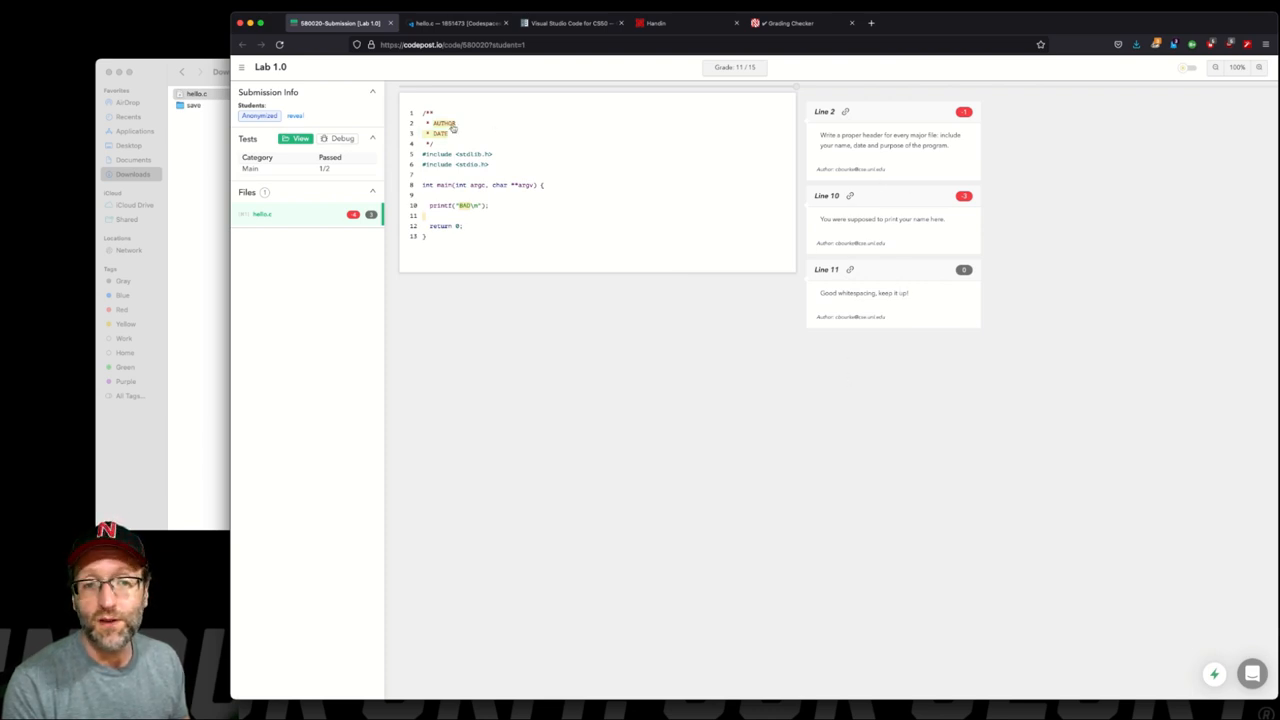
mouse_move(863, 146)
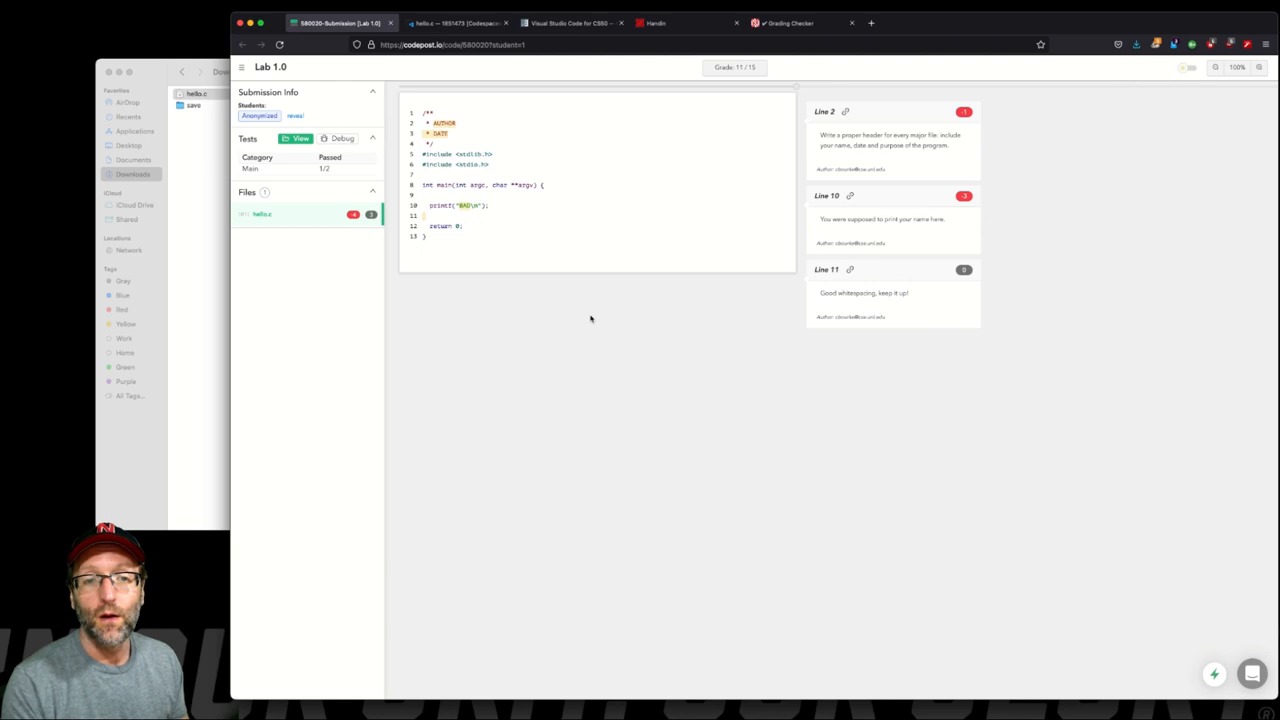
mouse_move(885, 222)
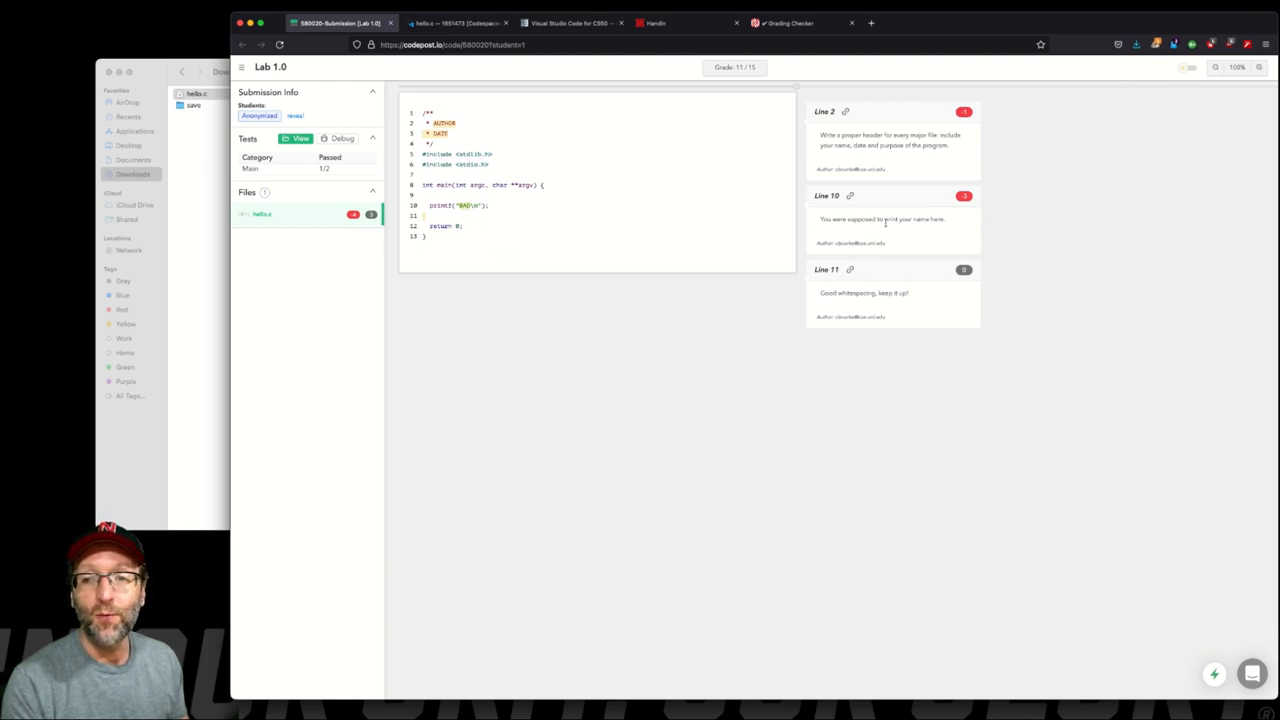
mouse_move(940, 210)
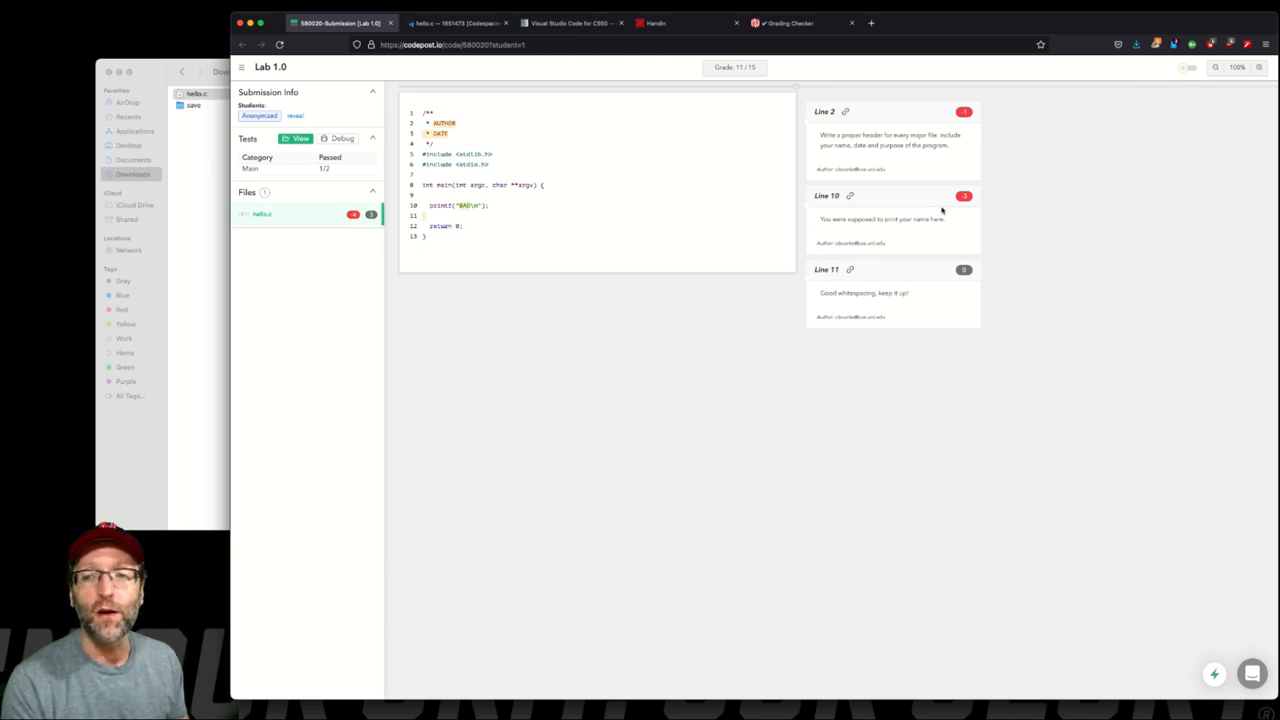
mouse_move(890, 203)
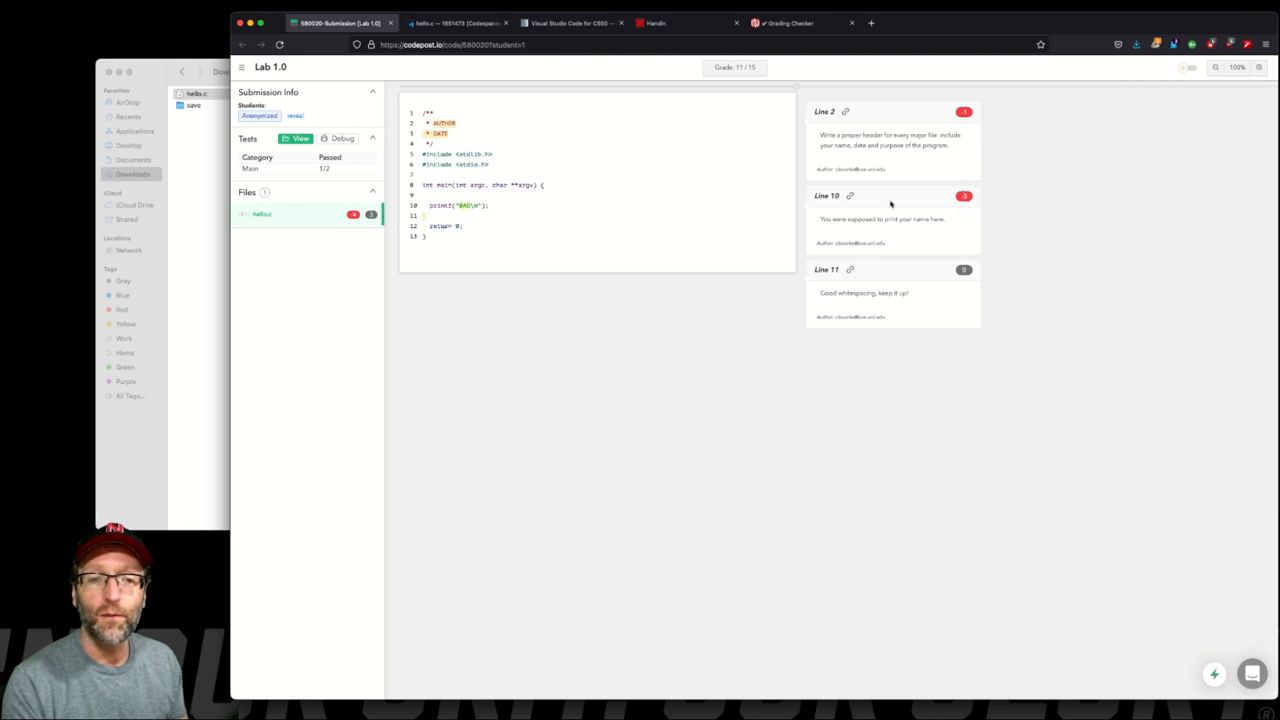